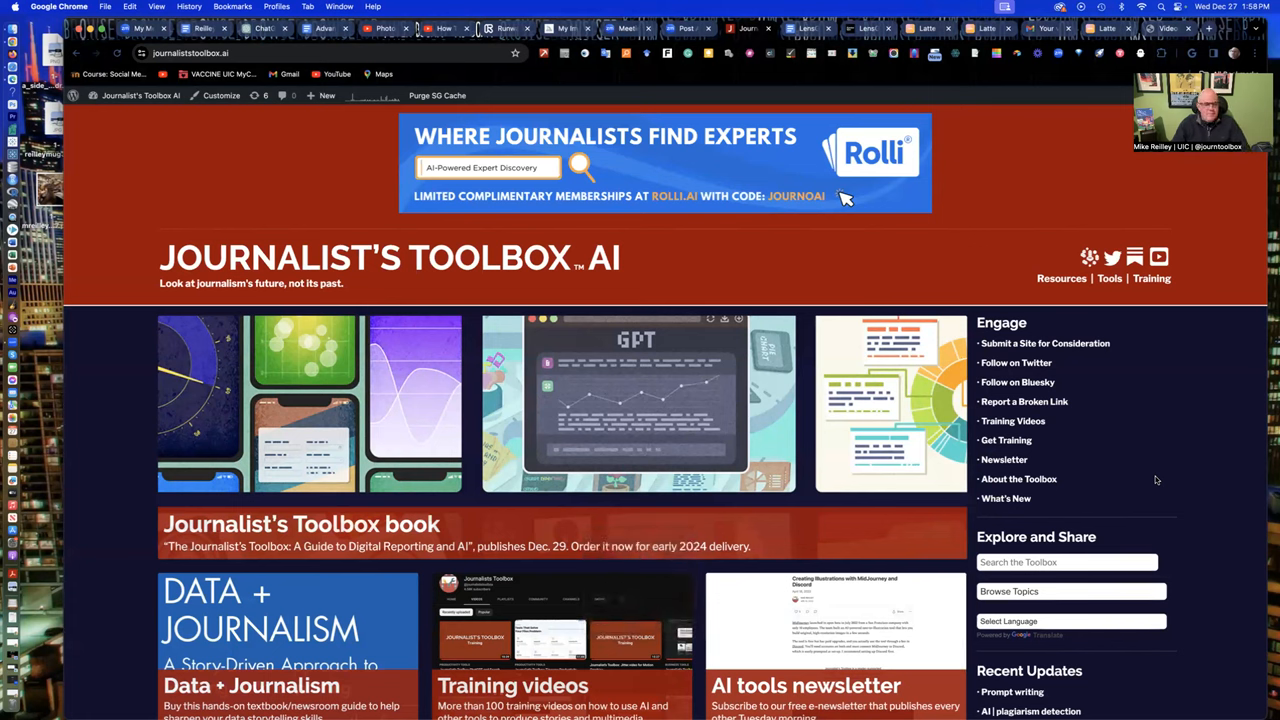
{"action": "mouse_move", "coordinate": [672, 444]}
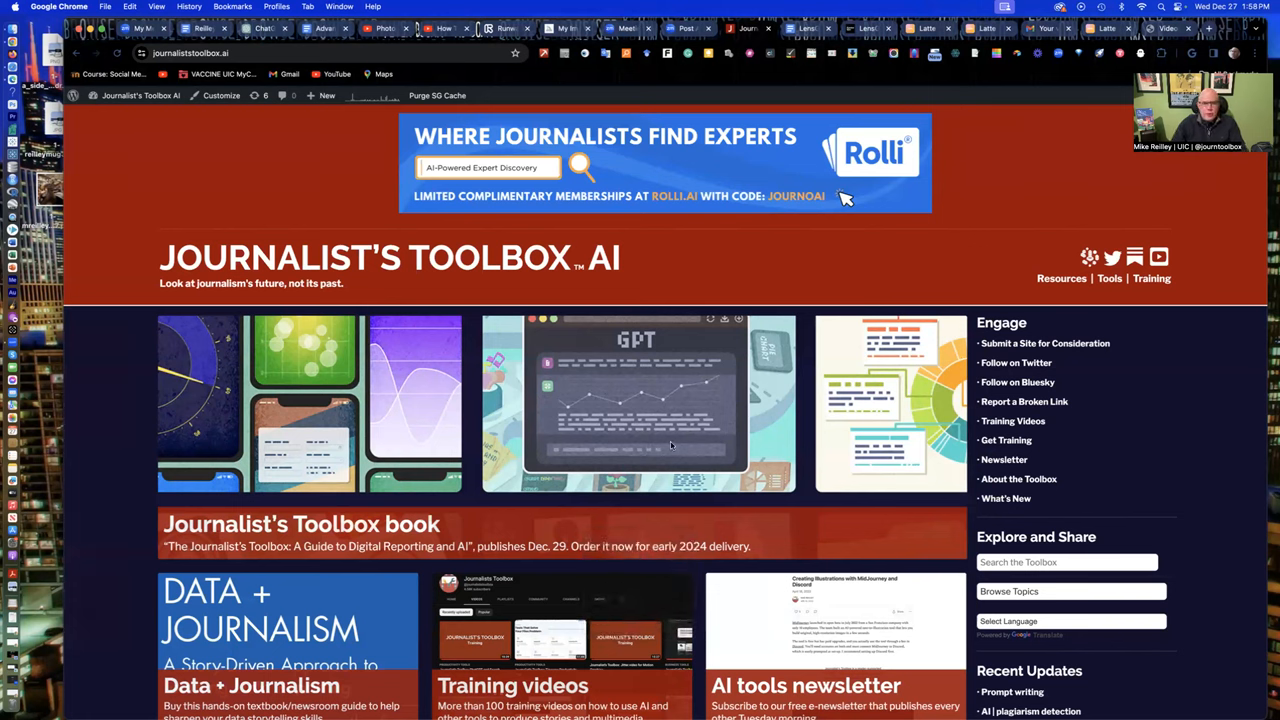
{"action": "mouse_move", "coordinate": [648, 296]}
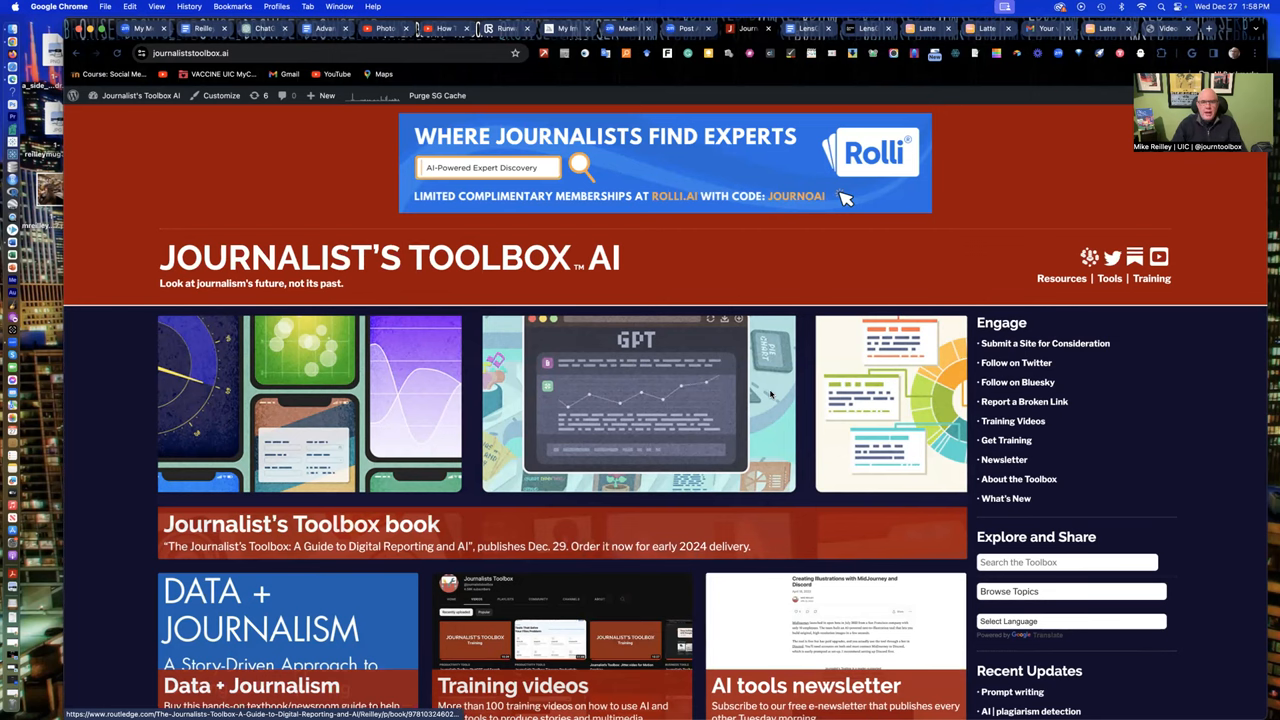
{"action": "mouse_move", "coordinate": [770, 404]}
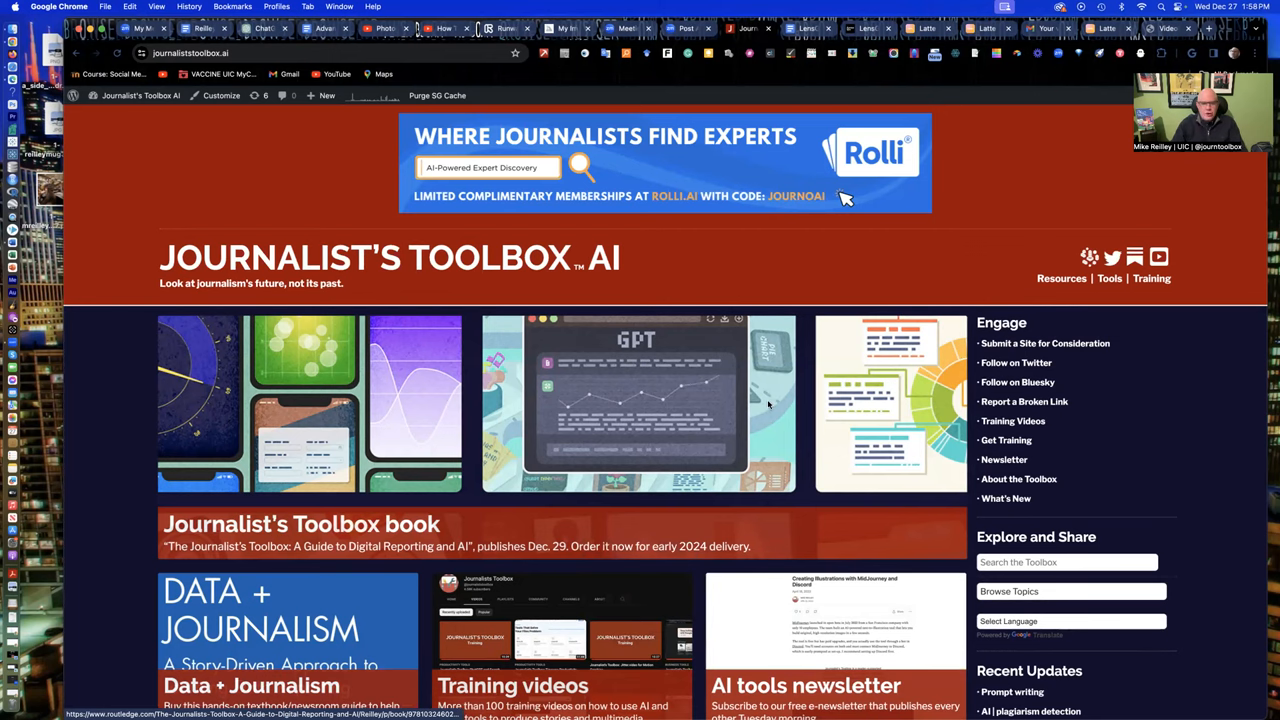
- Scroll down the Journalist's Toolbox site and open its Training Videos on YouTube
{"action": "scroll", "scroll_direction": "down", "scroll_amount": 3}
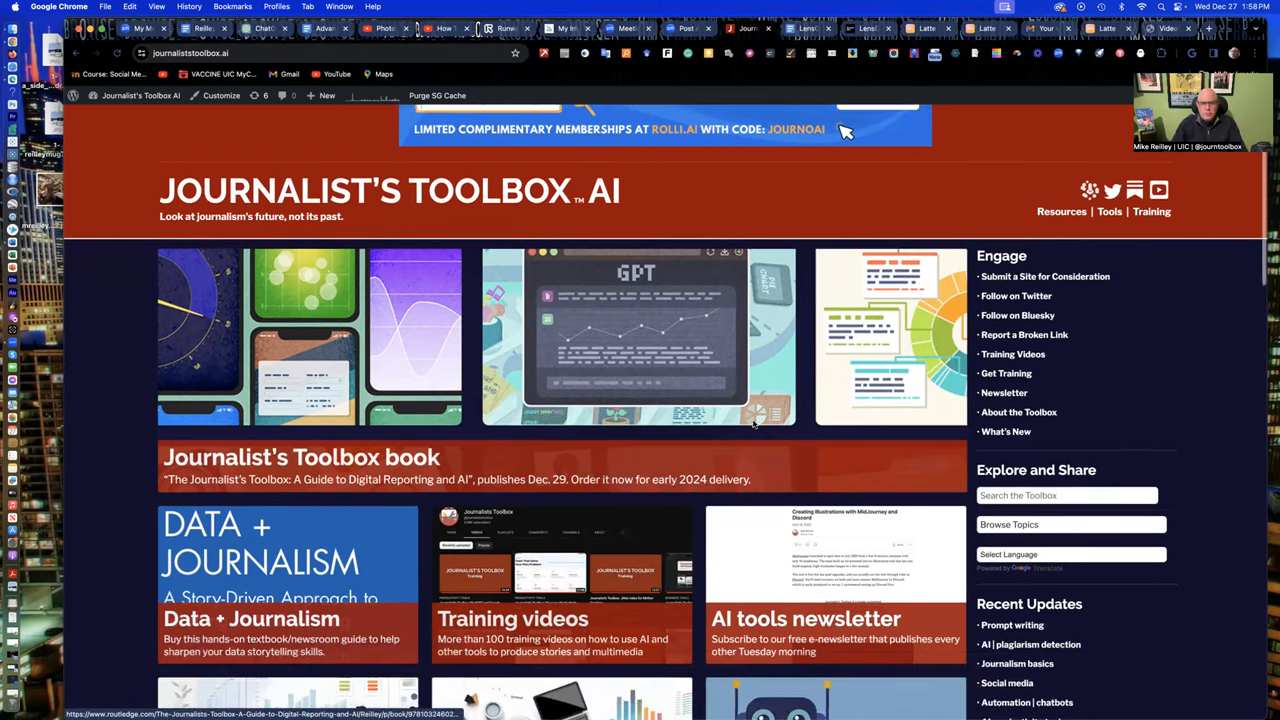
{"action": "scroll", "scroll_direction": "down", "scroll_amount": 3}
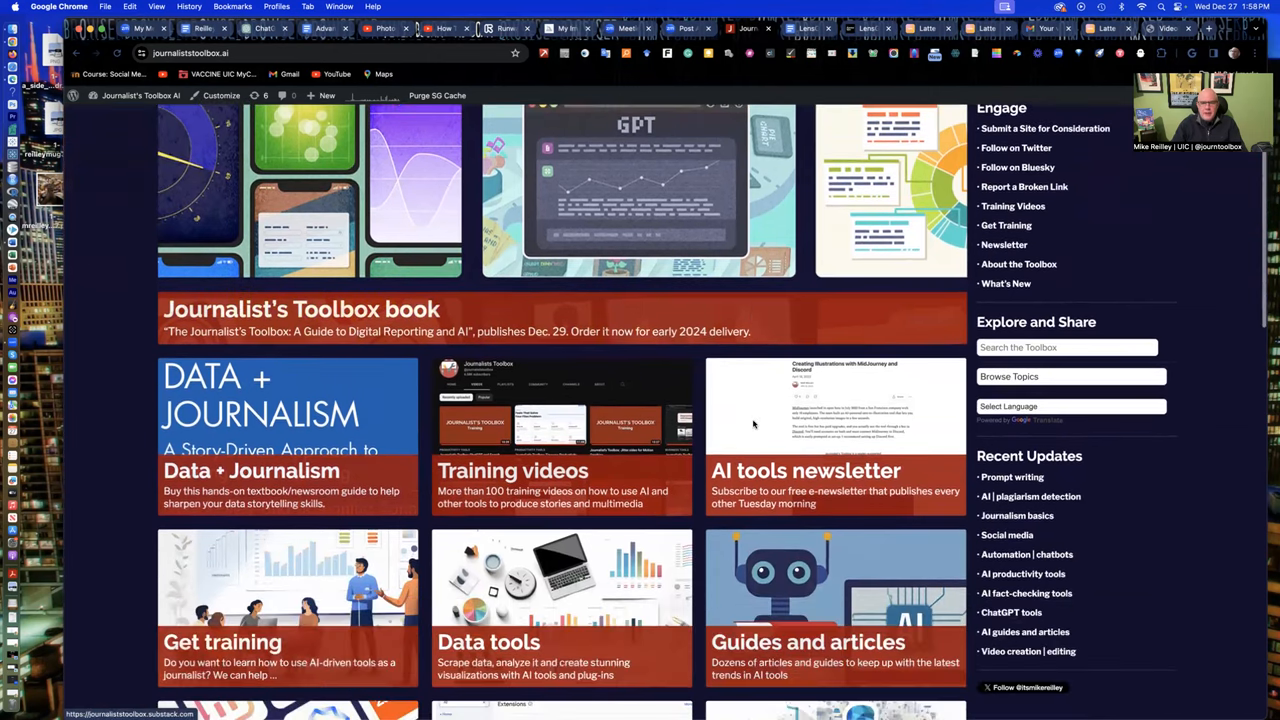
{"action": "scroll", "scroll_direction": "down", "scroll_amount": 3}
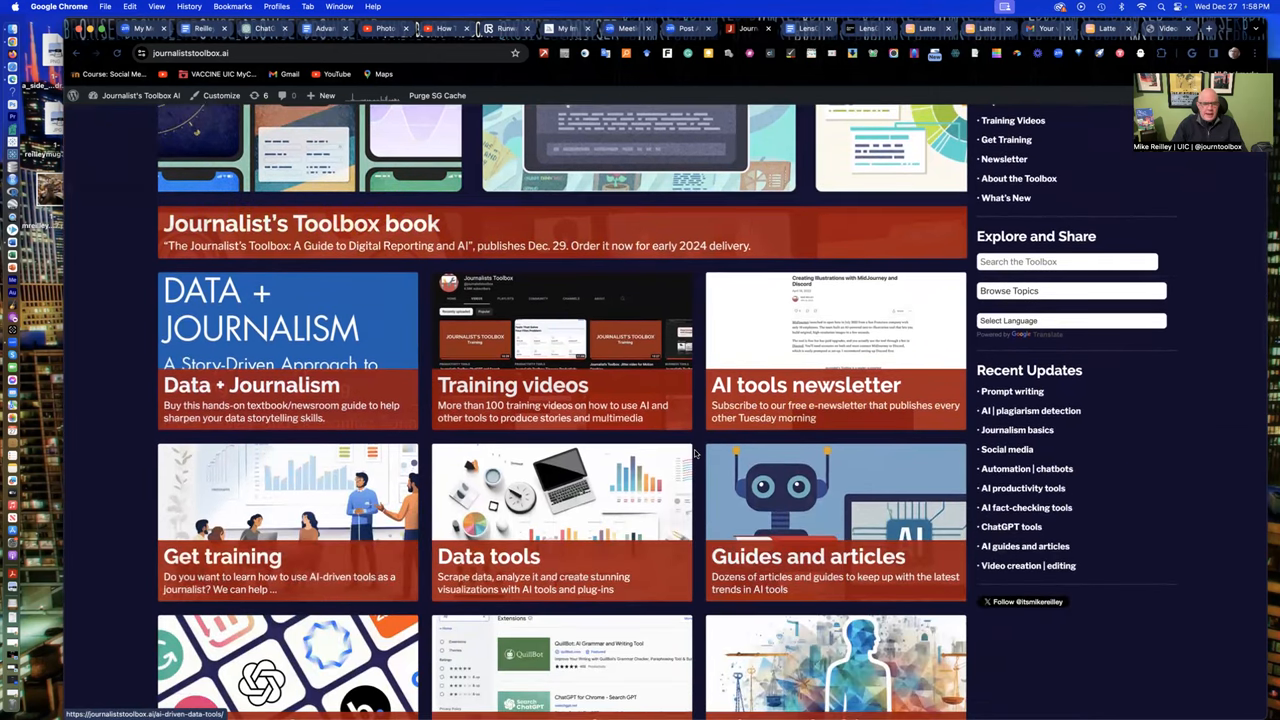
{"action": "scroll", "scroll_direction": "down", "scroll_amount": 3}
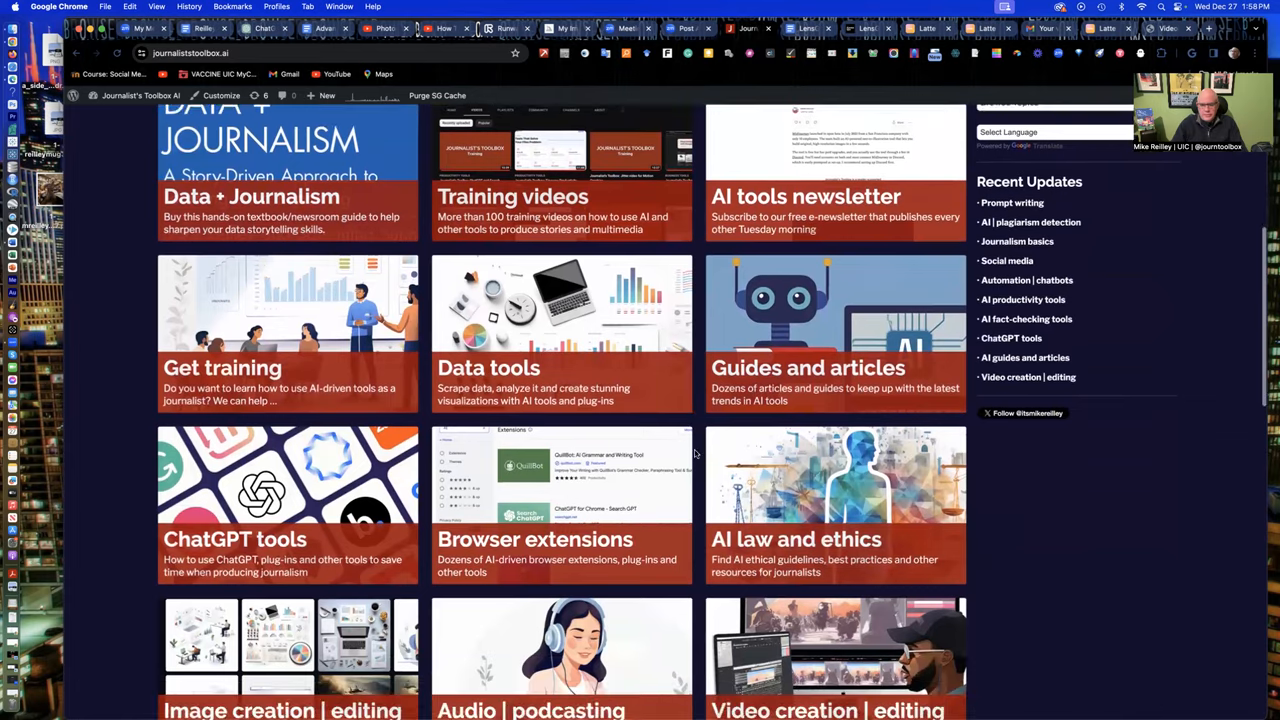
{"action": "scroll", "scroll_direction": "down", "scroll_amount": 3}
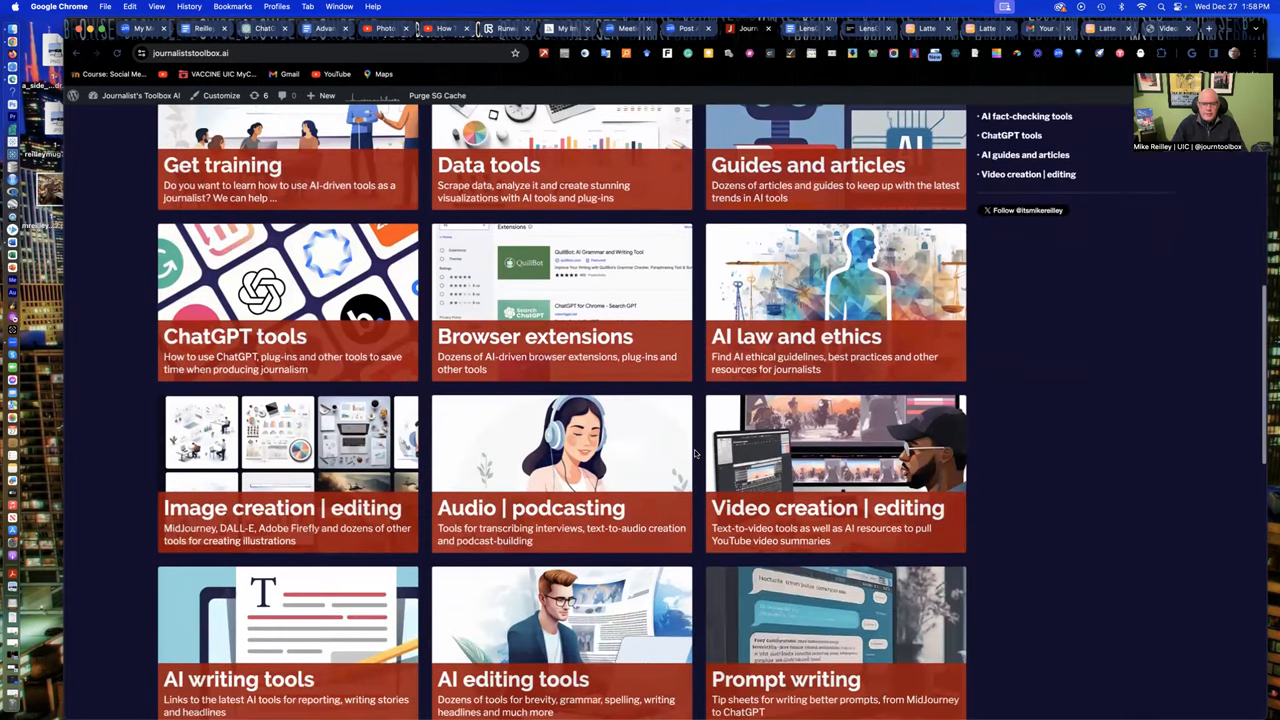
{"action": "scroll", "scroll_direction": "down", "scroll_amount": 3}
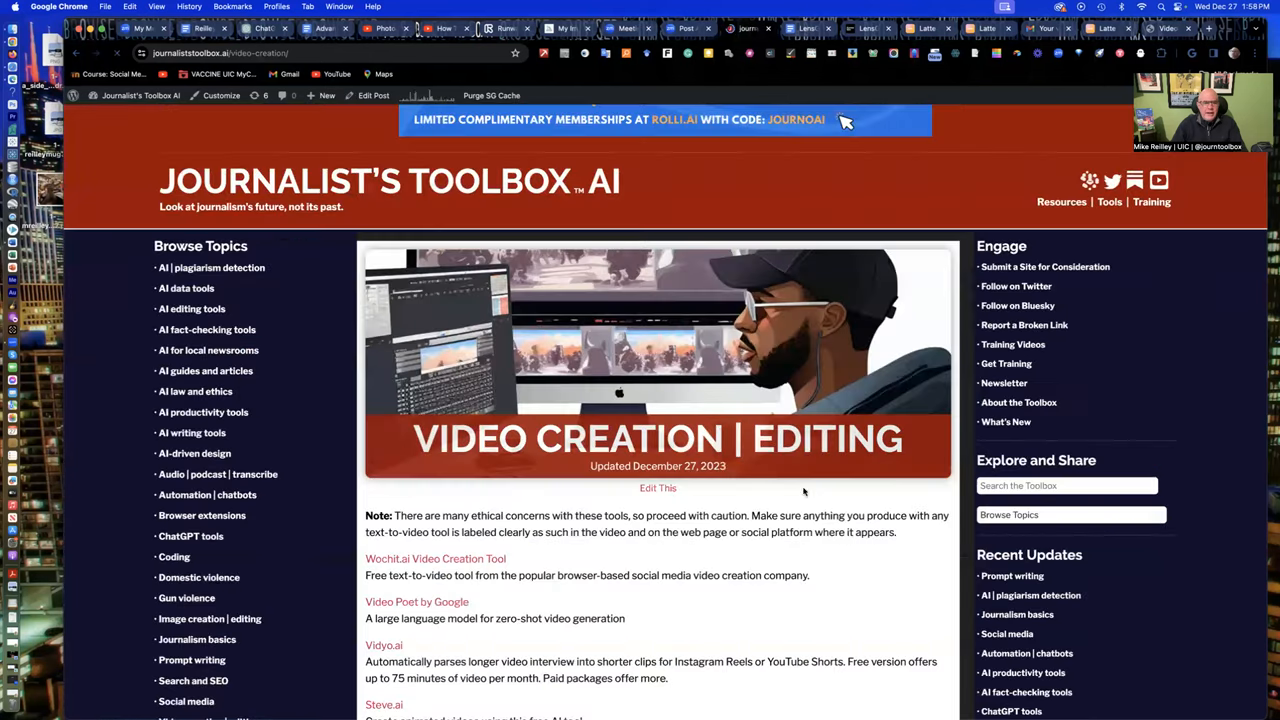
{"action": "scroll", "scroll_direction": "down", "scroll_amount": 3}
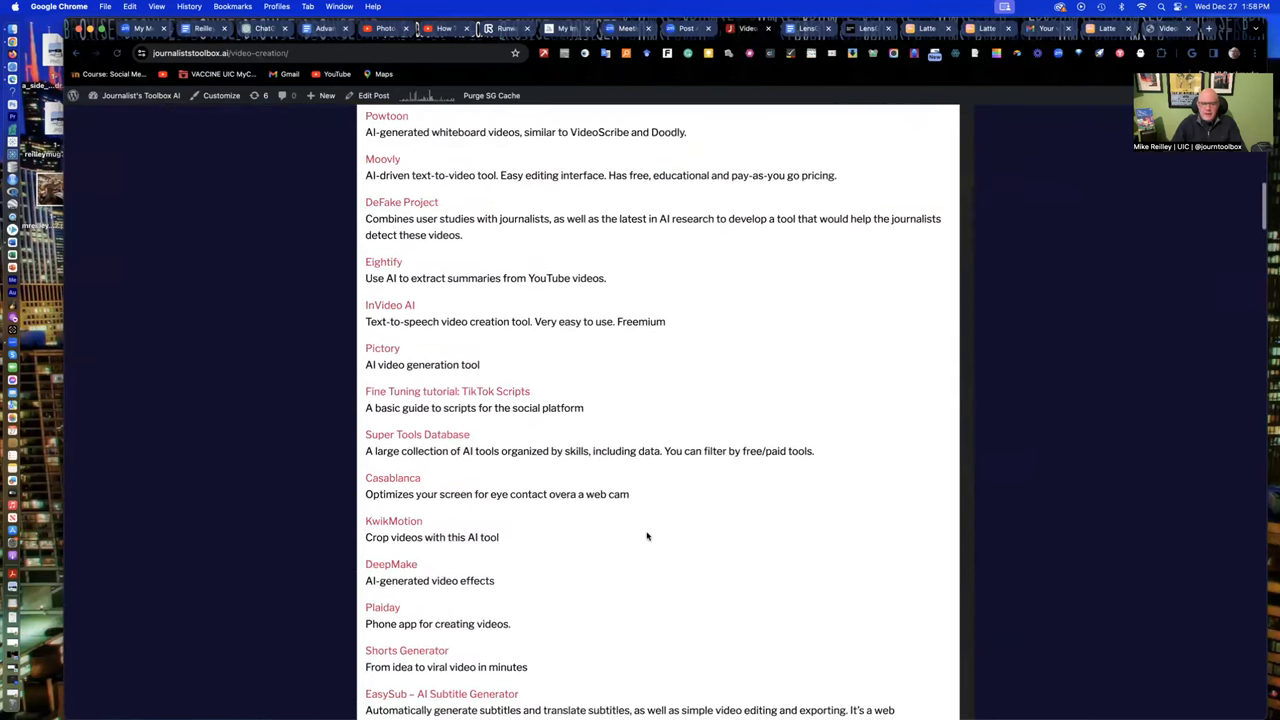
{"action": "scroll", "scroll_direction": "down", "scroll_amount": 3}
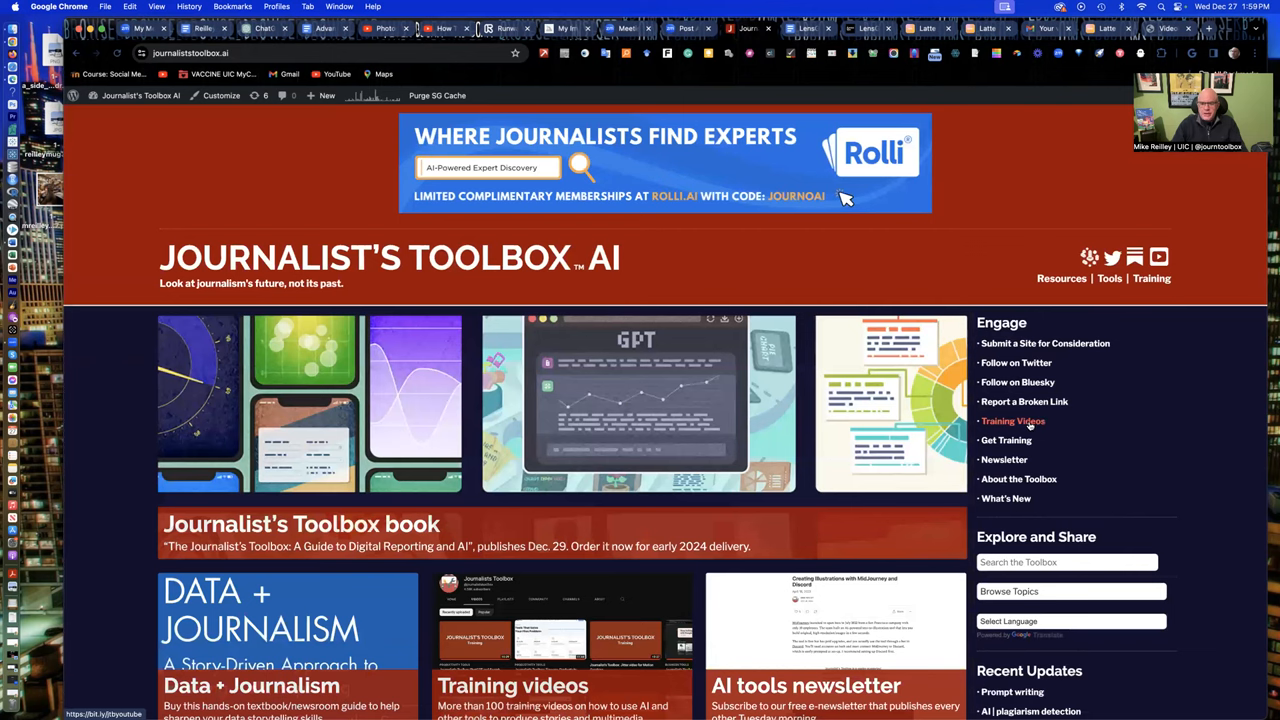
{"action": "left_click", "coordinate": [1012, 420]}
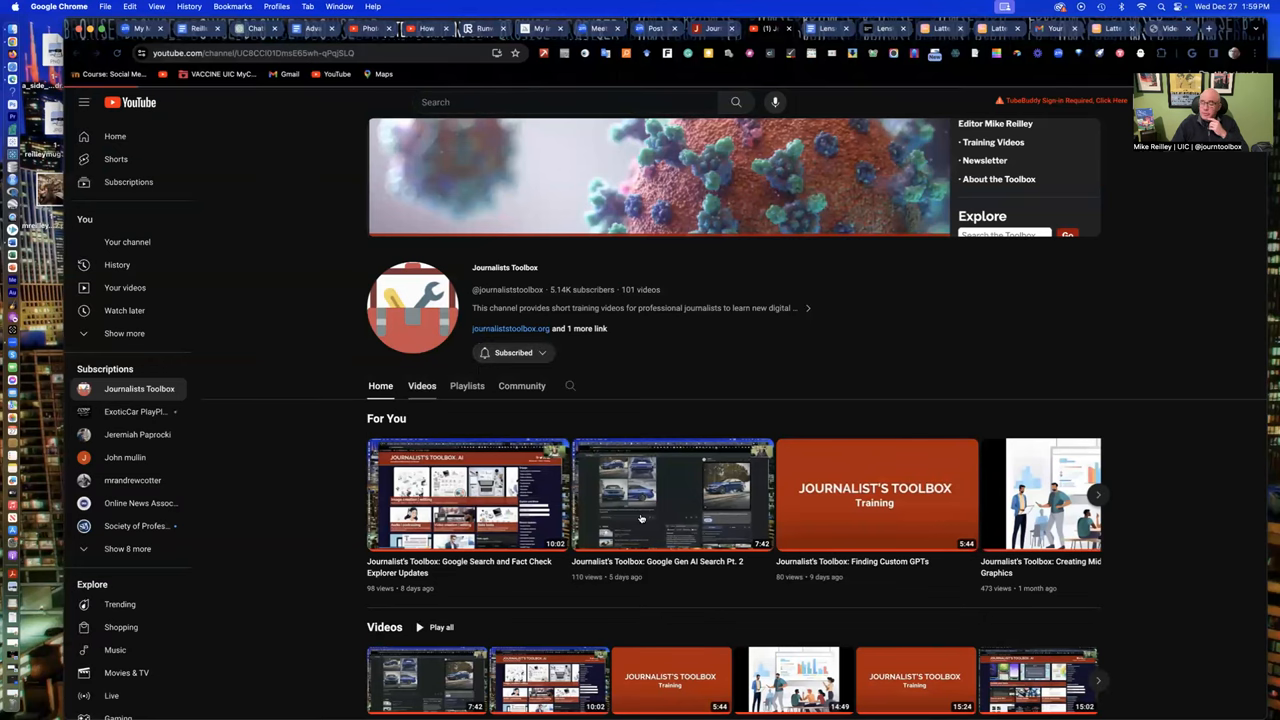
- Show all of the channel's uploaded videos and browse through the list
{"action": "left_click", "coordinate": [420, 384]}
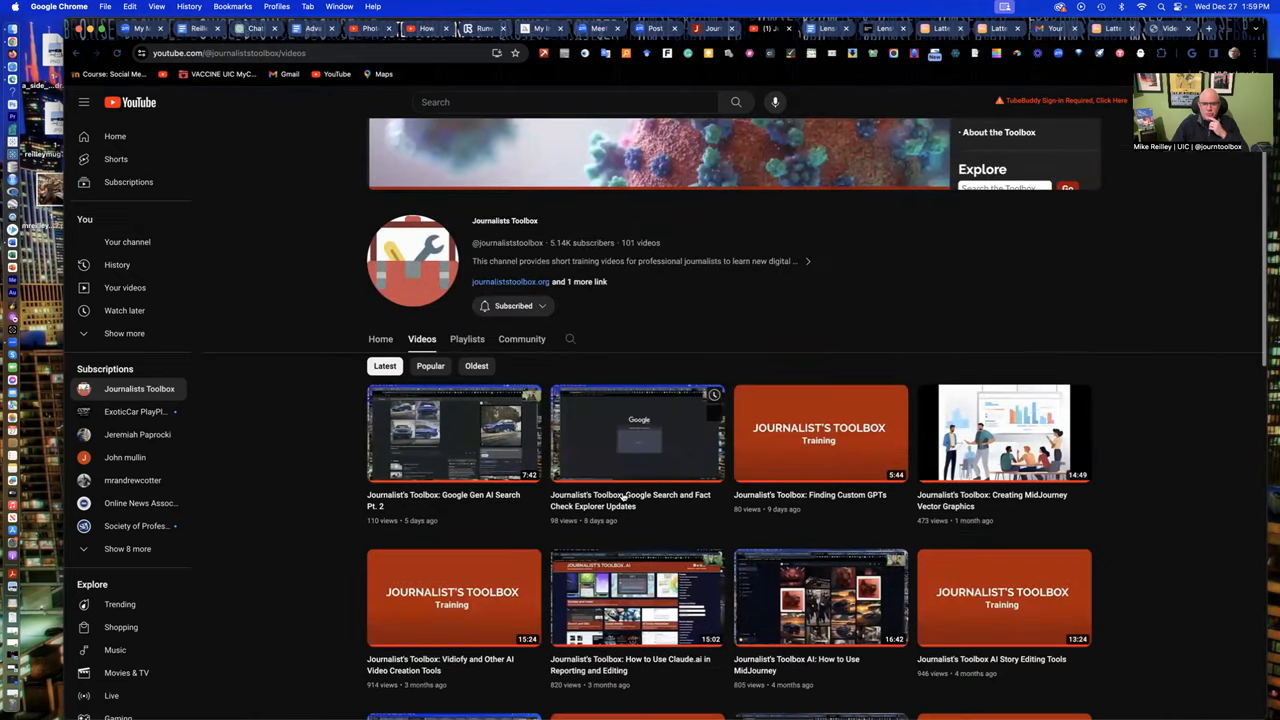
{"action": "scroll", "scroll_direction": "down", "scroll_amount": 3}
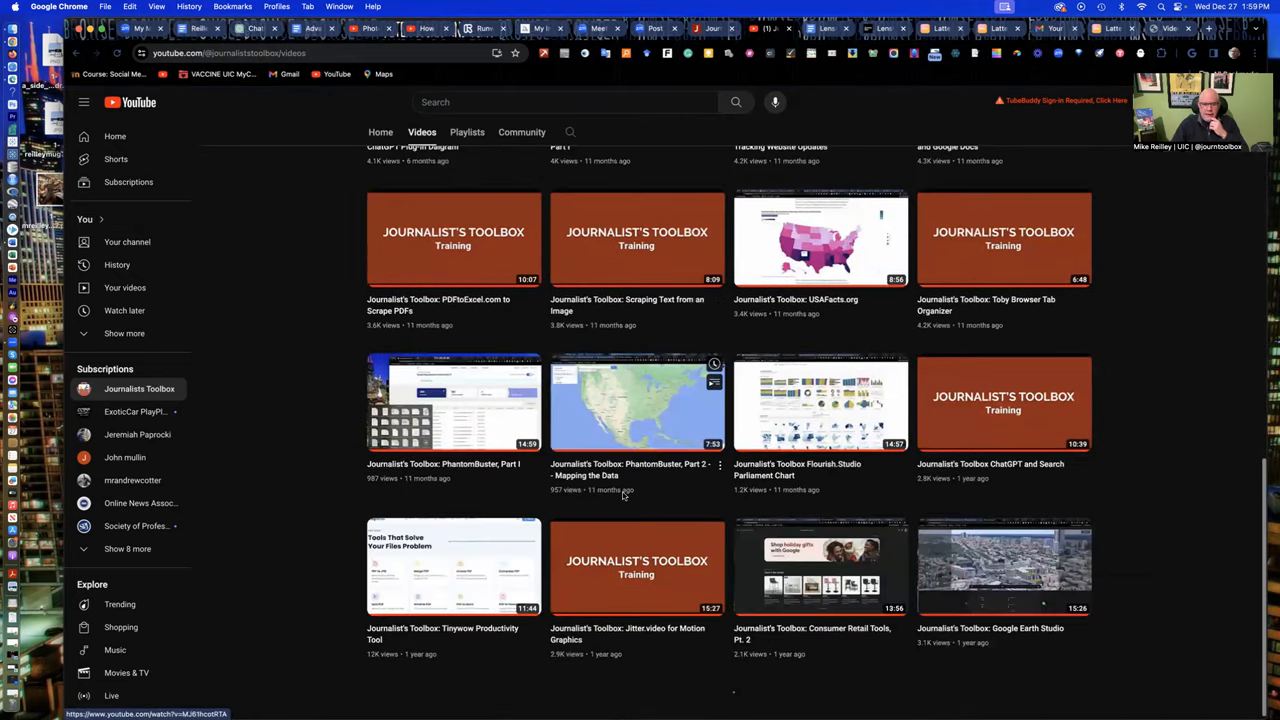
{"action": "scroll", "scroll_direction": "down", "scroll_amount": 3}
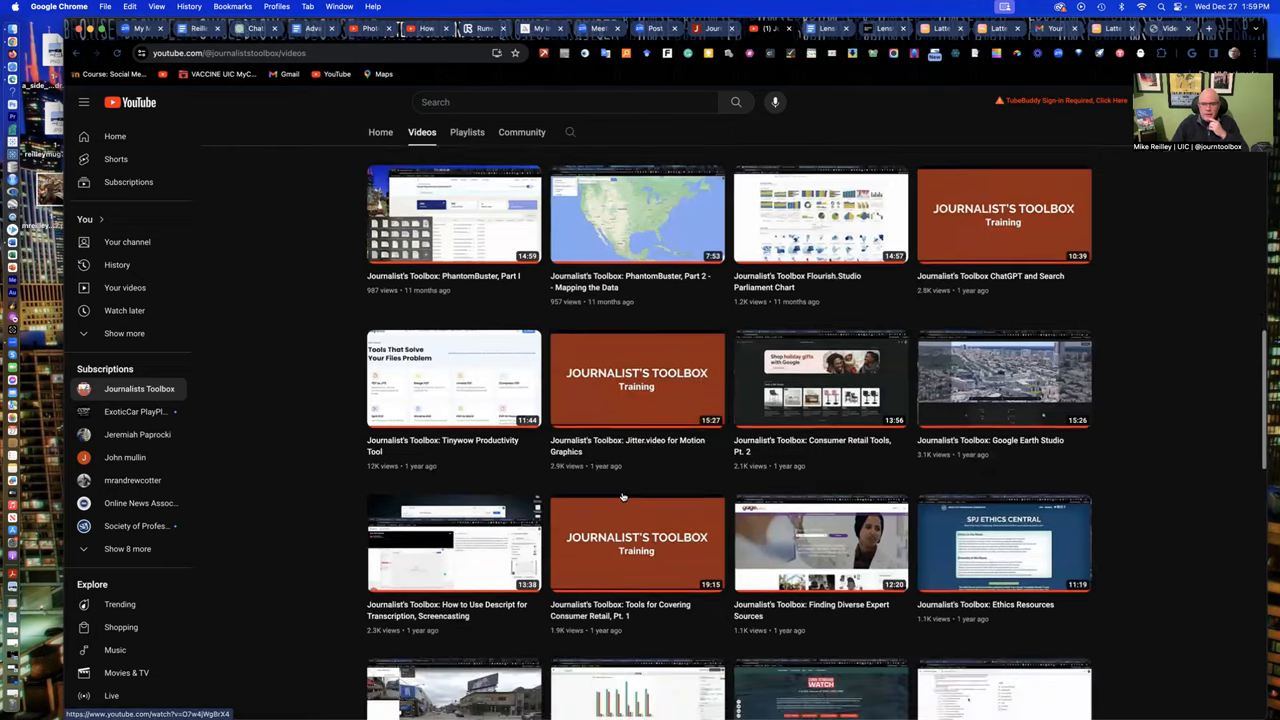
{"action": "scroll", "scroll_direction": "down", "scroll_amount": 3}
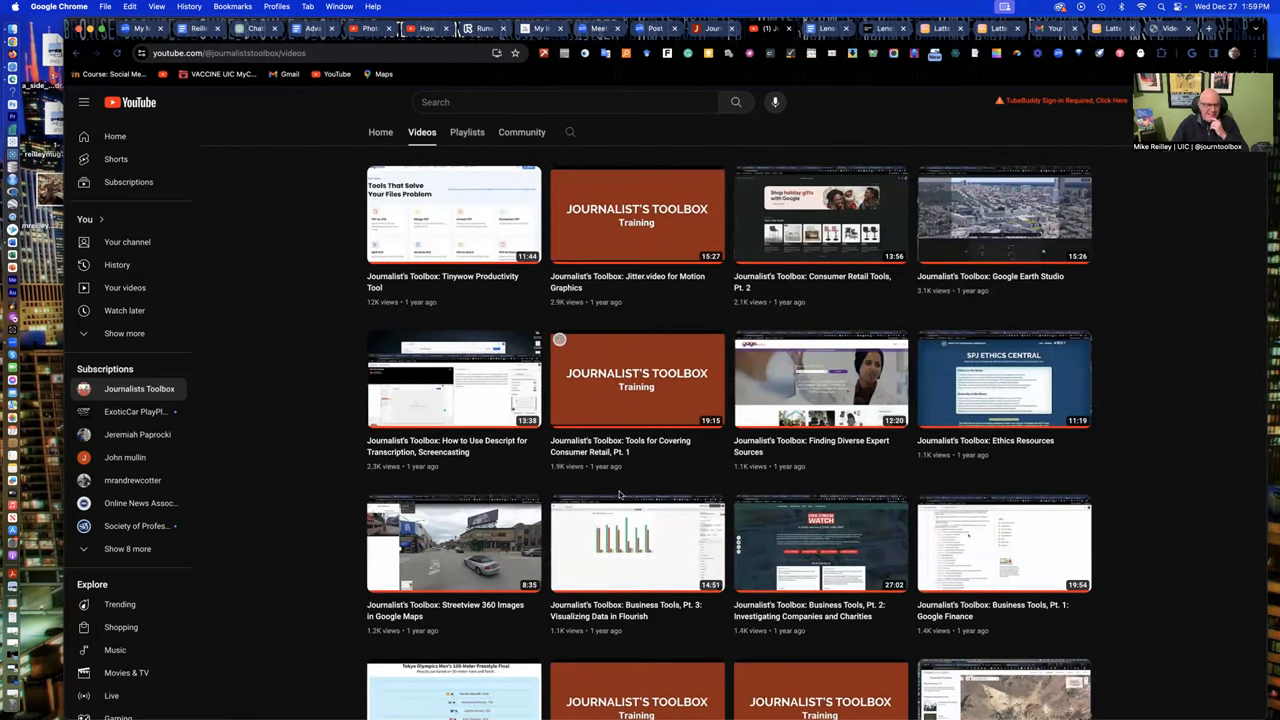
{"action": "scroll", "scroll_direction": "down", "scroll_amount": 3}
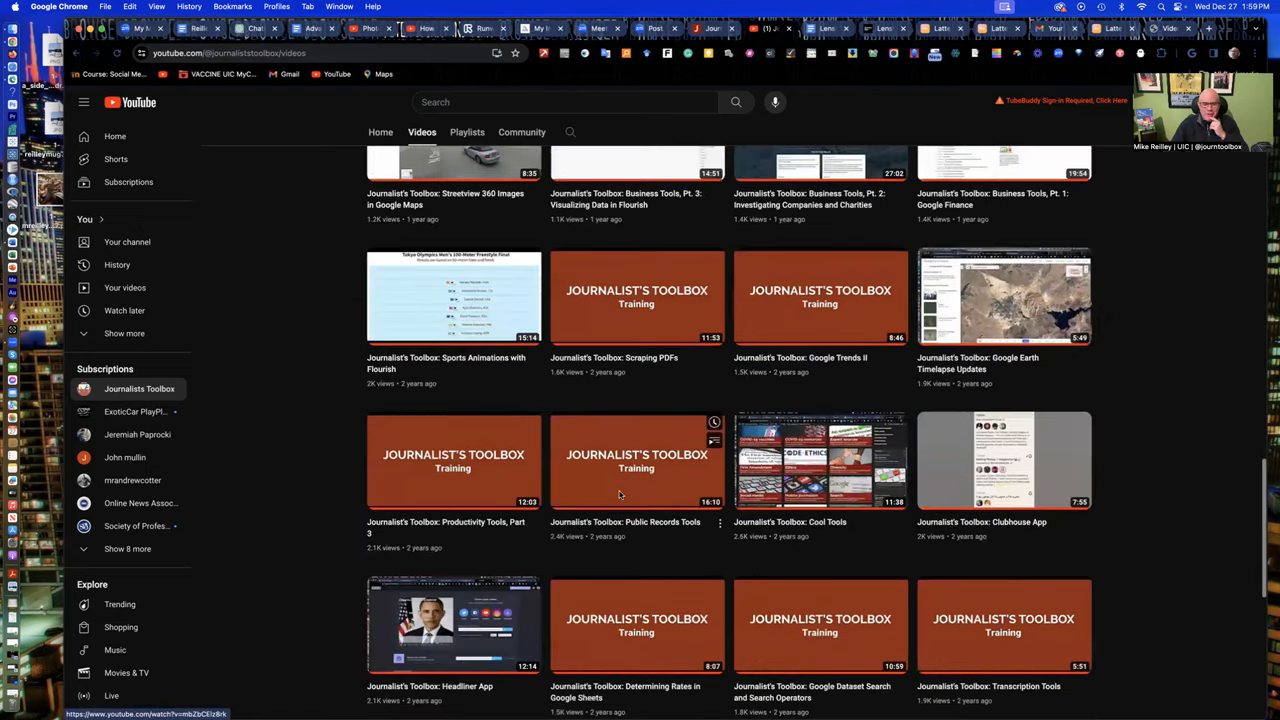
{"action": "scroll", "scroll_direction": "down", "scroll_amount": 3}
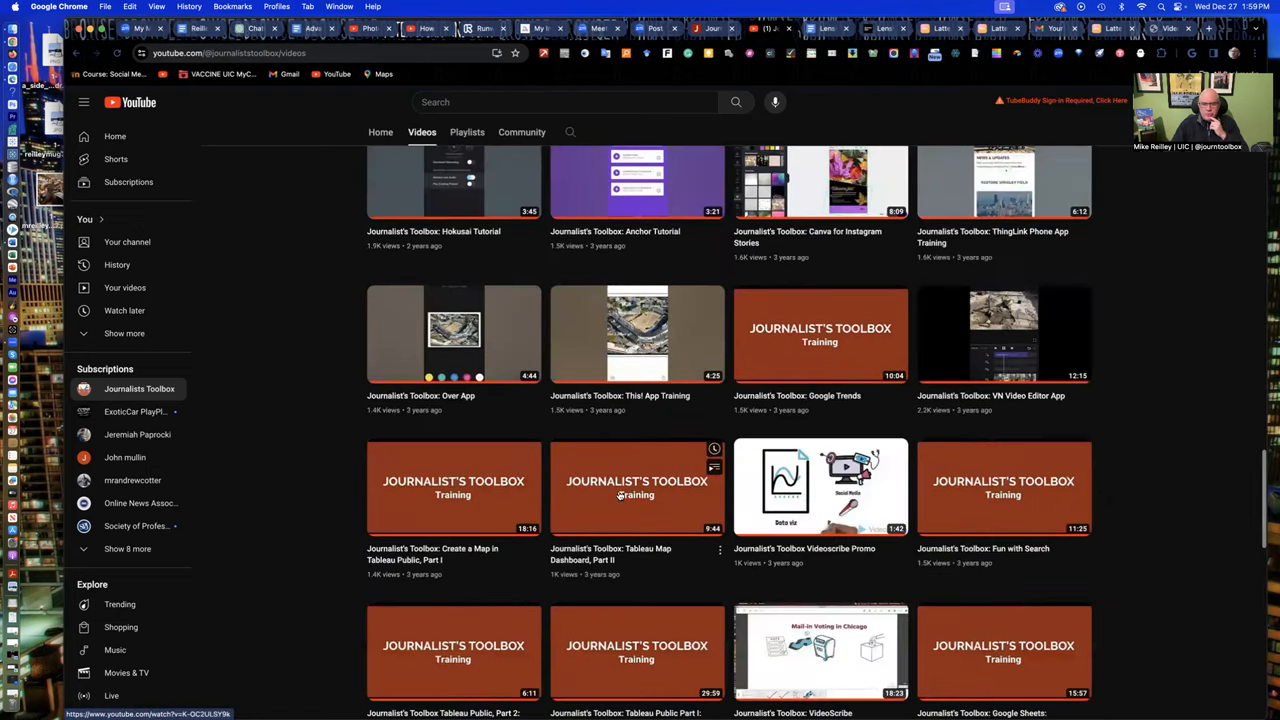
{"action": "scroll", "scroll_direction": "up", "scroll_amount": 3}
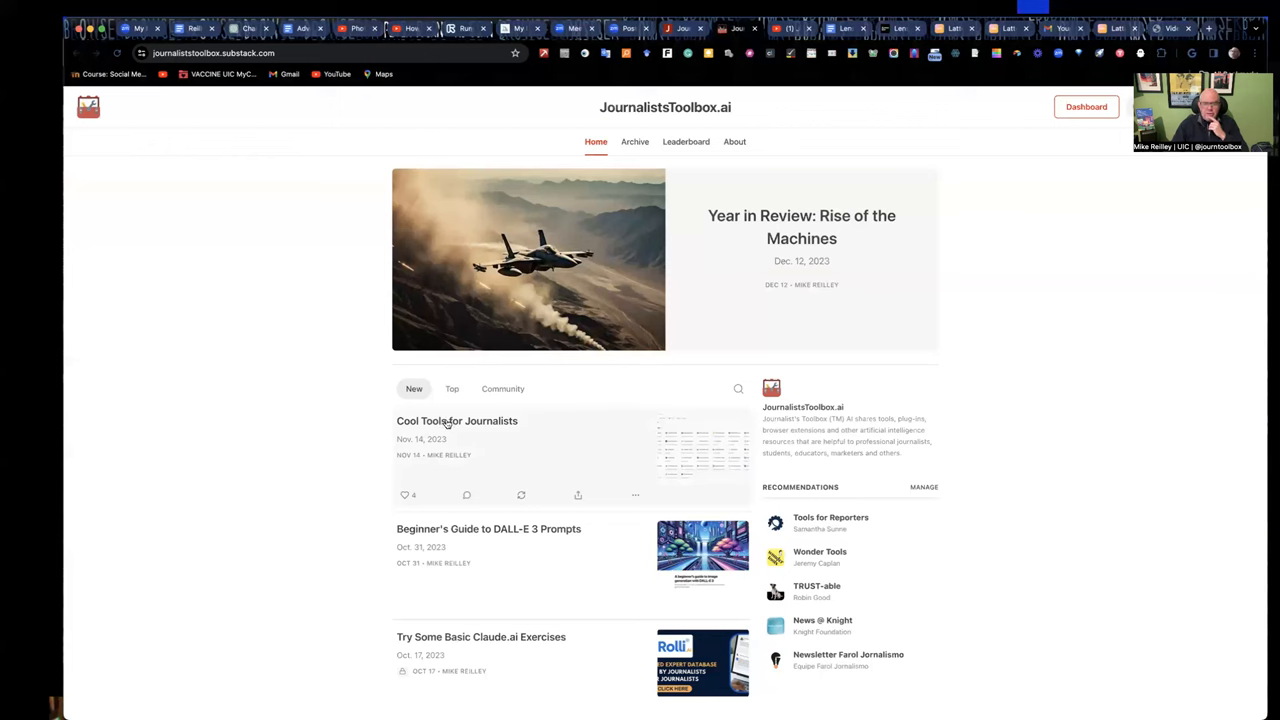
{"action": "mouse_move", "coordinate": [444, 420]}
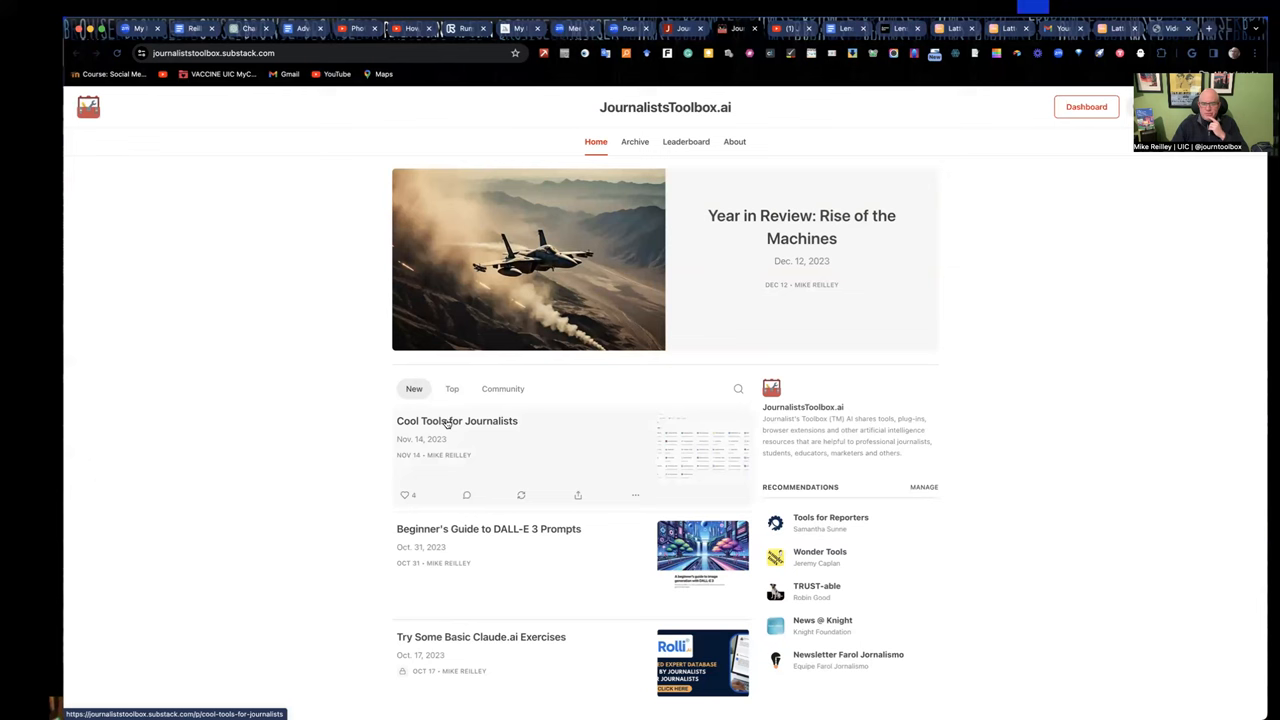
- Open the 'Cool Tools for Journalists' post and read down through it
{"action": "left_click", "coordinate": [456, 420]}
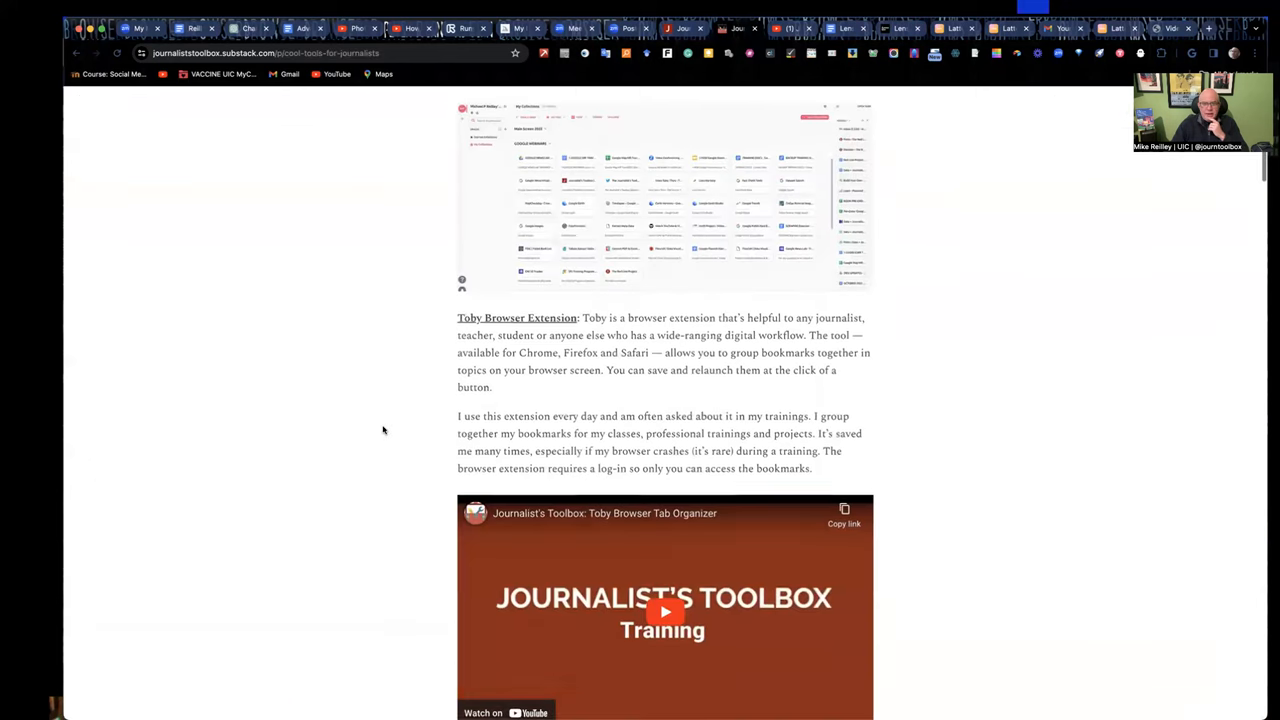
{"action": "scroll", "scroll_direction": "down", "scroll_amount": 3}
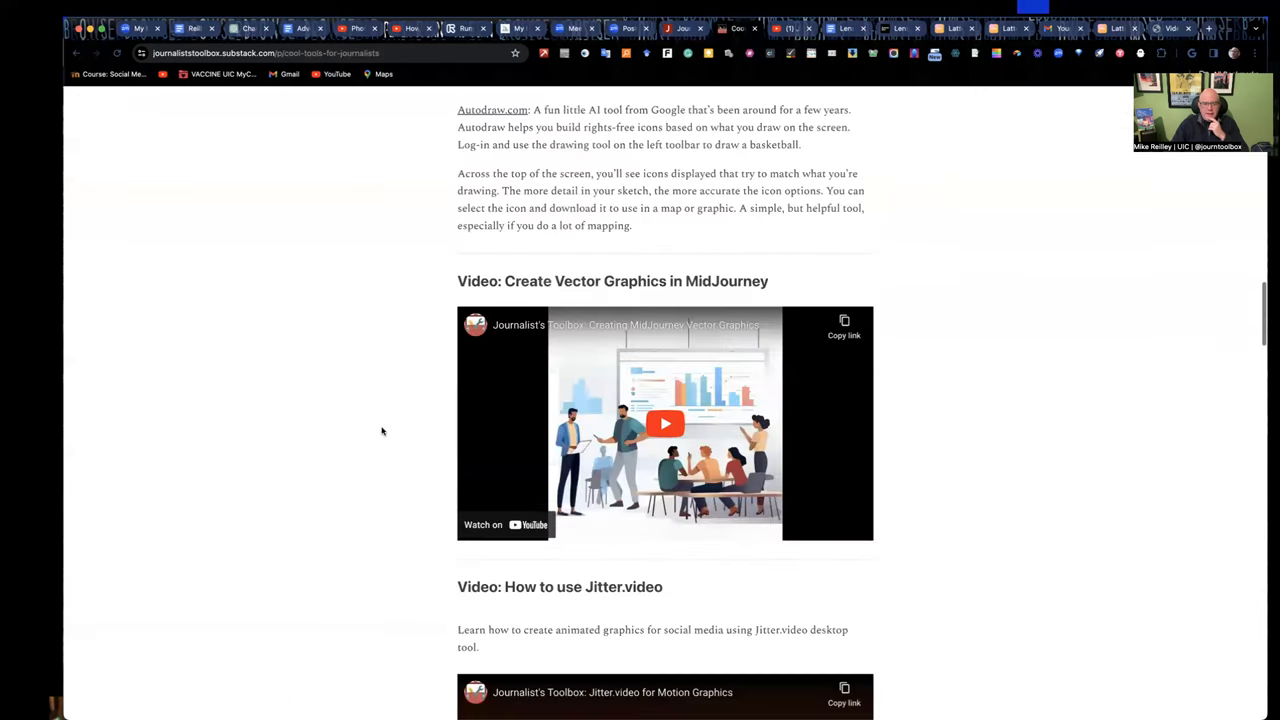
{"action": "scroll", "scroll_direction": "down", "scroll_amount": 3}
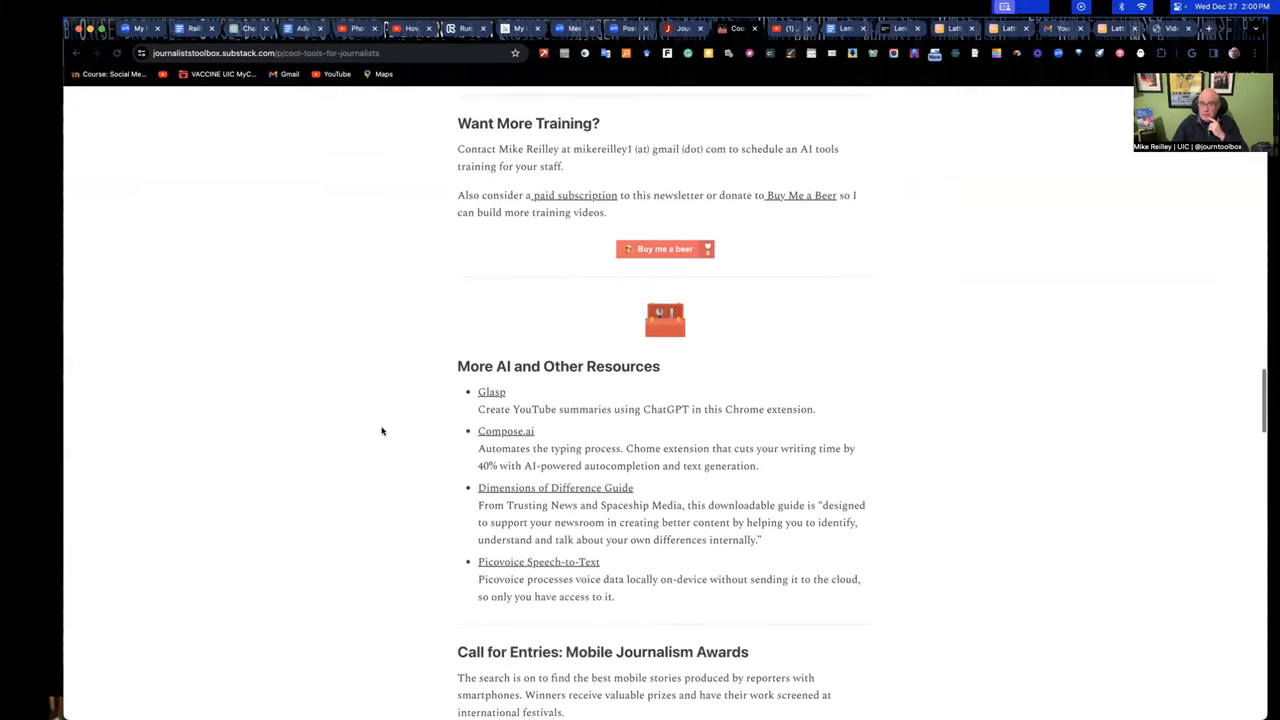
{"action": "scroll", "scroll_direction": "down", "scroll_amount": 3}
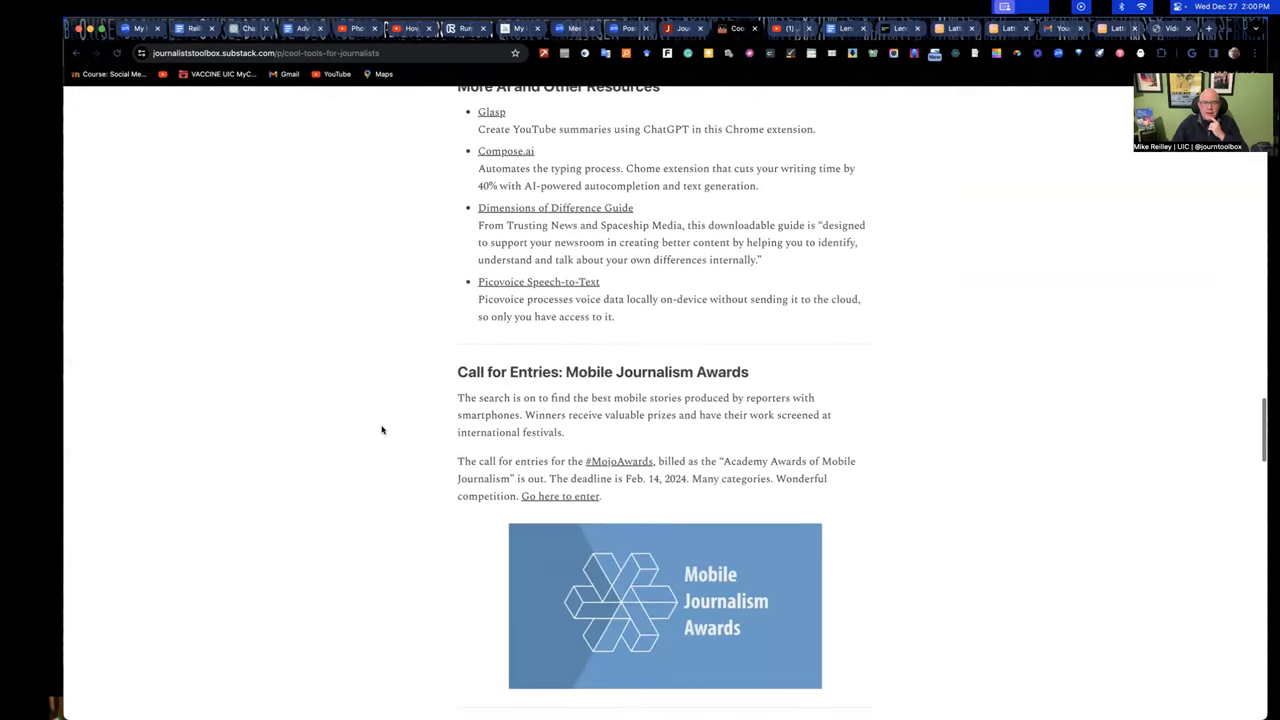
{"action": "scroll", "scroll_direction": "down", "scroll_amount": 3}
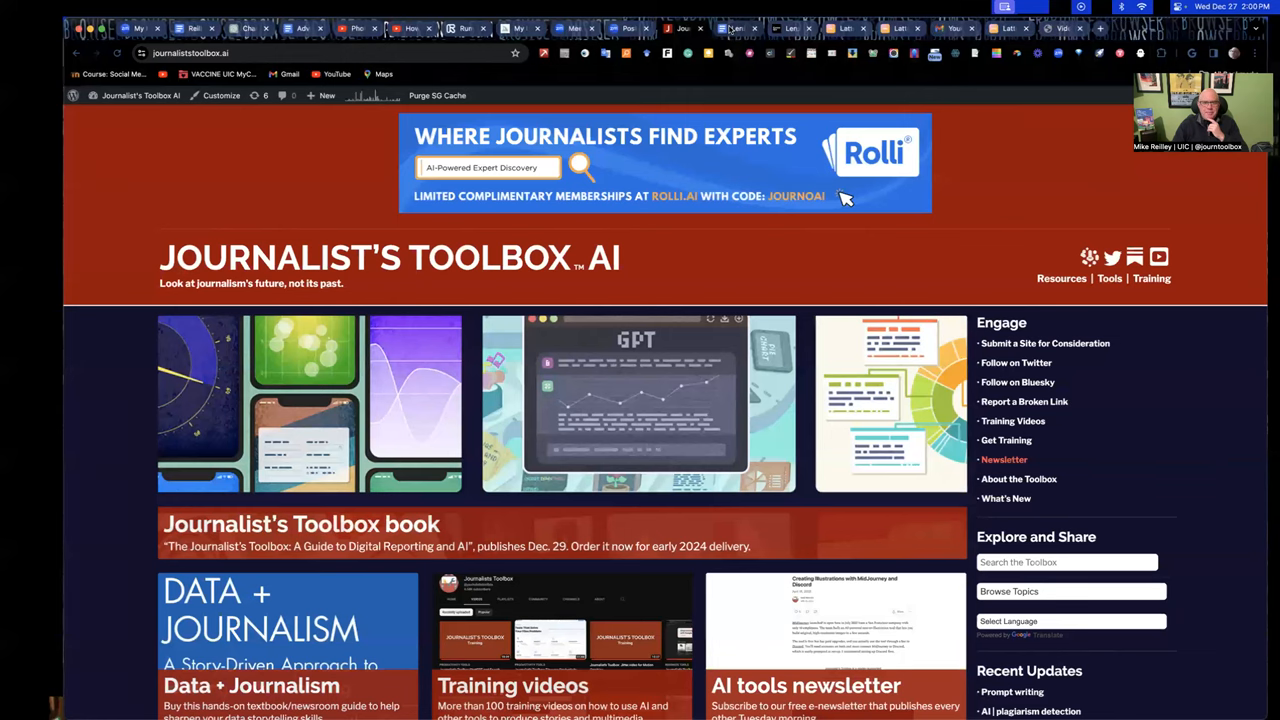
- Open the Toolbox newsletter from the Engage list
{"action": "left_click", "coordinate": [736, 28]}
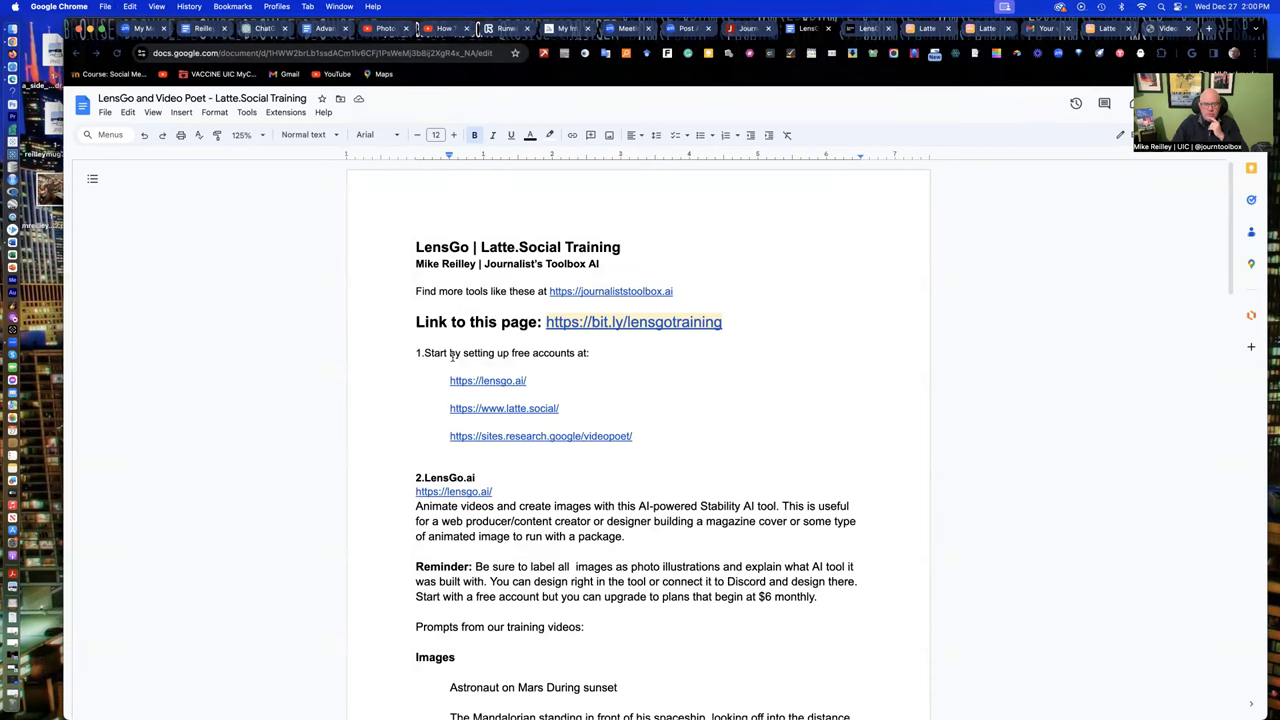
{"action": "double_click", "coordinate": [488, 380]}
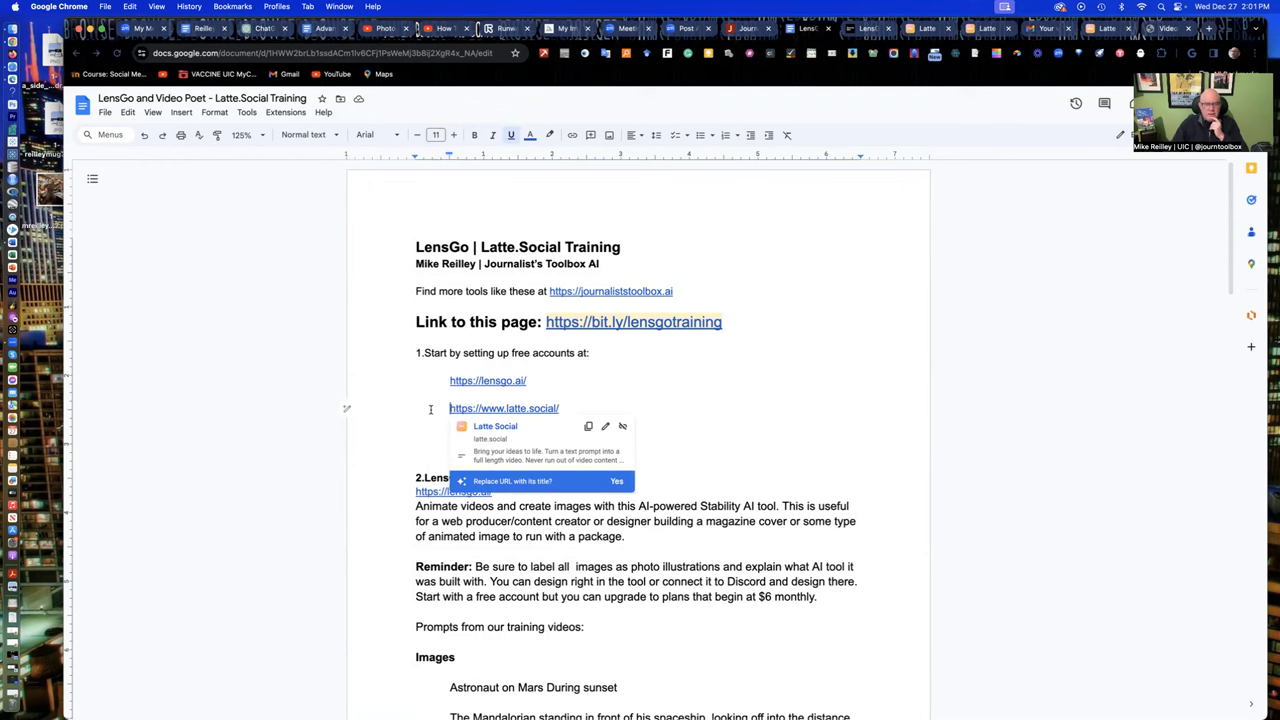
{"action": "mouse_move", "coordinate": [720, 556]}
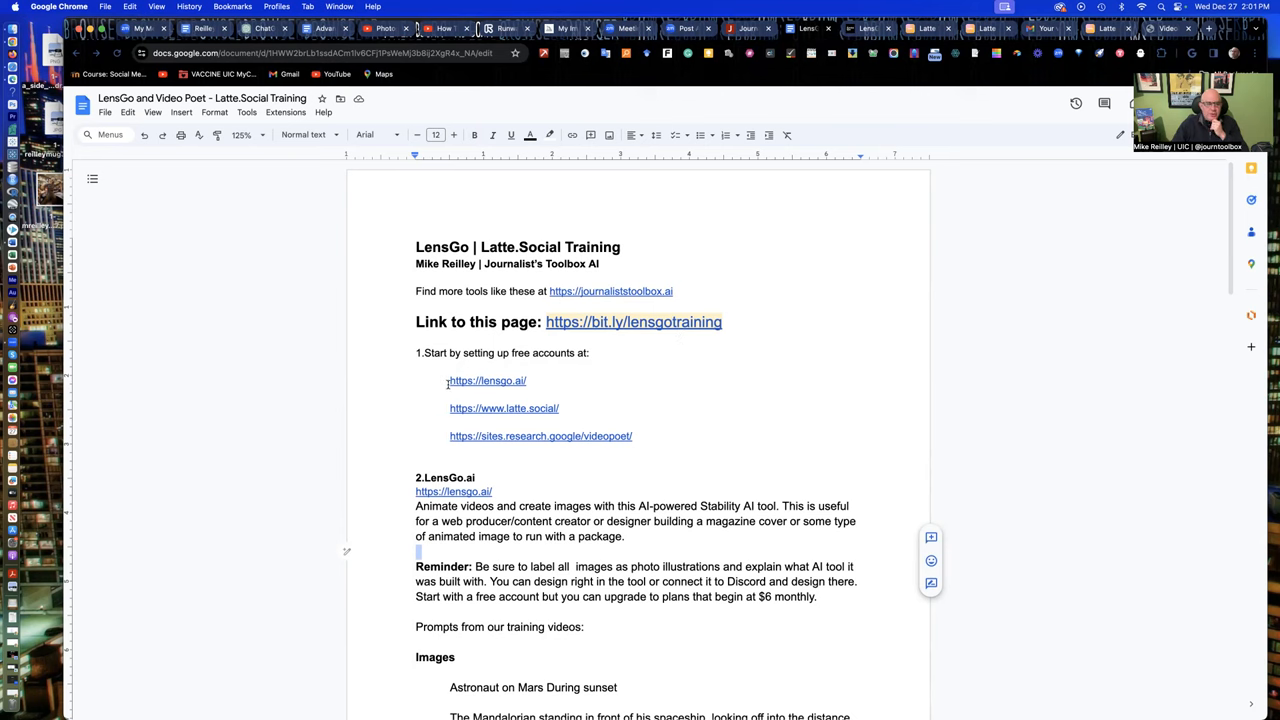
{"action": "mouse_move", "coordinate": [522, 408]}
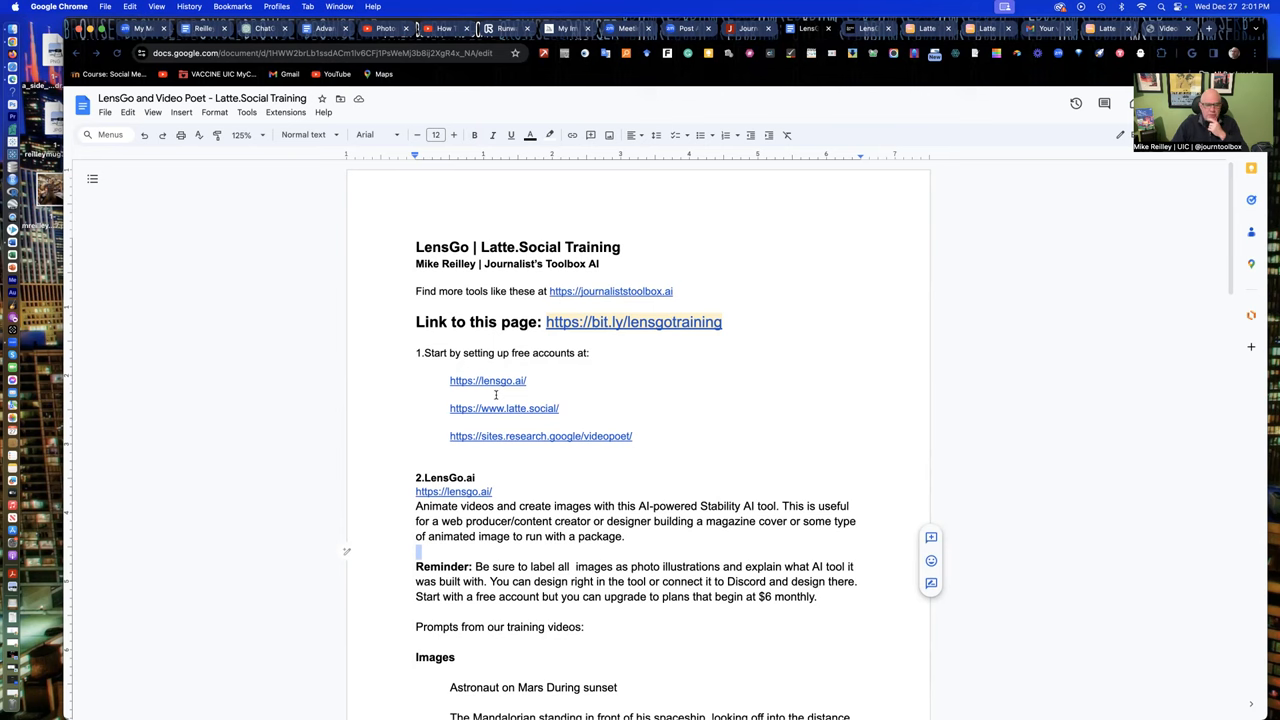
- Scroll the handout down to the LensGo sample image prompts, including the Mandalorian scene
{"action": "scroll", "scroll_direction": "down", "scroll_amount": 3}
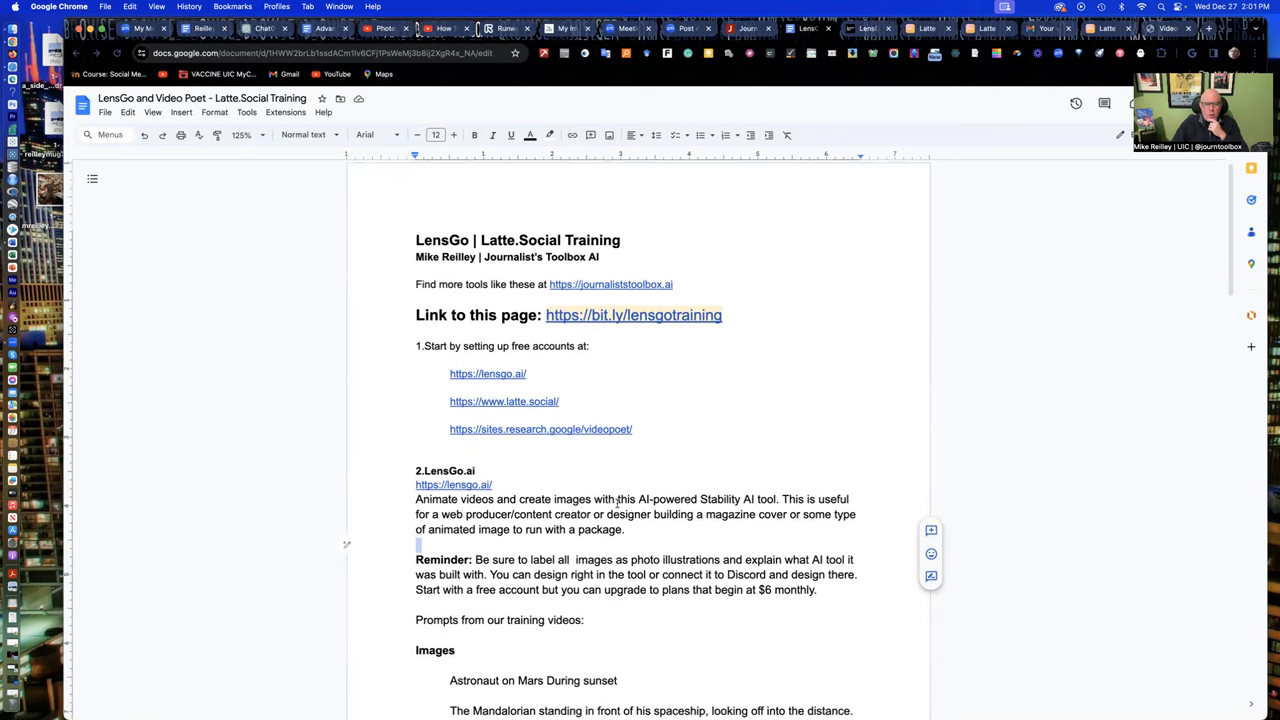
{"action": "scroll", "scroll_direction": "down", "scroll_amount": 3}
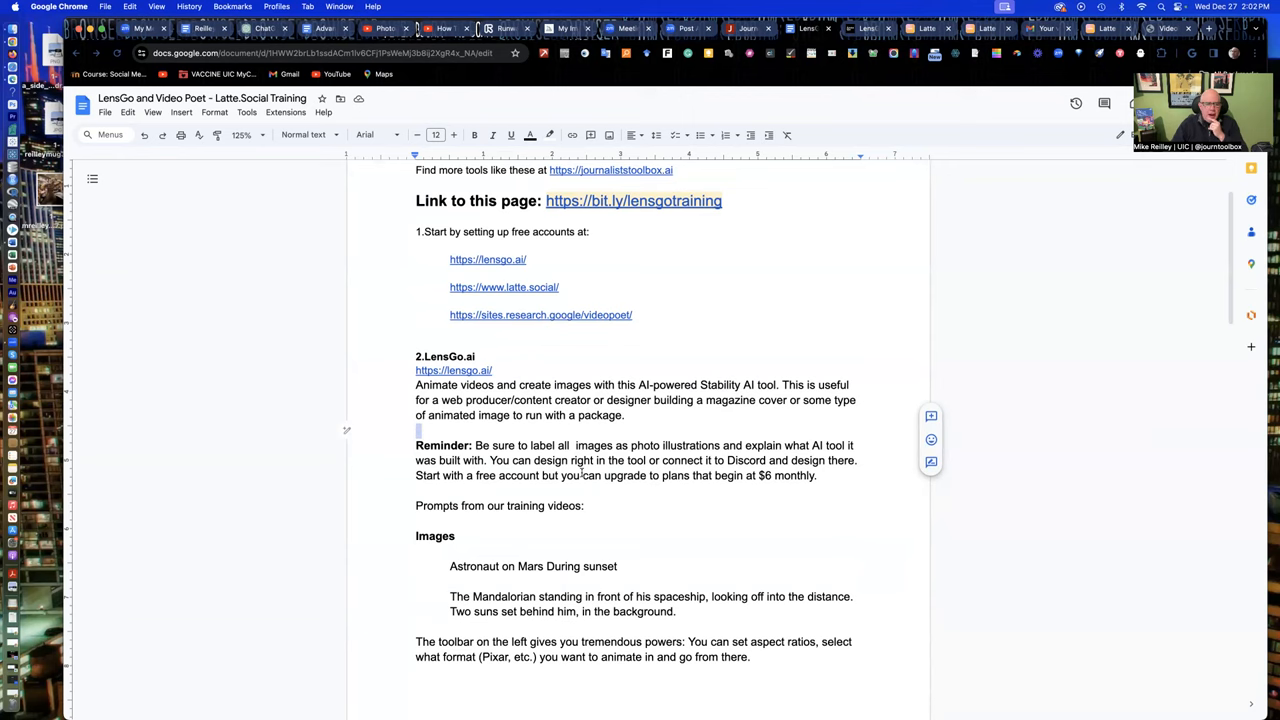
{"action": "scroll", "scroll_direction": "down", "scroll_amount": 3}
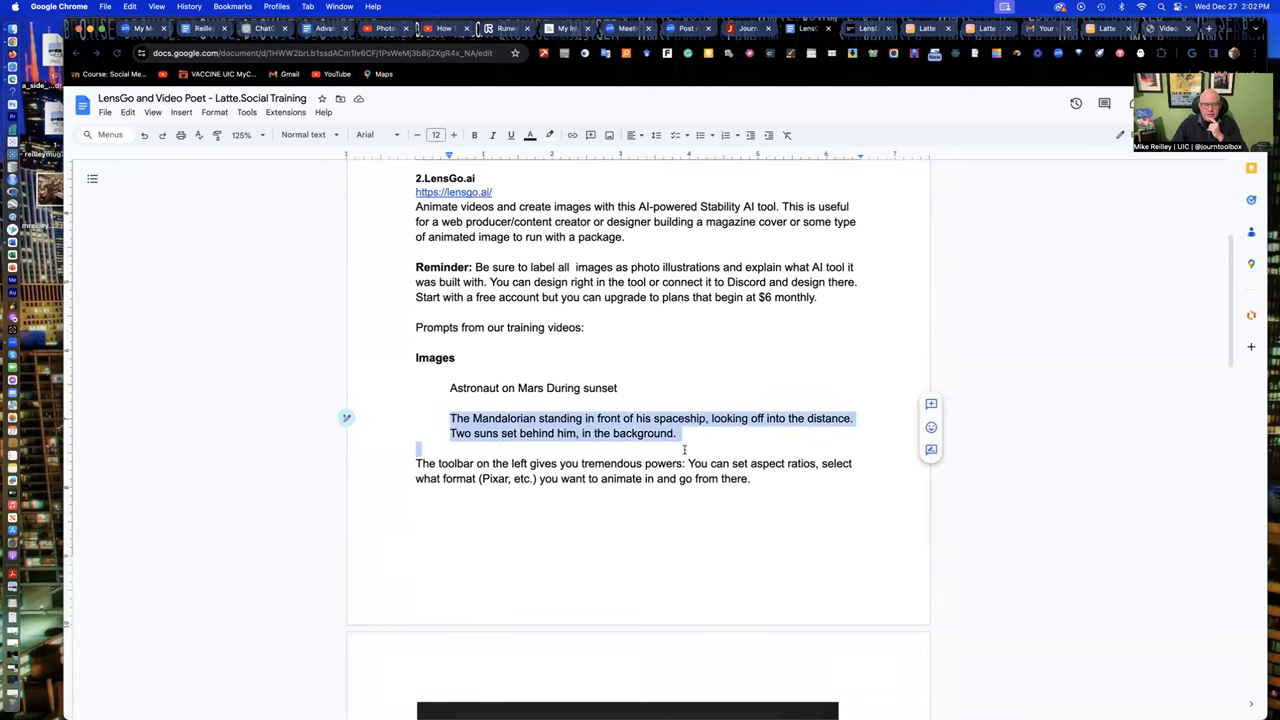
- Scroll past the LensGo settings screenshot to the Latte.social and VideoPoet sections
{"action": "scroll", "scroll_direction": "down", "scroll_amount": 3}
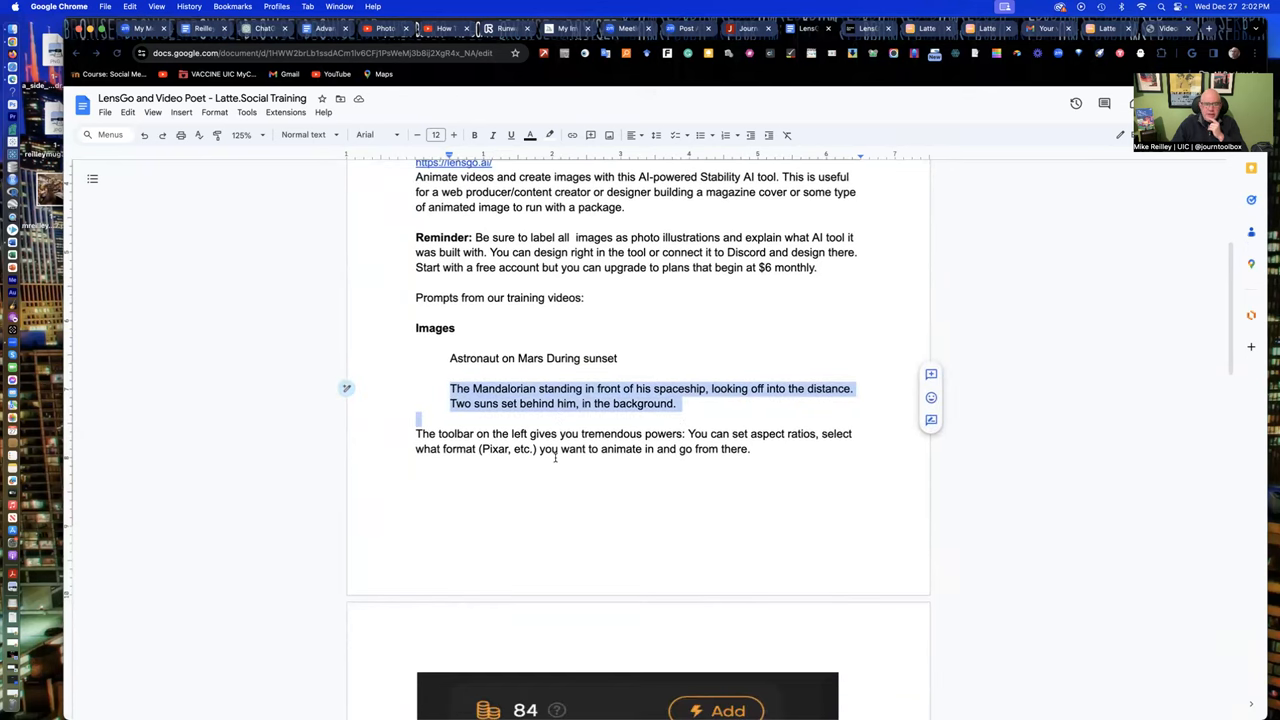
{"action": "scroll", "scroll_direction": "down", "scroll_amount": 3}
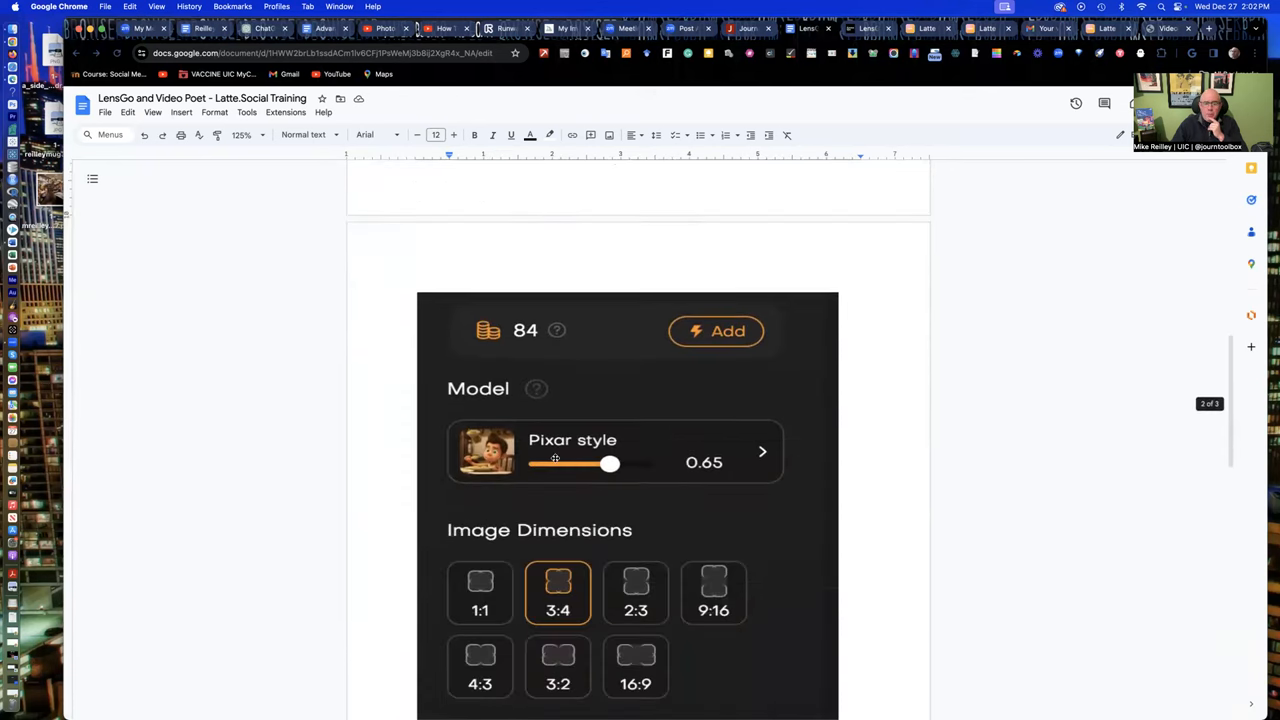
{"action": "scroll", "scroll_direction": "down", "scroll_amount": 3}
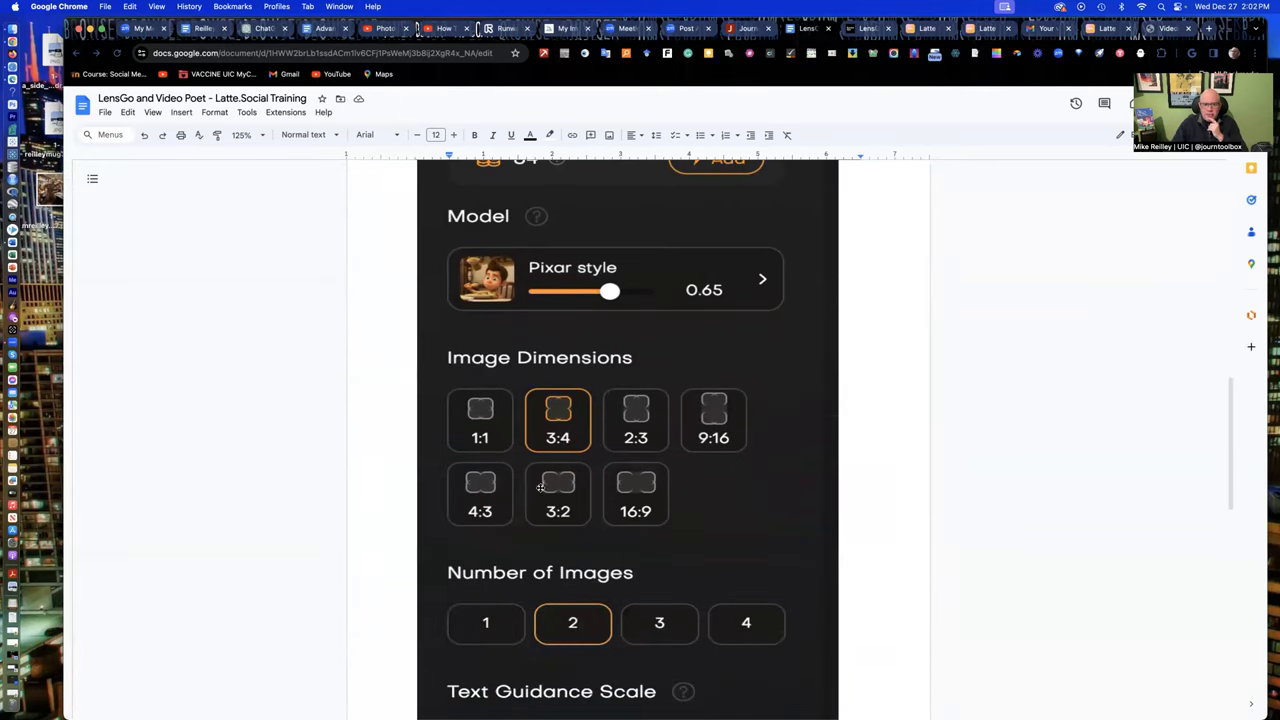
{"action": "mouse_move", "coordinate": [744, 290]}
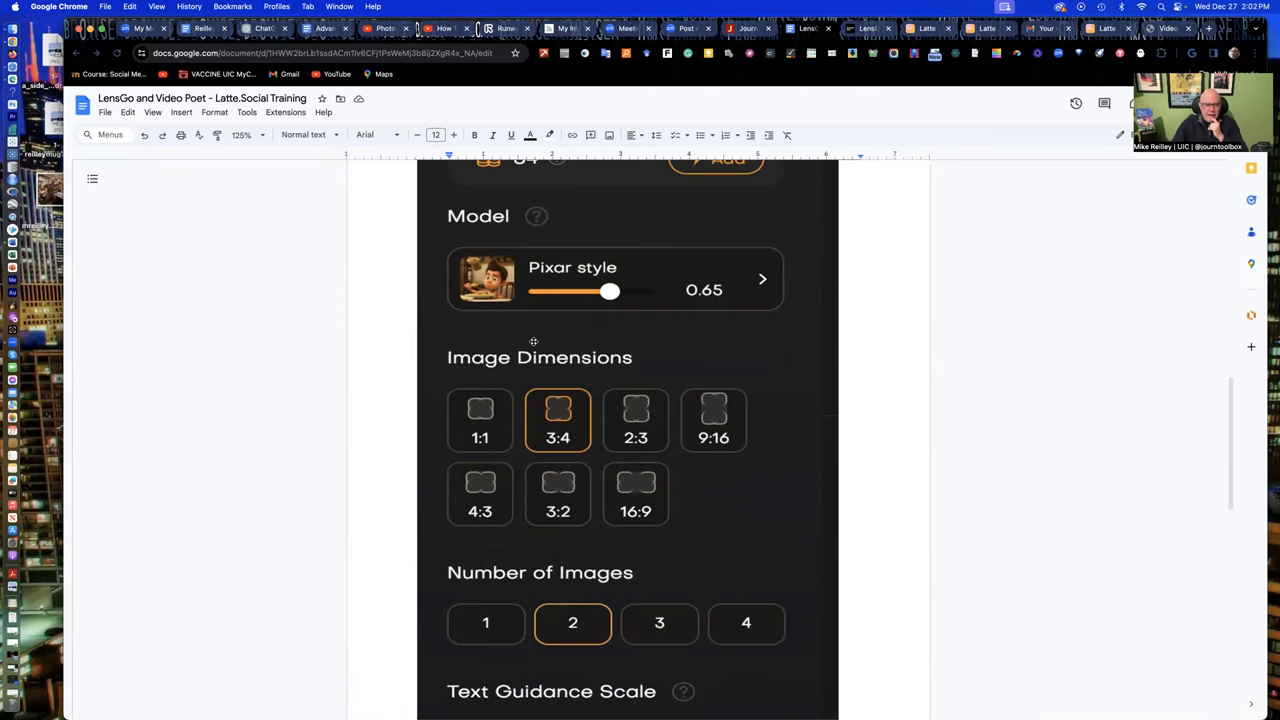
{"action": "scroll", "scroll_direction": "down", "scroll_amount": 3}
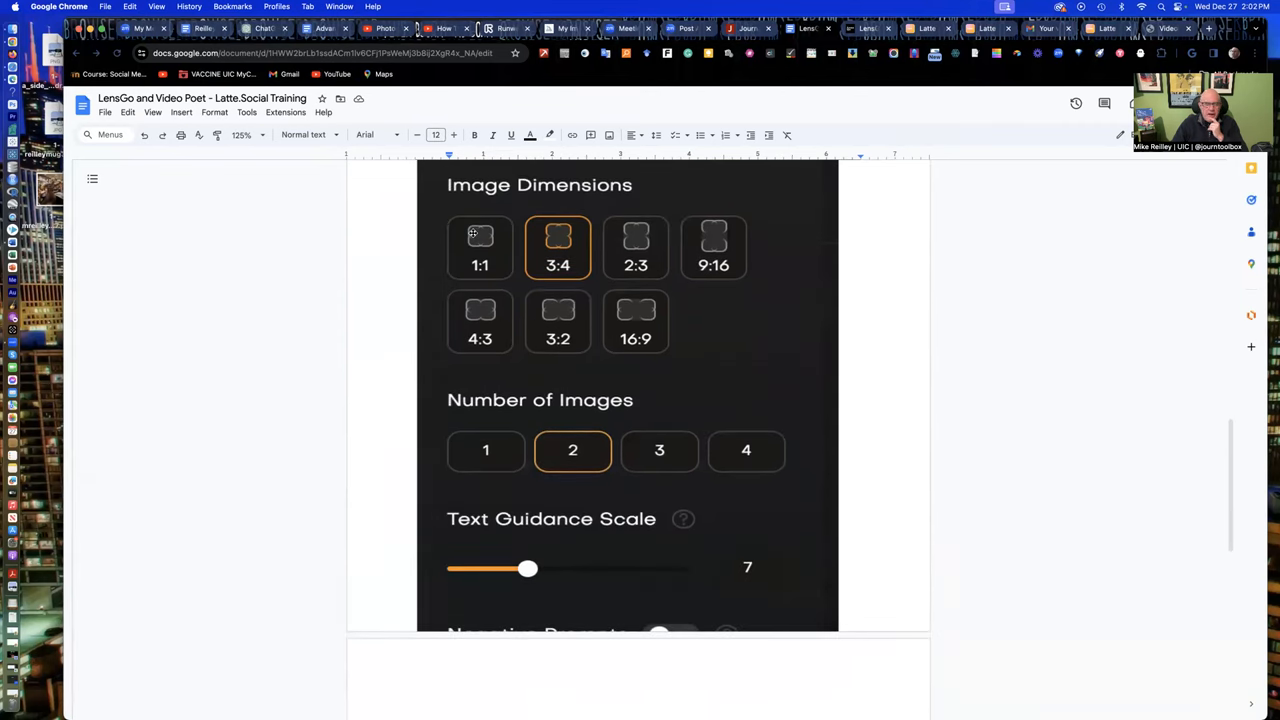
{"action": "scroll", "scroll_direction": "down", "scroll_amount": 3}
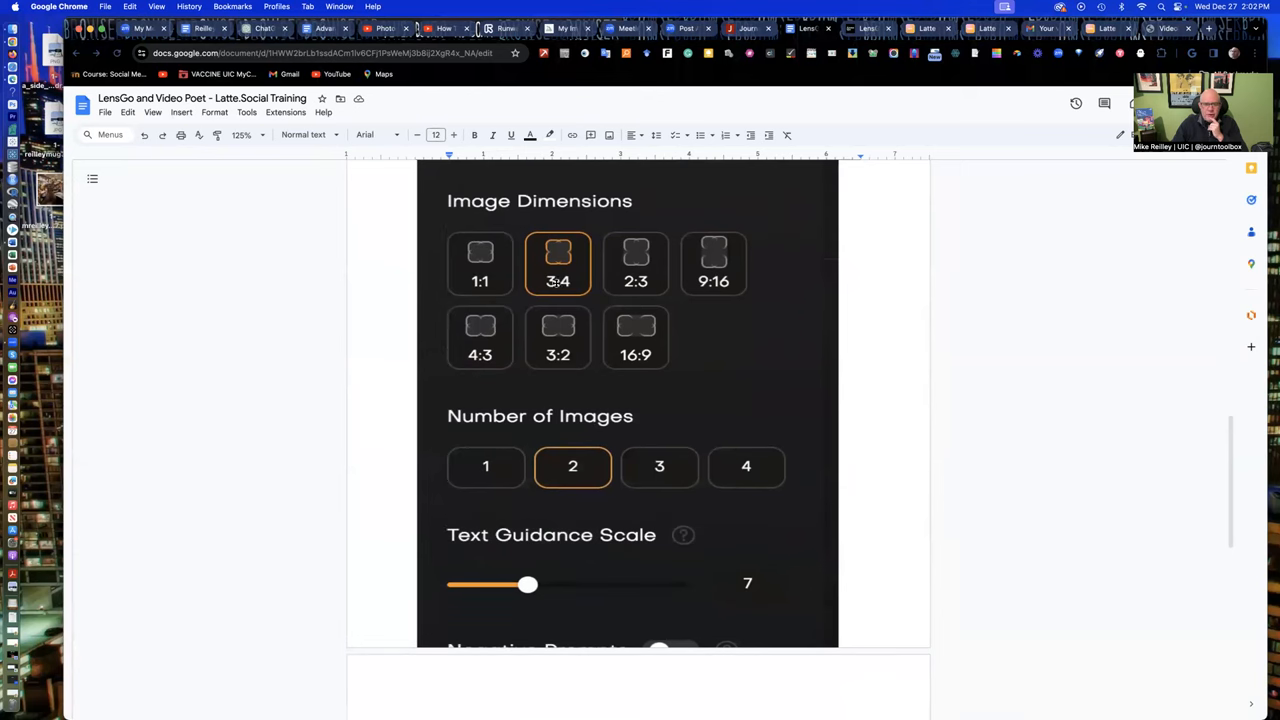
{"action": "mouse_move", "coordinate": [736, 296]}
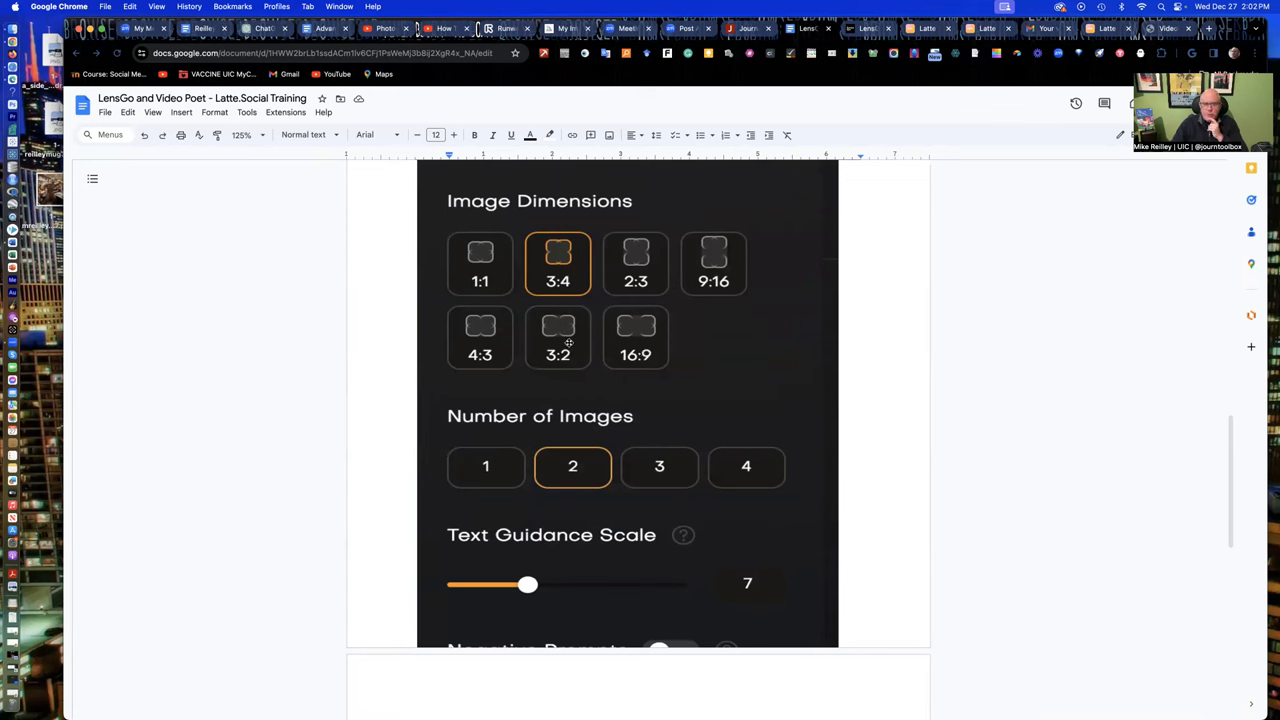
{"action": "mouse_move", "coordinate": [516, 448]}
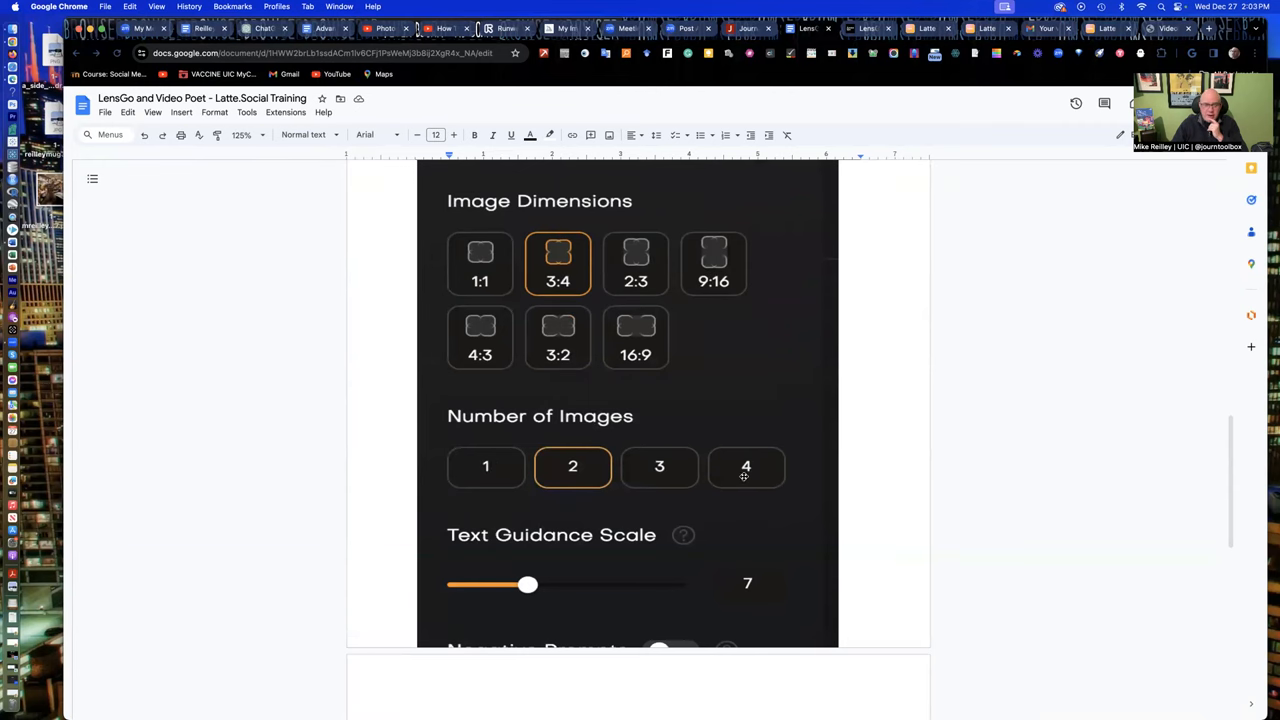
{"action": "mouse_move", "coordinate": [836, 488]}
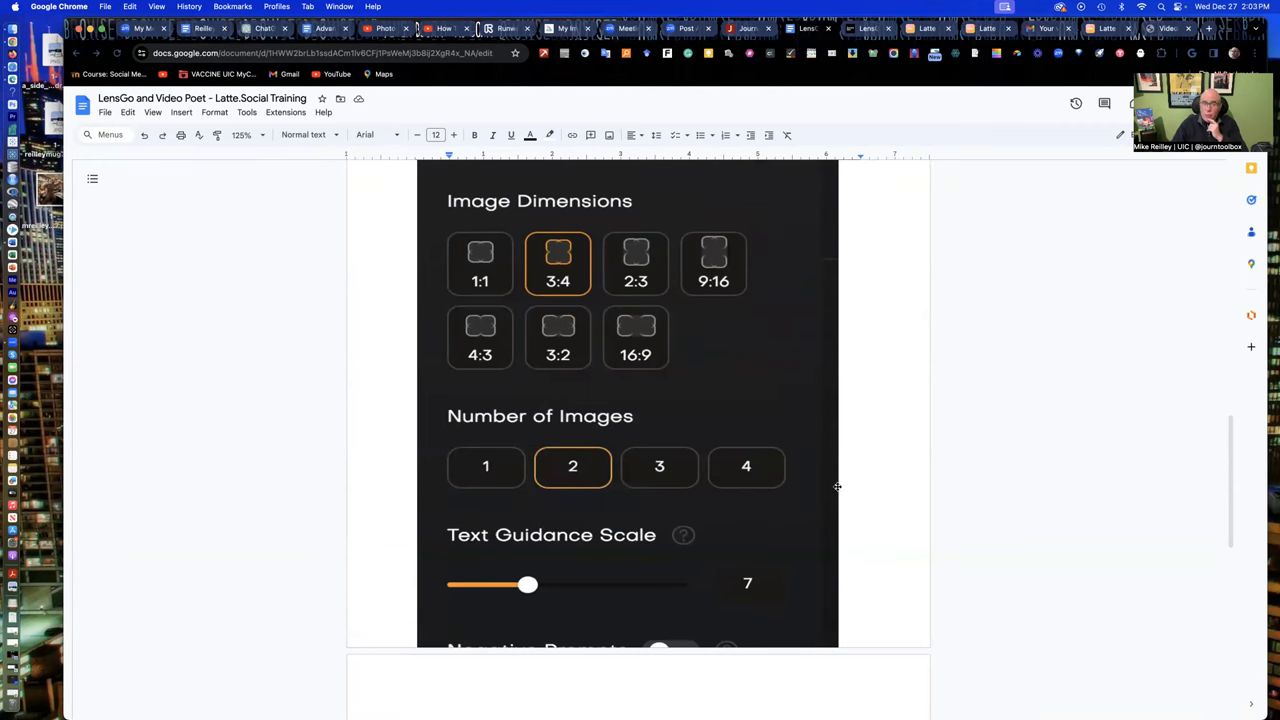
{"action": "scroll", "scroll_direction": "down", "scroll_amount": 3}
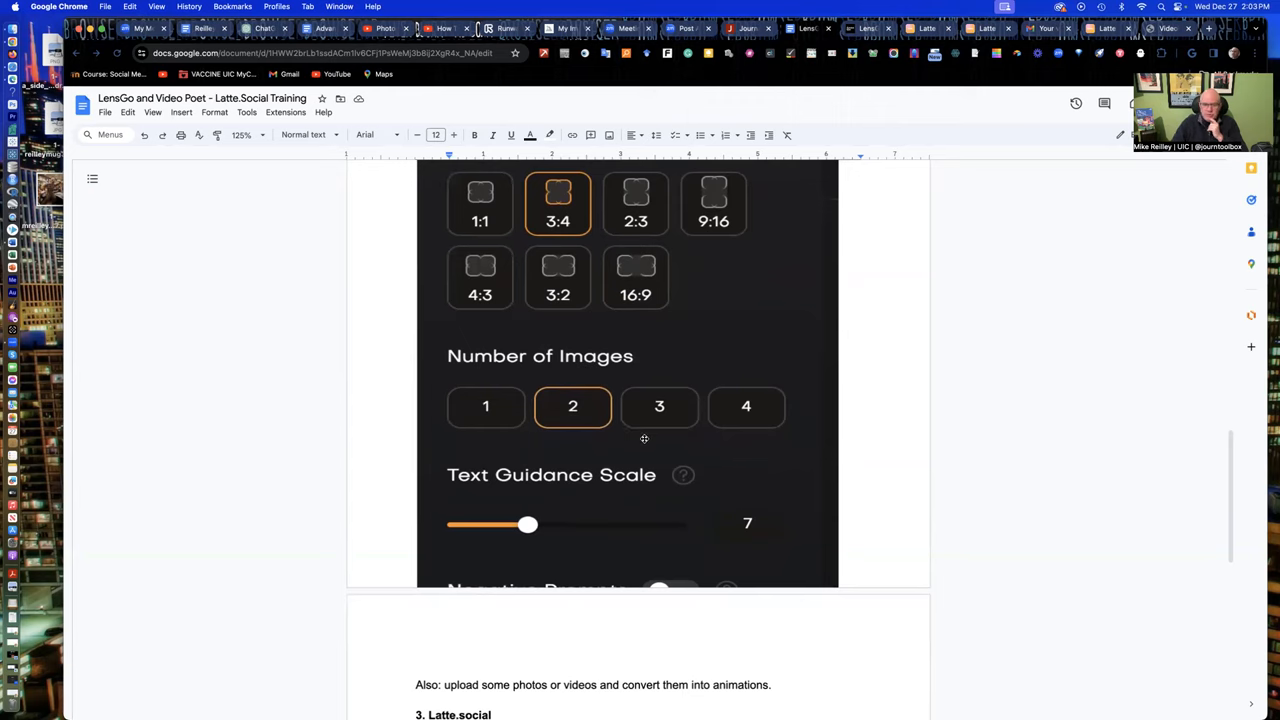
{"action": "scroll", "scroll_direction": "down", "scroll_amount": 3}
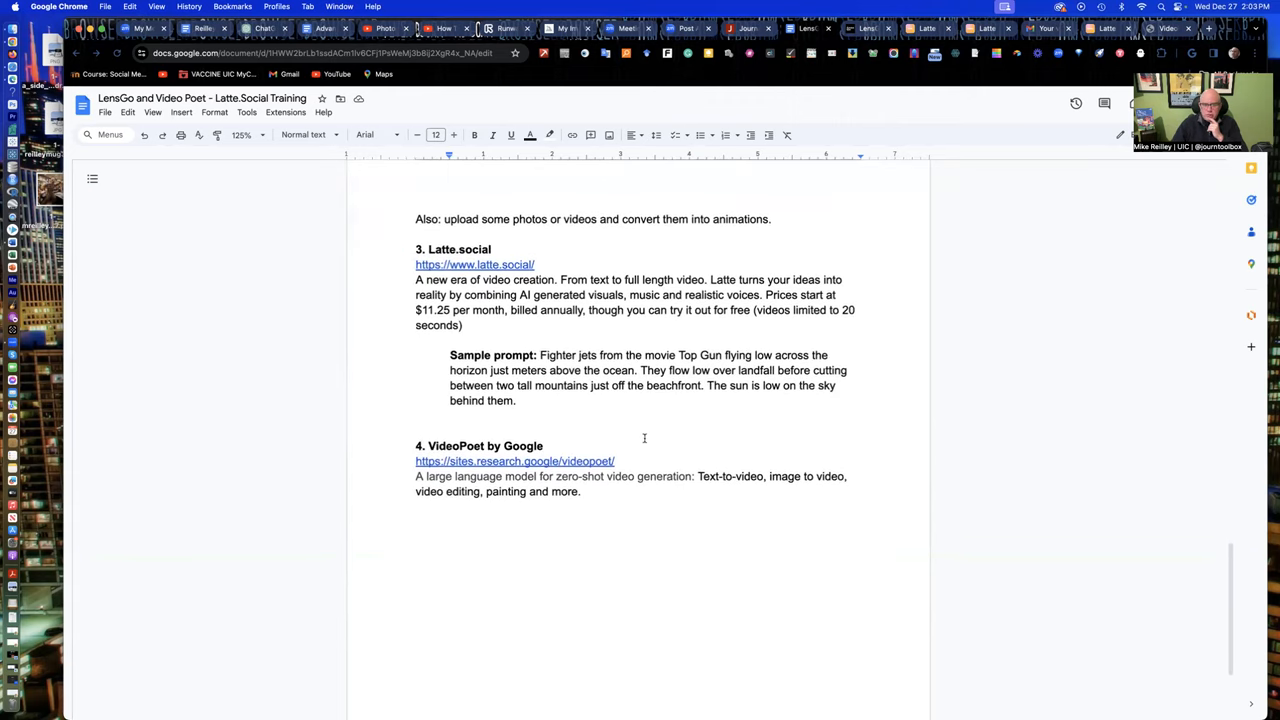
- Highlight the Latte.social Top Gun sample prompt text
{"action": "scroll", "scroll_direction": "down", "scroll_amount": 3}
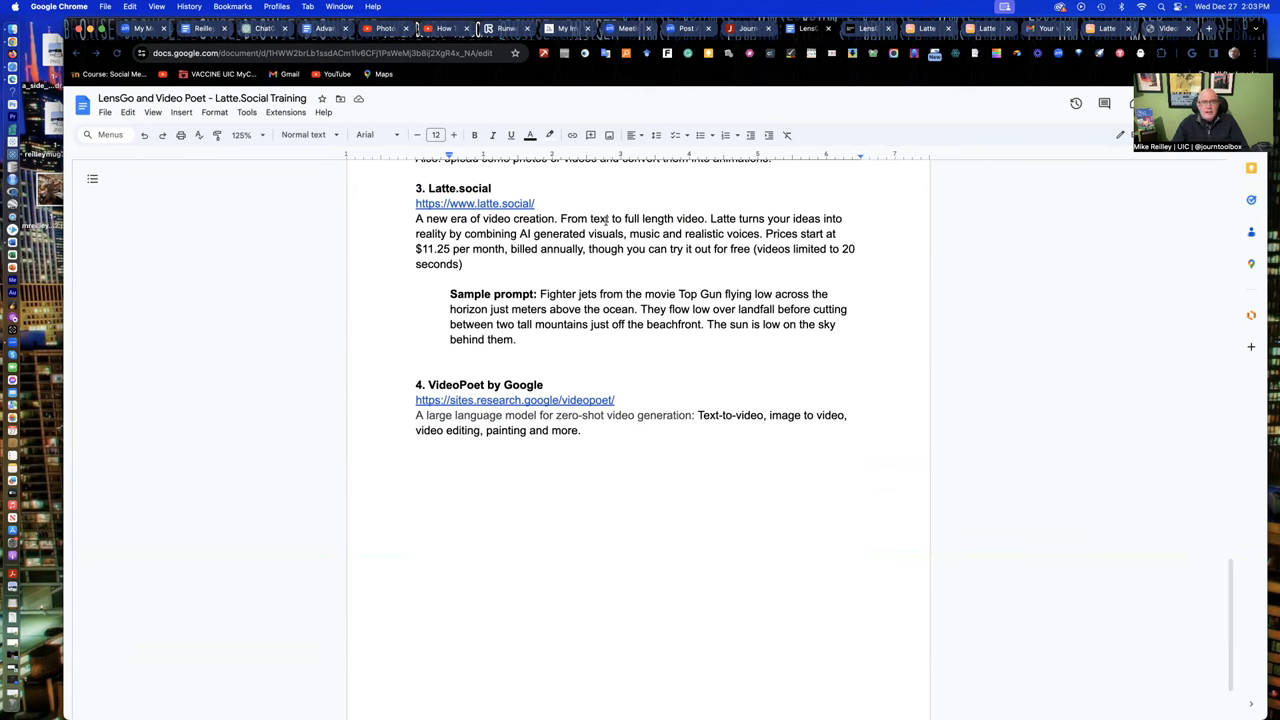
{"action": "mouse_move", "coordinate": [600, 224]}
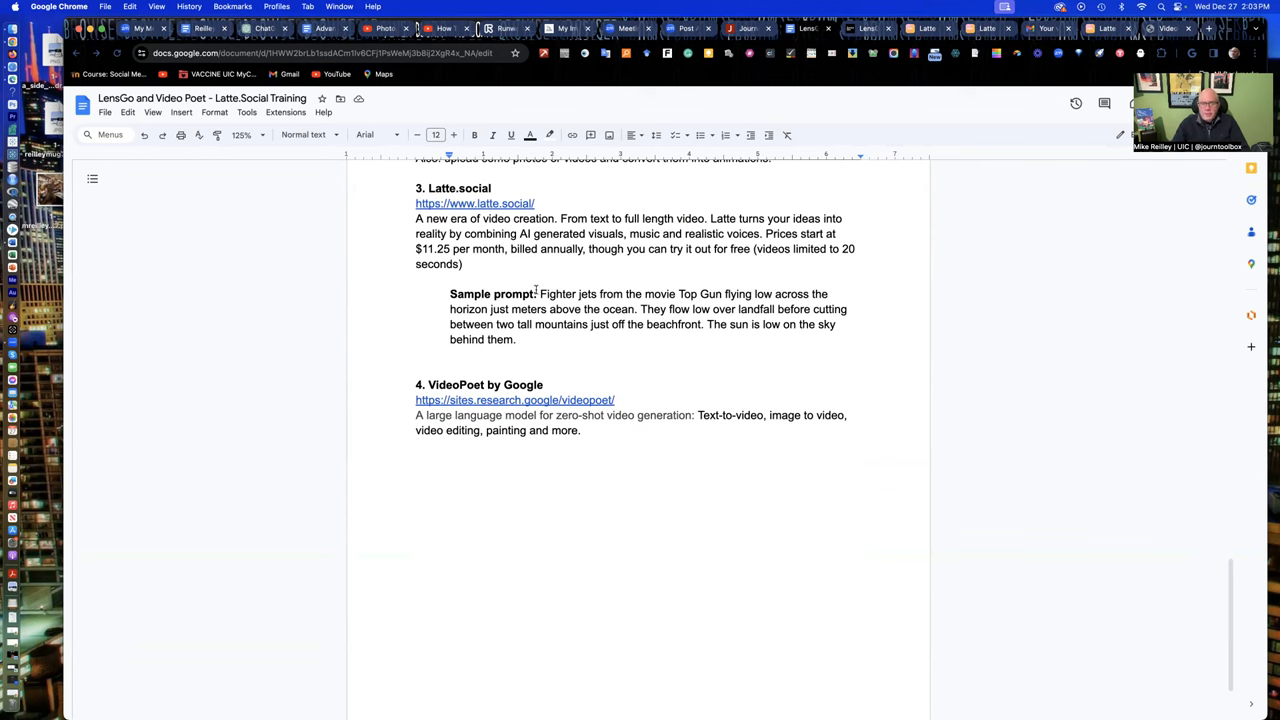
{"action": "left_click_drag", "start_coordinate": [540, 292], "coordinate": [516, 340]}
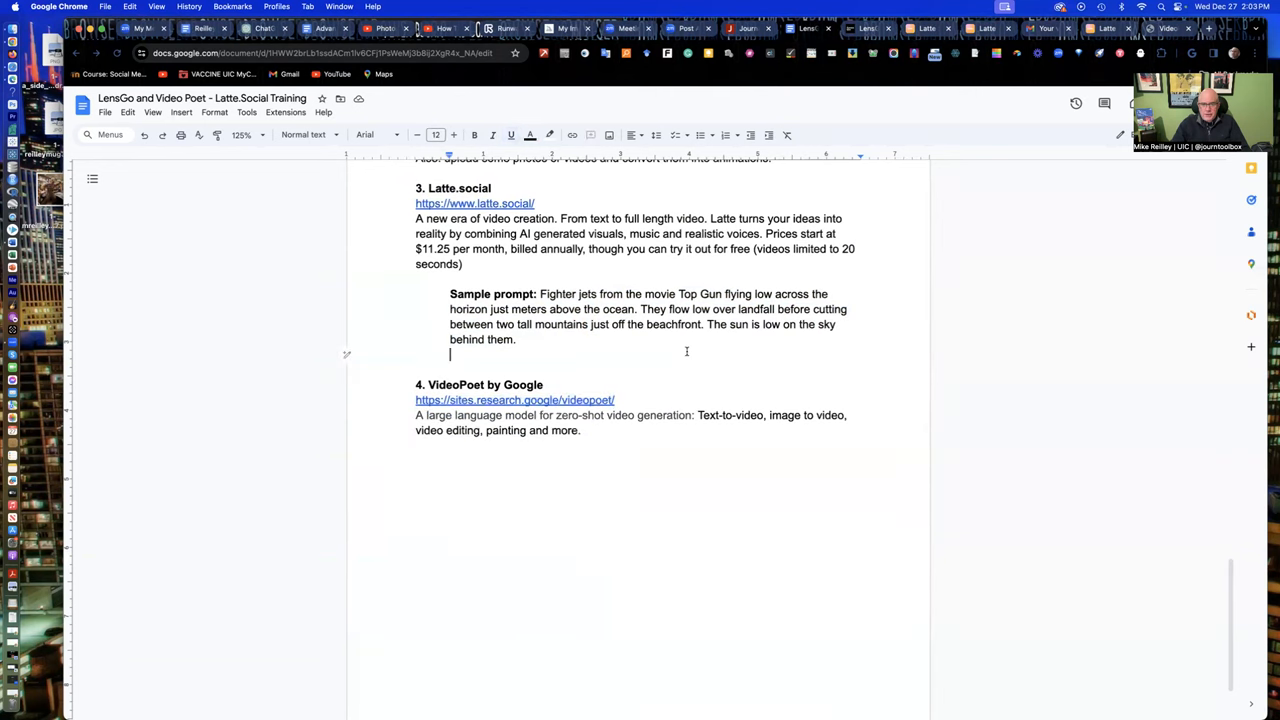
{"action": "mouse_move", "coordinate": [684, 352]}
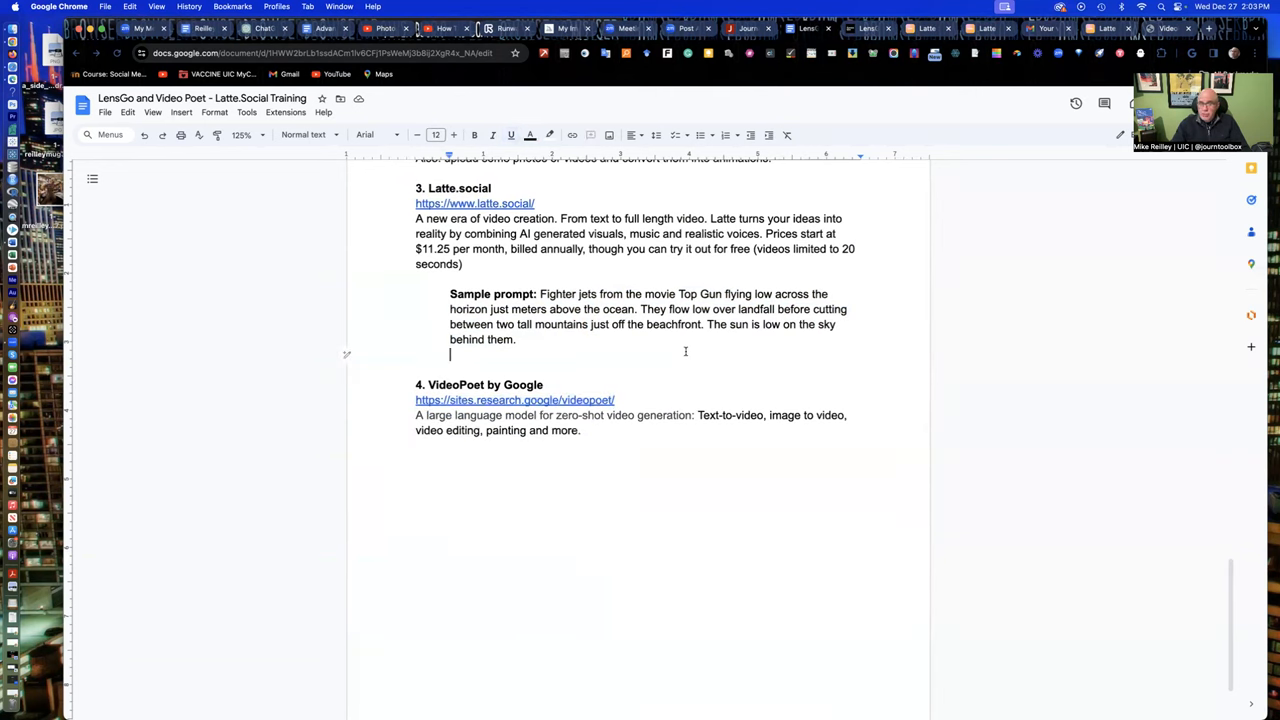
{"action": "mouse_move", "coordinate": [688, 350]}
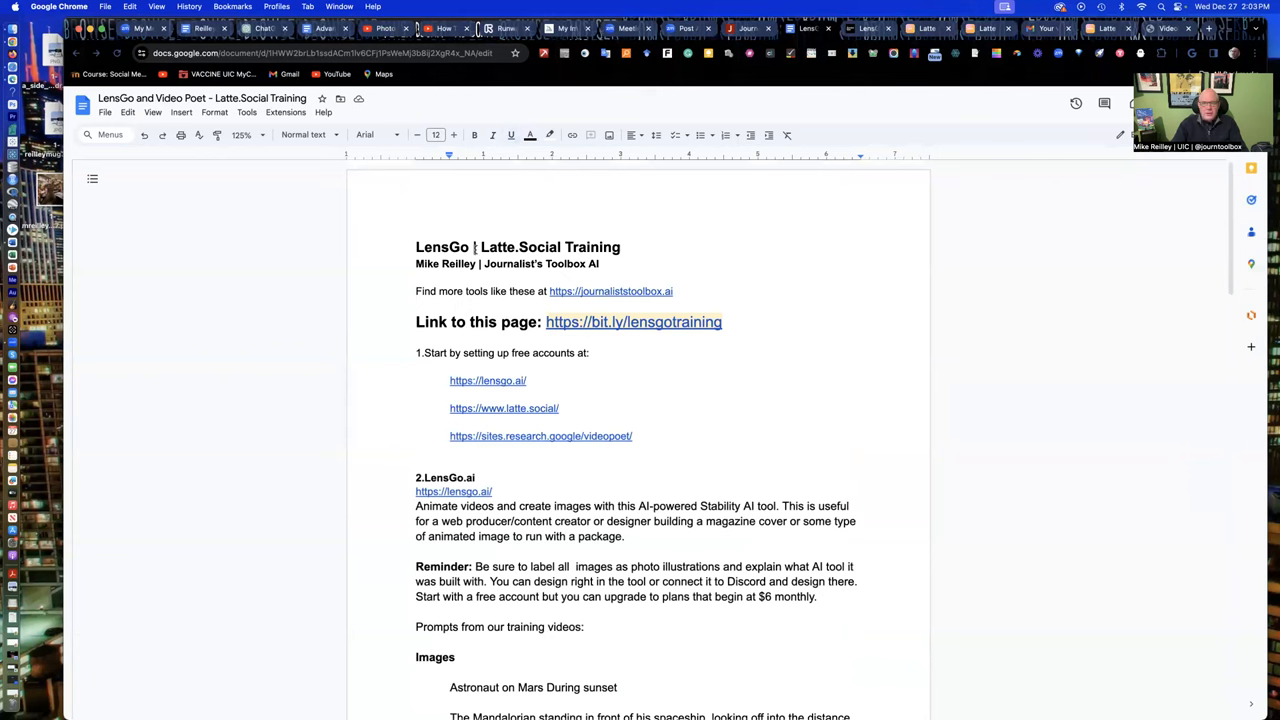
{"action": "mouse_move", "coordinate": [590, 226]}
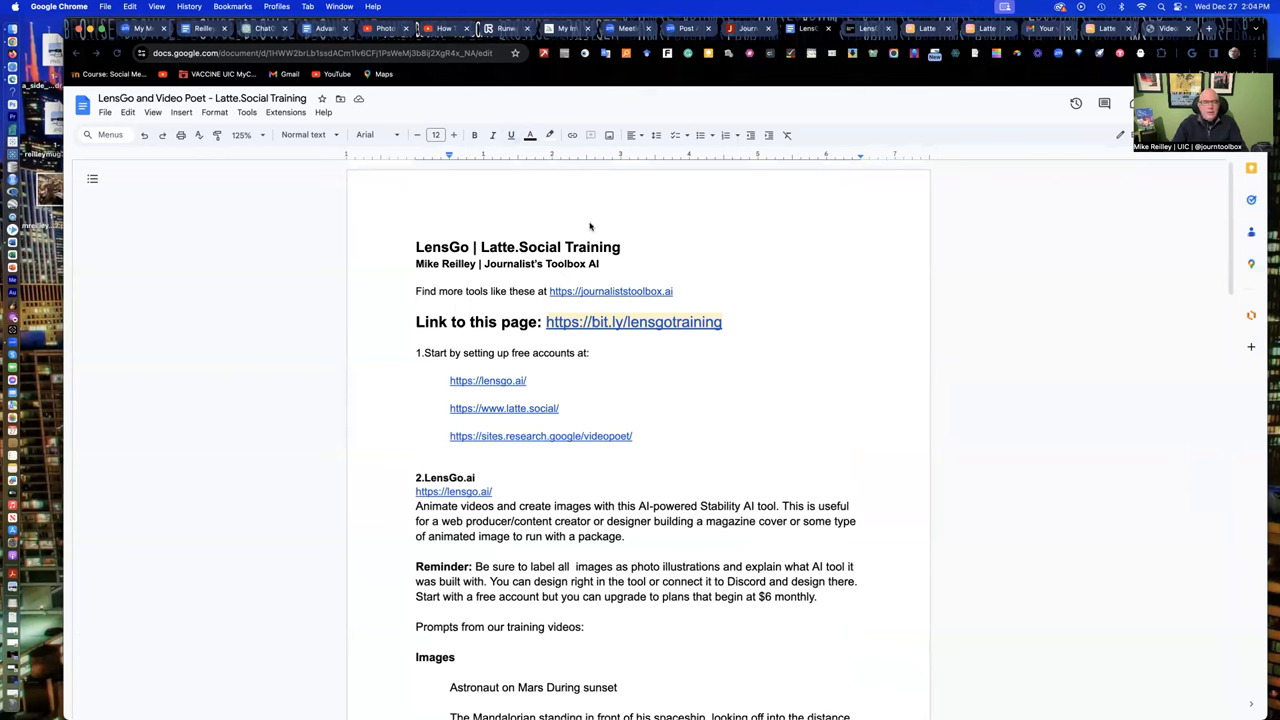
{"action": "mouse_move", "coordinate": [752, 322]}
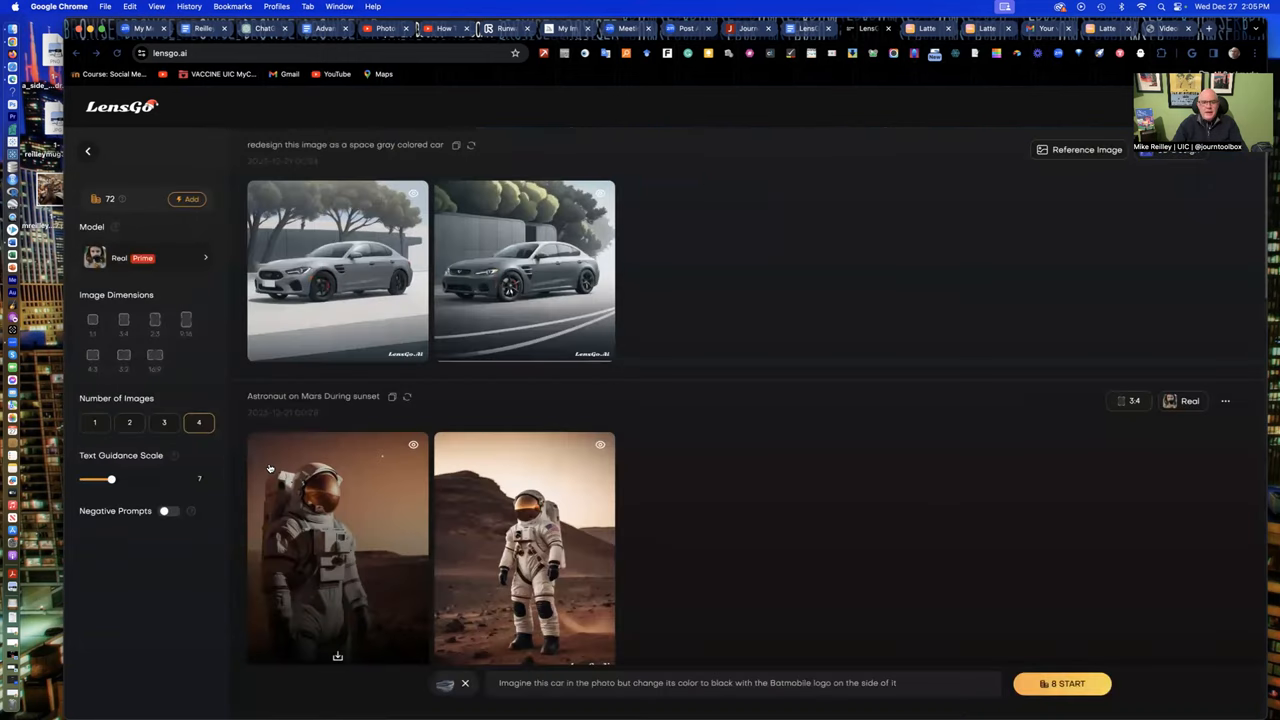
- Scroll the generation history down to the Pixar portrait and the four Batmobile car images
{"action": "scroll", "scroll_direction": "down", "scroll_amount": 3}
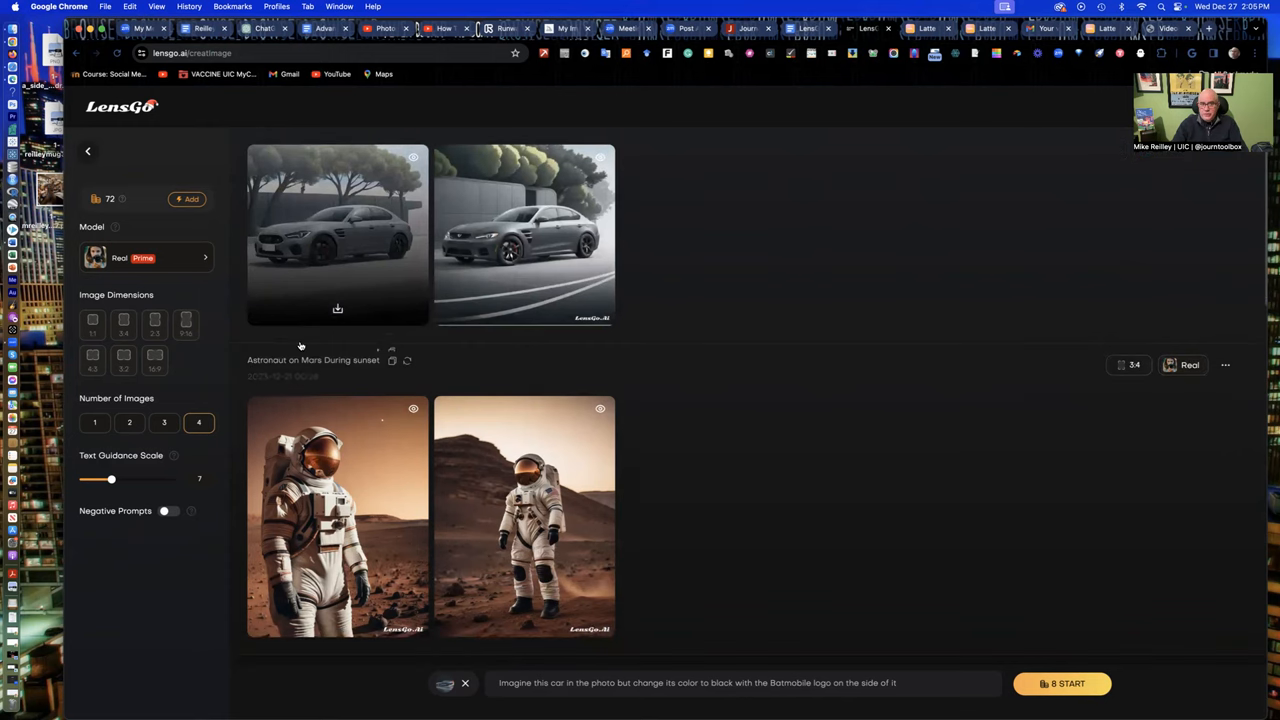
{"action": "scroll", "scroll_direction": "down", "scroll_amount": 3}
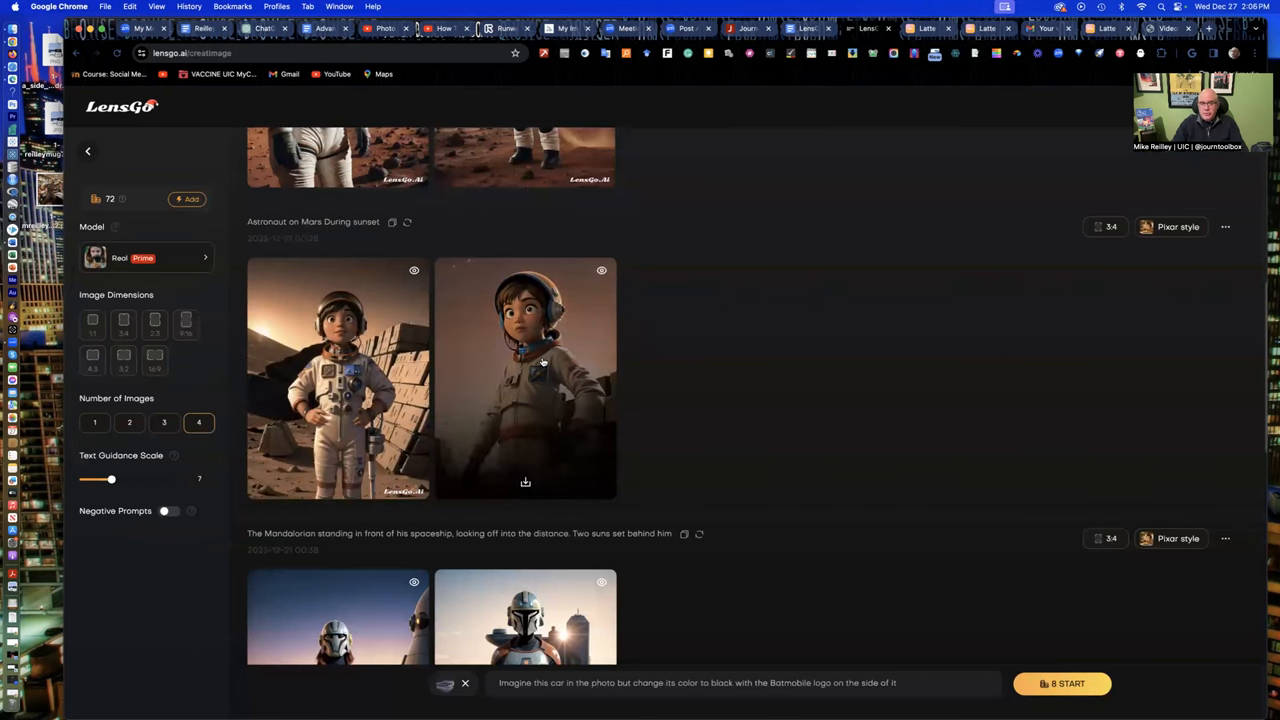
{"action": "scroll", "scroll_direction": "down", "scroll_amount": 3}
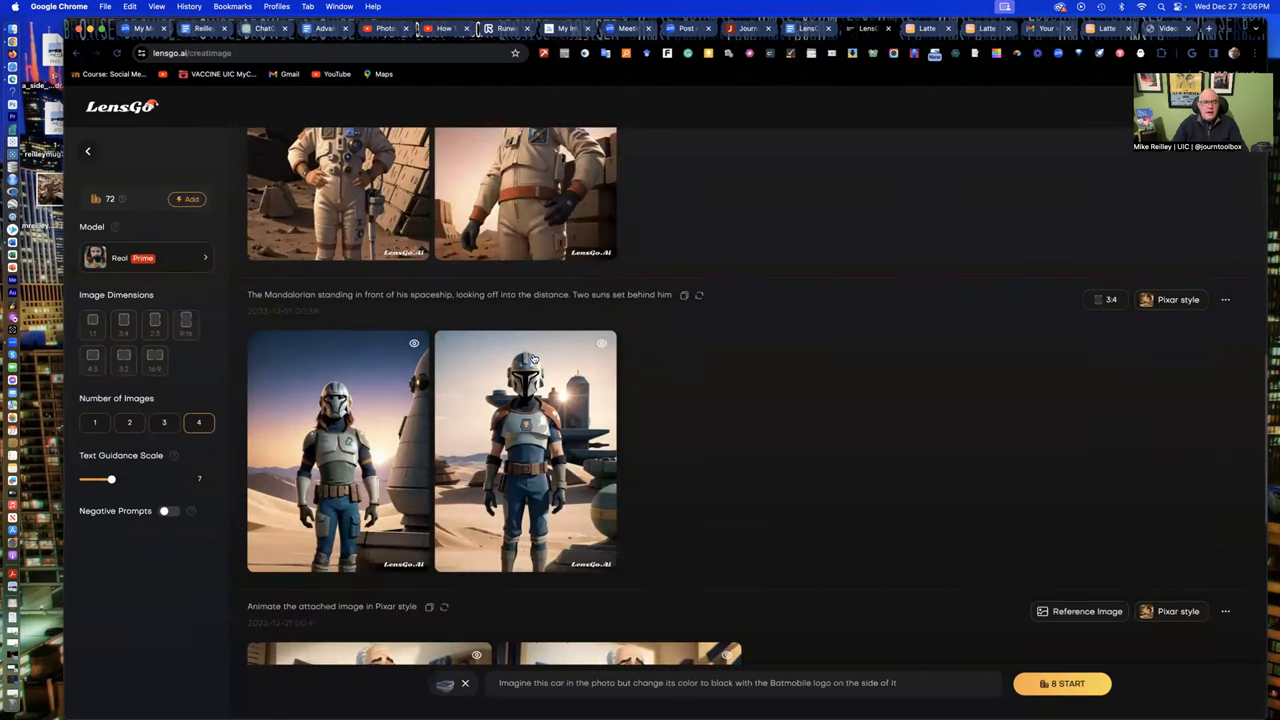
{"action": "scroll", "scroll_direction": "down", "scroll_amount": 3}
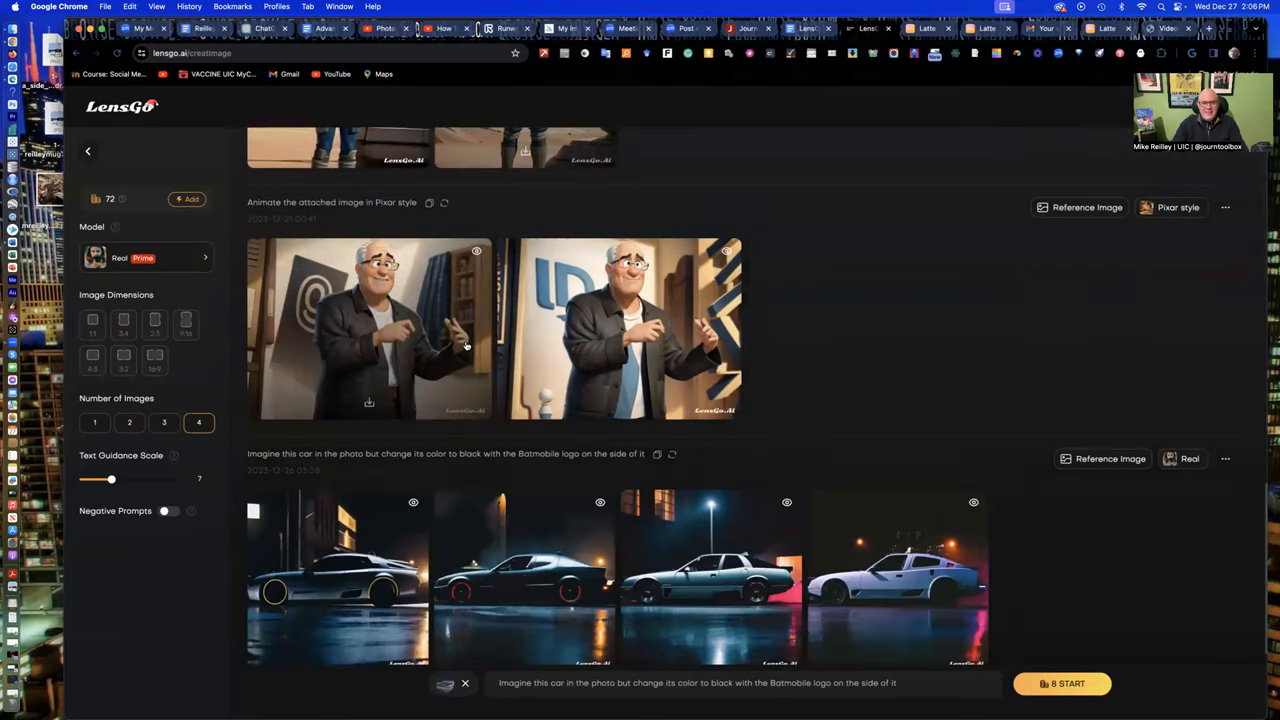
{"action": "scroll", "scroll_direction": "down", "scroll_amount": 3}
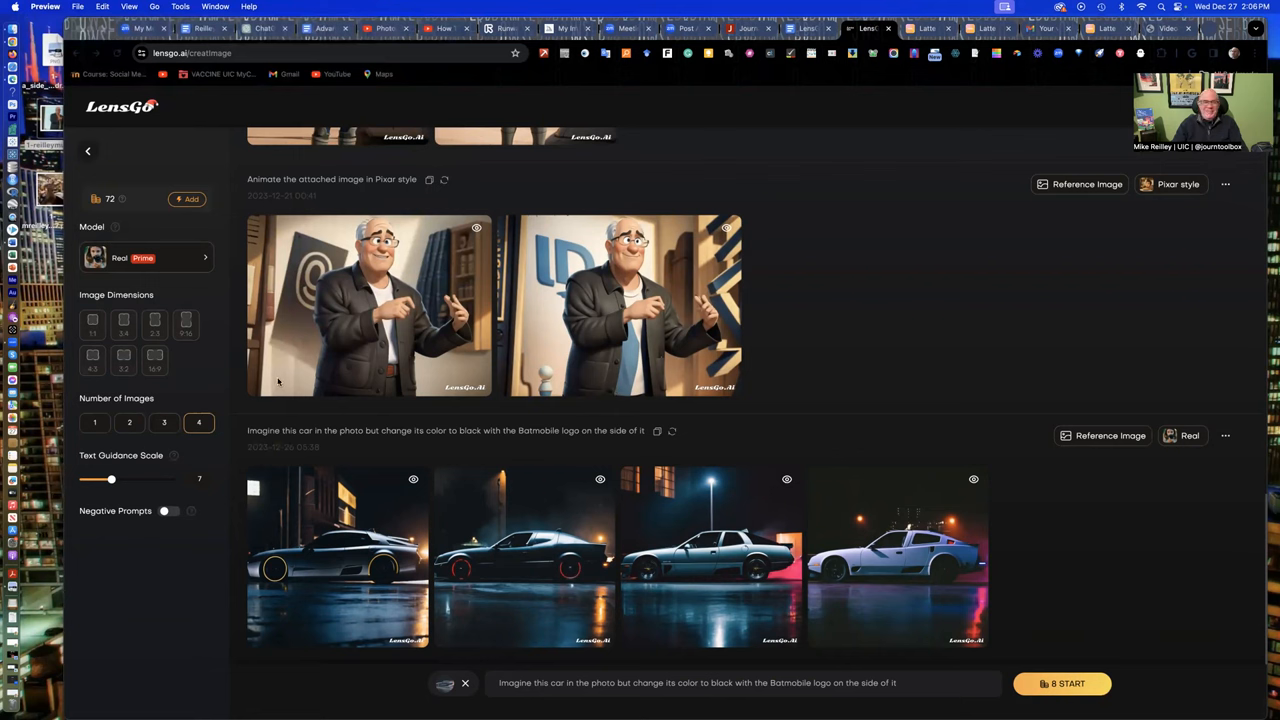
{"action": "mouse_move", "coordinate": [490, 400]}
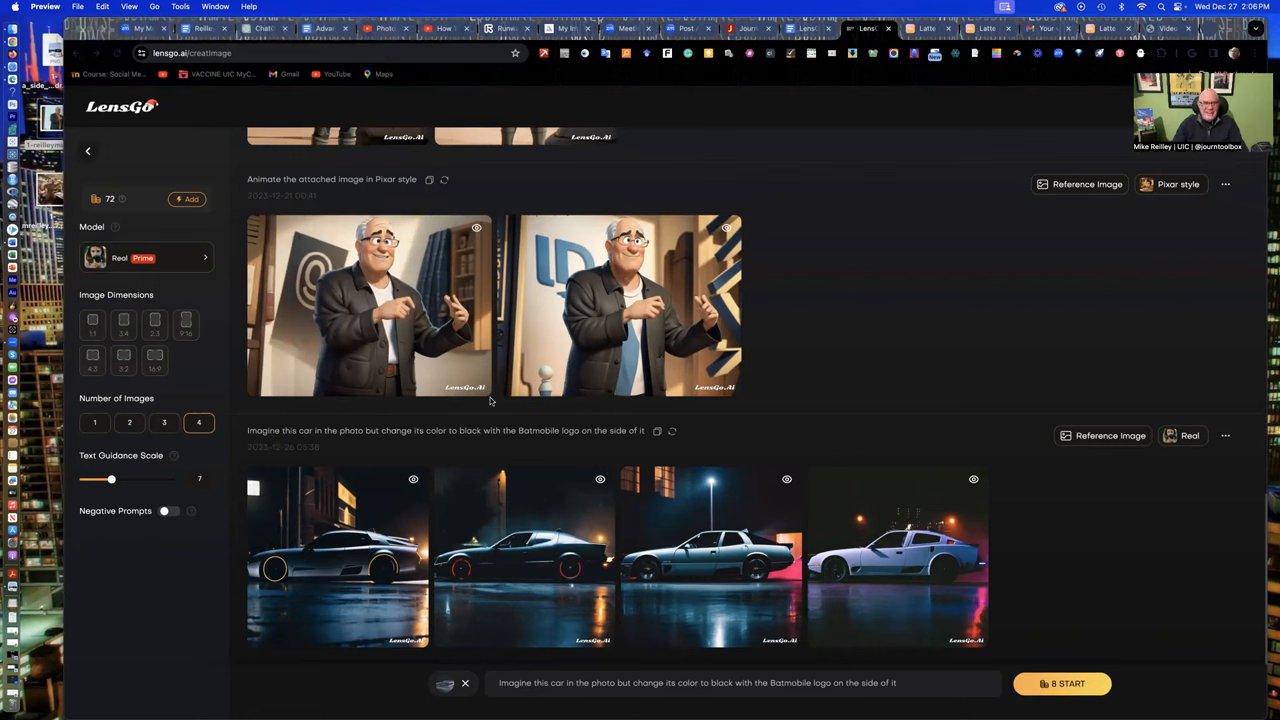
{"action": "mouse_move", "coordinate": [118, 280]}
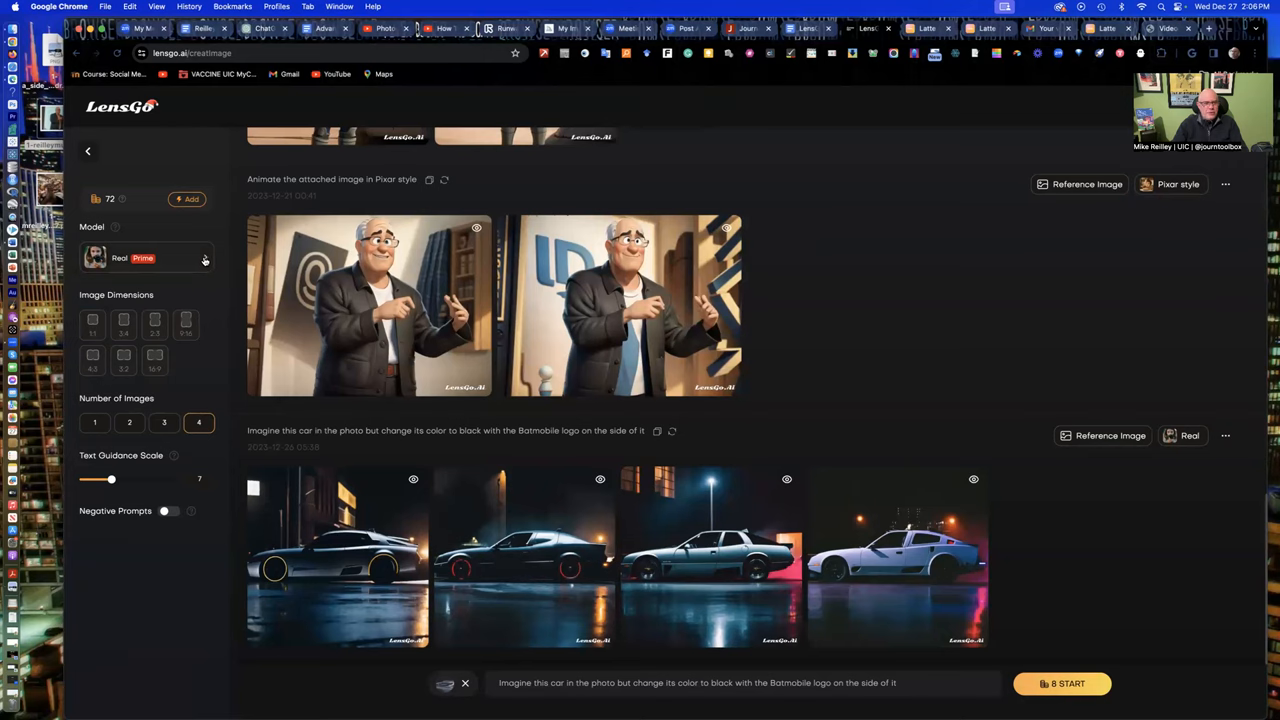
{"action": "left_click", "coordinate": [148, 258]}
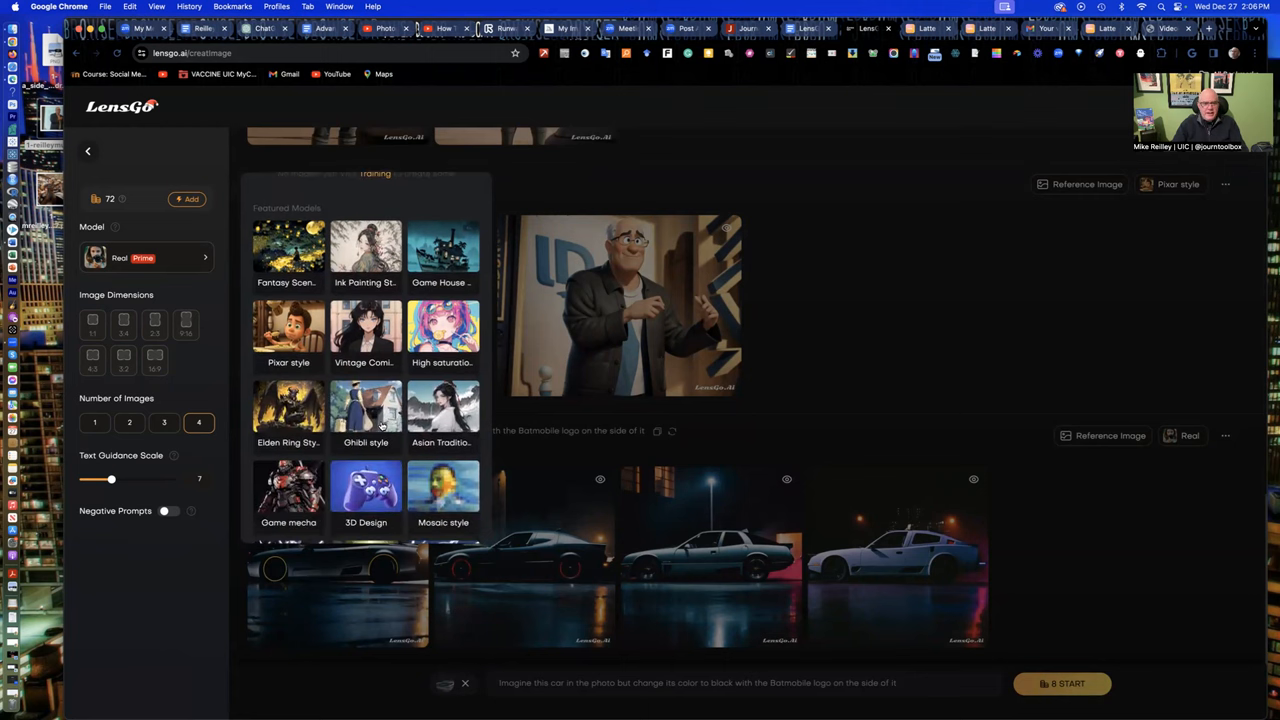
{"action": "scroll", "scroll_direction": "down", "scroll_amount": 3}
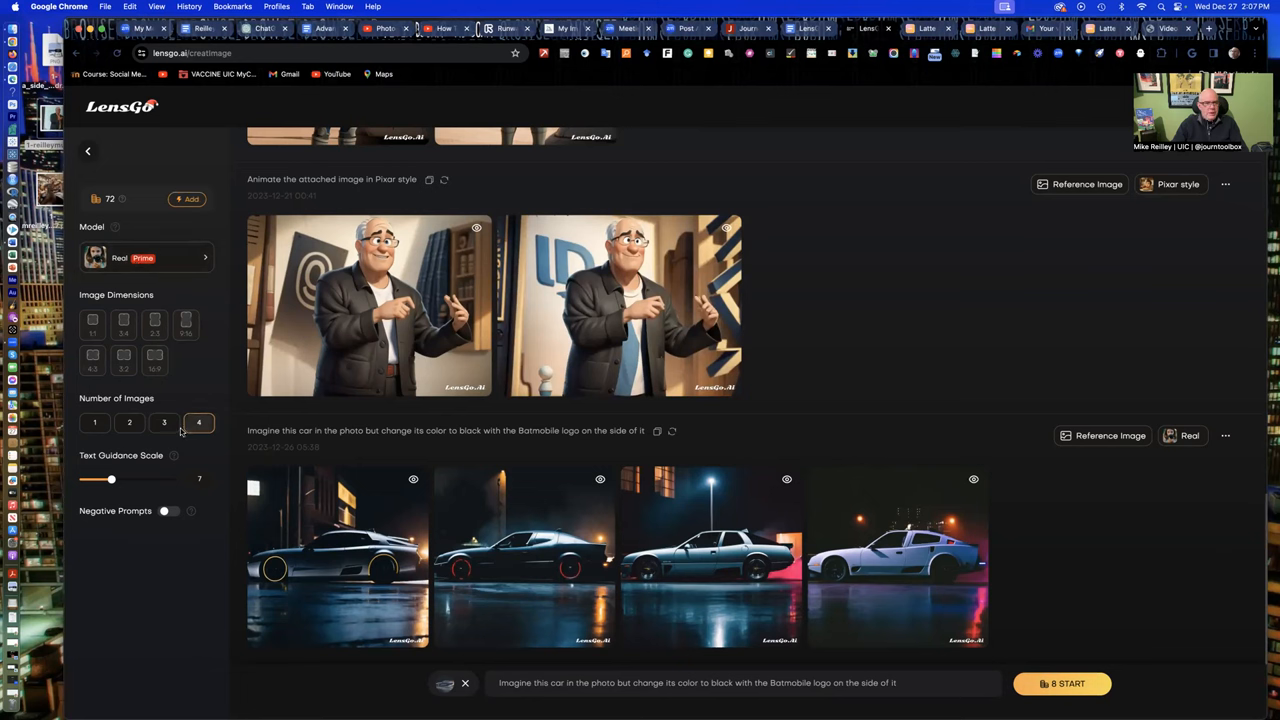
- Set the number of images to 2 and raise the text guidance scale to about 8
{"action": "left_click", "coordinate": [128, 422]}
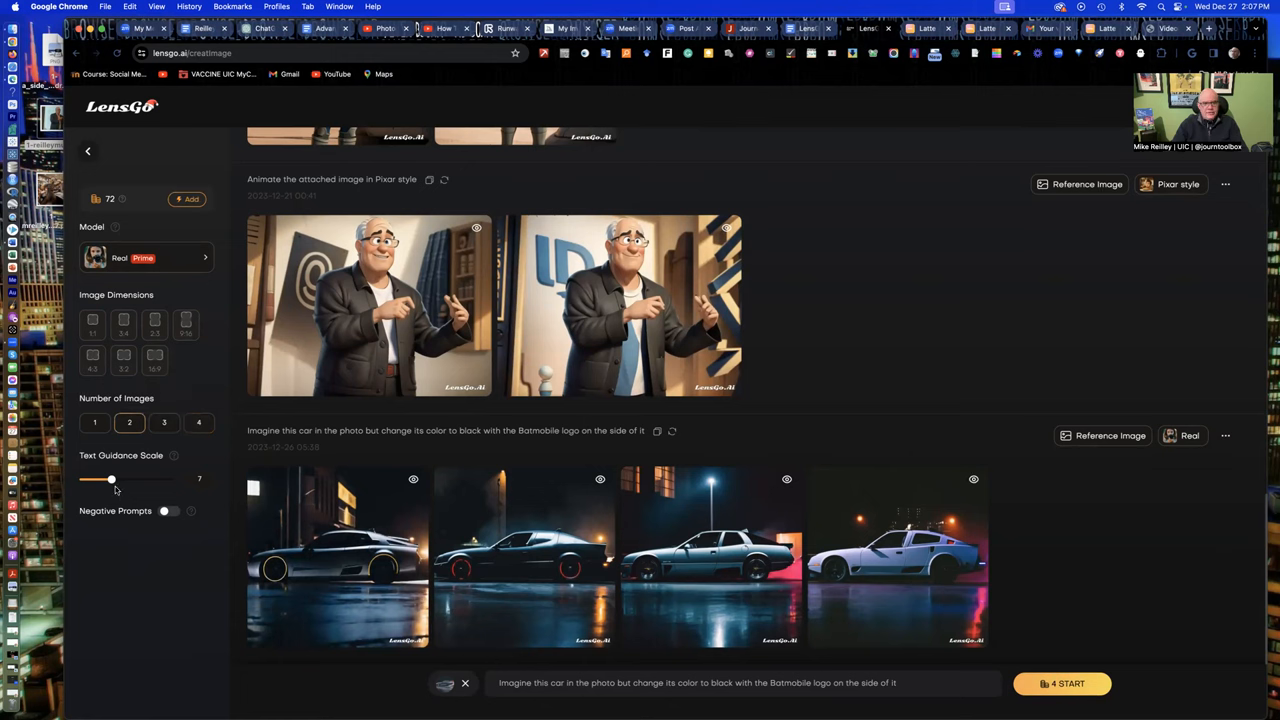
{"action": "left_click_drag", "start_coordinate": [110, 480], "coordinate": [116, 480]}
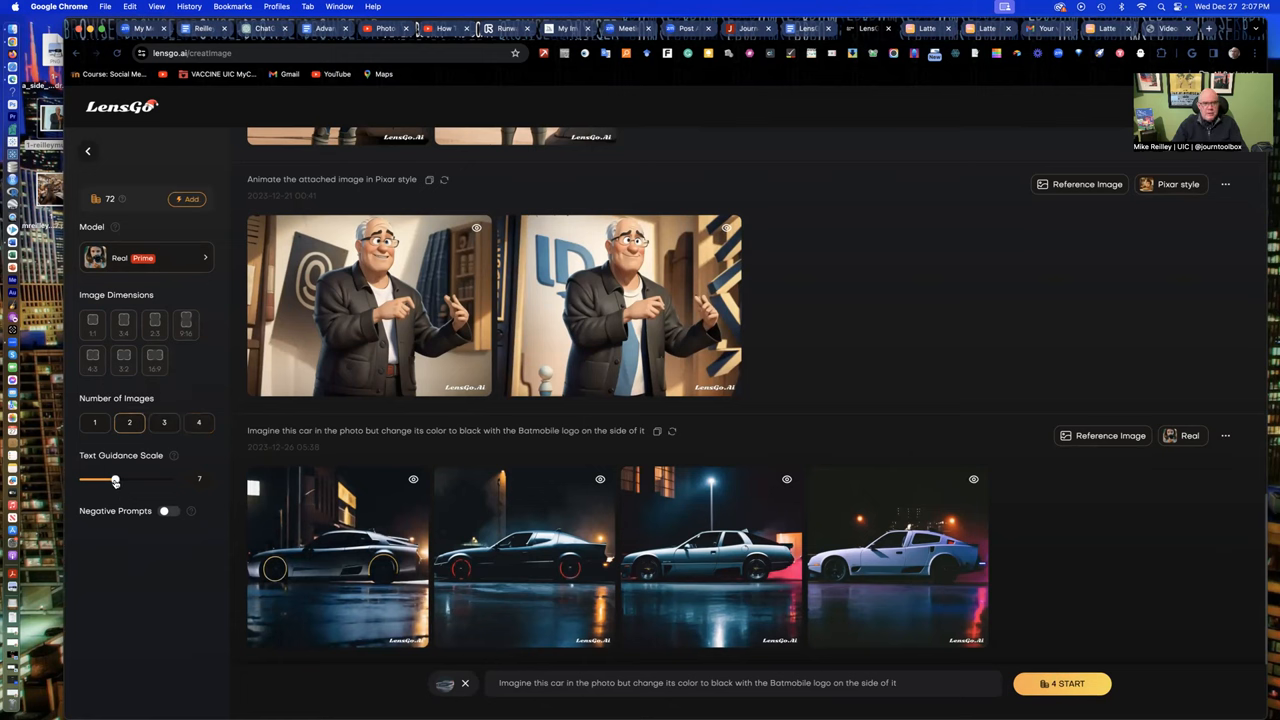
{"action": "left_click_drag", "start_coordinate": [116, 480], "coordinate": [120, 480]}
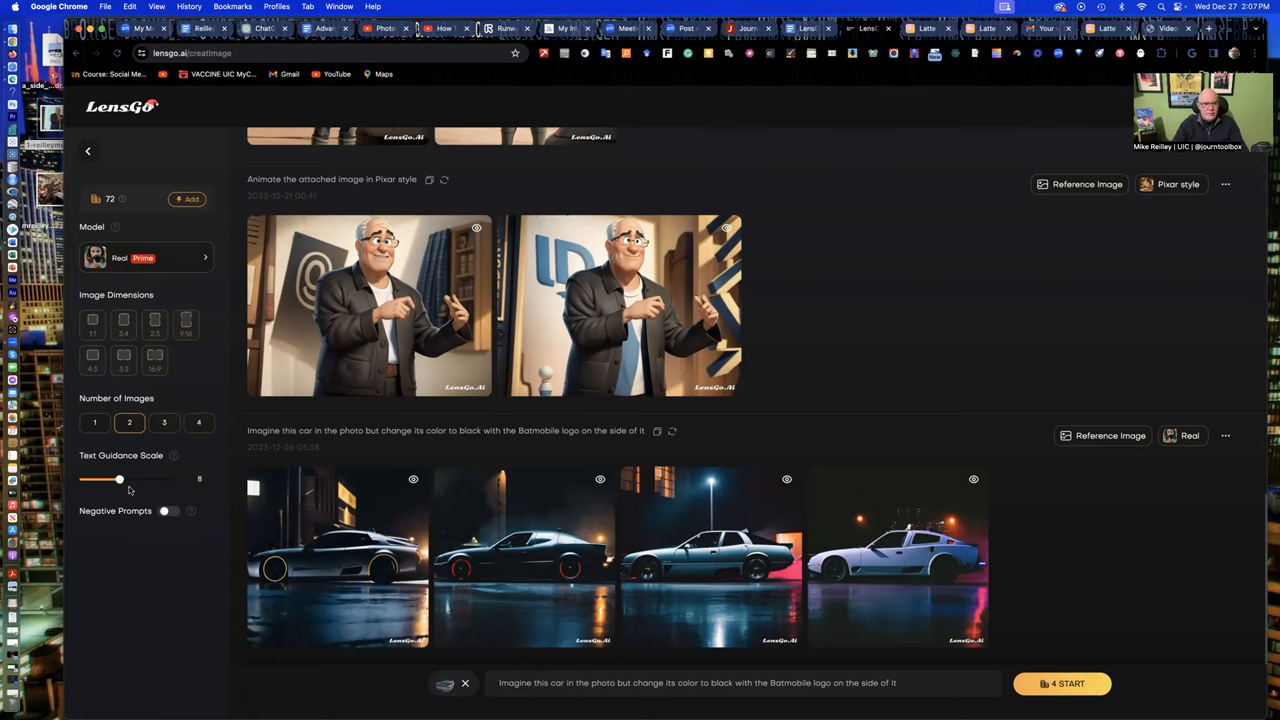
{"action": "left_click_drag", "start_coordinate": [120, 480], "coordinate": [130, 480]}
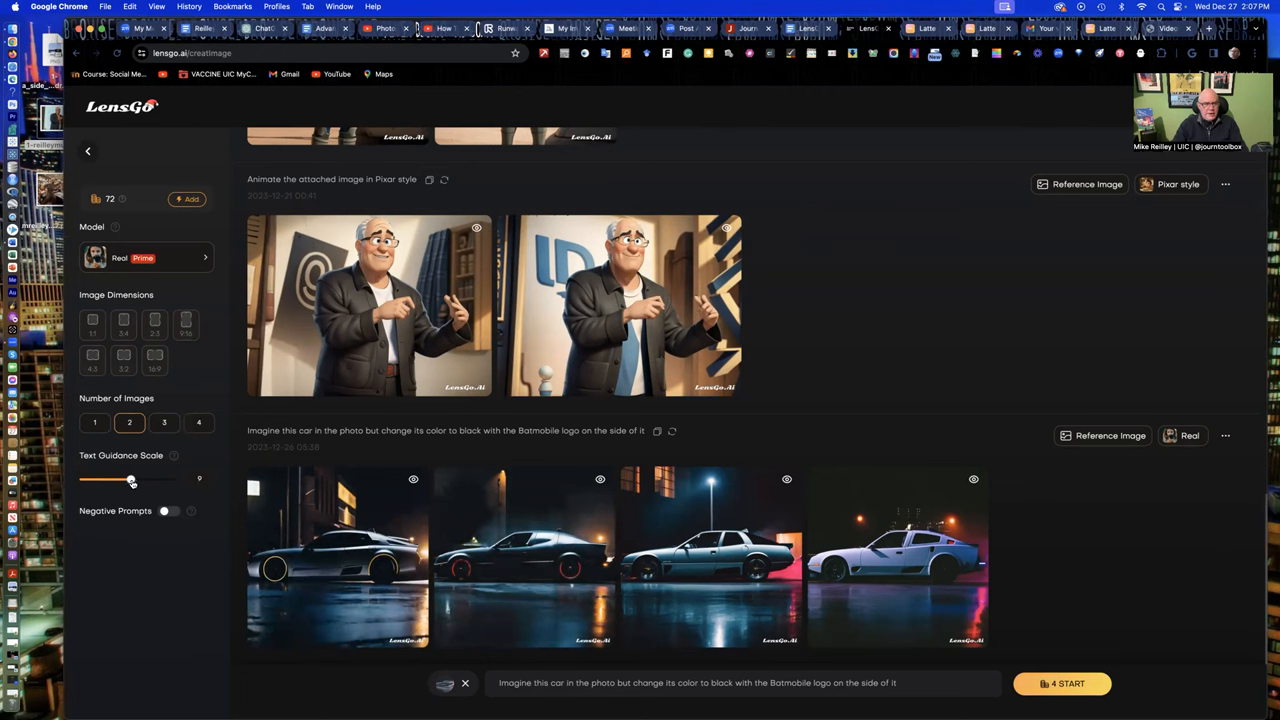
{"action": "left_click_drag", "start_coordinate": [130, 480], "coordinate": [136, 480]}
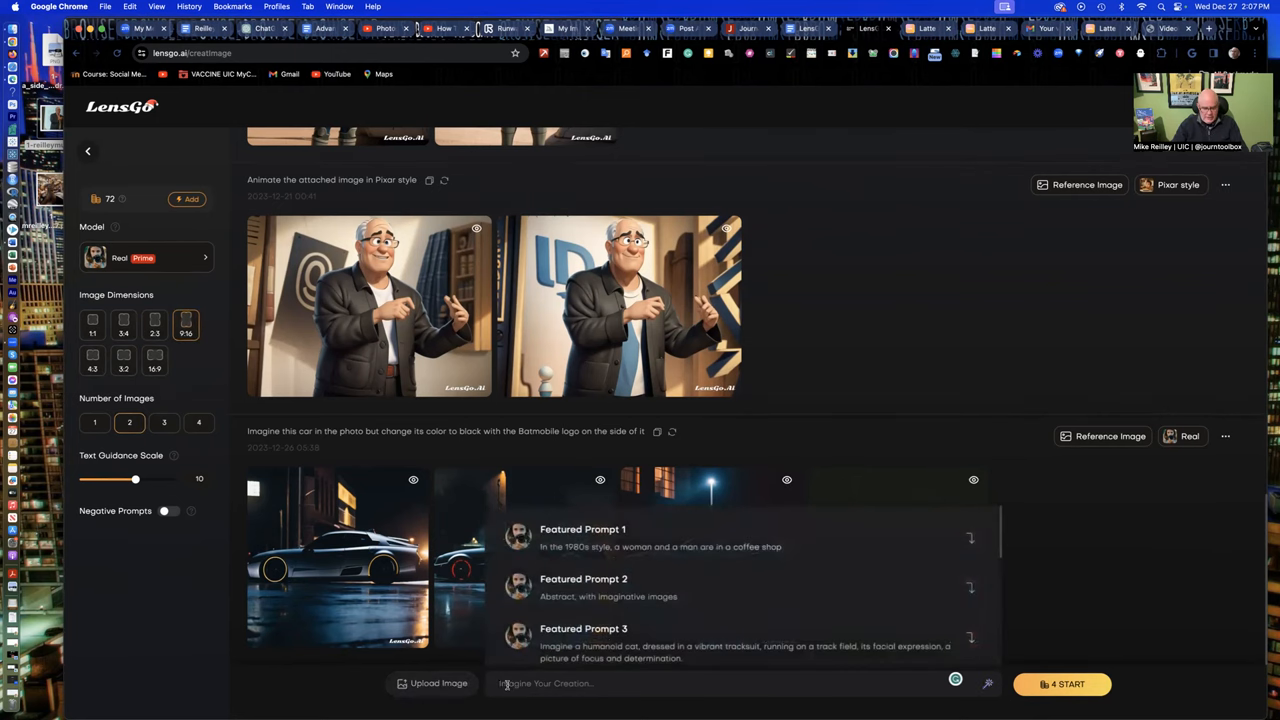
- Generate images from the prompt 'Astronaut on Mars during sunset'
{"action": "type", "text": "Astronaut on Mars during sunset"}
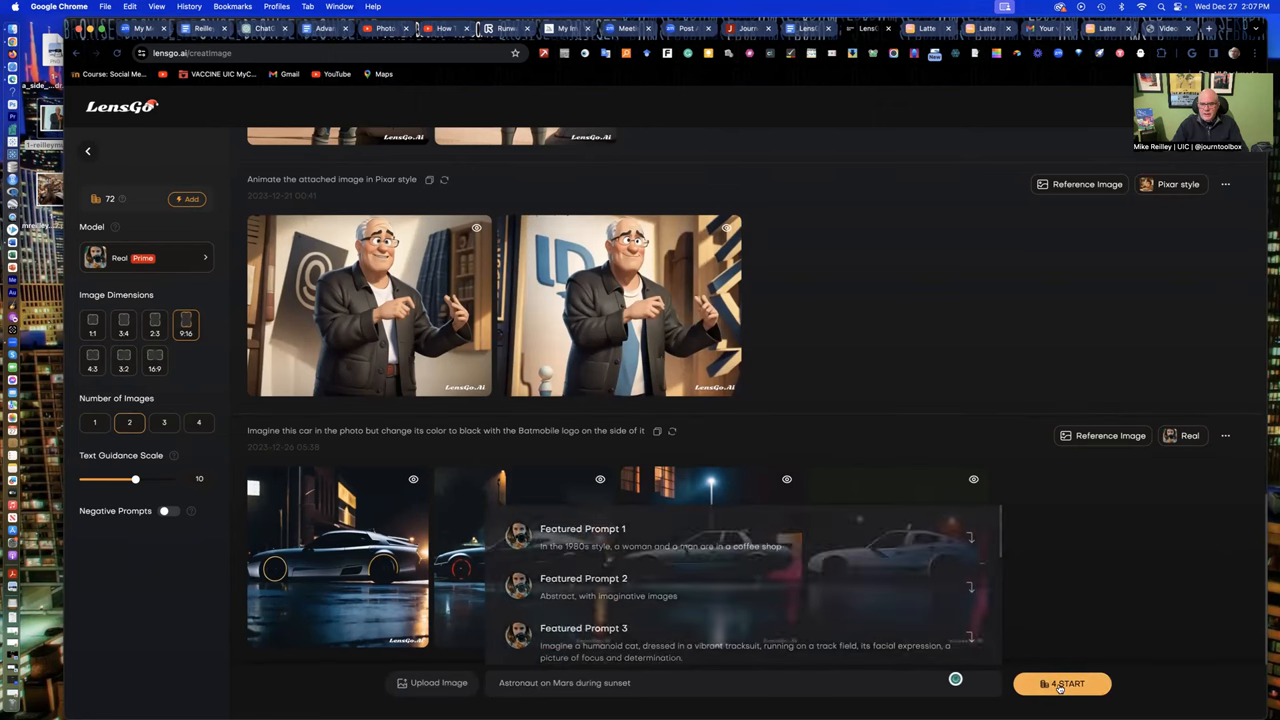
{"action": "left_click", "coordinate": [1062, 684]}
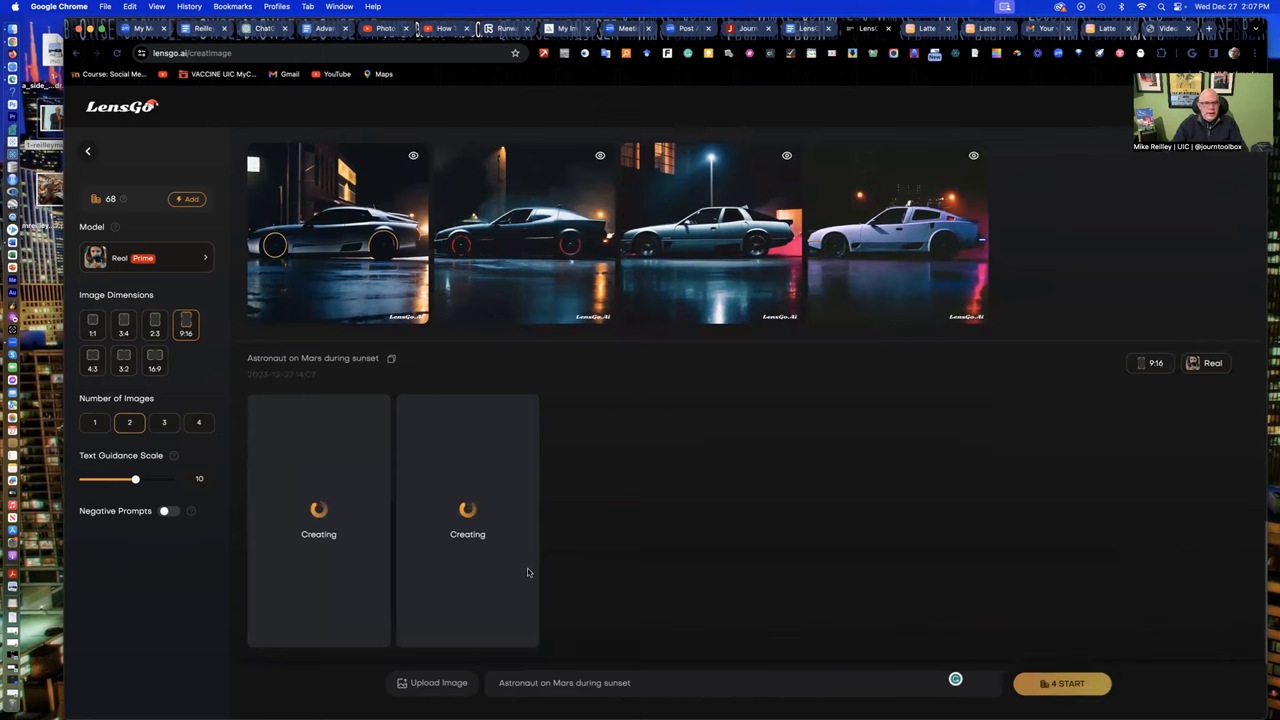
{"action": "mouse_move", "coordinate": [298, 520]}
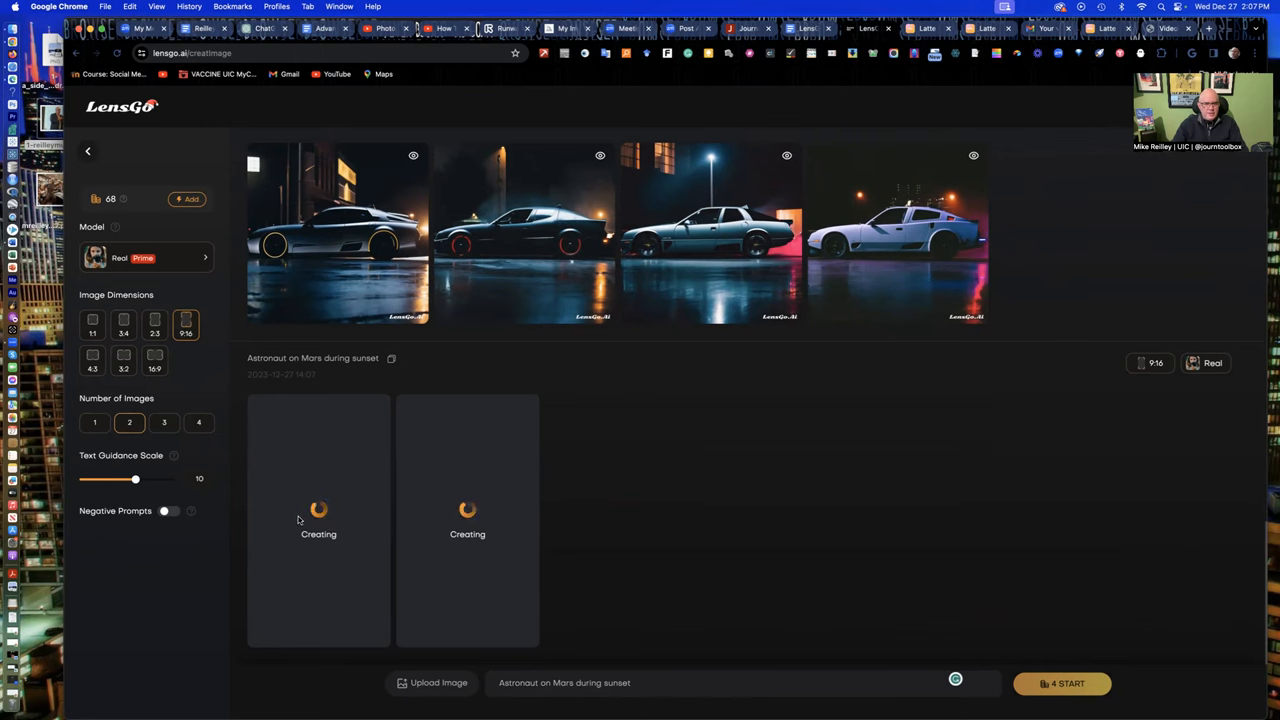
{"action": "mouse_move", "coordinate": [528, 472]}
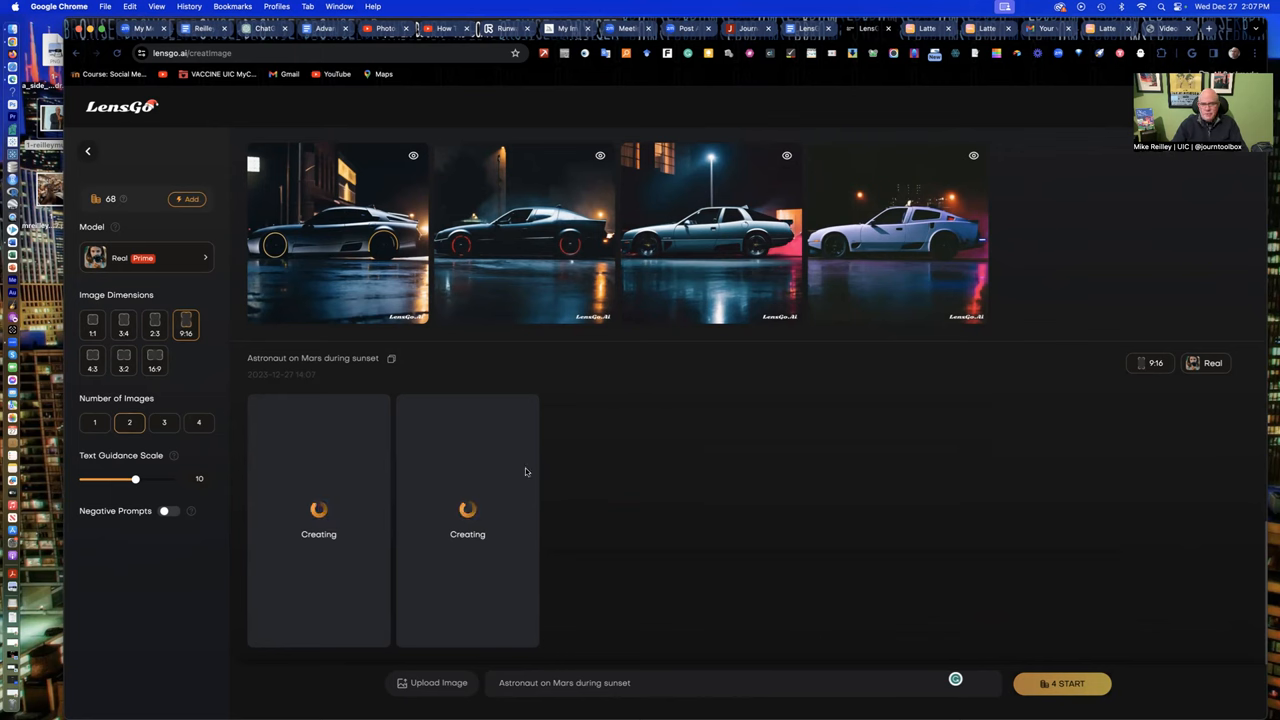
{"action": "mouse_move", "coordinate": [300, 480]}
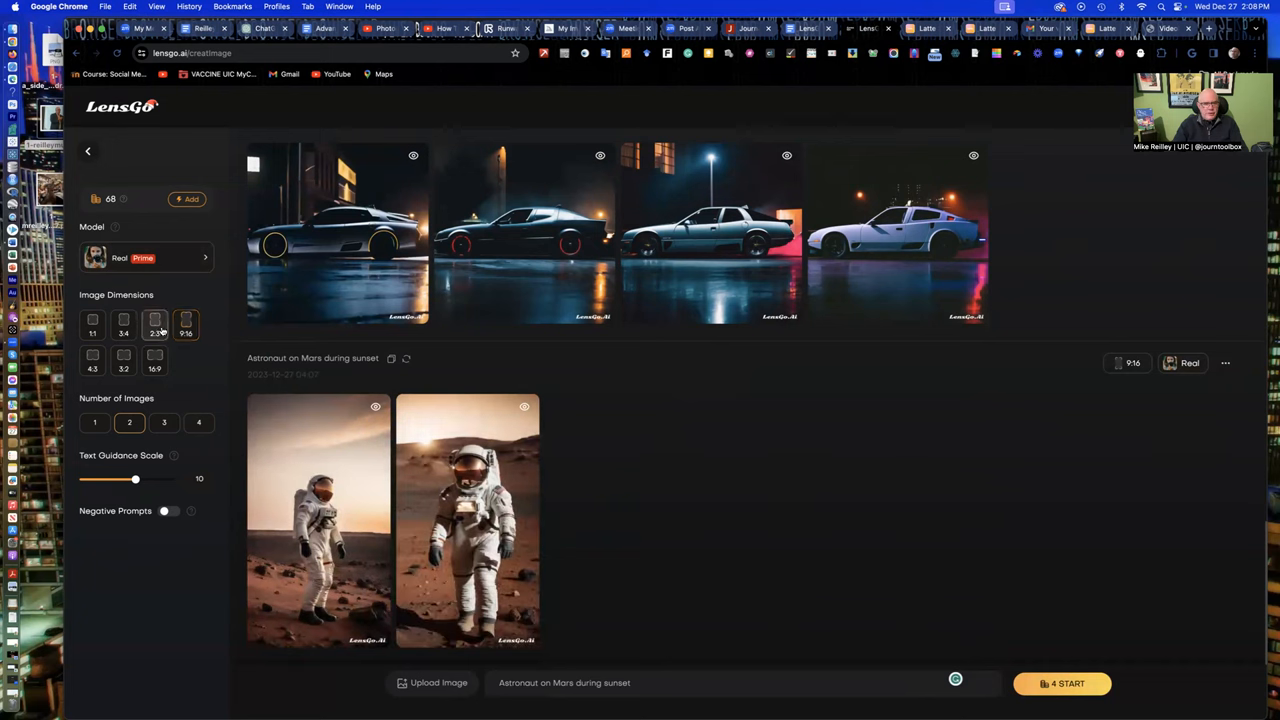
- Switch the model to Pixar style and generate the astronaut-on-Mars images again
{"action": "left_click", "coordinate": [156, 328]}
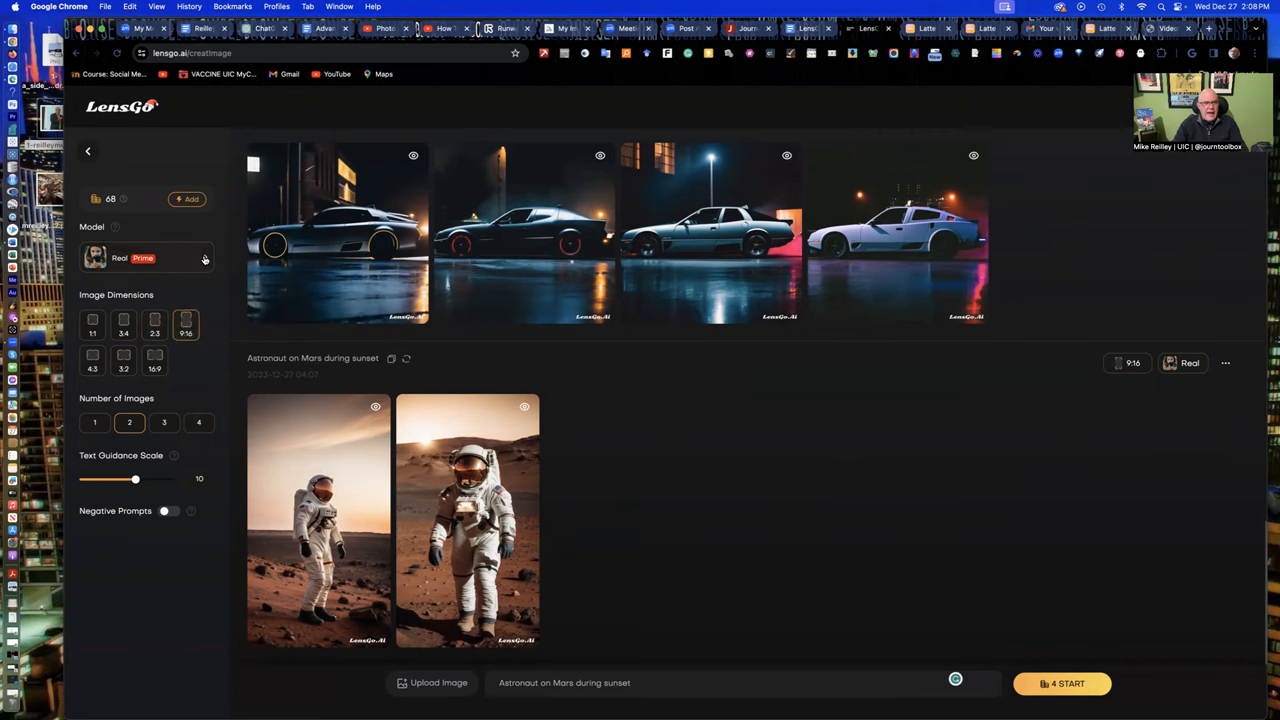
{"action": "mouse_move", "coordinate": [204, 260]}
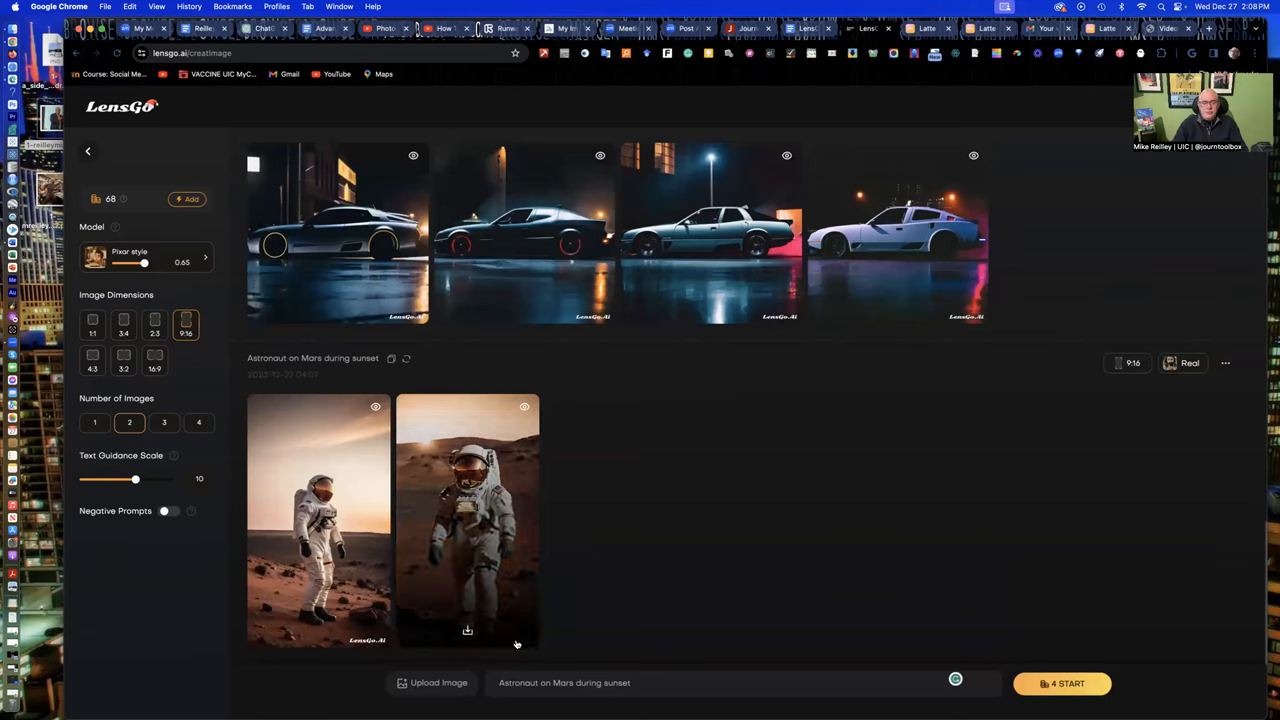
{"action": "mouse_move", "coordinate": [456, 630]}
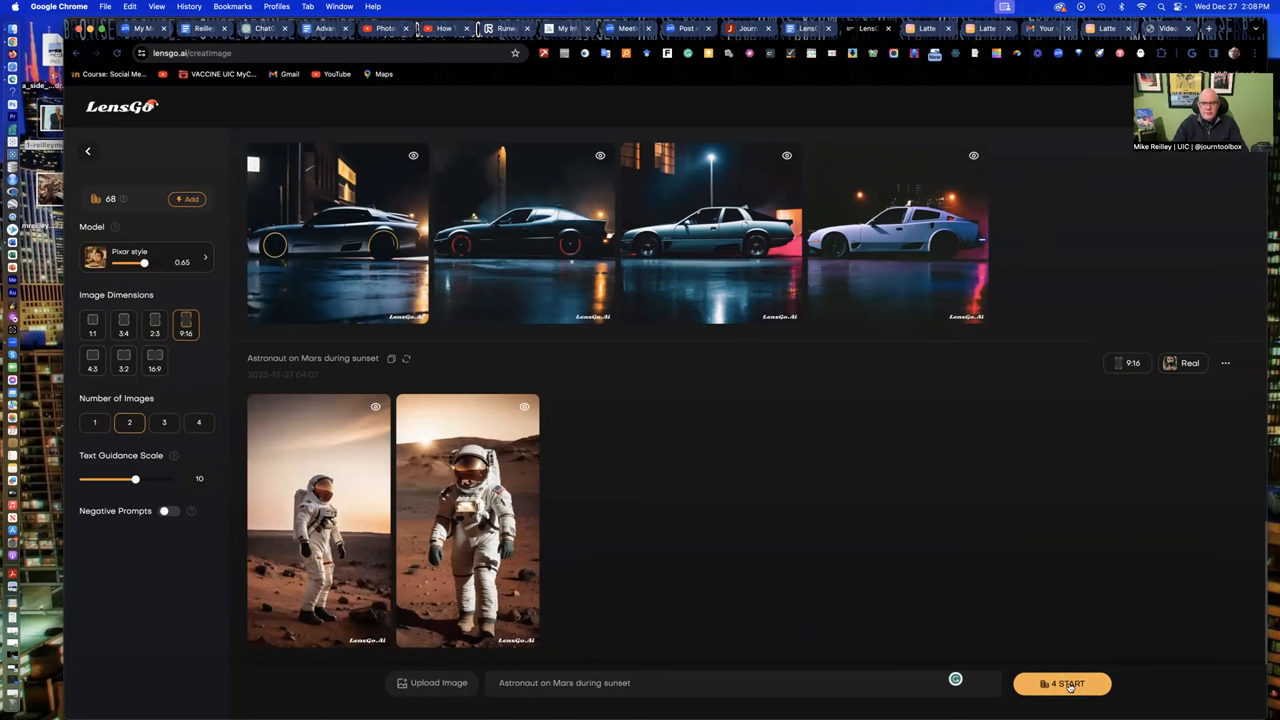
{"action": "scroll", "scroll_direction": "down", "scroll_amount": 3}
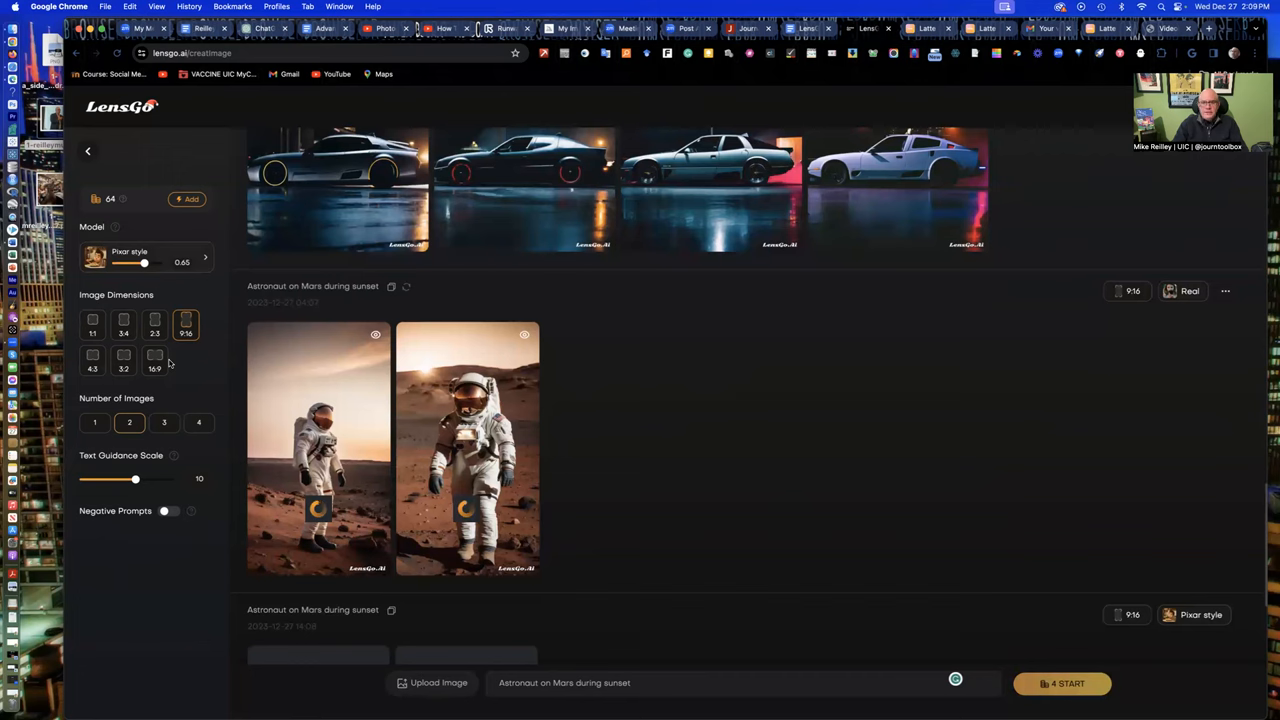
{"action": "scroll", "scroll_direction": "down", "scroll_amount": 3}
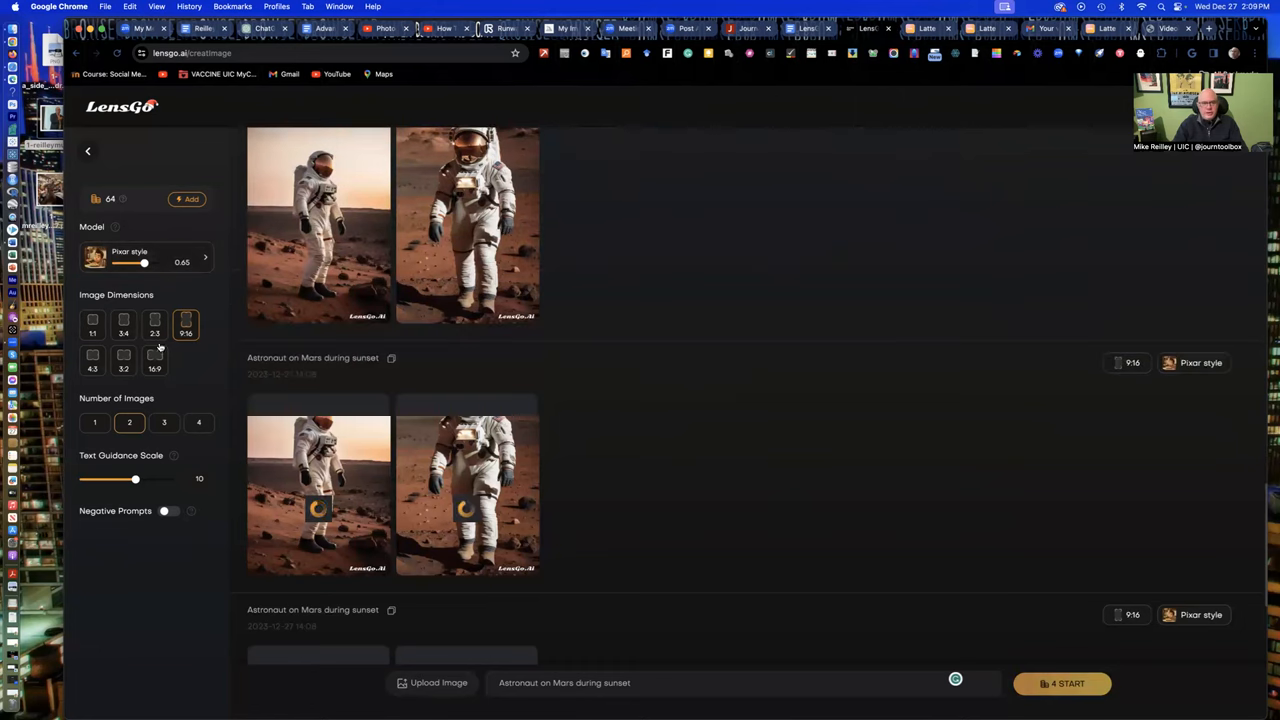
{"action": "left_click", "coordinate": [1060, 684]}
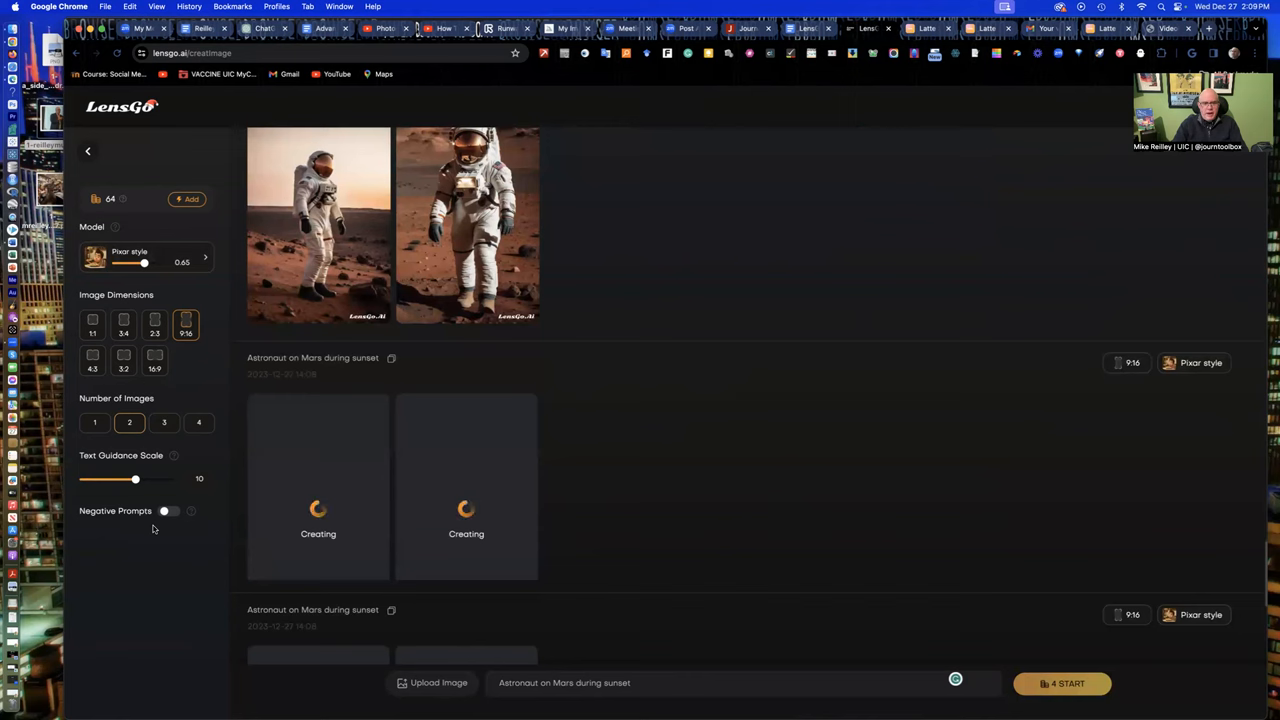
{"action": "mouse_move", "coordinate": [244, 472]}
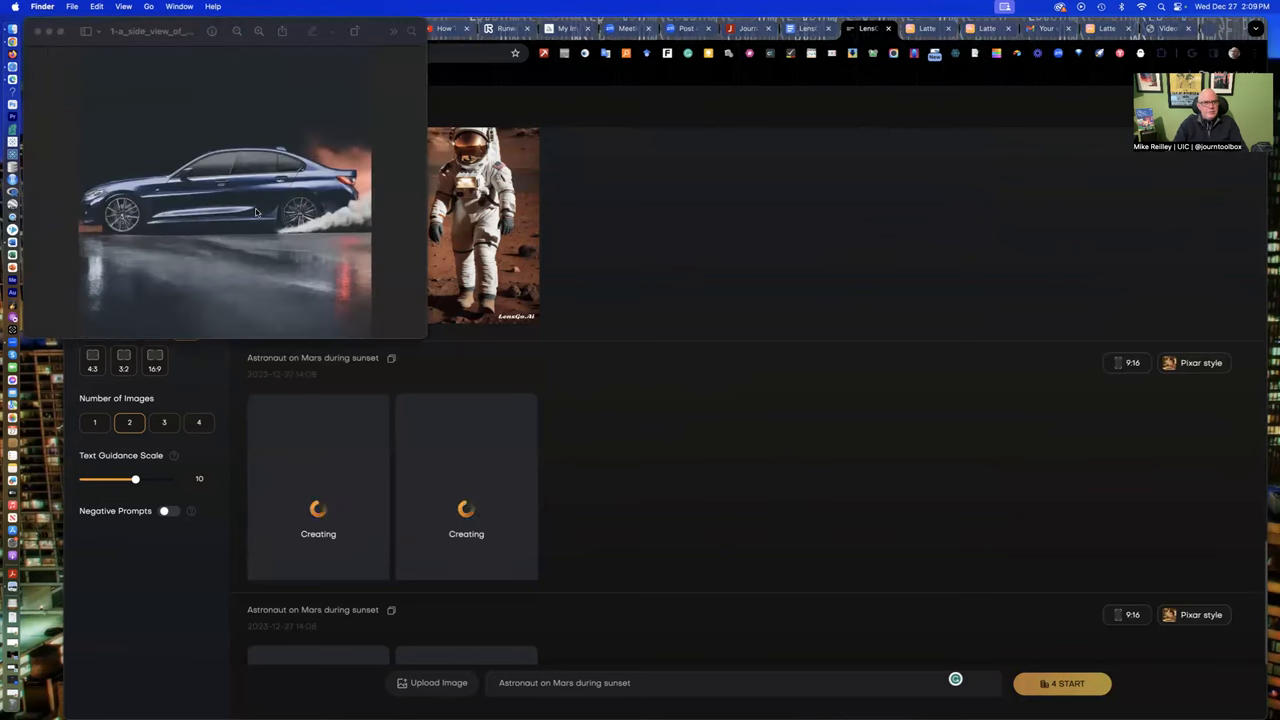
{"action": "mouse_move", "coordinate": [116, 216]}
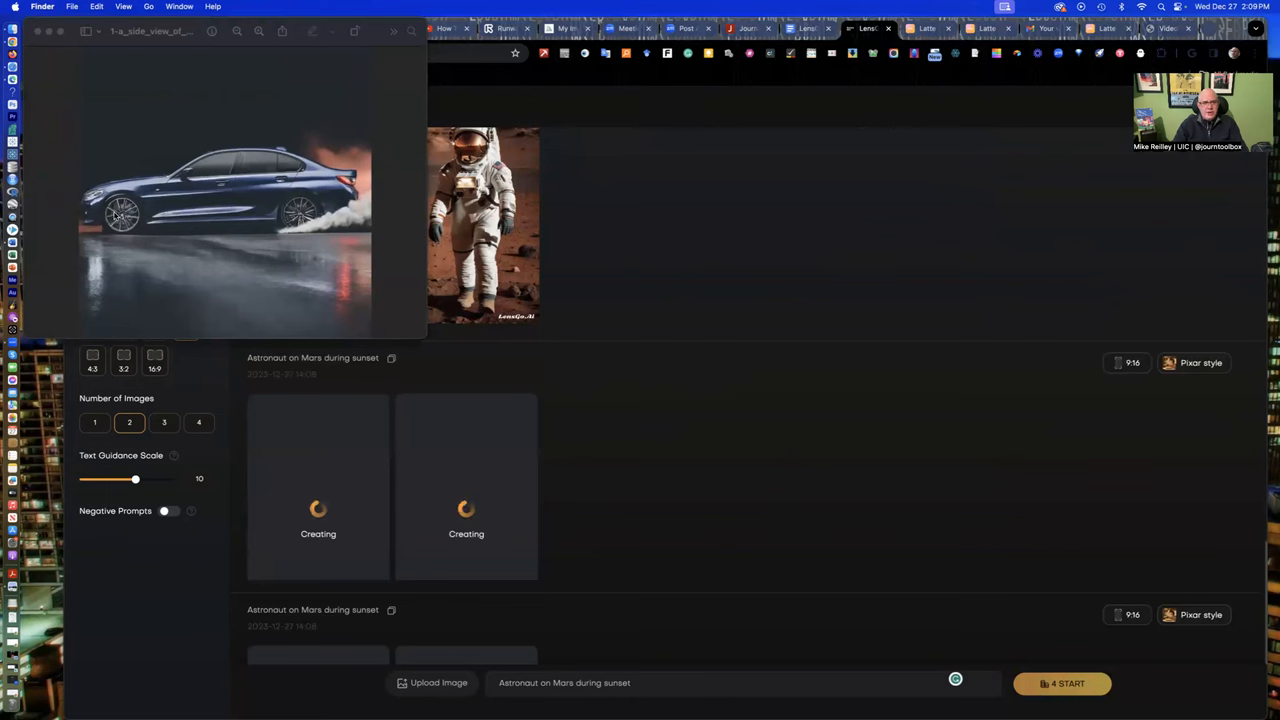
{"action": "mouse_move", "coordinate": [370, 206]}
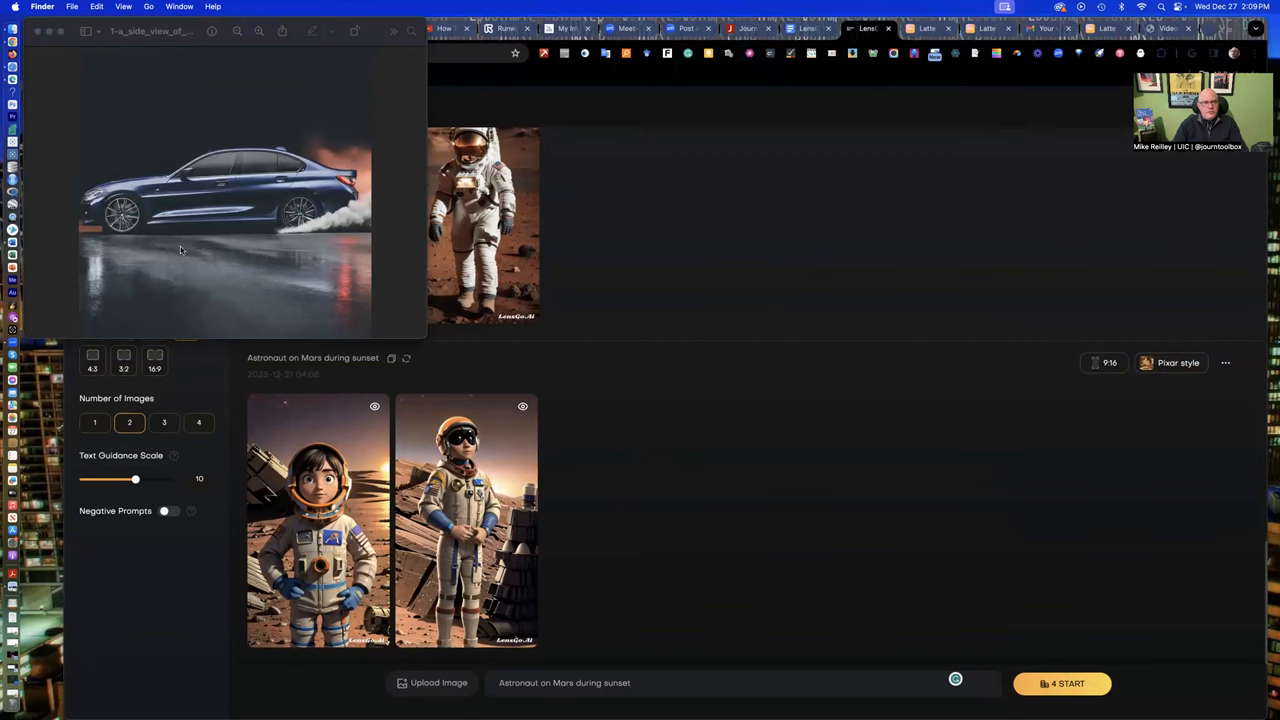
{"action": "mouse_move", "coordinate": [344, 220]}
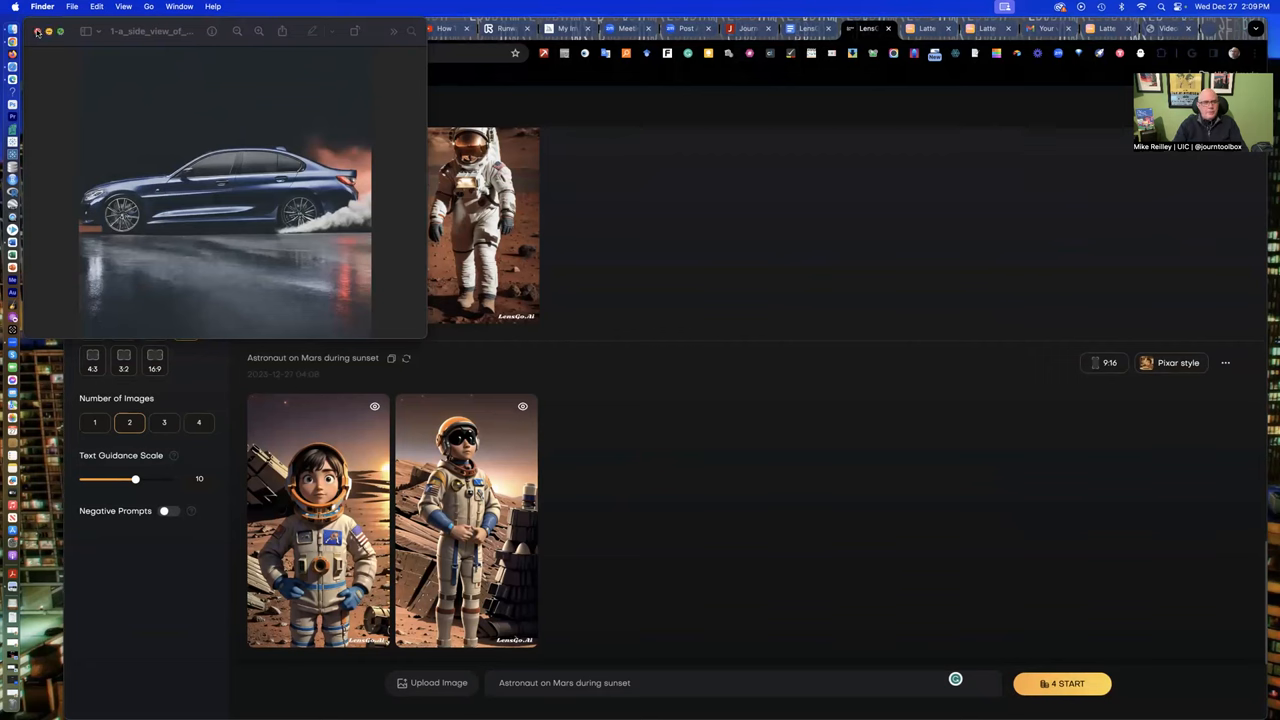
- Bring the Chrome window with the Pixar-style astronaut results back in front of Finder
{"action": "left_click", "coordinate": [38, 32]}
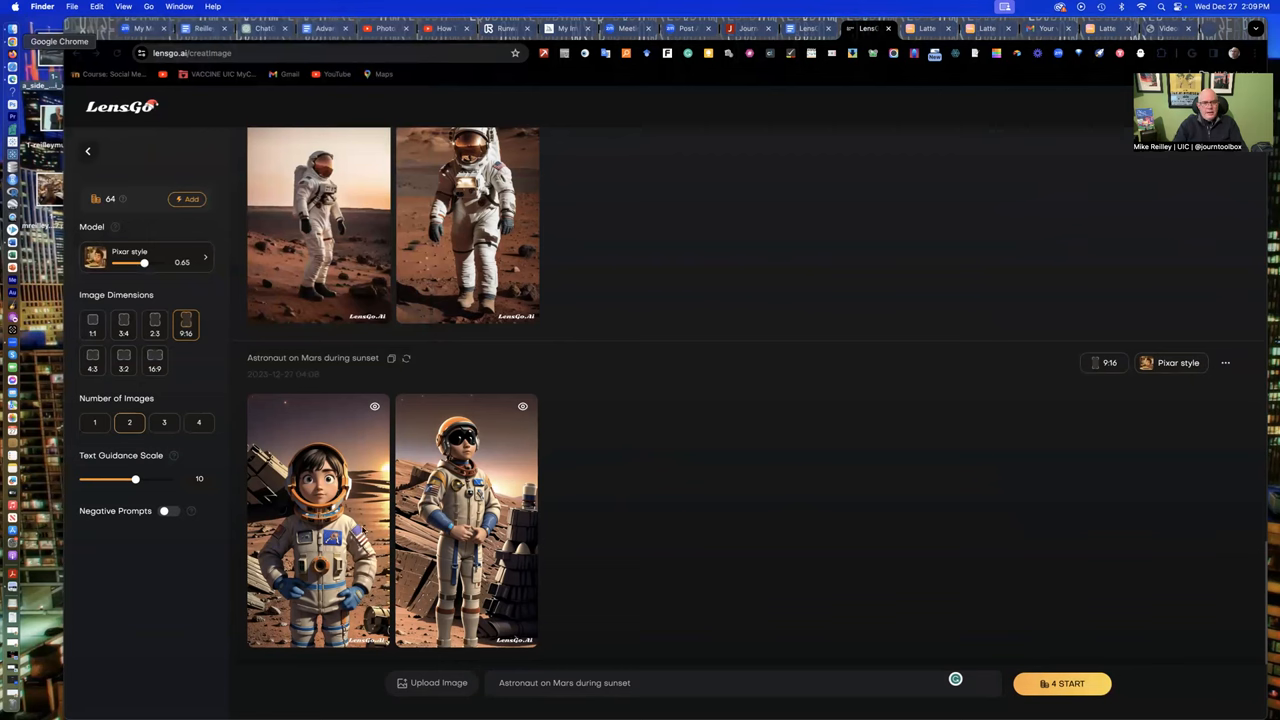
{"action": "mouse_move", "coordinate": [560, 688]}
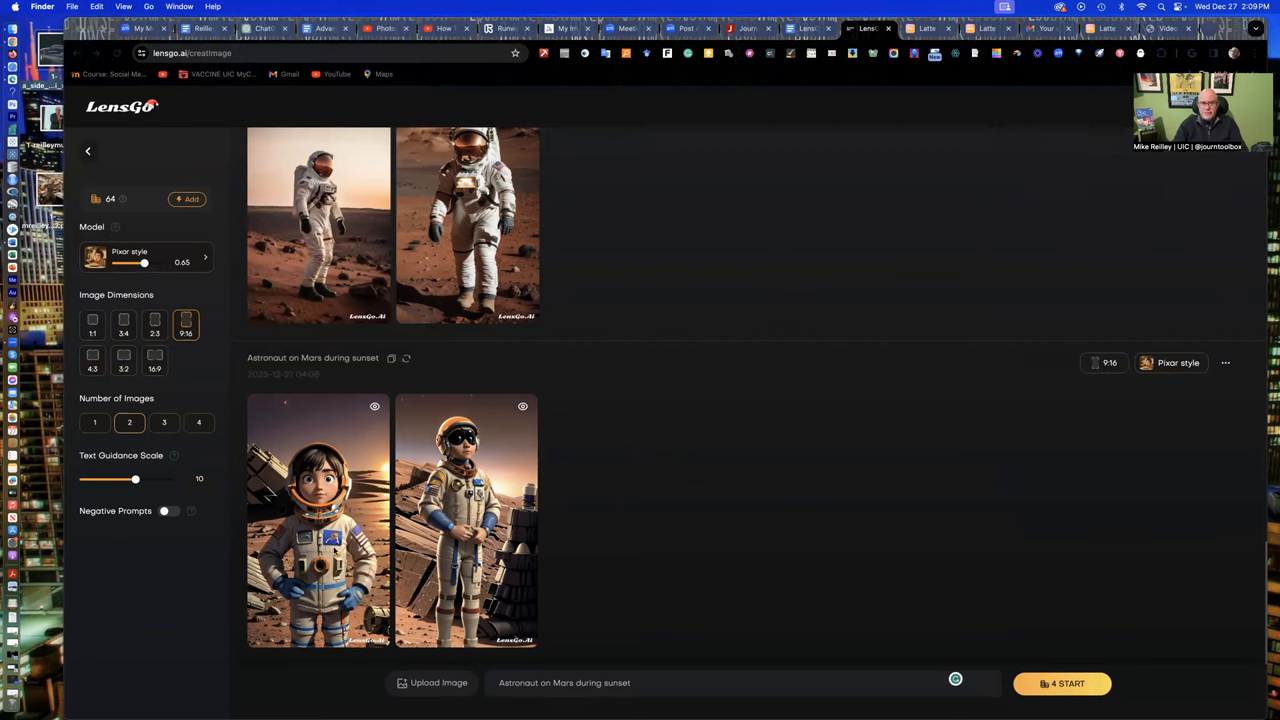
{"action": "mouse_move", "coordinate": [226, 528]}
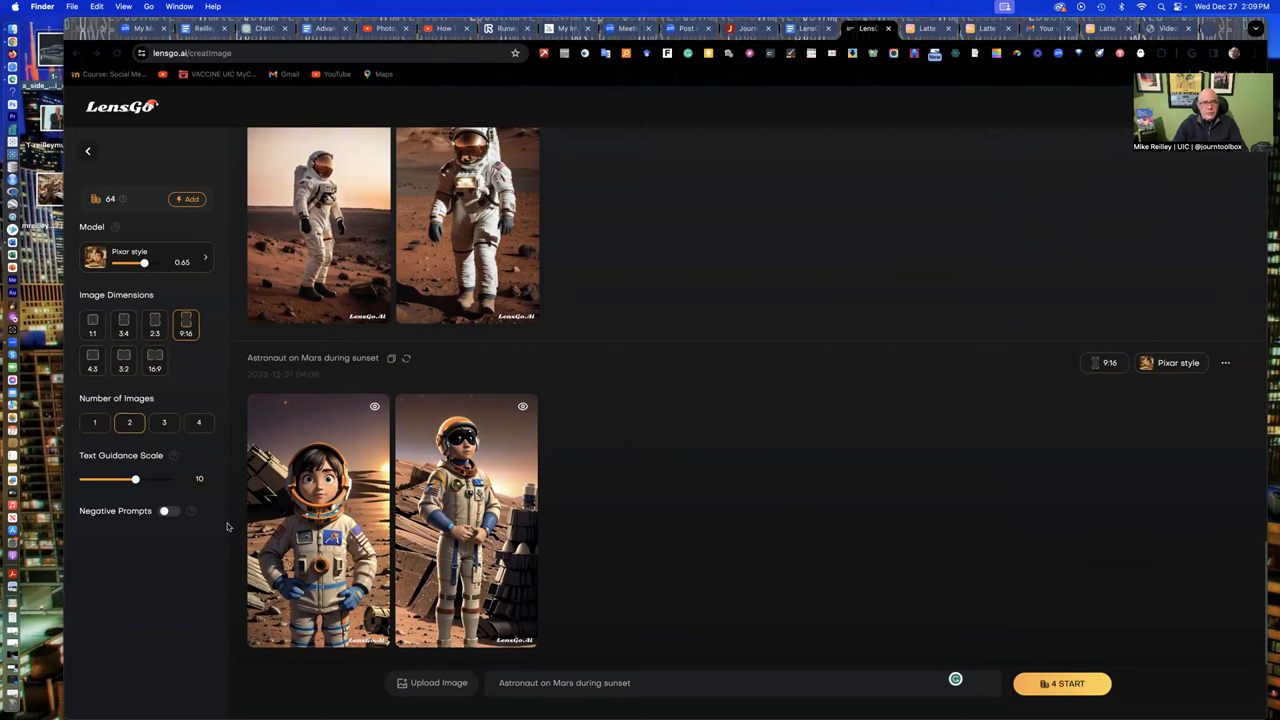
{"action": "mouse_move", "coordinate": [584, 690]}
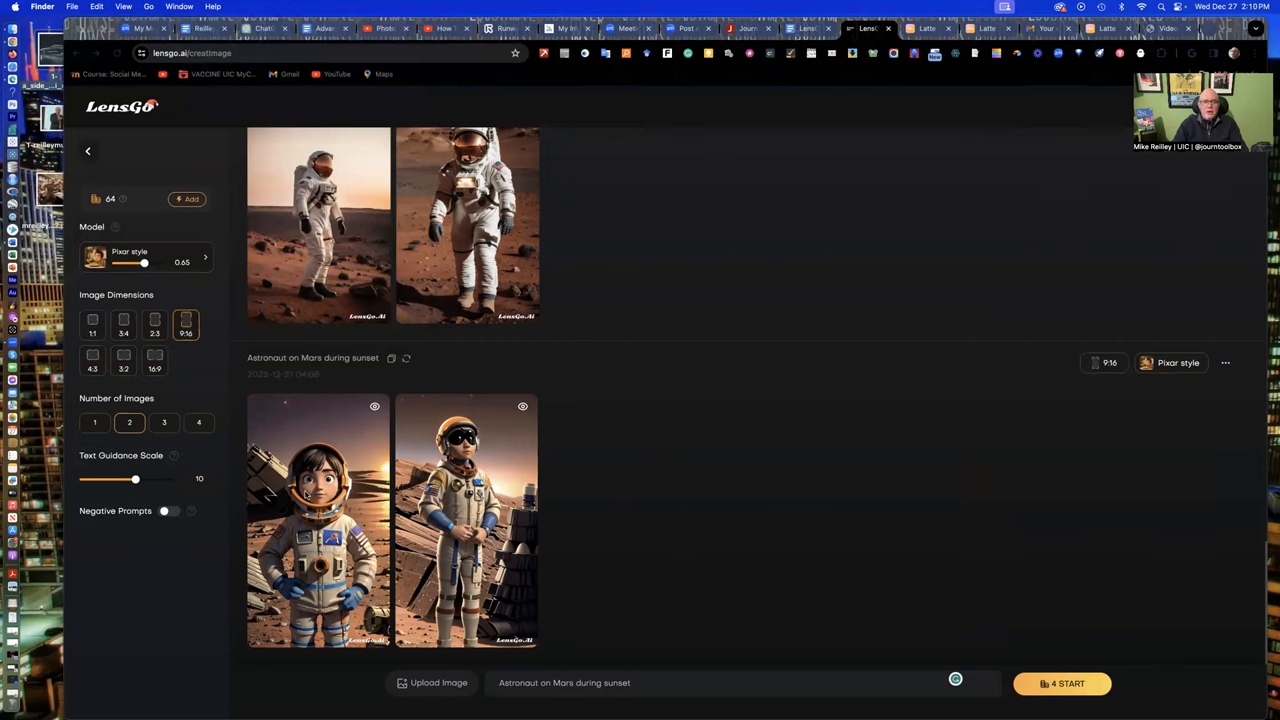
{"action": "mouse_move", "coordinate": [306, 490]}
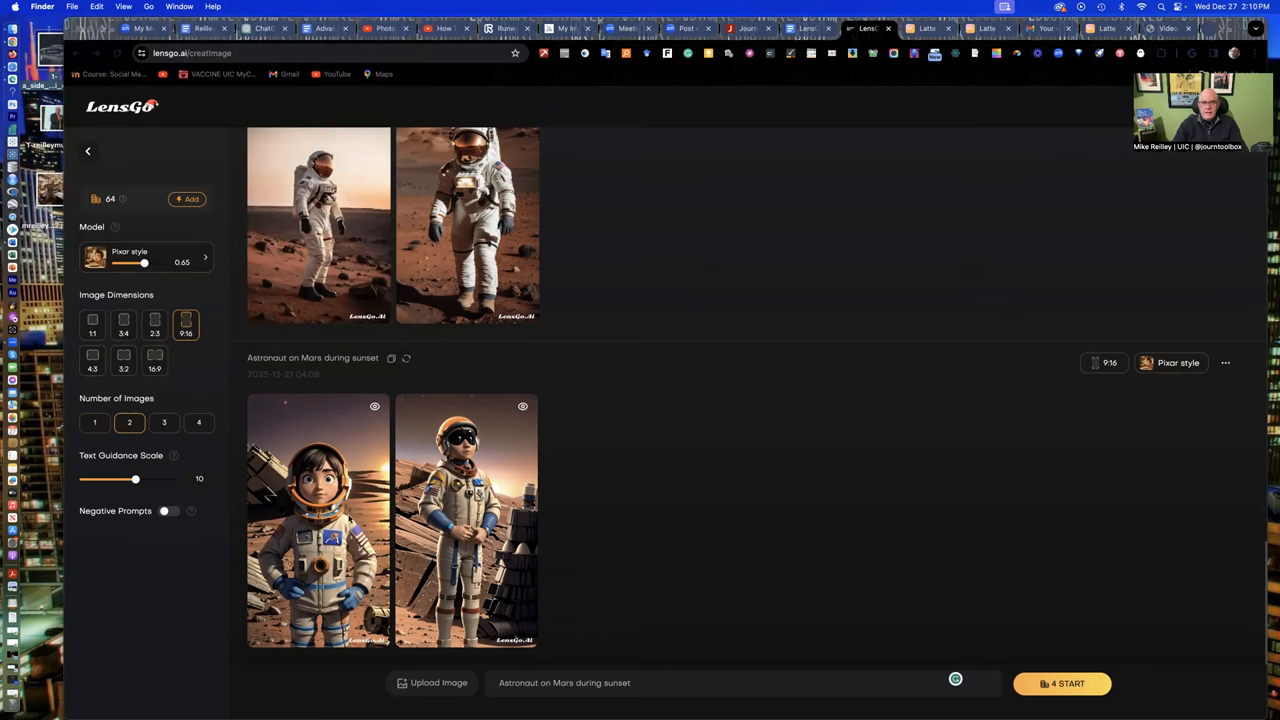
{"action": "mouse_move", "coordinate": [498, 376]}
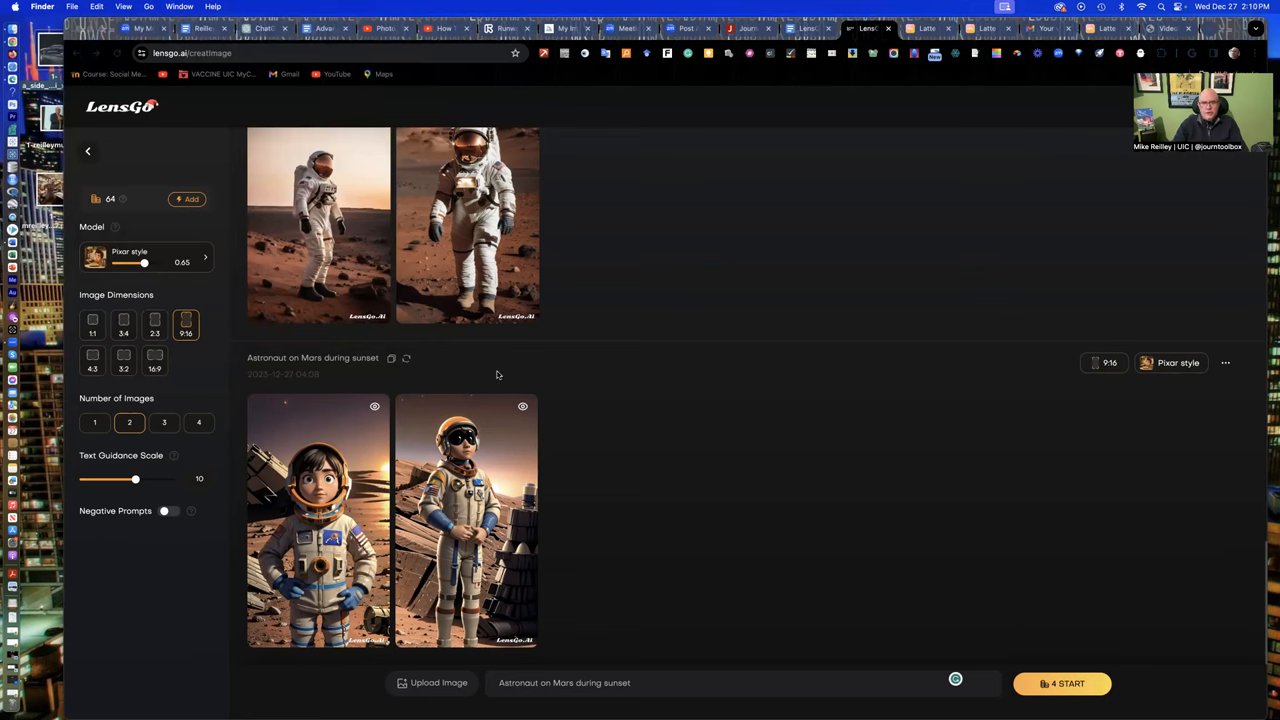
{"action": "mouse_move", "coordinate": [576, 536]}
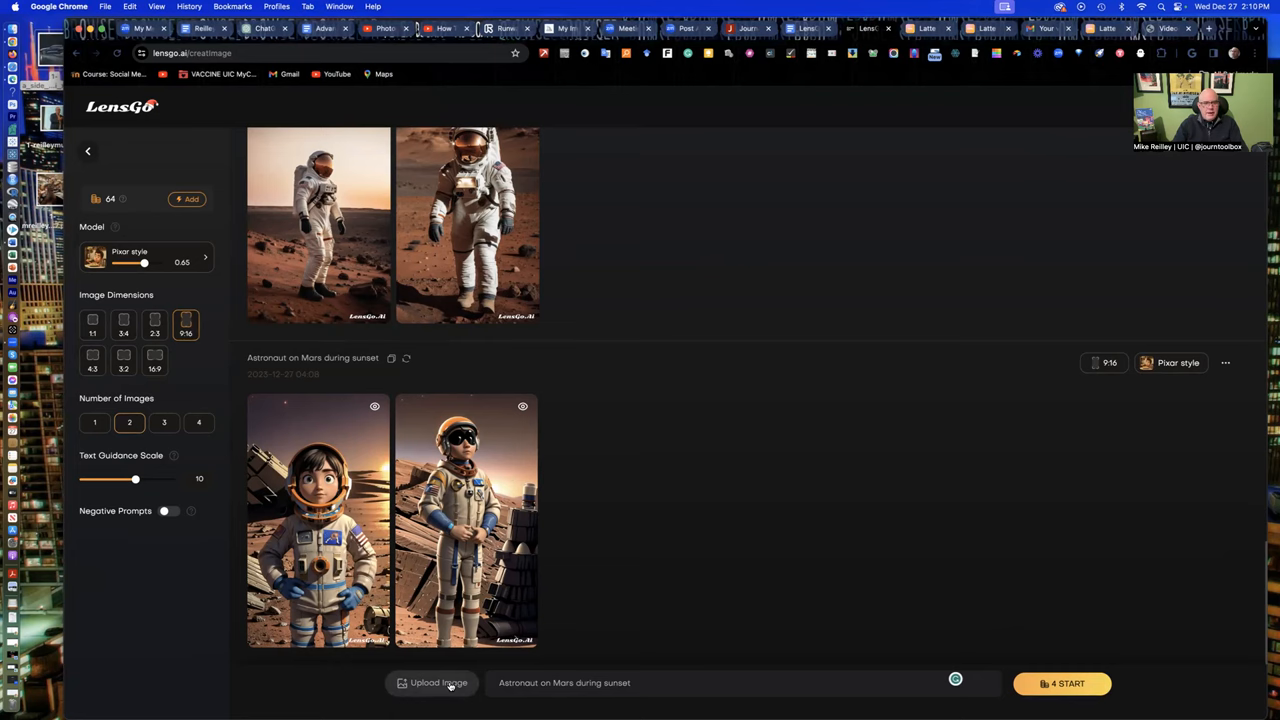
- Attach the dark blue car photo from Desktop and generate it recoloured space gray
{"action": "left_click", "coordinate": [432, 684]}
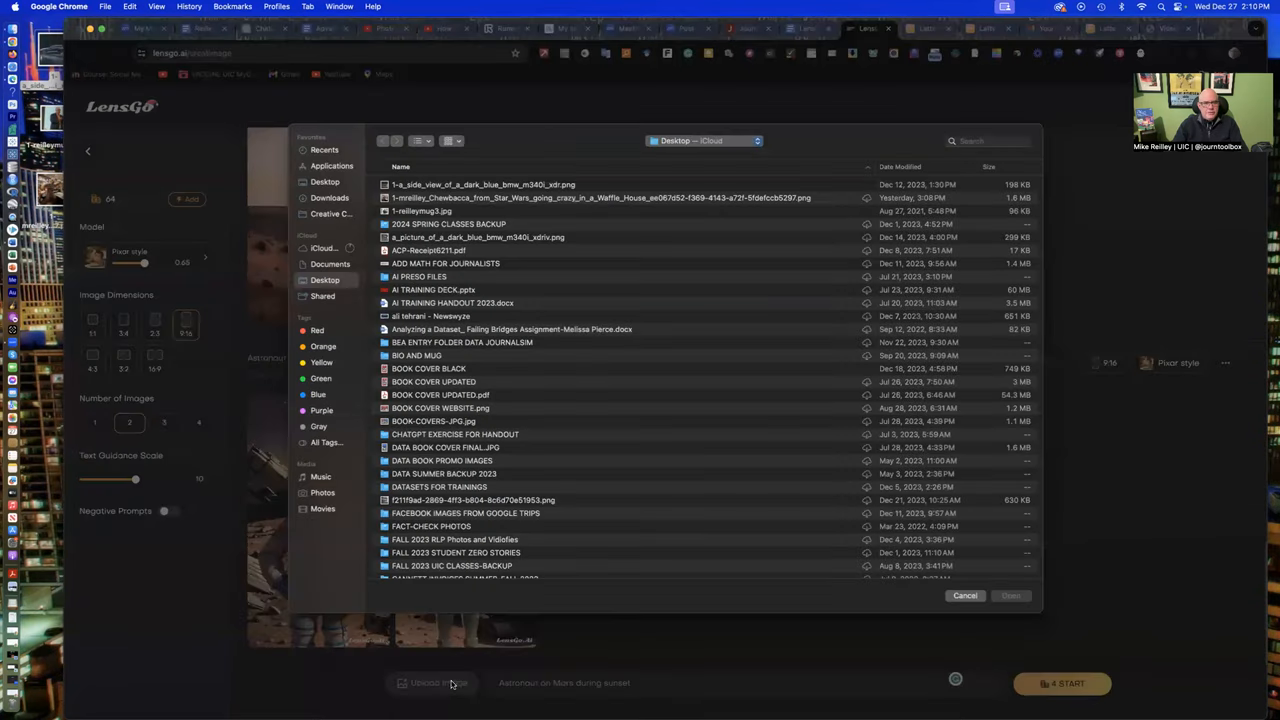
{"action": "left_click", "coordinate": [484, 184]}
{"action": "type", "text": "Change"}
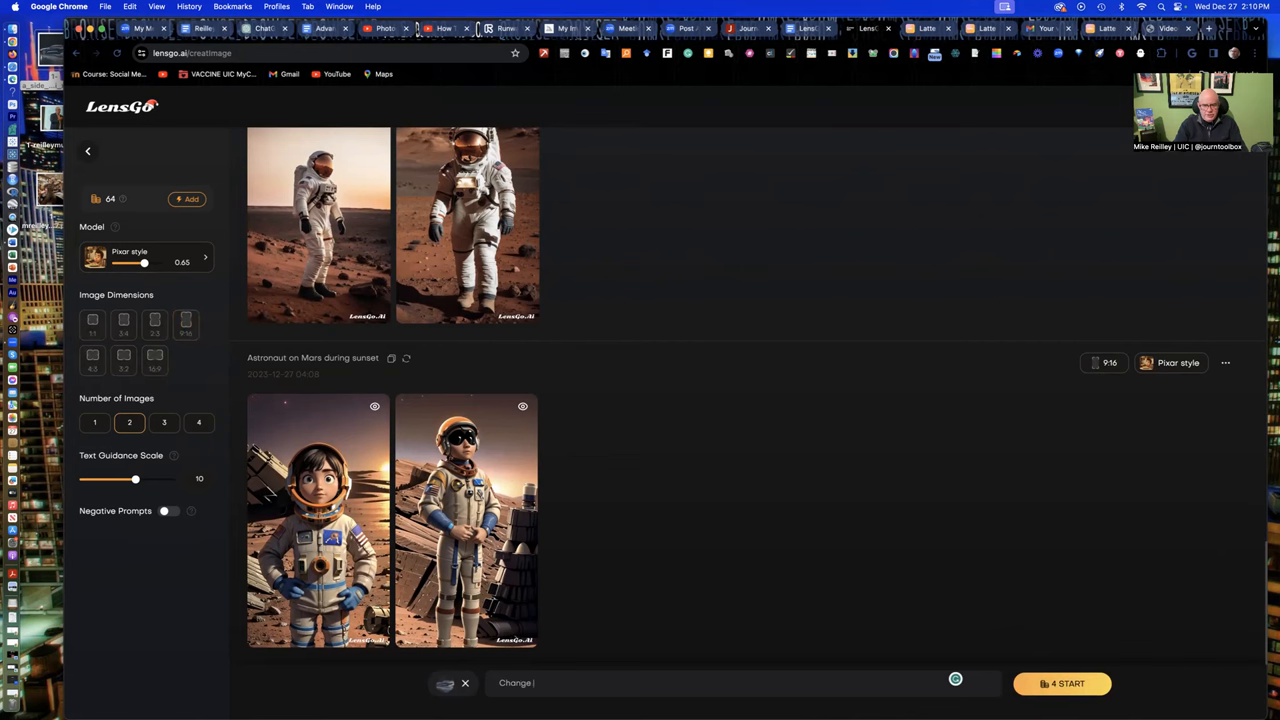
{"action": "type", "text": "the color of the car in the"}
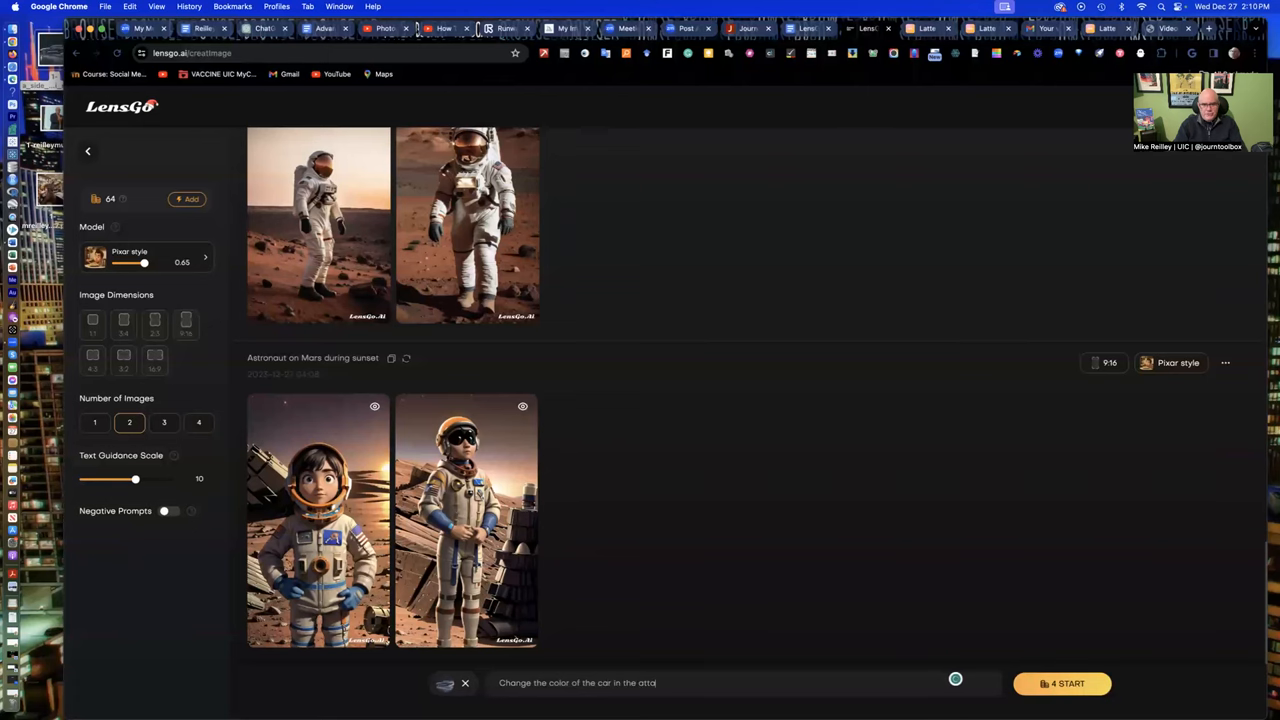
{"action": "type", "text": "attached photo to space"}
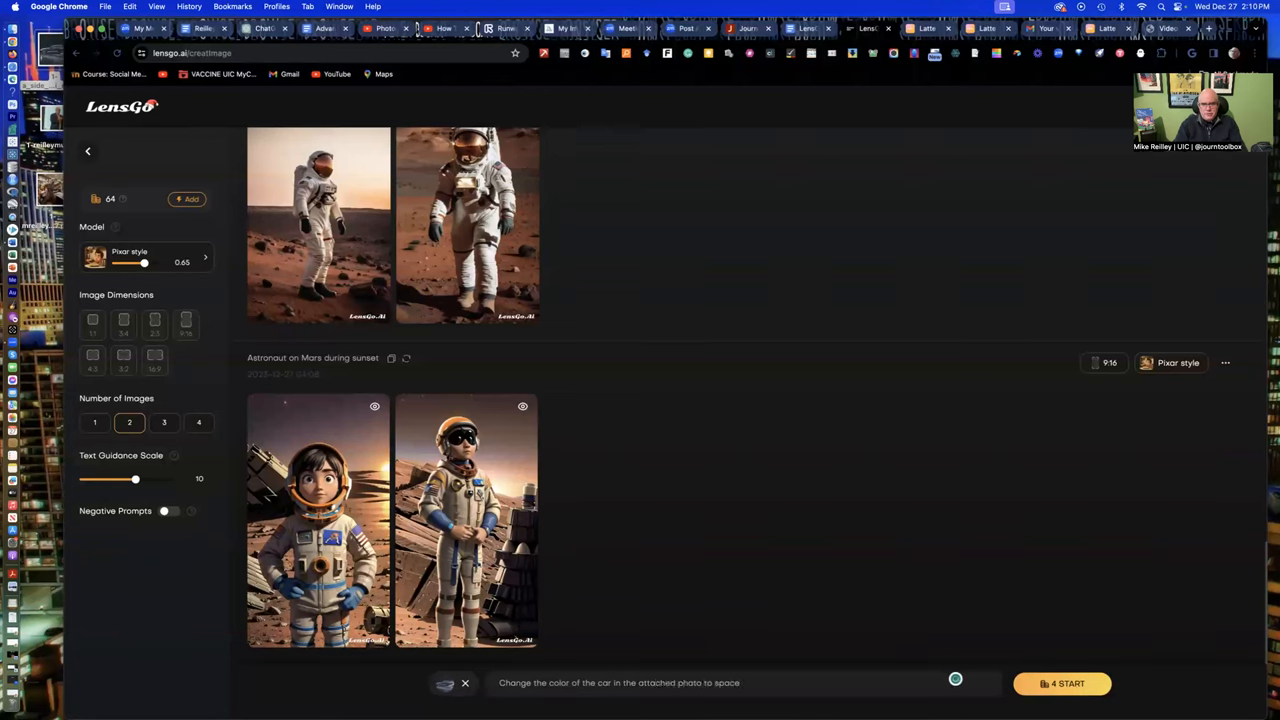
{"action": "type", "text": "gray"}
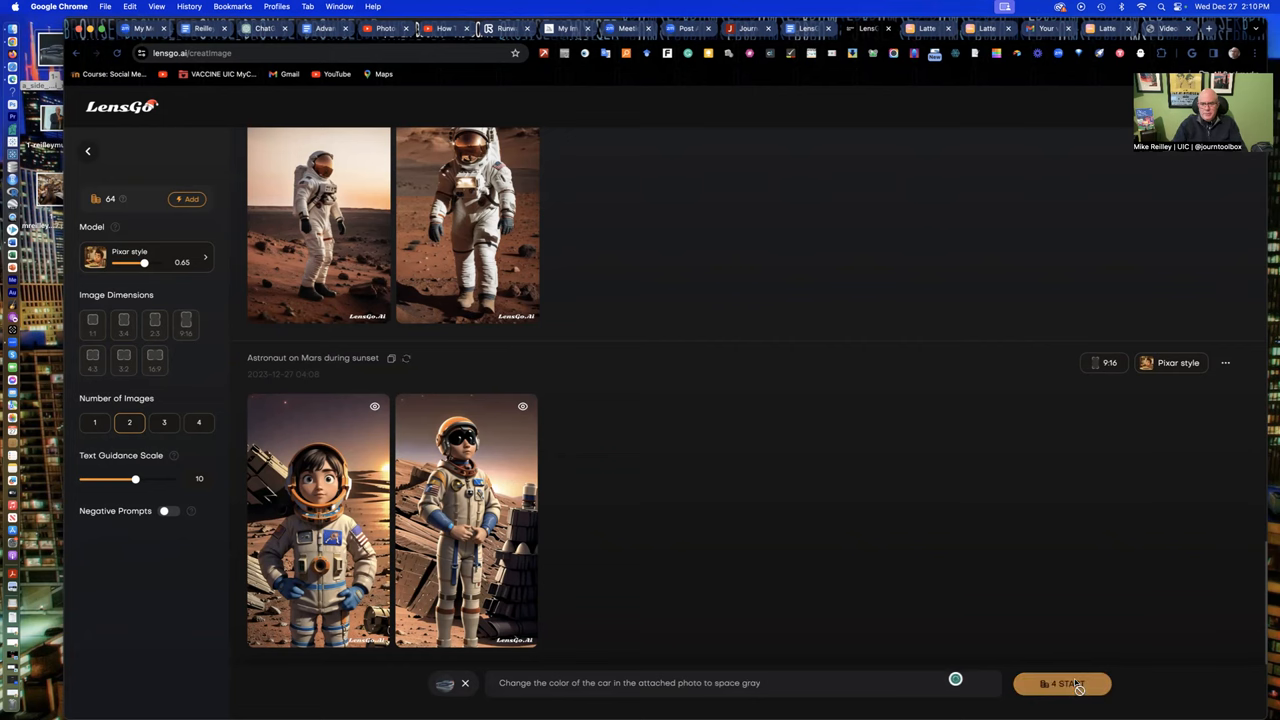
{"action": "left_click", "coordinate": [1062, 684]}
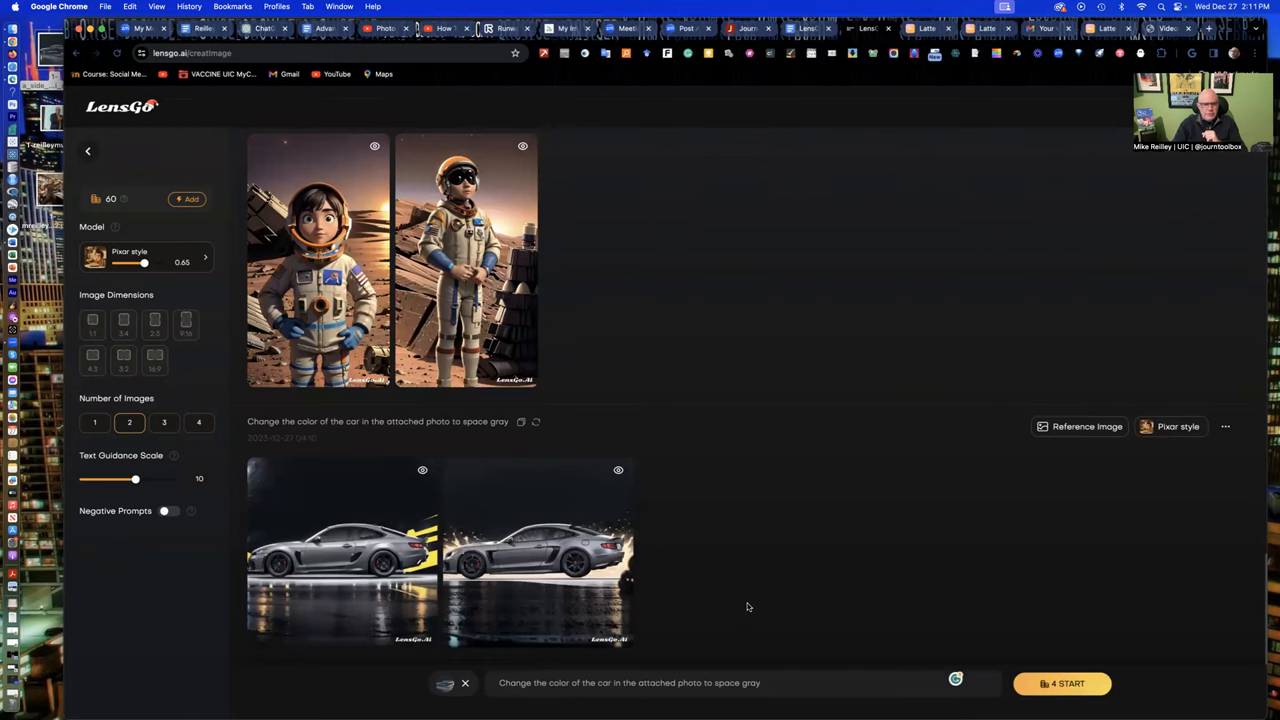
{"action": "mouse_move", "coordinate": [696, 594]}
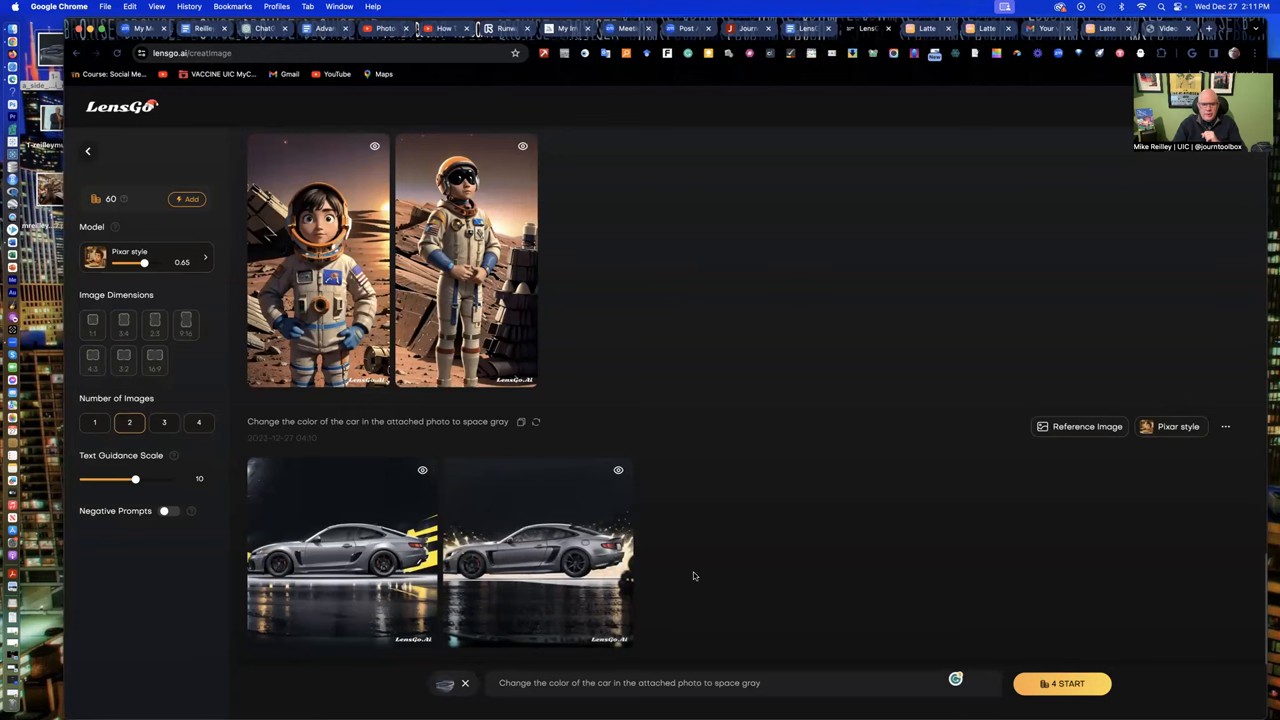
{"action": "mouse_move", "coordinate": [800, 592]}
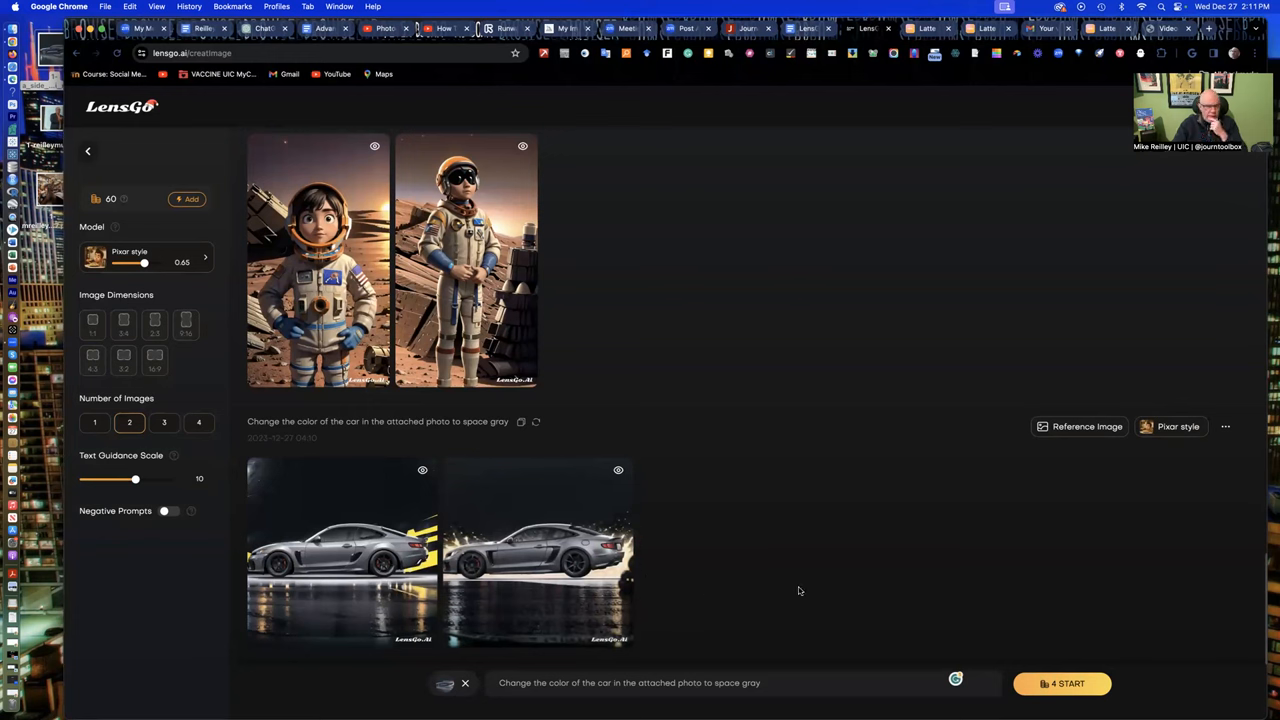
{"action": "mouse_move", "coordinate": [796, 590]}
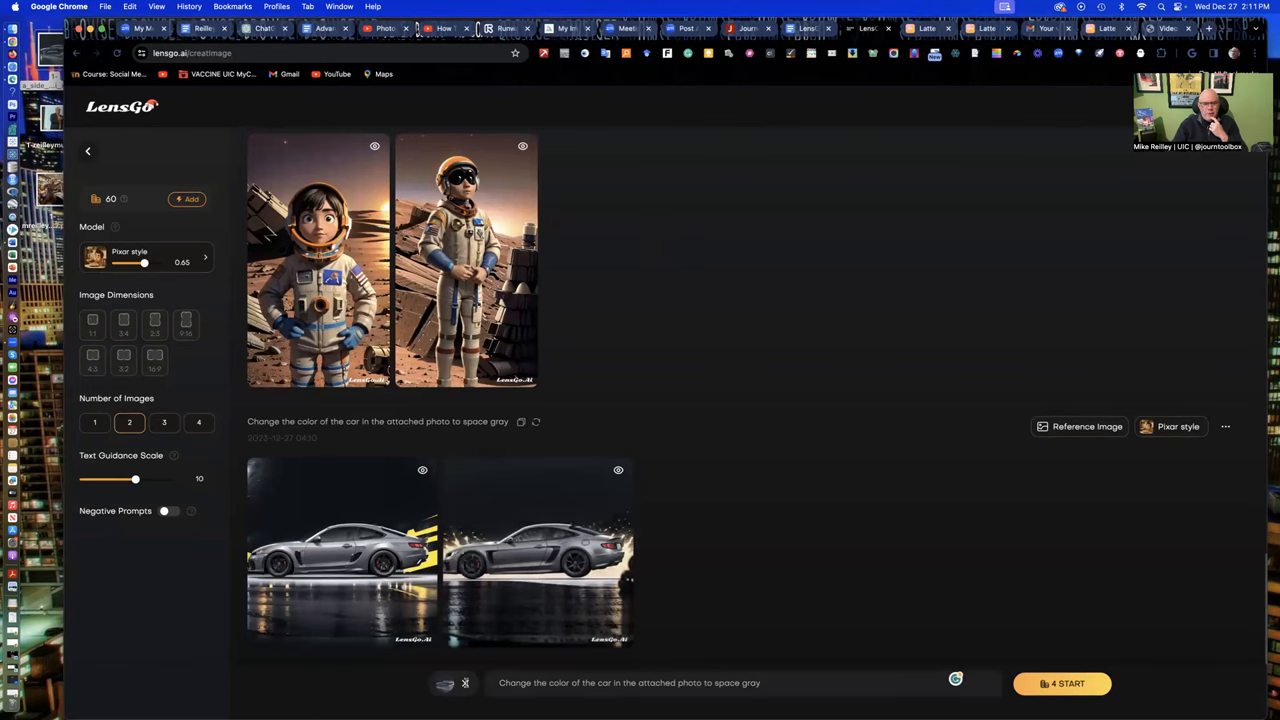
- Attach the photo of the man and generate 'Generate a Pixar image of the man in this photo'
{"action": "left_click", "coordinate": [184, 324]}
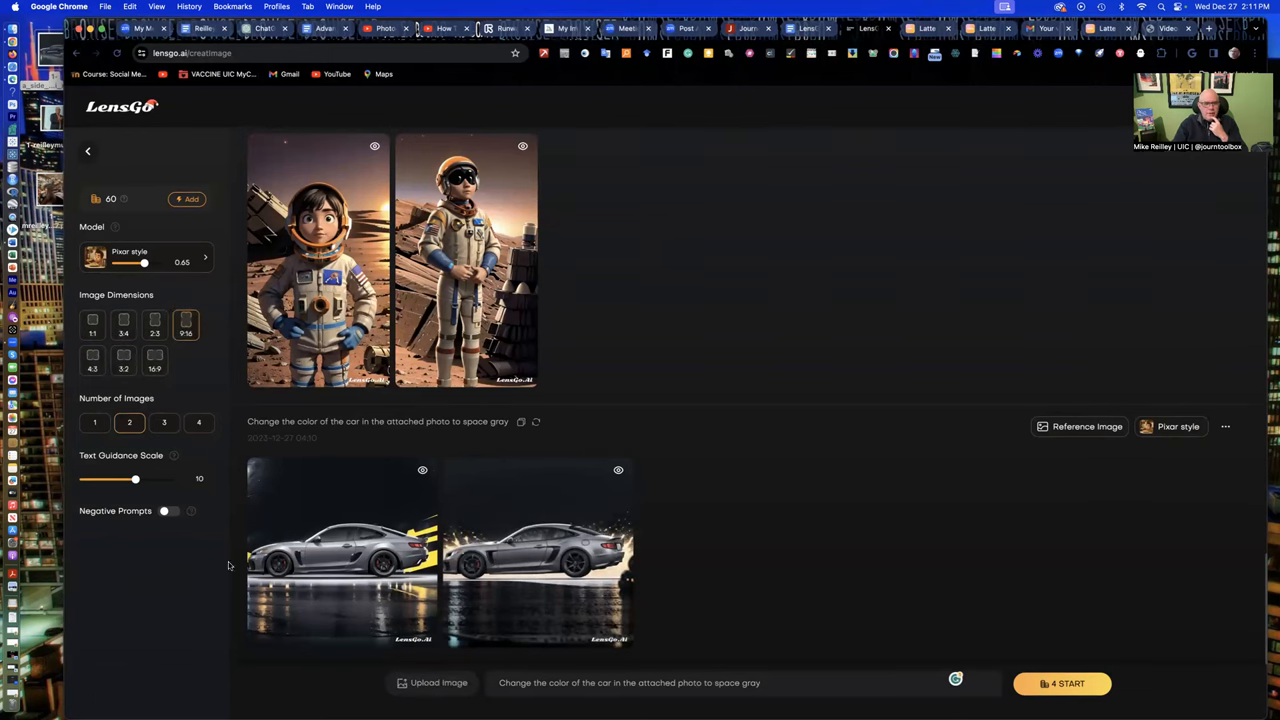
{"action": "left_click", "coordinate": [432, 684]}
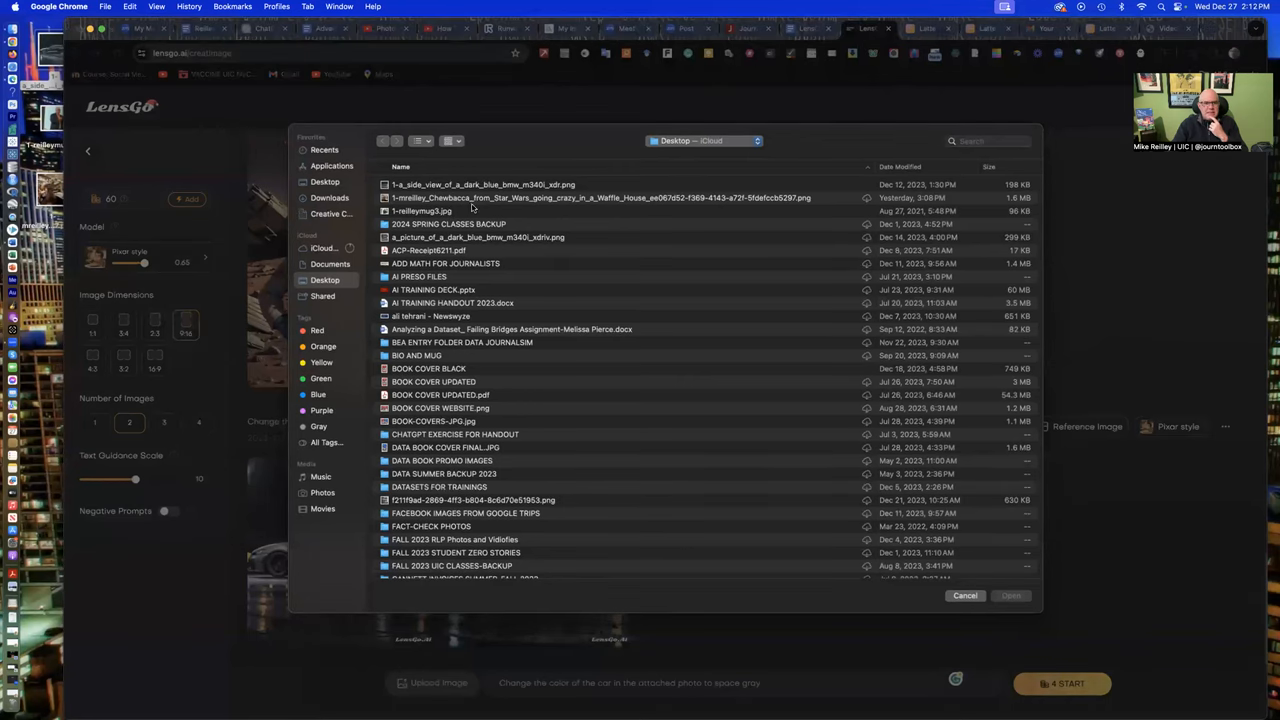
{"action": "left_click", "coordinate": [422, 212]}
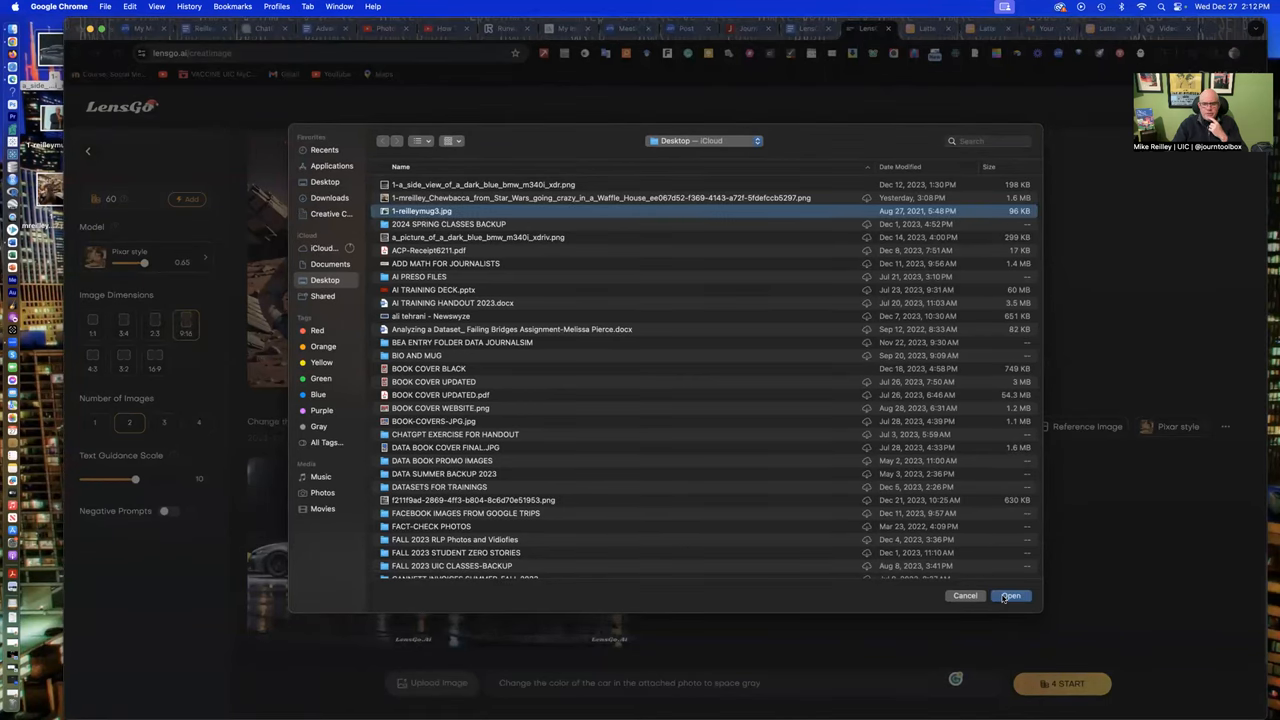
{"action": "left_click", "coordinate": [1008, 596]}
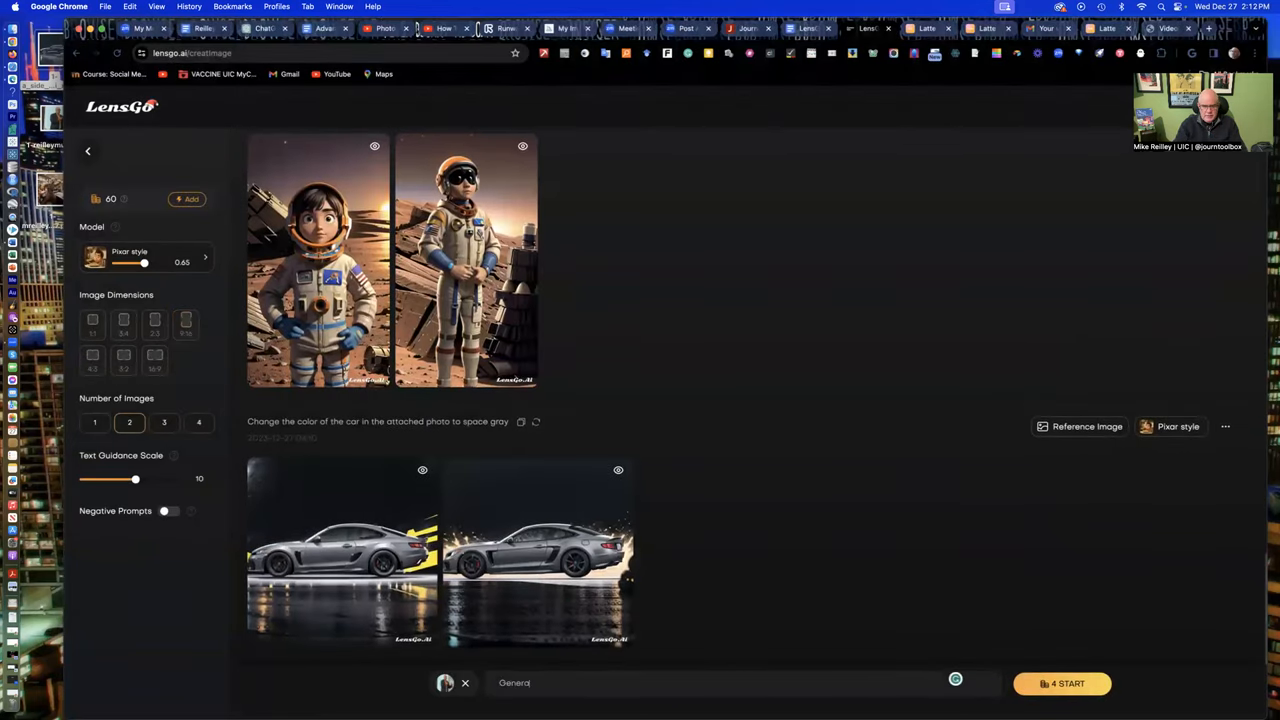
{"action": "type", "text": "Generate a pix"}
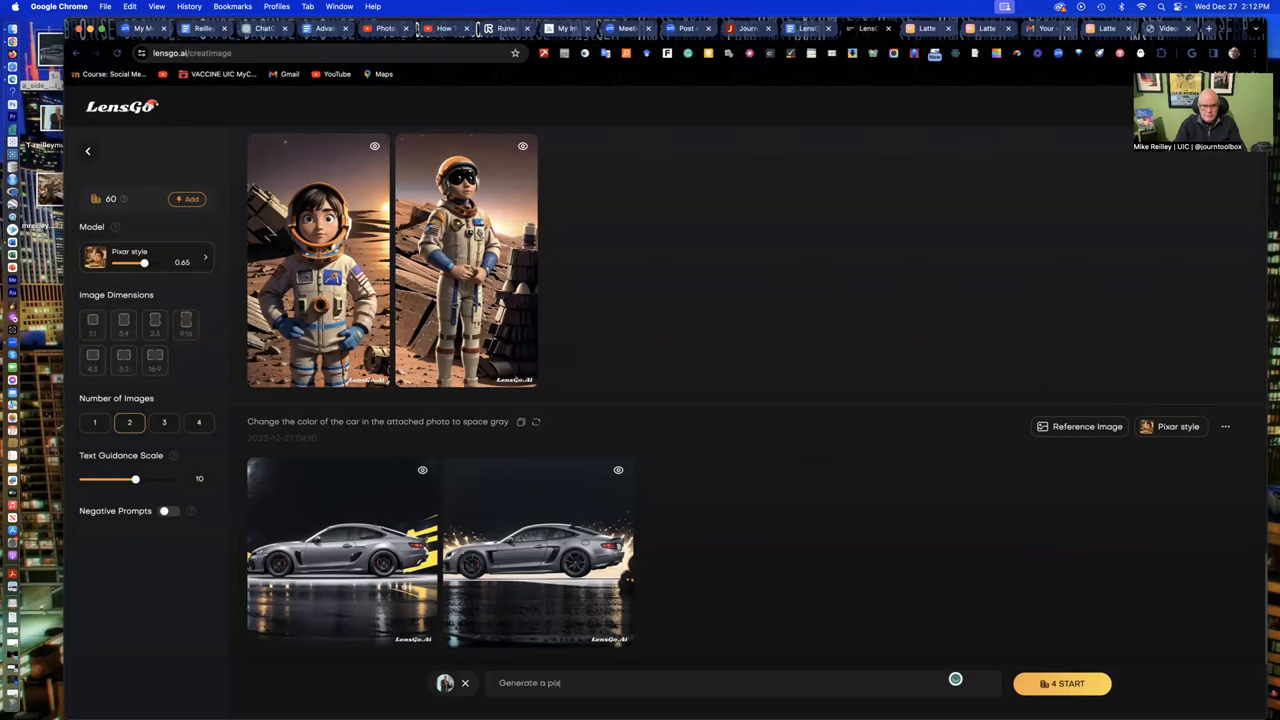
{"action": "type", "text": "Pixar image of the"}
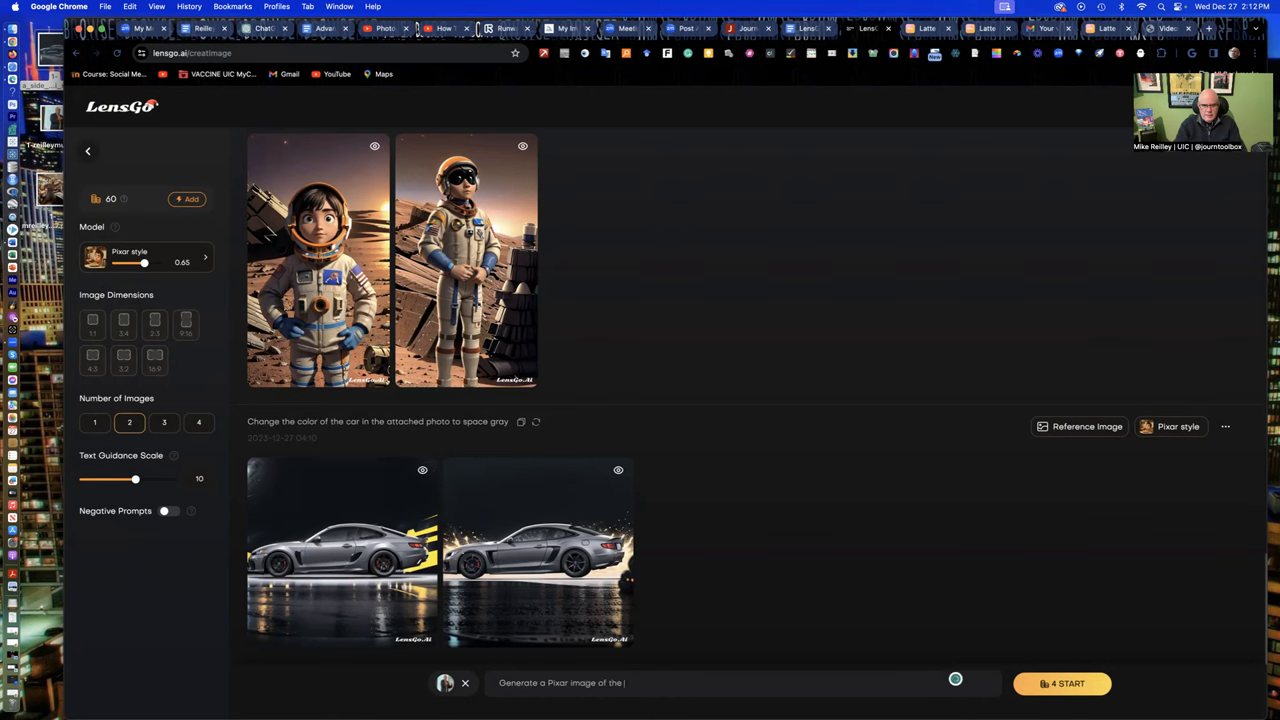
{"action": "type", "text": "man in this photo"}
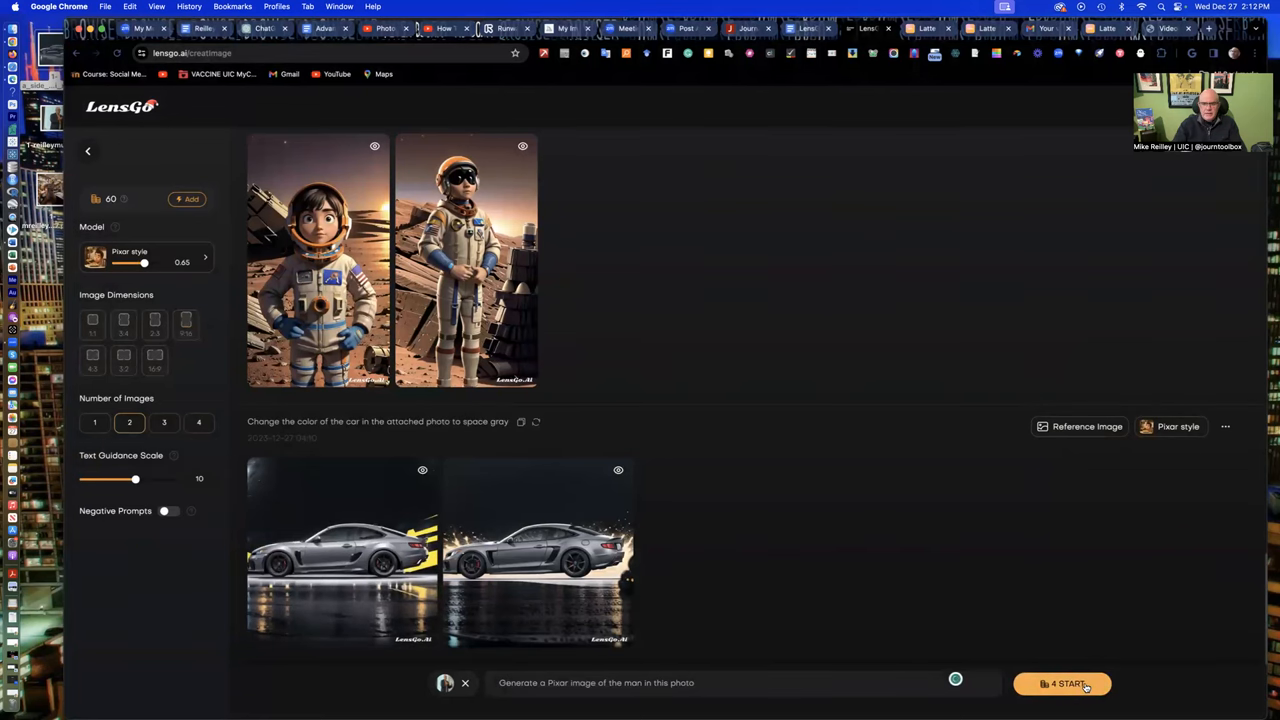
{"action": "left_click", "coordinate": [1062, 684]}
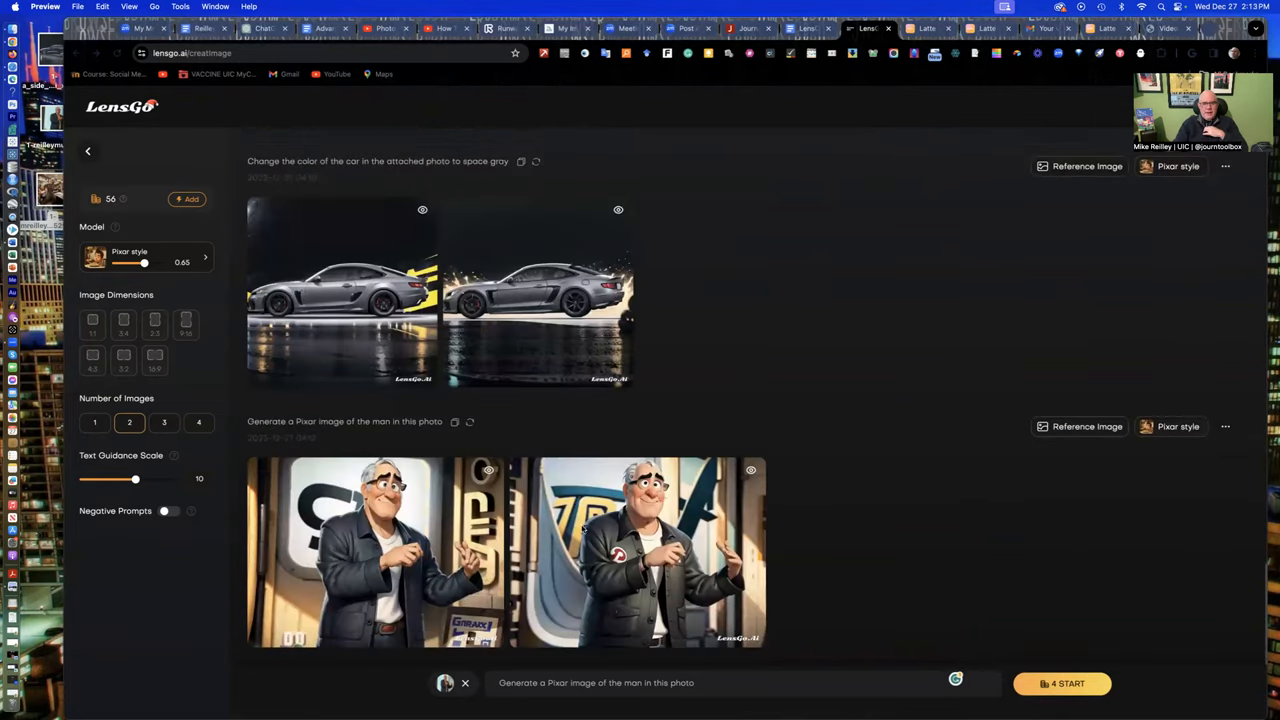
{"action": "mouse_move", "coordinate": [598, 536]}
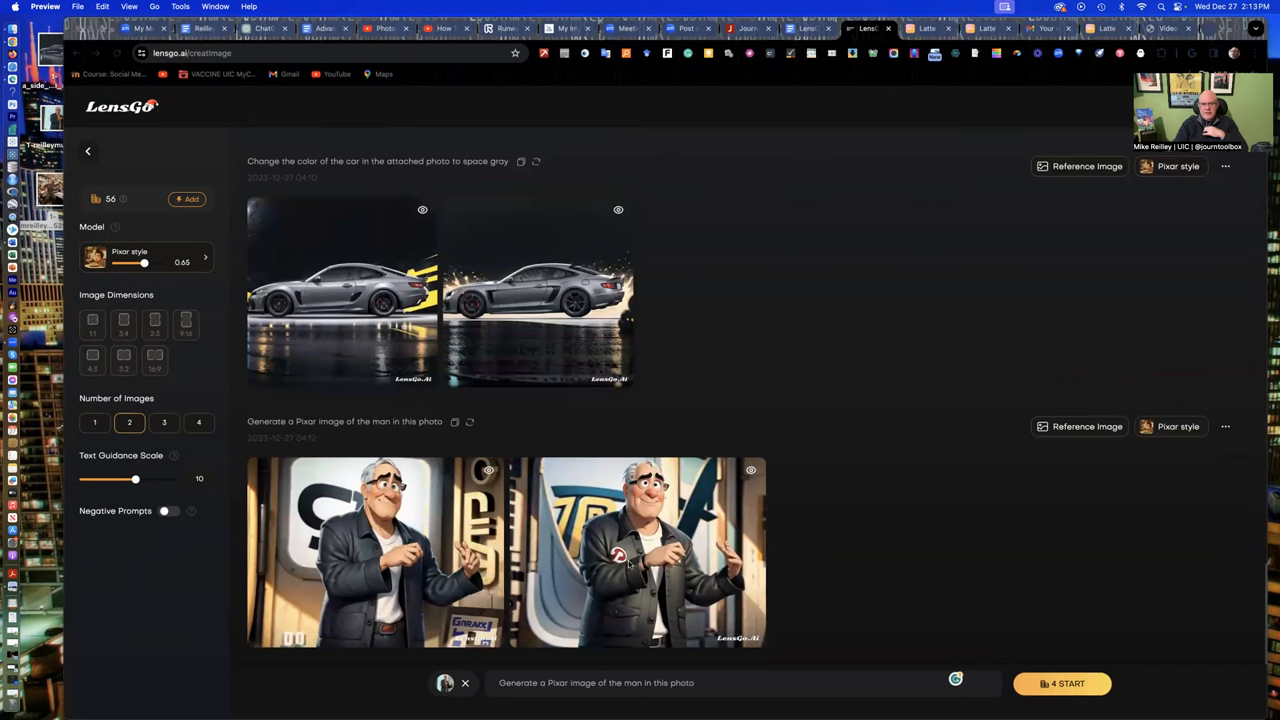
{"action": "mouse_move", "coordinate": [888, 578]}
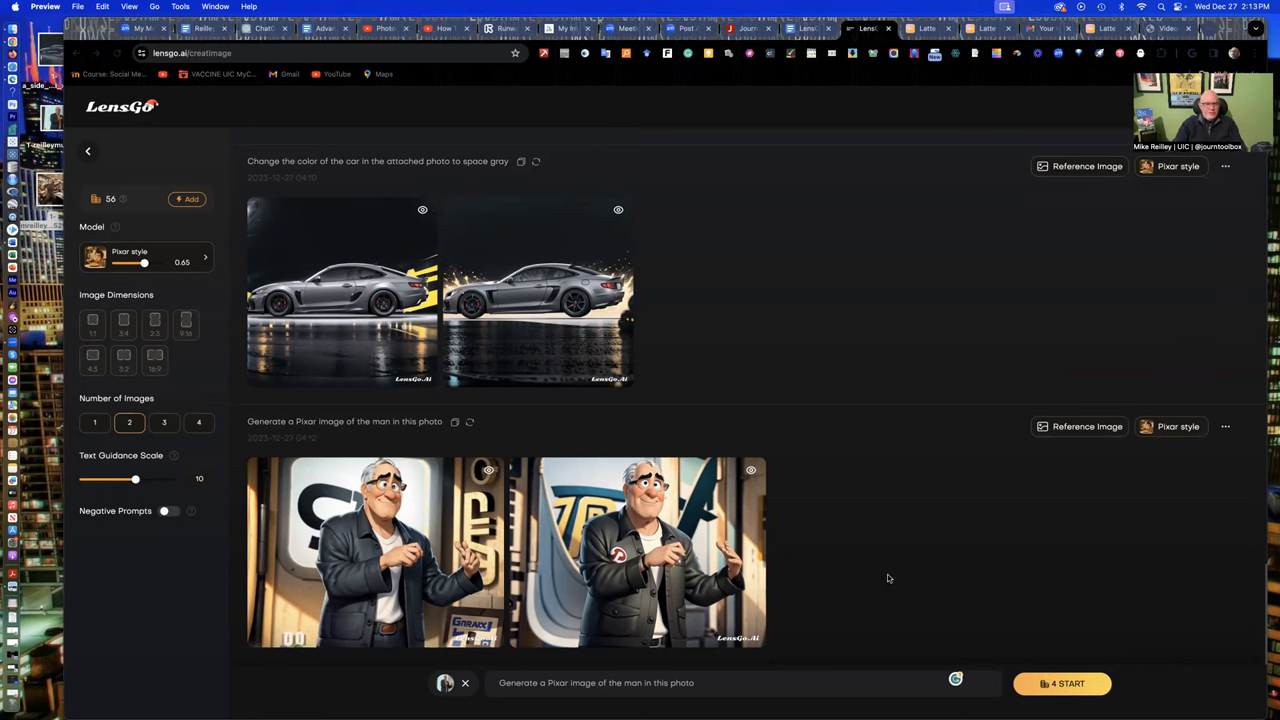
{"action": "scroll", "scroll_direction": "down", "scroll_amount": 3}
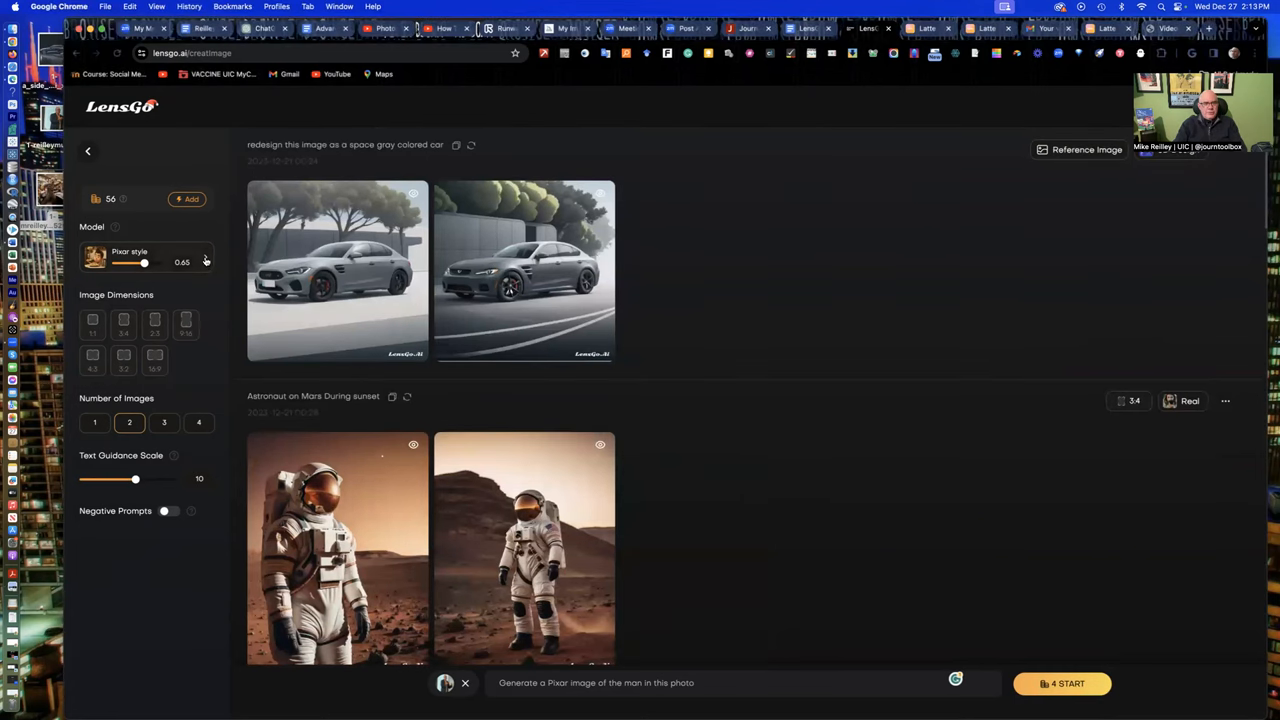
{"action": "left_click", "coordinate": [144, 256]}
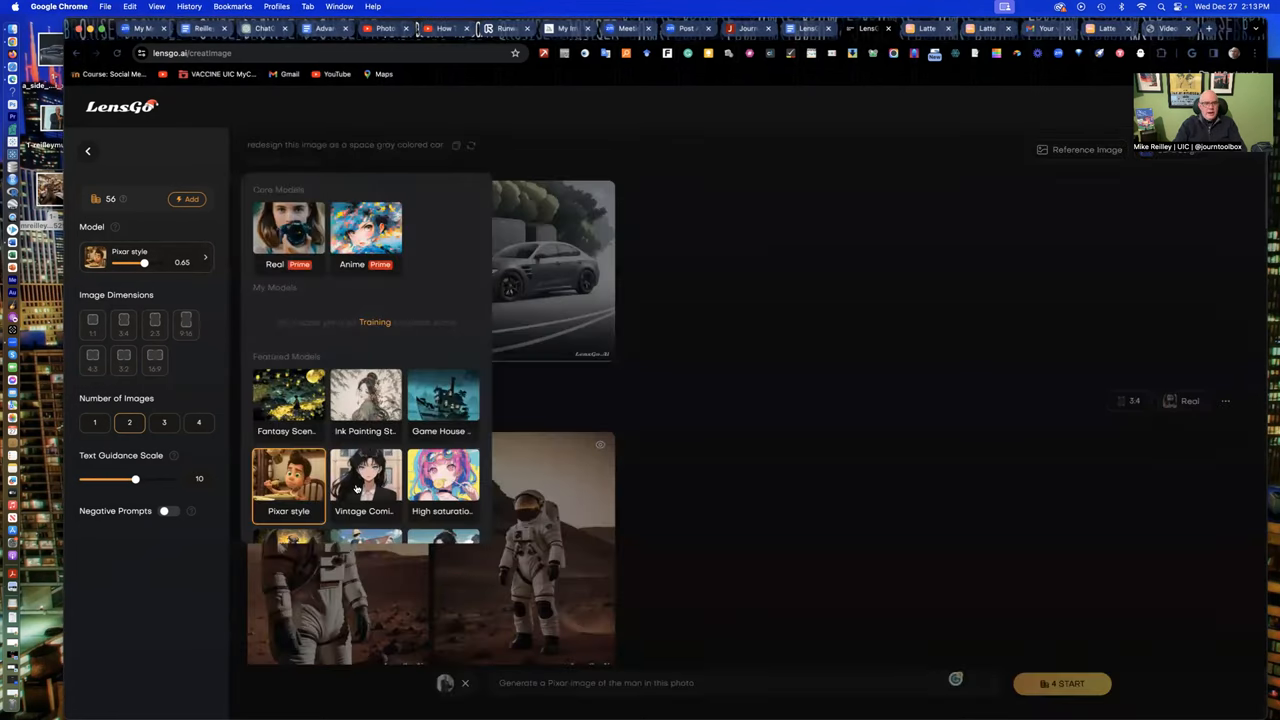
{"action": "scroll", "scroll_direction": "down", "scroll_amount": 3}
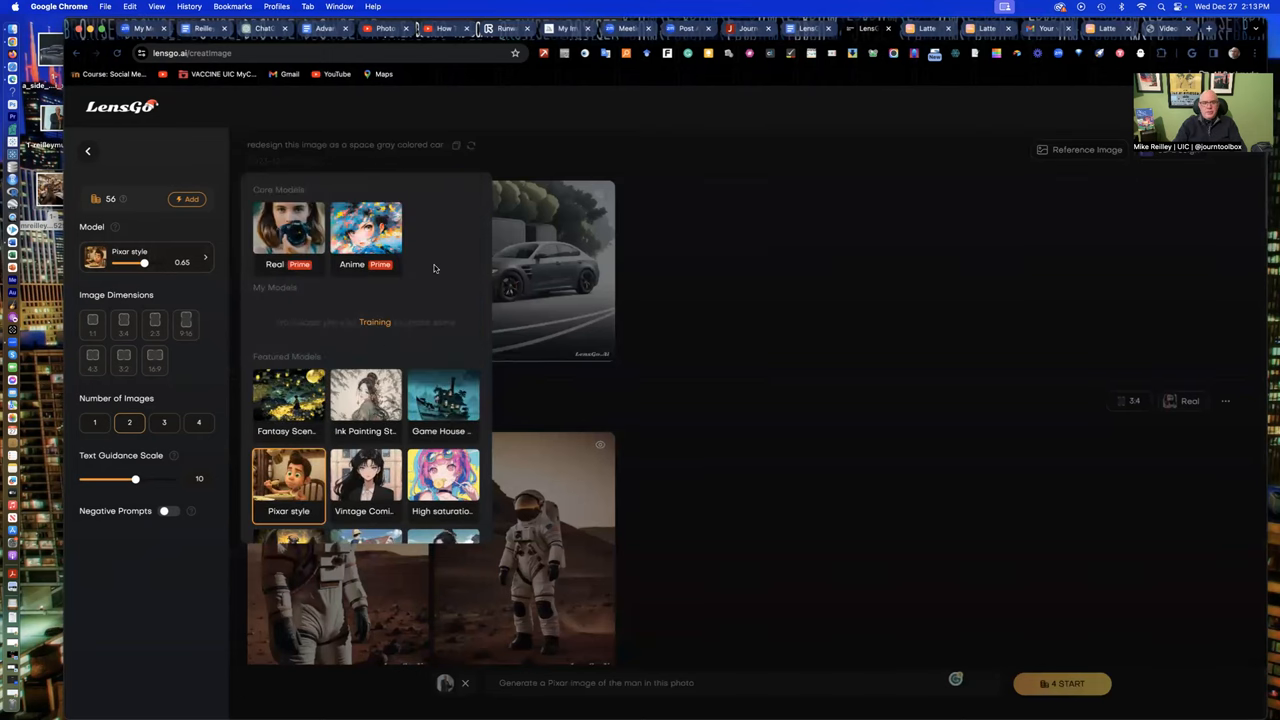
{"action": "mouse_move", "coordinate": [438, 268]}
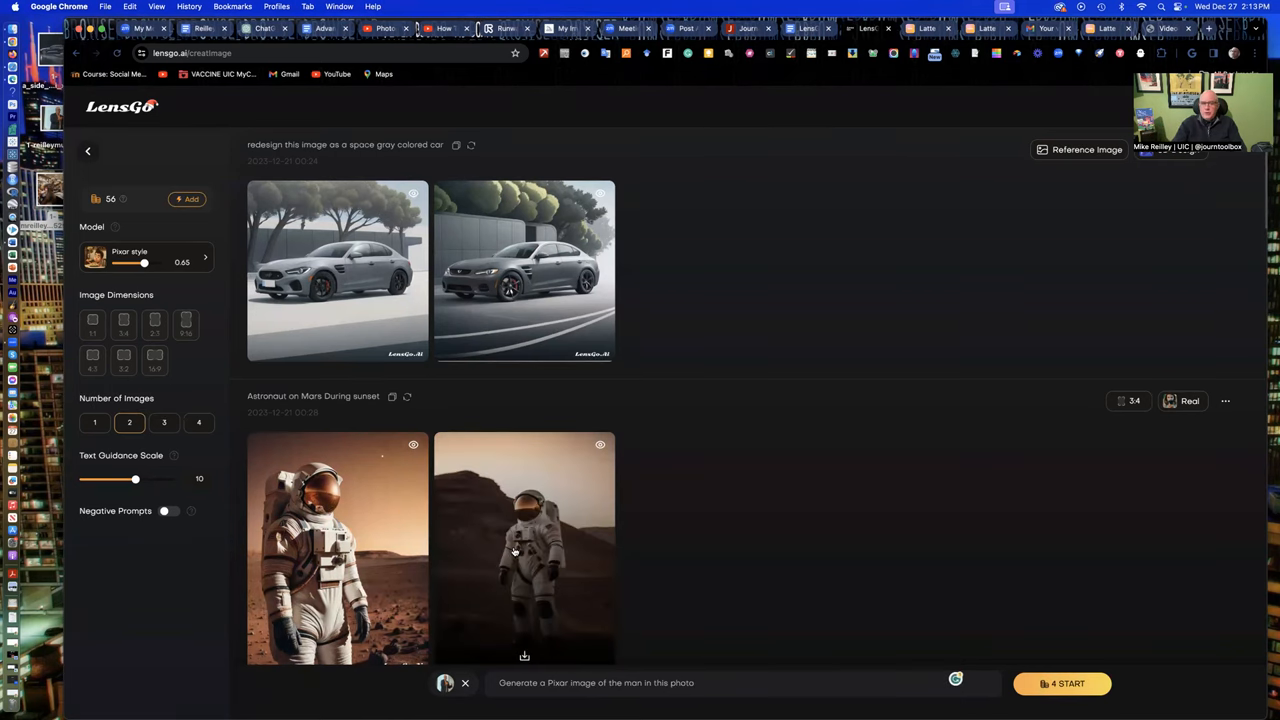
{"action": "scroll", "scroll_direction": "down", "scroll_amount": 3}
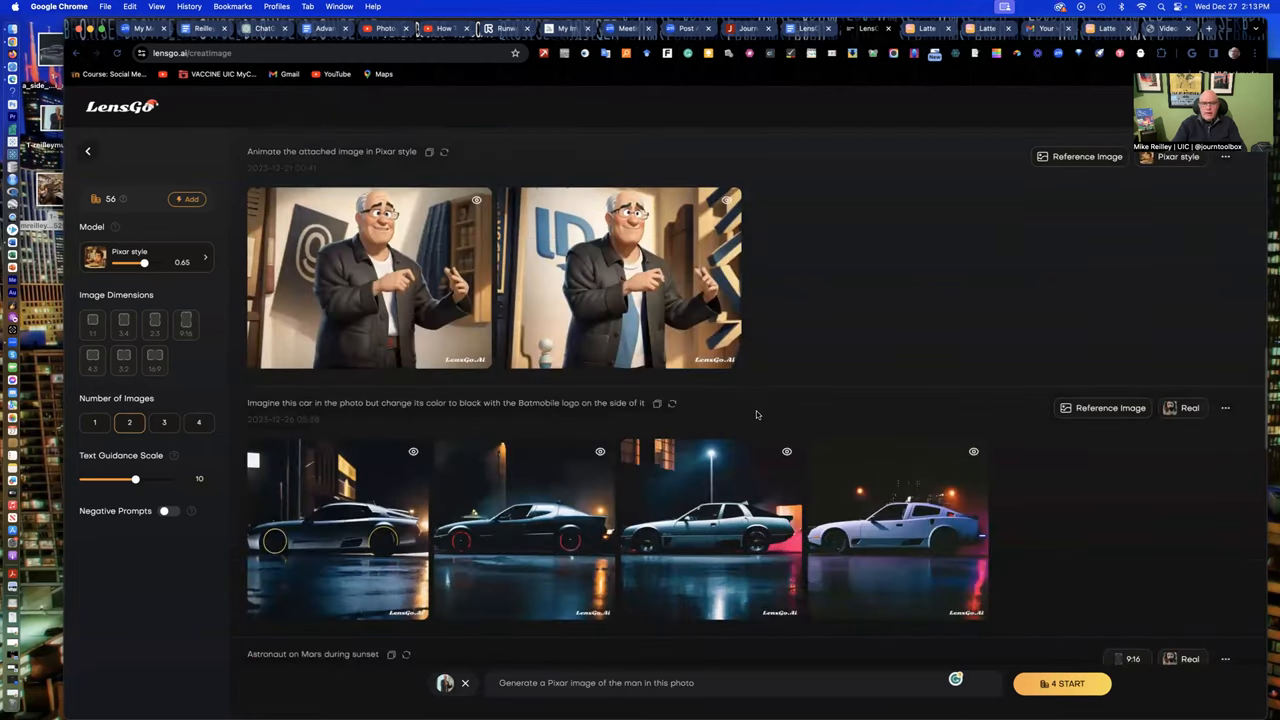
{"action": "scroll", "scroll_direction": "down", "scroll_amount": 3}
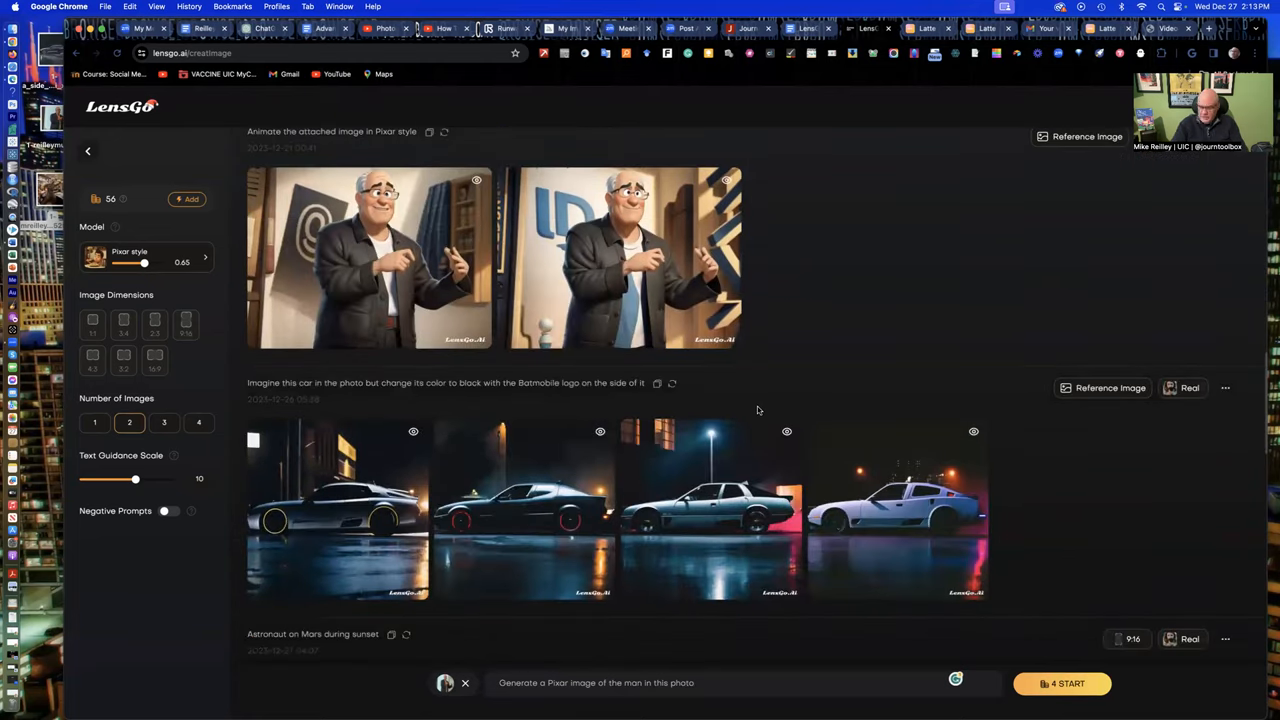
{"action": "scroll", "scroll_direction": "down", "scroll_amount": 3}
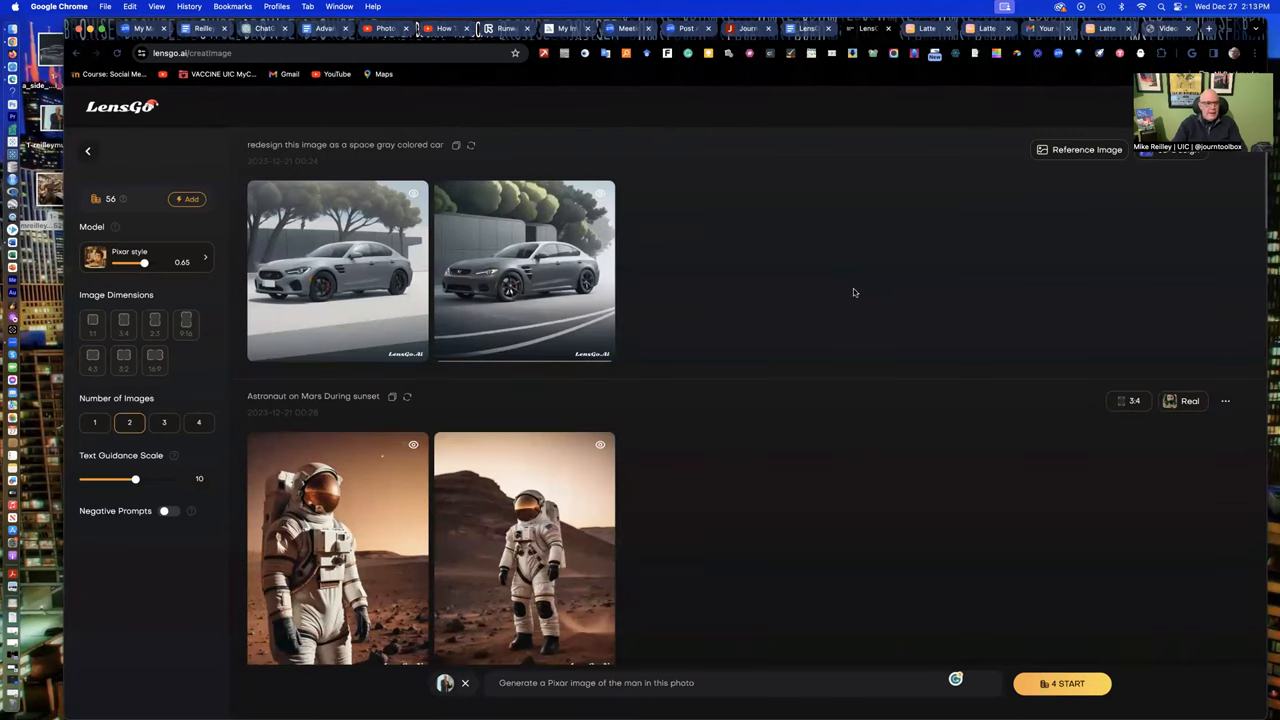
{"action": "mouse_move", "coordinate": [828, 304]}
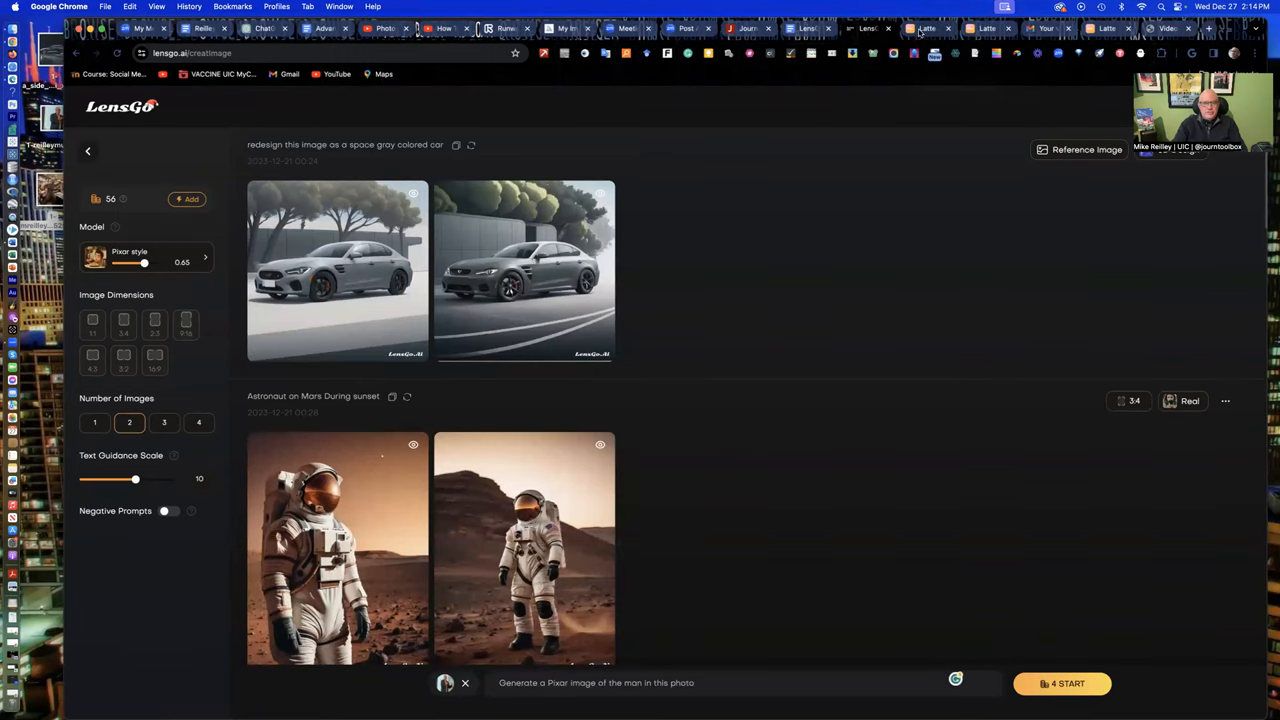
{"action": "left_click", "coordinate": [922, 28]}
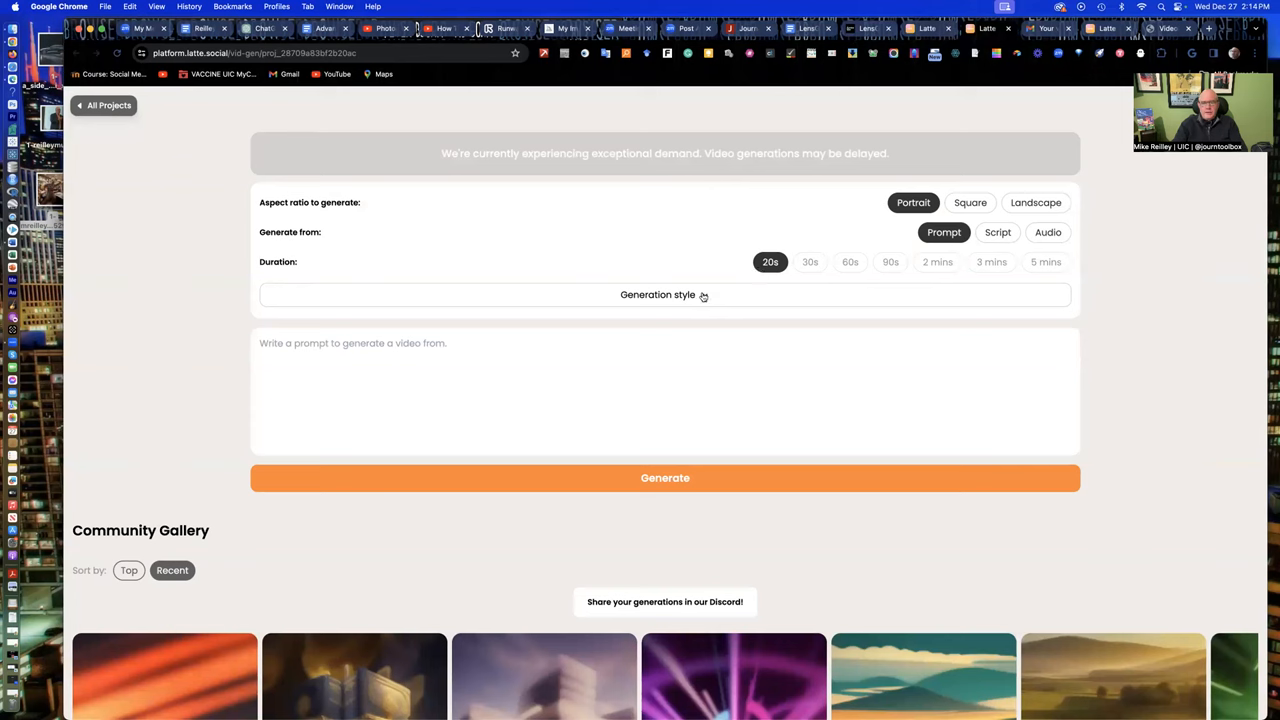
{"action": "mouse_move", "coordinate": [1066, 272]}
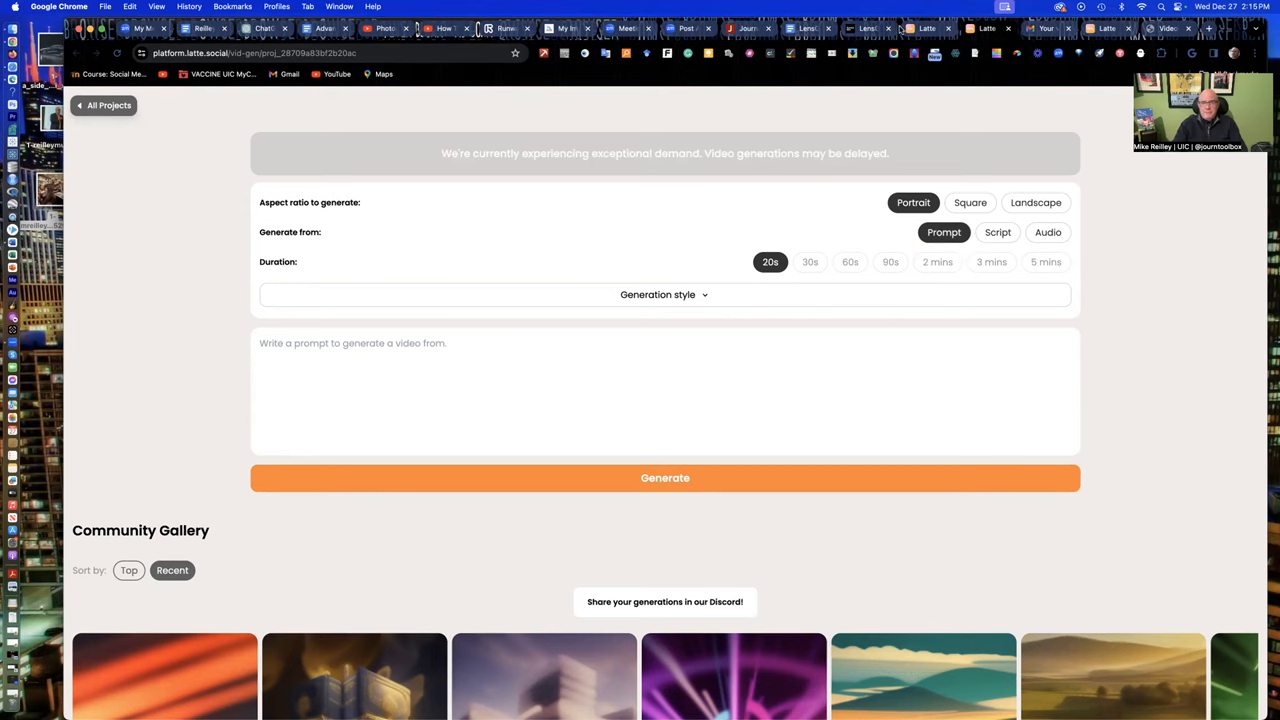
- Switch from Latte Social to the Google Docs training handout tab
{"action": "left_click", "coordinate": [808, 28]}
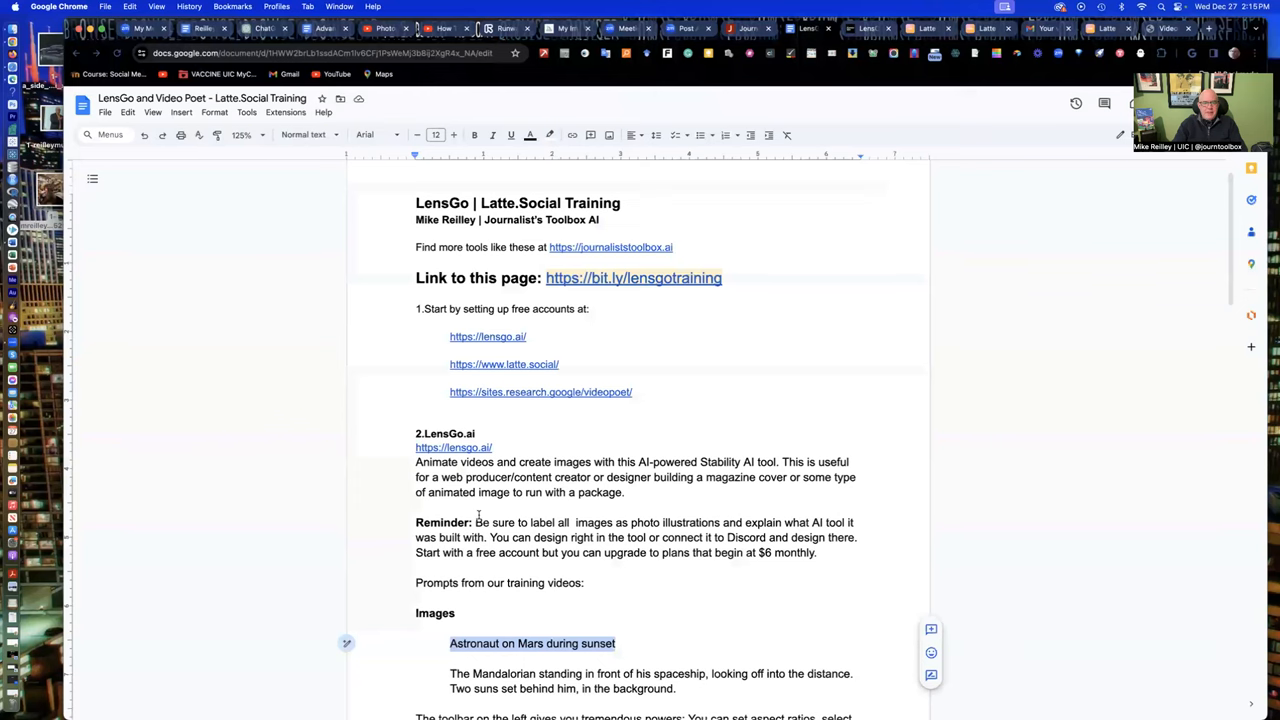
- Scroll down the handout to the LensGo and Latte sample prompts
{"action": "scroll", "scroll_direction": "down", "scroll_amount": 3}
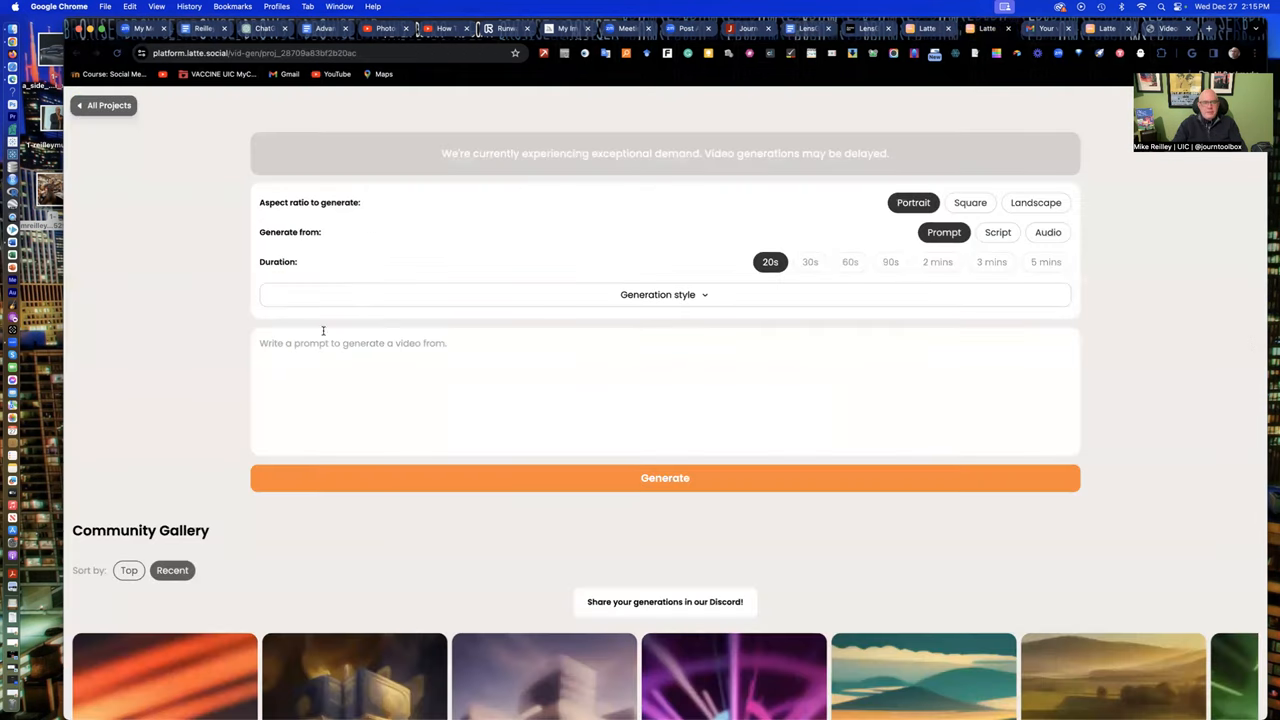
- Enter the prompt 'Fighter jets from the movie Top Gun flying low across the horizon just meters above the ocean'
{"action": "type", "text": "Fighter jets from the movie Top Gun flying low across the horizon just meters above the ocean. They flew low over landfall before cutting between two tall mountains just off the beachfront. The sun is low on the sky behind them."}
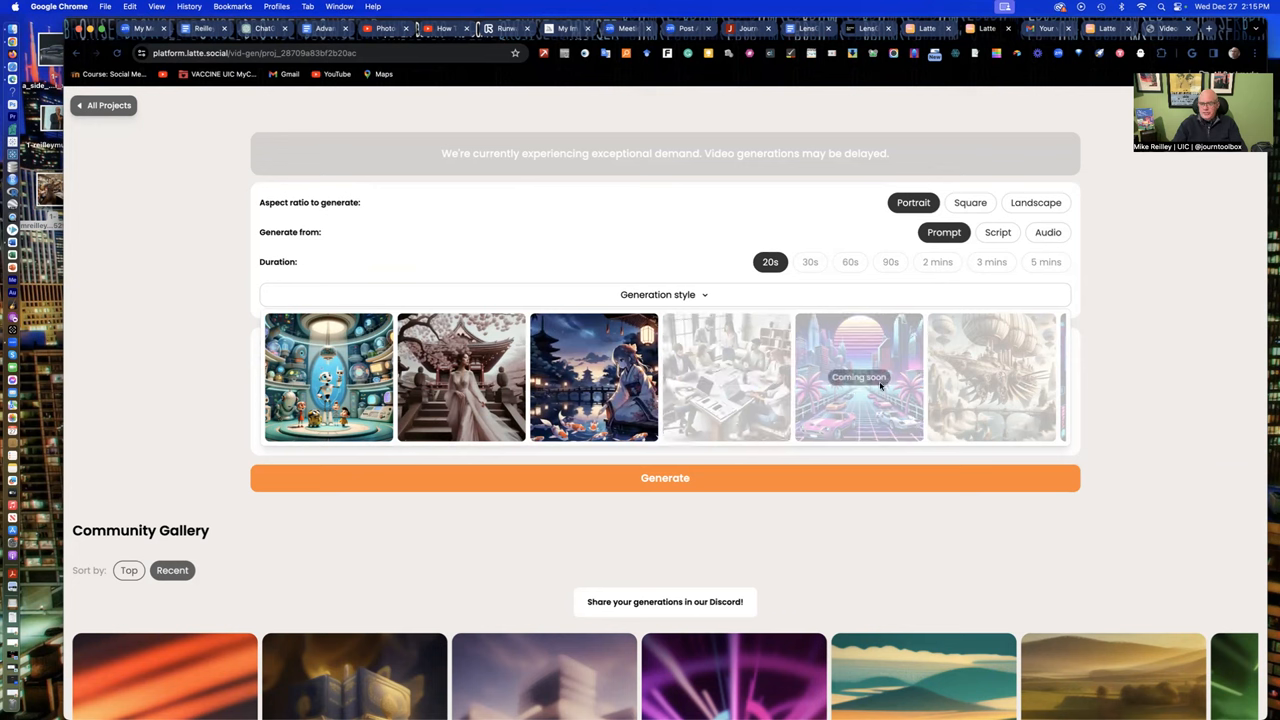
{"action": "mouse_move", "coordinate": [724, 376]}
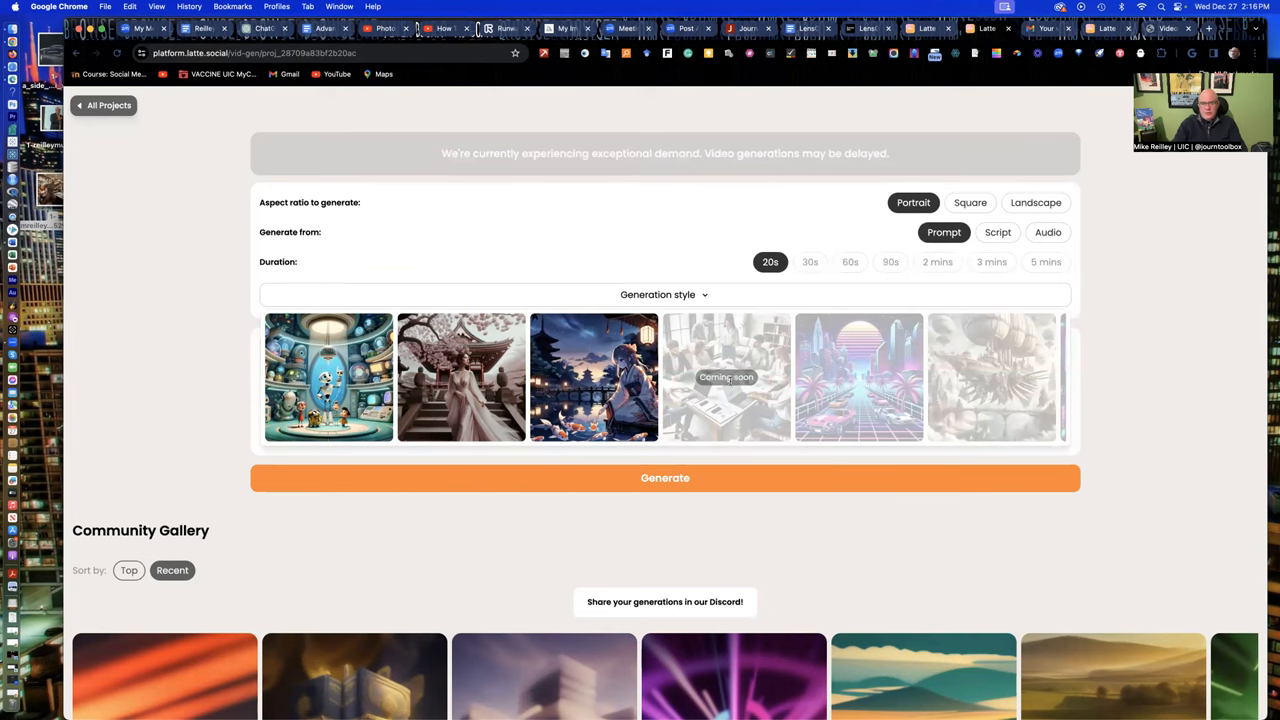
{"action": "mouse_move", "coordinate": [460, 376]}
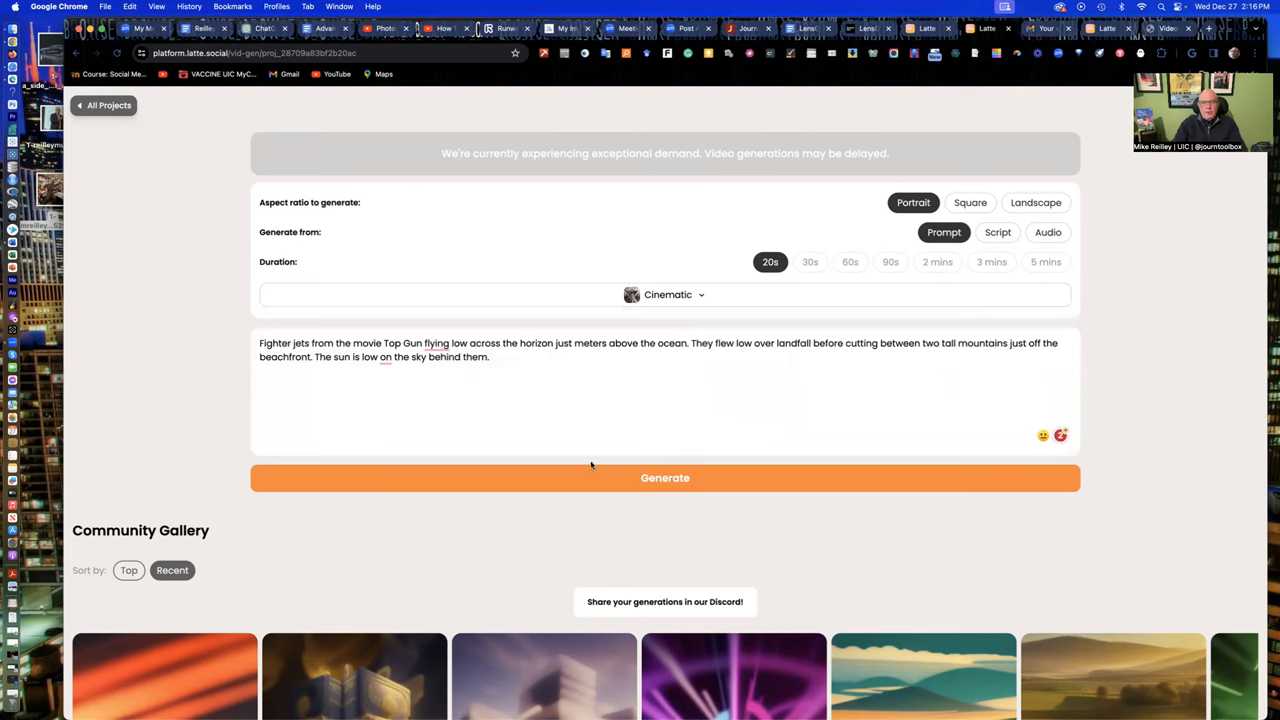
- Generate the Cinematic fighter-jet video, meeting the free-plan upgrade offer
{"action": "left_click", "coordinate": [664, 476]}
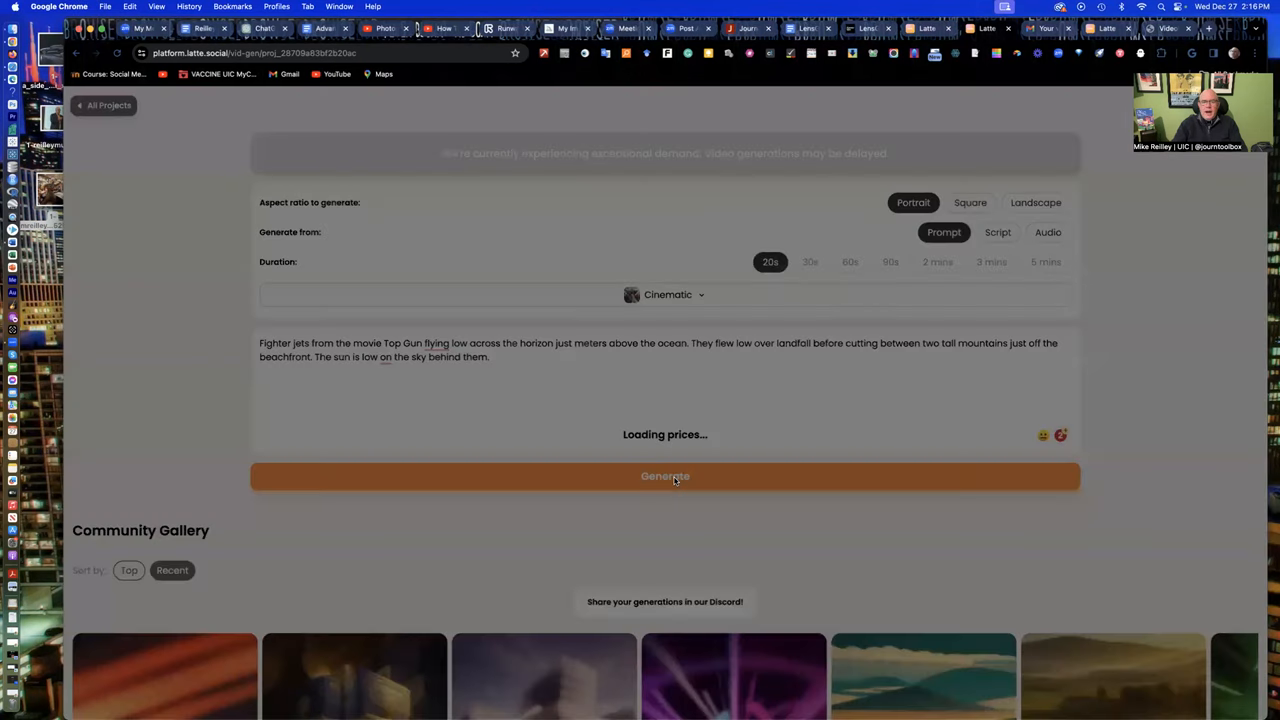
{"action": "left_click", "coordinate": [664, 476]}
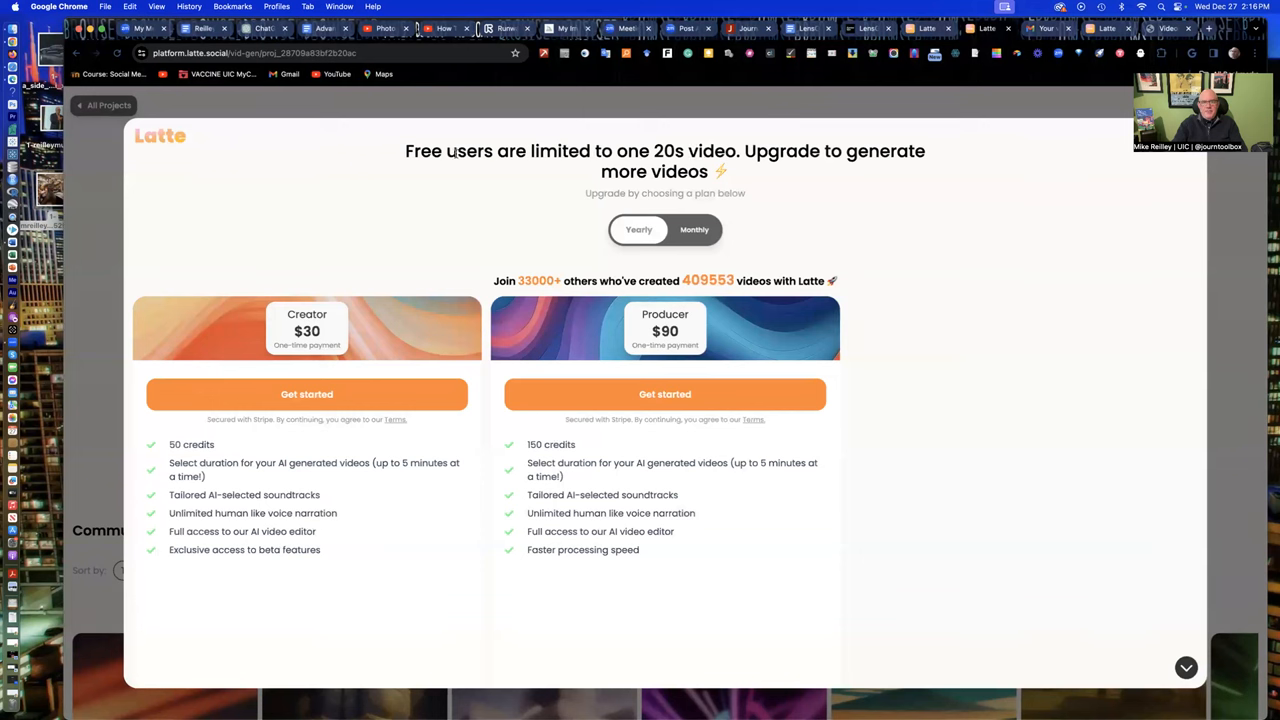
{"action": "mouse_move", "coordinate": [688, 188]}
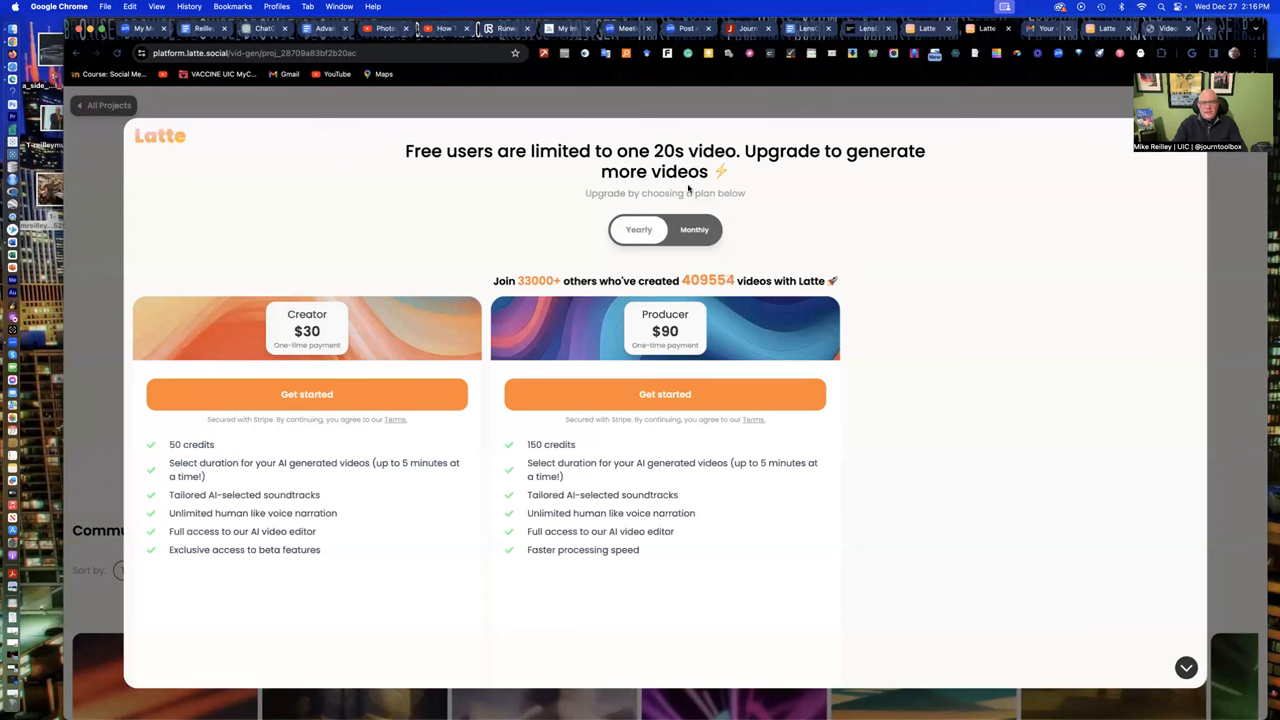
{"action": "mouse_move", "coordinate": [724, 212]}
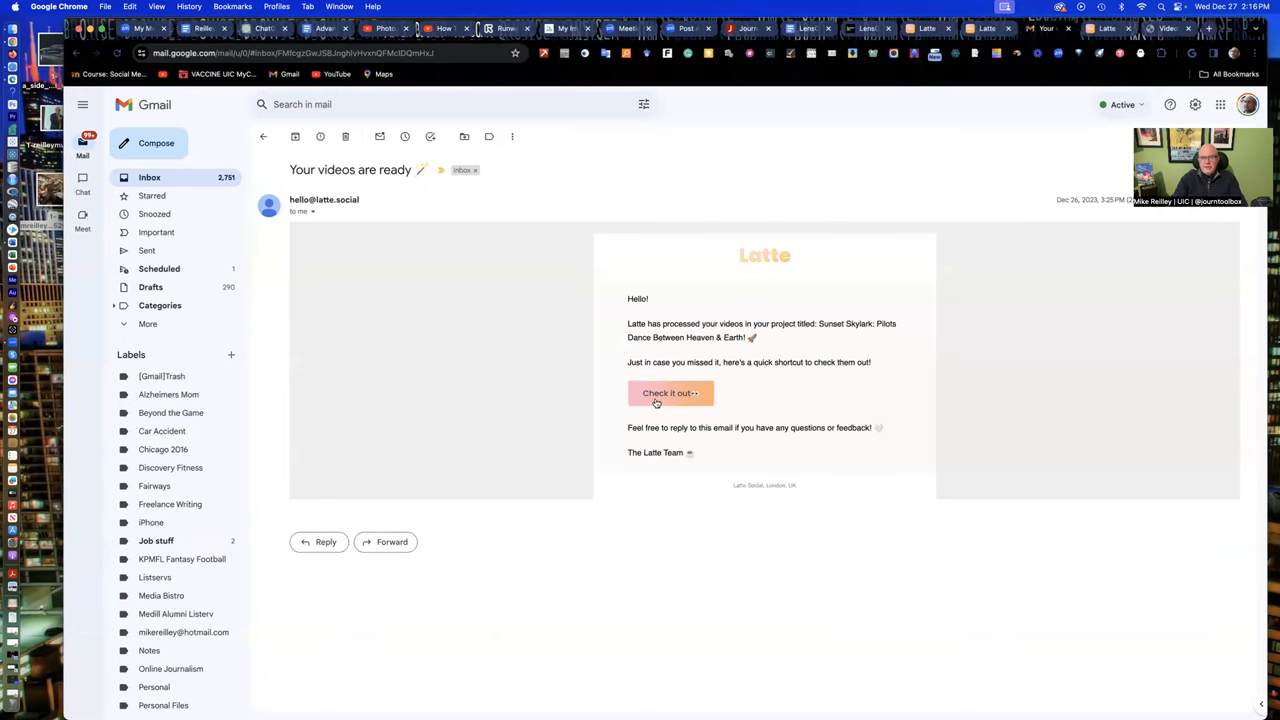
- Follow the email's 'Check it out' link to Latte's Videos page listing Sunset Skylark
{"action": "left_click", "coordinate": [670, 392]}
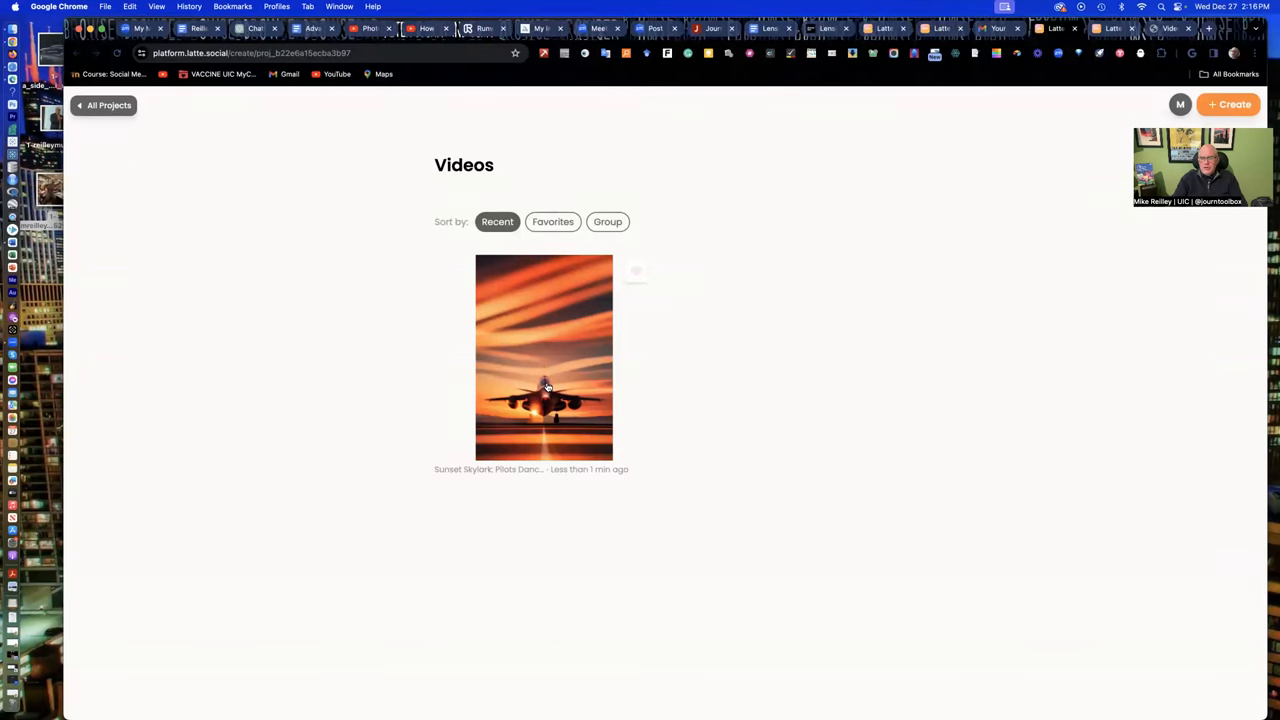
- Open the Sunset Skylark project to play the generated jet video preview
{"action": "left_click", "coordinate": [544, 356]}
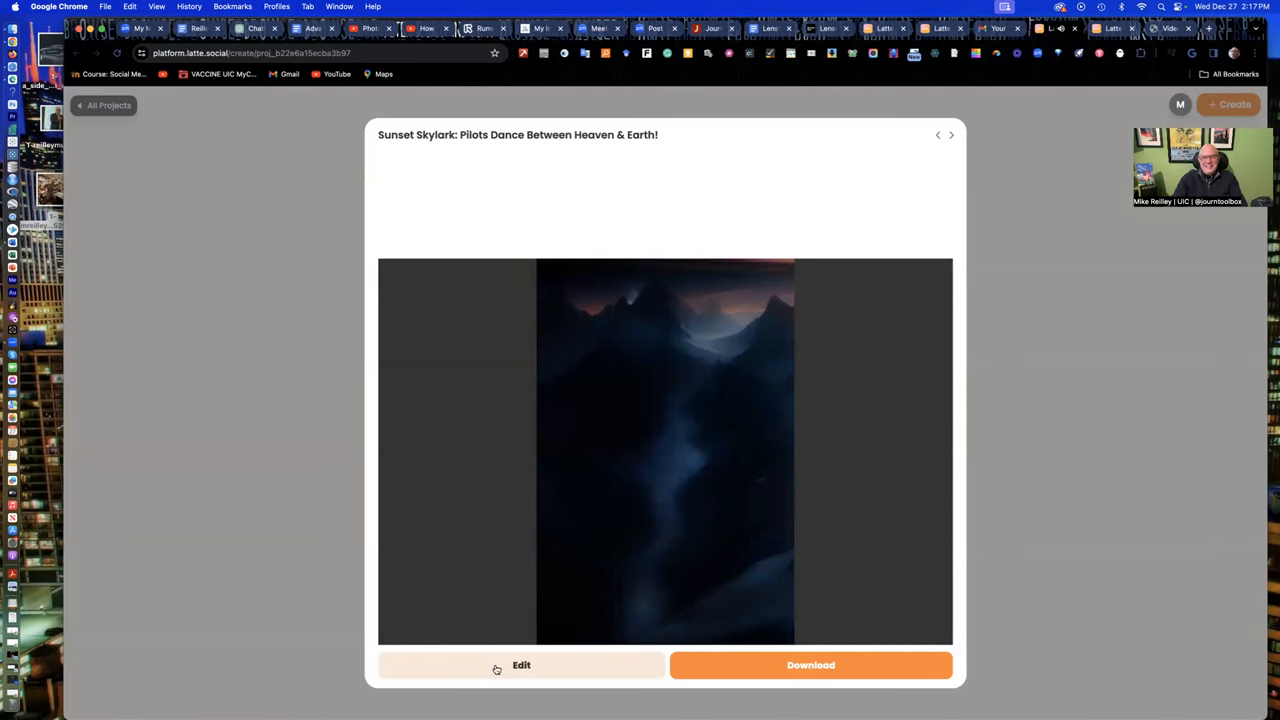
{"action": "mouse_move", "coordinate": [660, 462]}
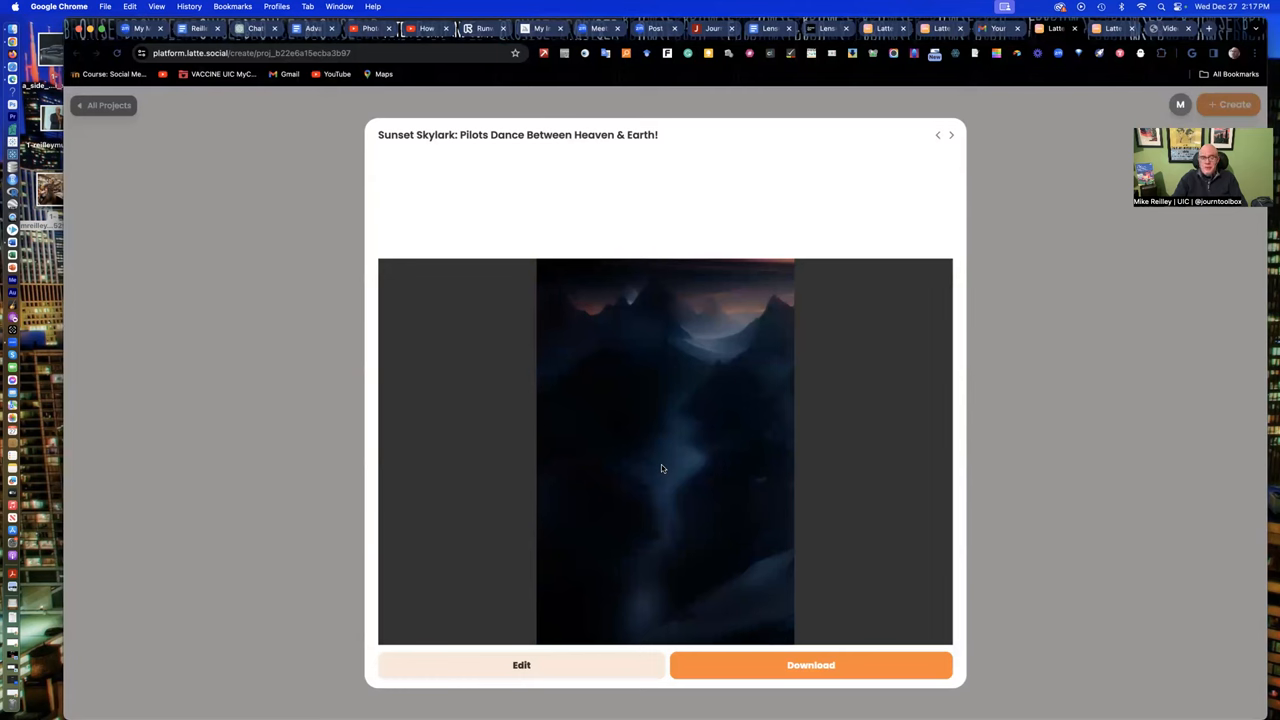
{"action": "mouse_move", "coordinate": [658, 492]}
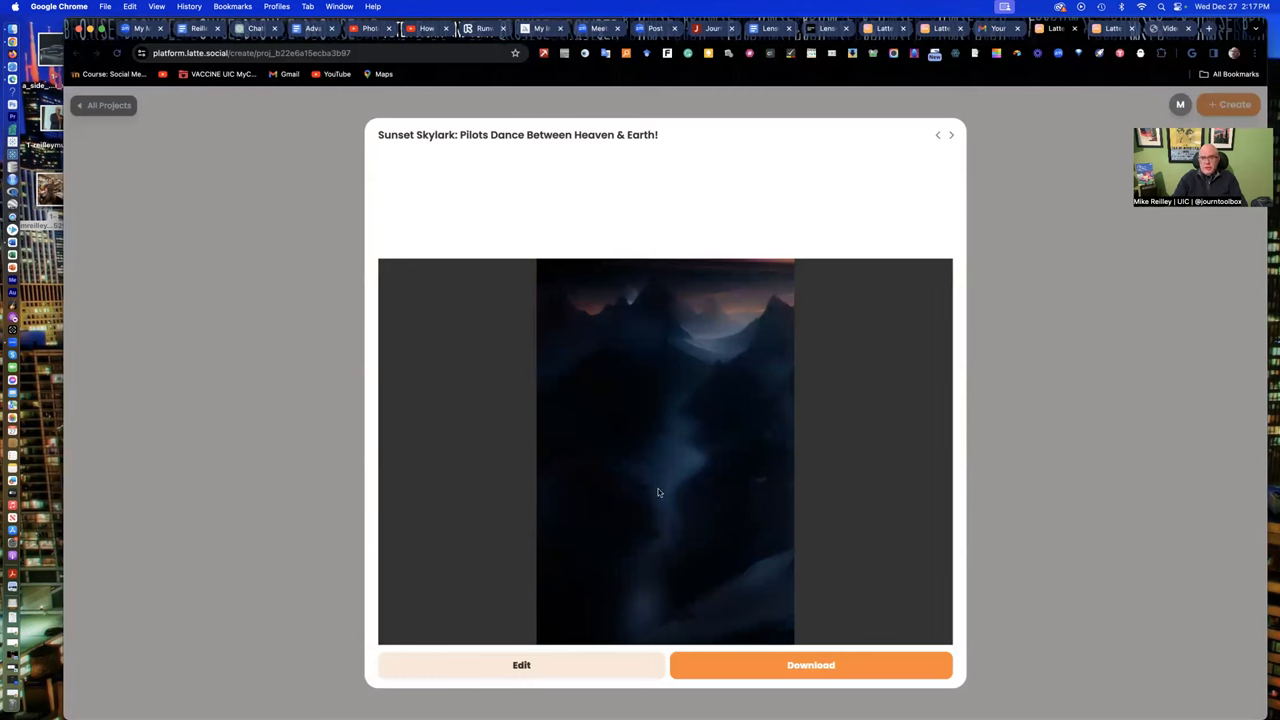
{"action": "mouse_move", "coordinate": [620, 596]}
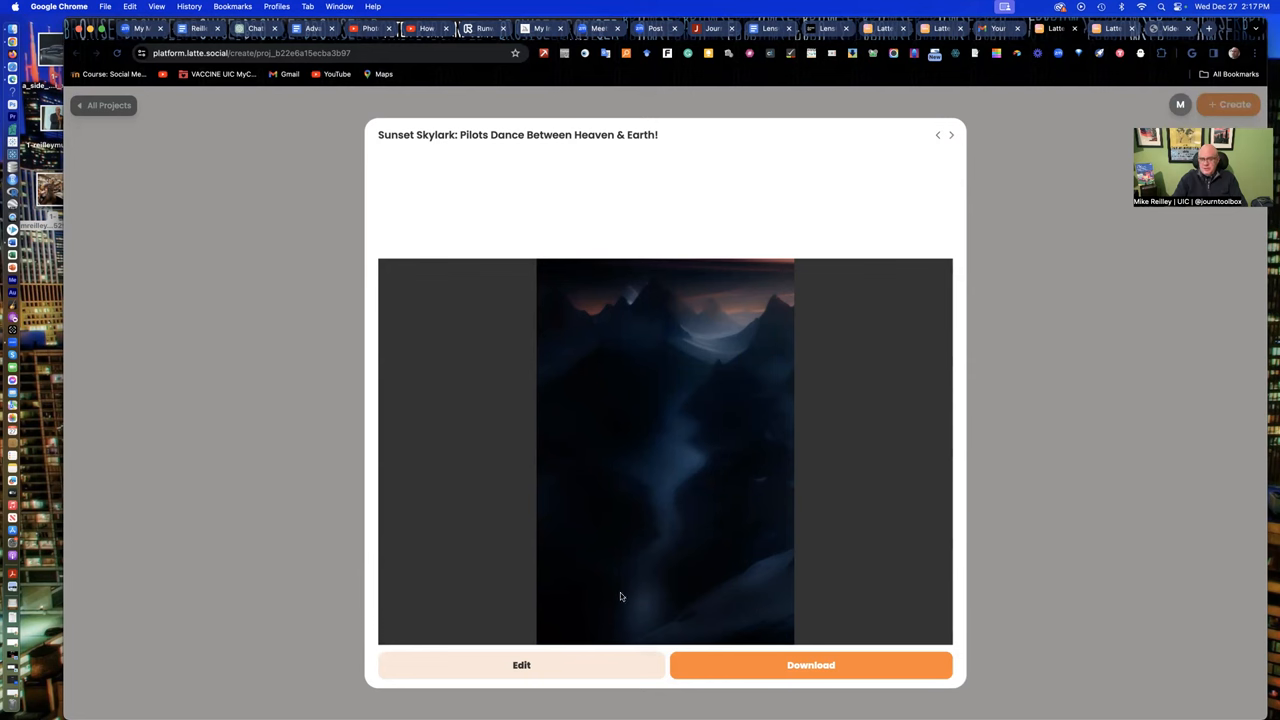
{"action": "mouse_move", "coordinate": [520, 664]}
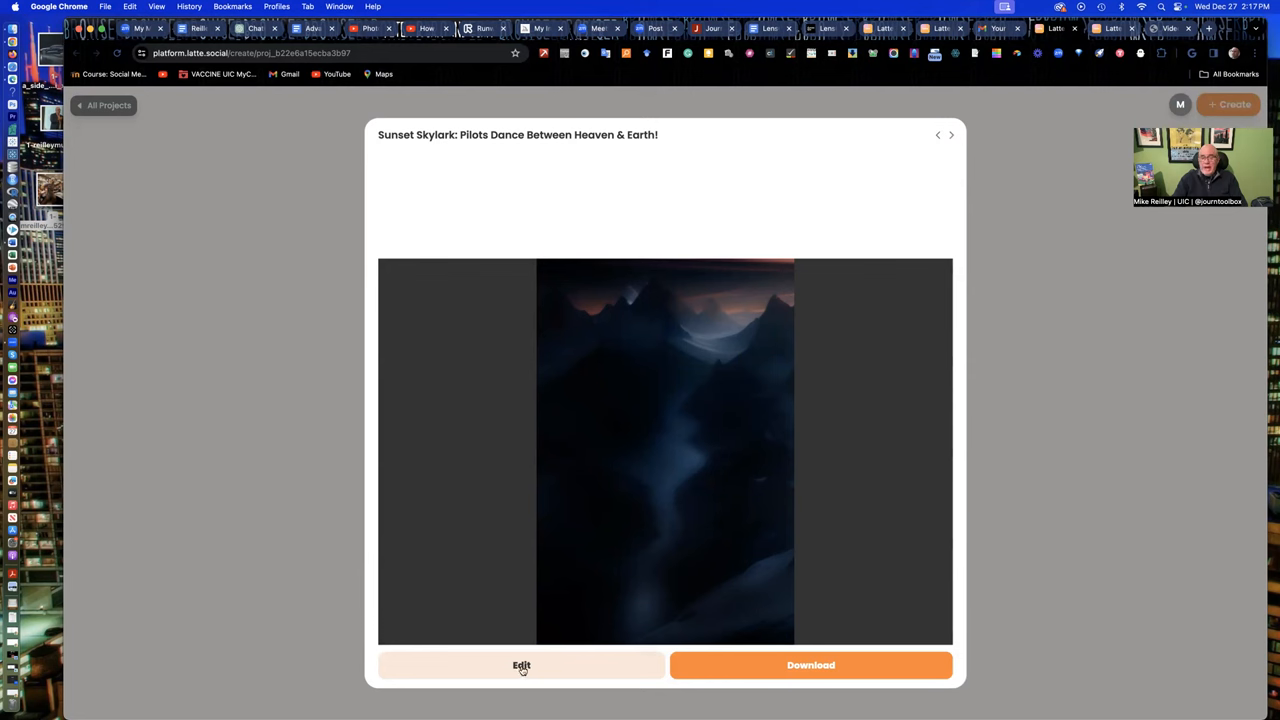
{"action": "mouse_move", "coordinate": [522, 668]}
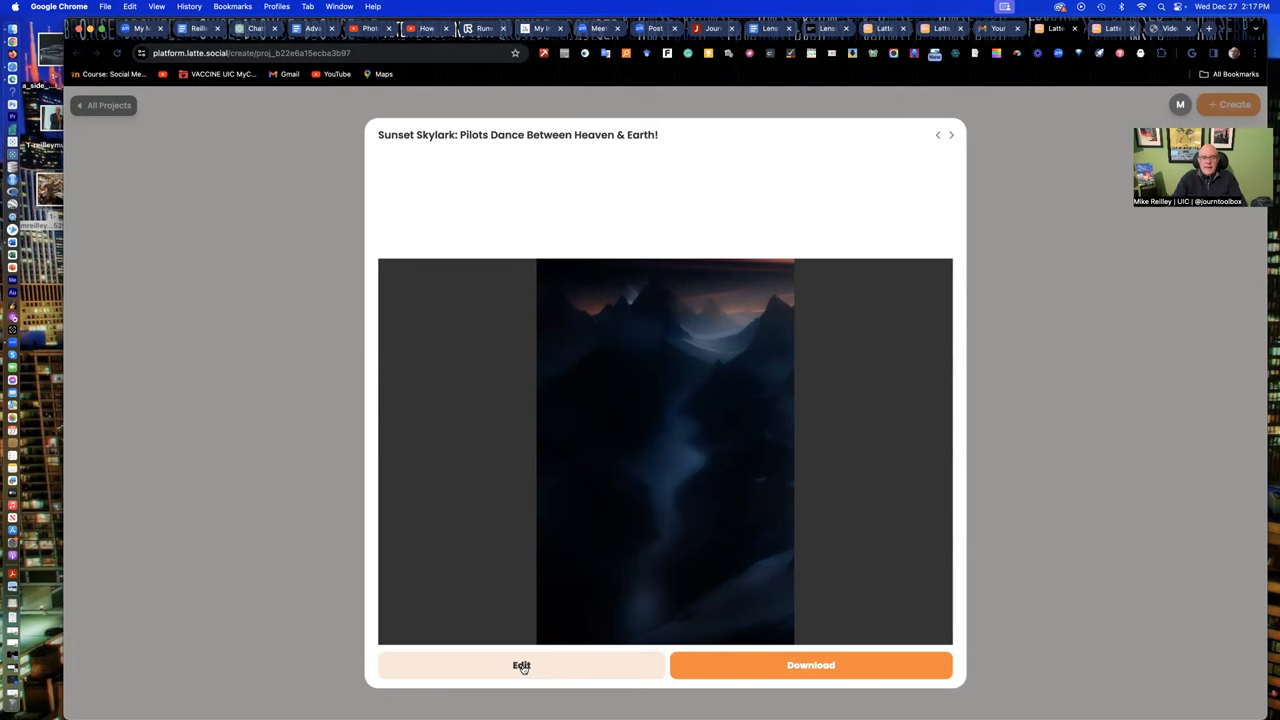
- View the Edit options (more Shorts, subtitle text, trim duration), then return to the Videos list
{"action": "left_click", "coordinate": [520, 664]}
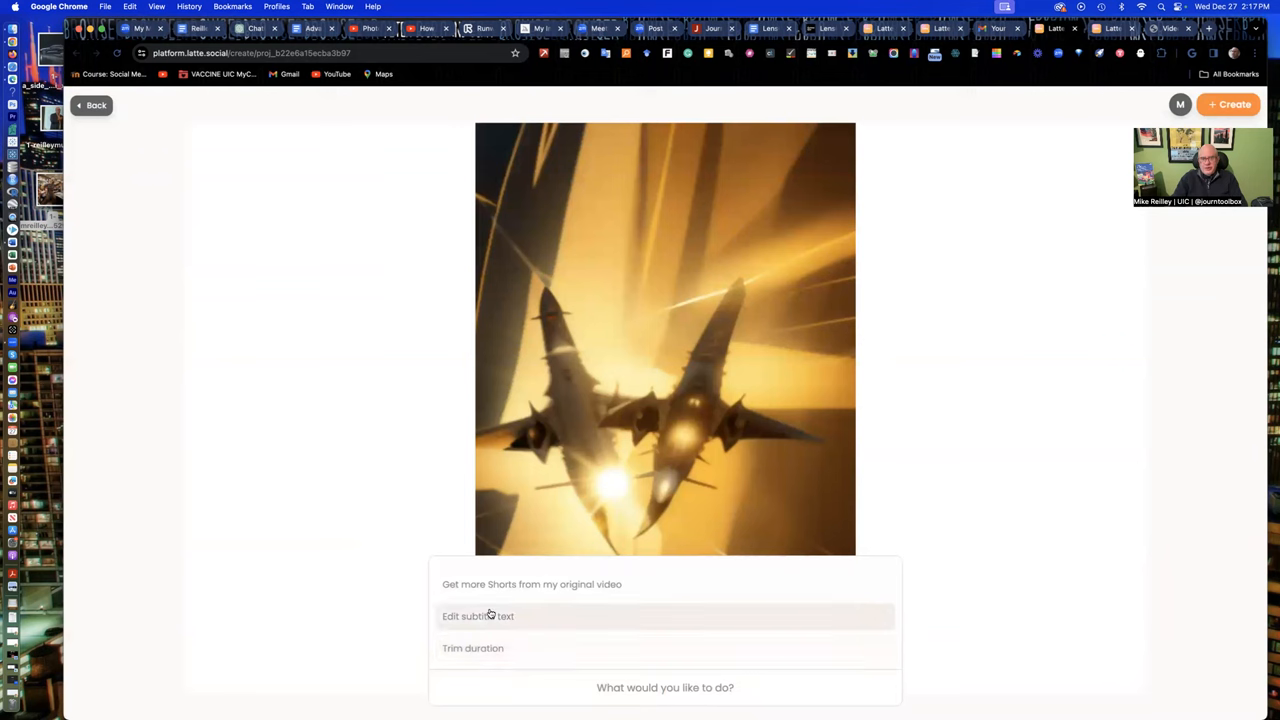
{"action": "mouse_move", "coordinate": [544, 610]}
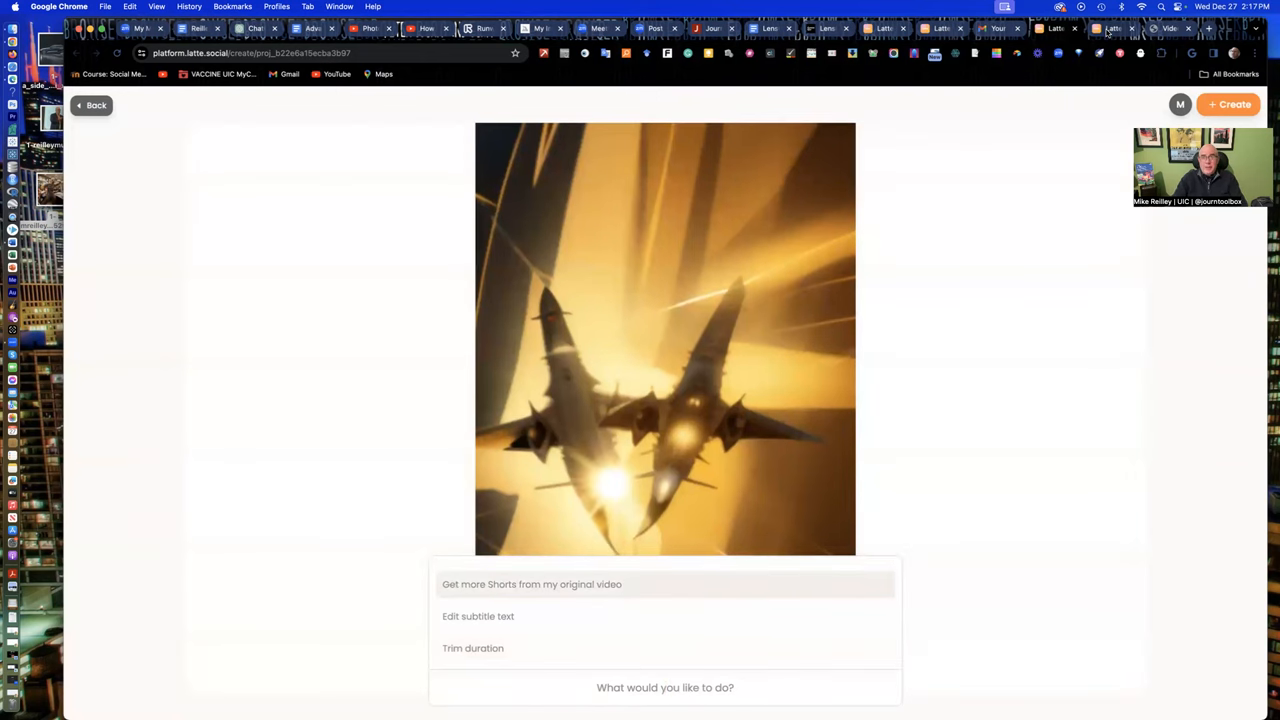
{"action": "left_click", "coordinate": [96, 104]}
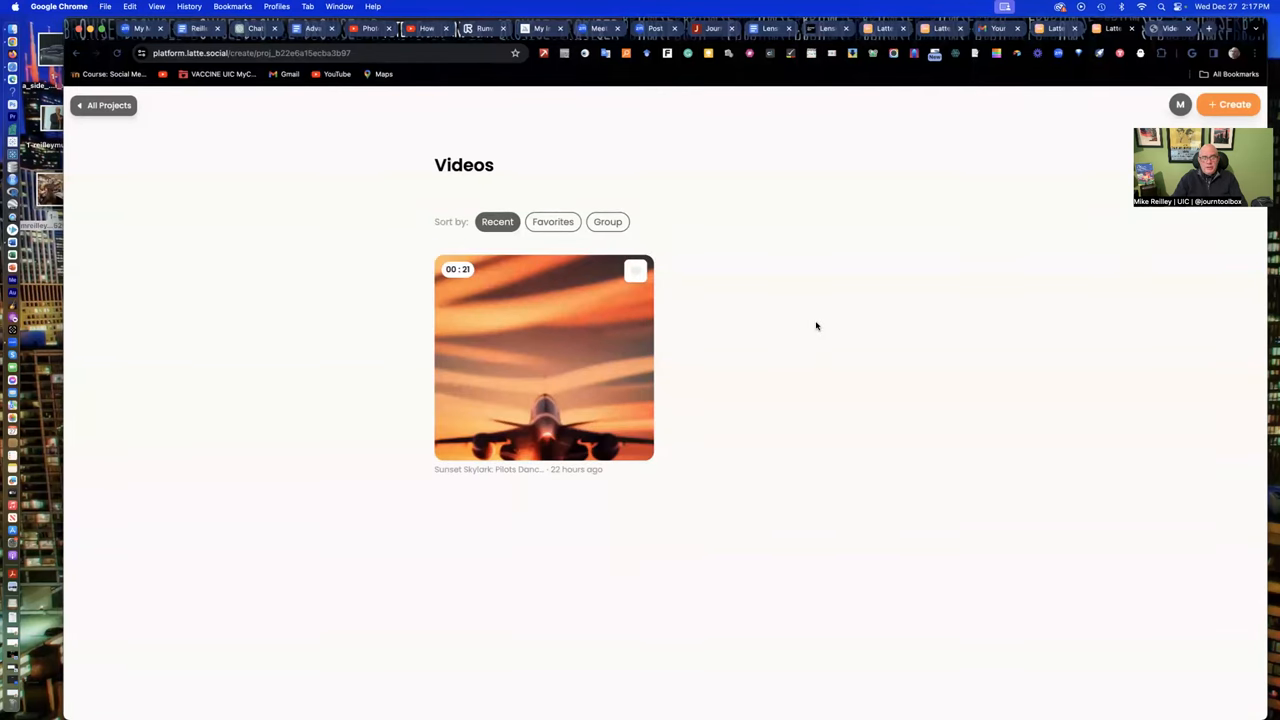
{"action": "mouse_move", "coordinate": [760, 304]}
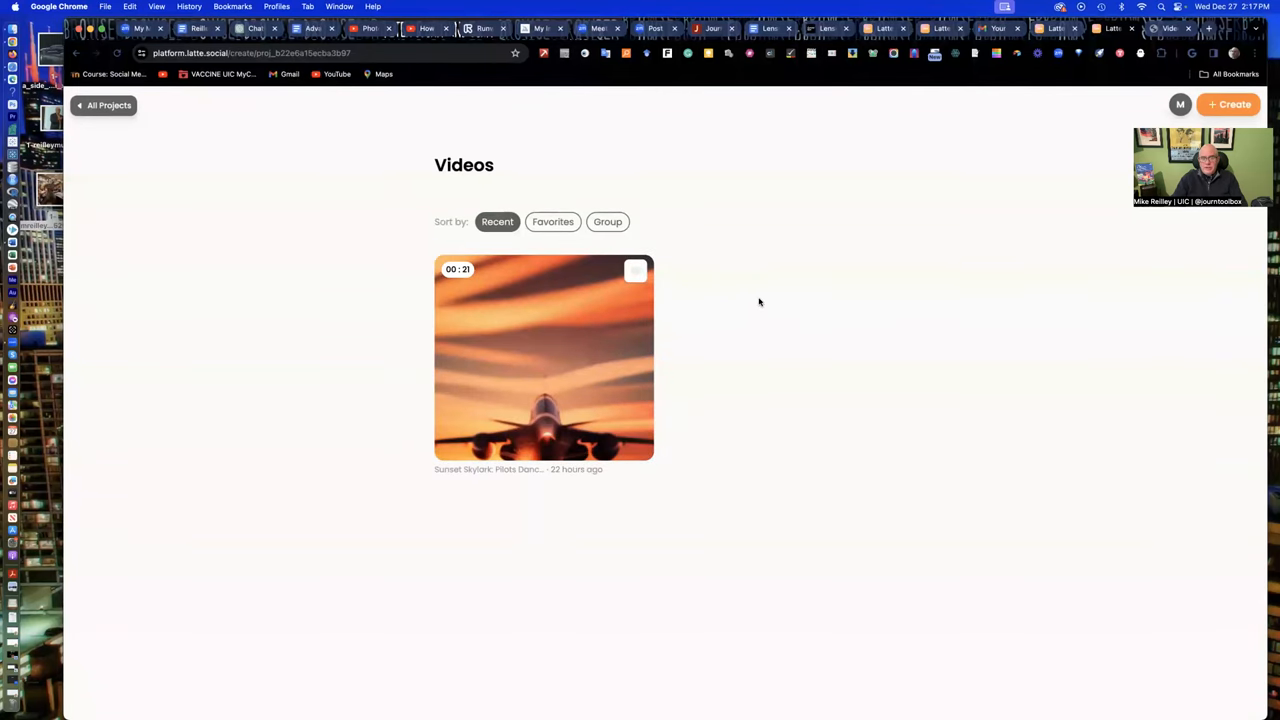
{"action": "mouse_move", "coordinate": [756, 268]}
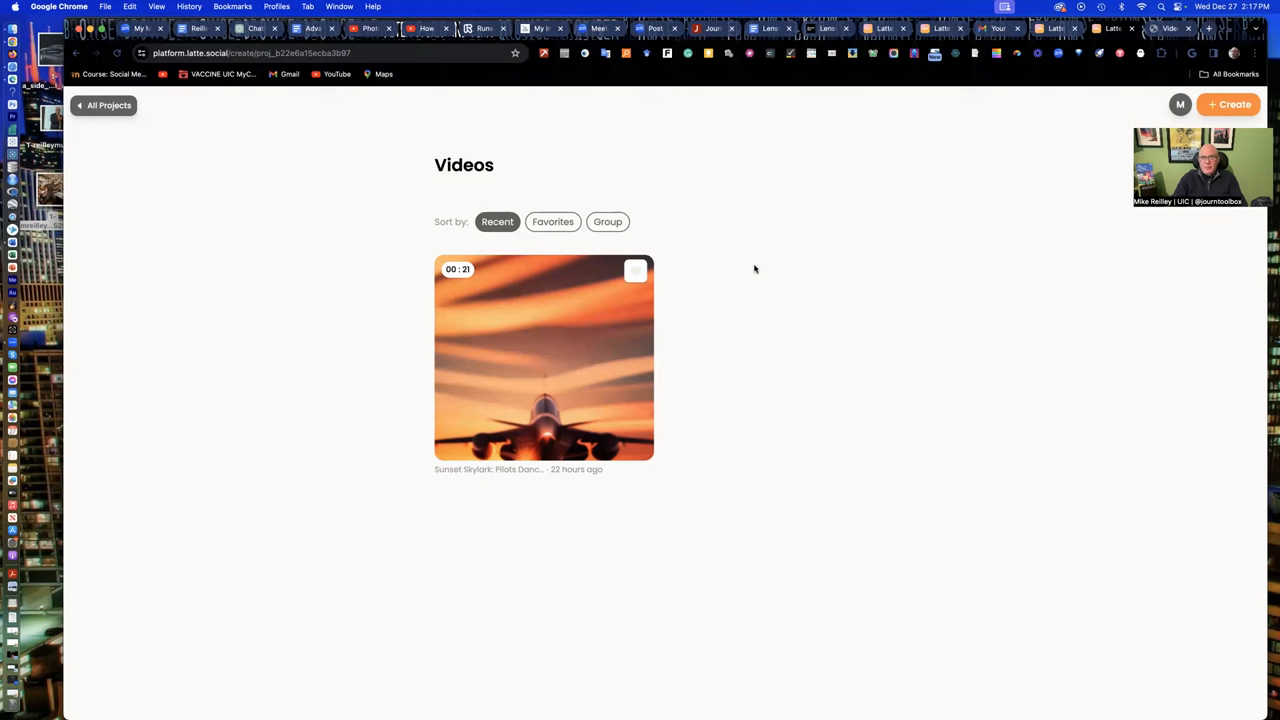
{"action": "mouse_move", "coordinate": [584, 400]}
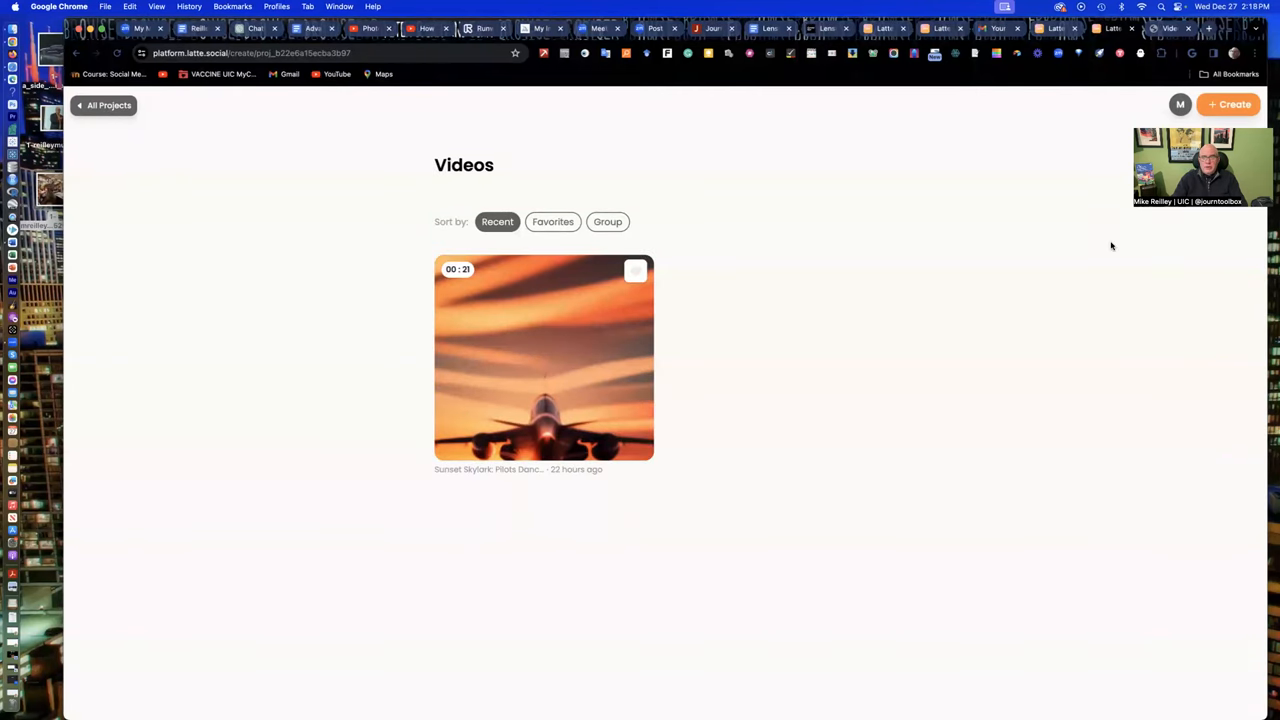
{"action": "mouse_move", "coordinate": [1150, 48]}
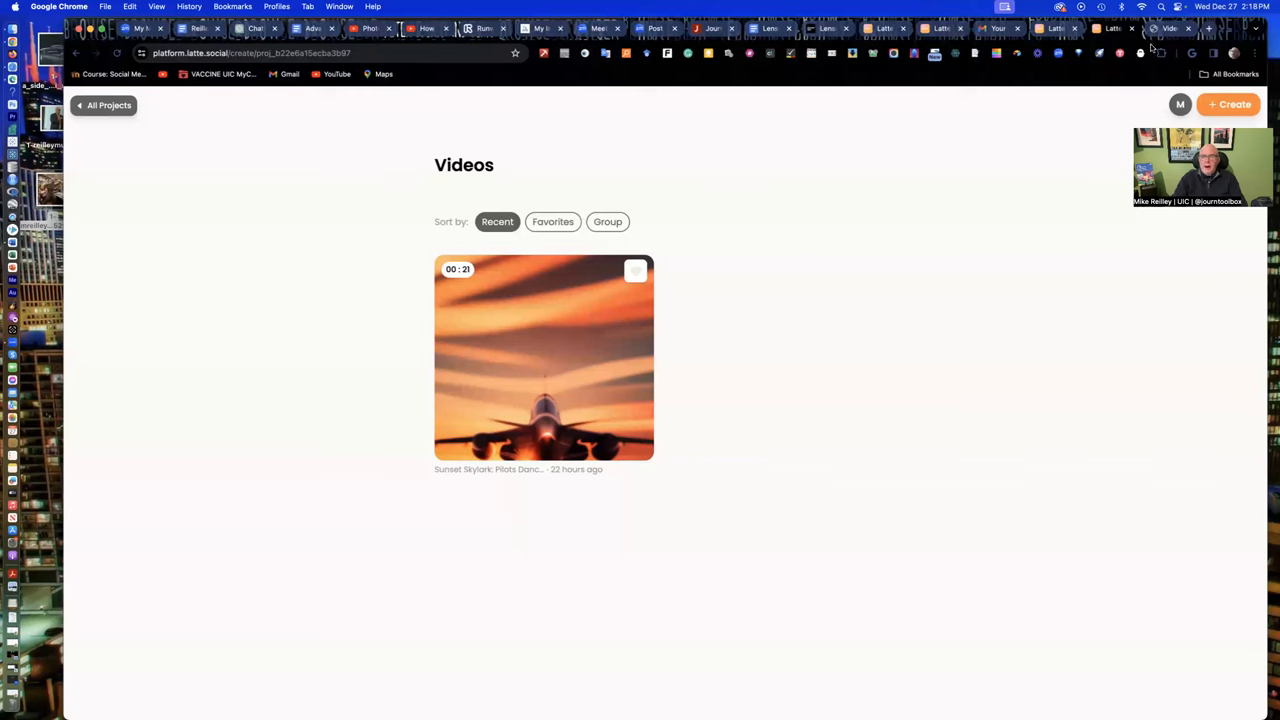
{"action": "mouse_move", "coordinate": [880, 262]}
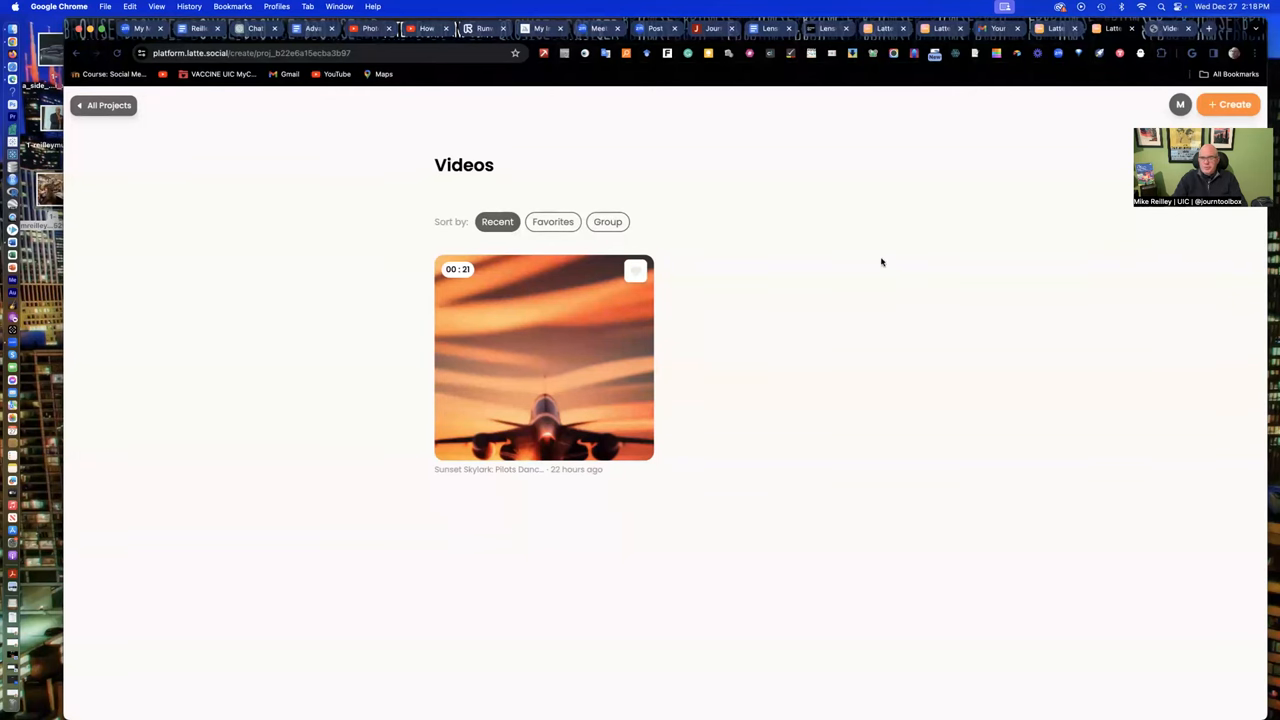
{"action": "mouse_move", "coordinate": [814, 240]}
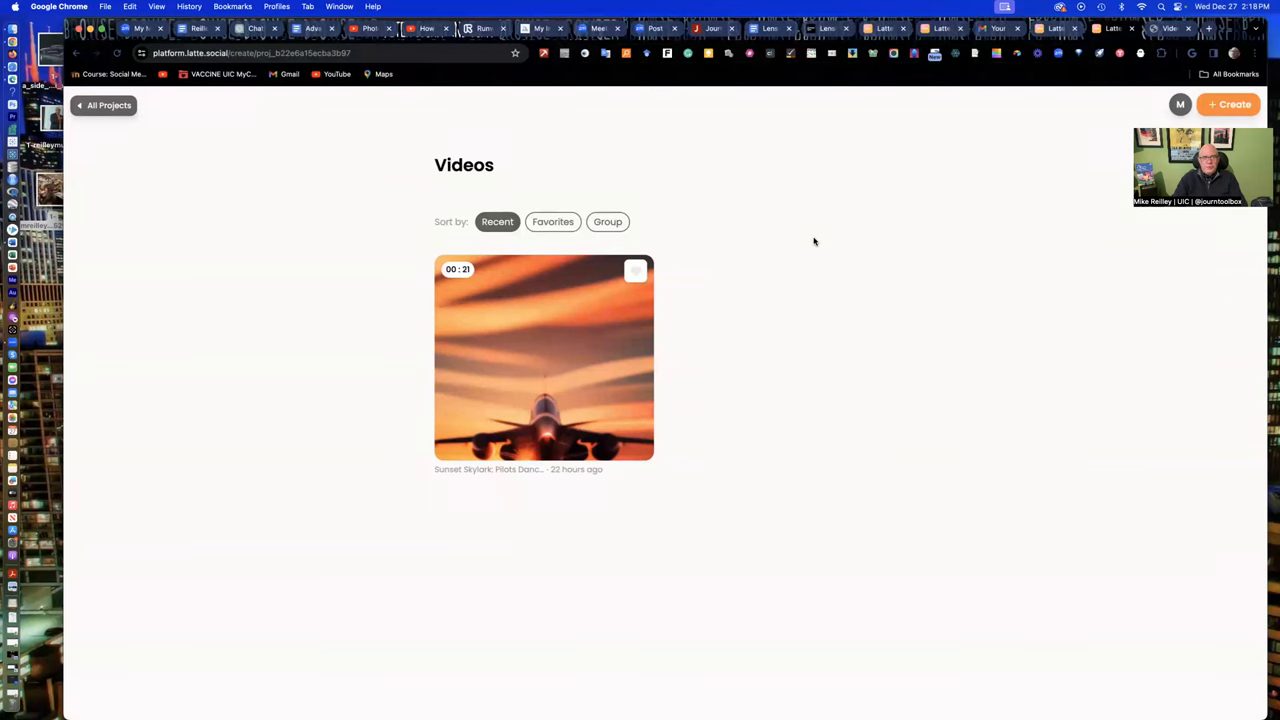
{"action": "mouse_move", "coordinate": [832, 252]}
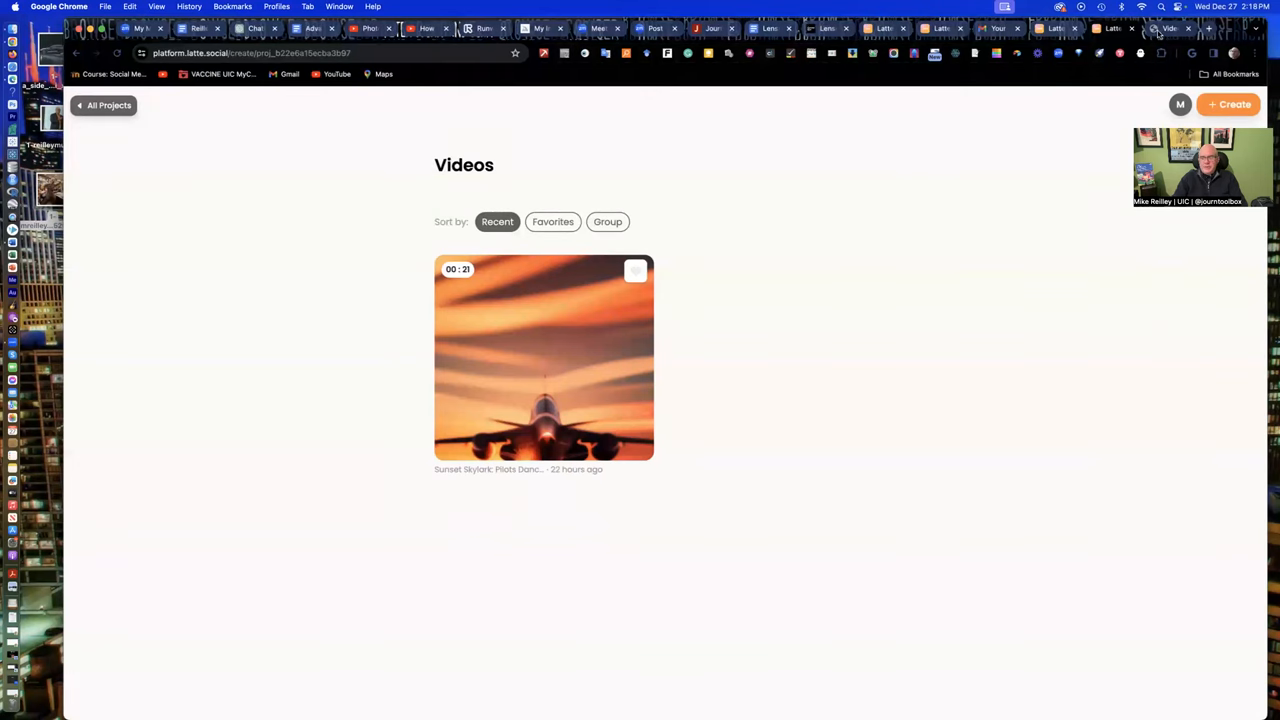
{"action": "mouse_move", "coordinate": [1168, 28]}
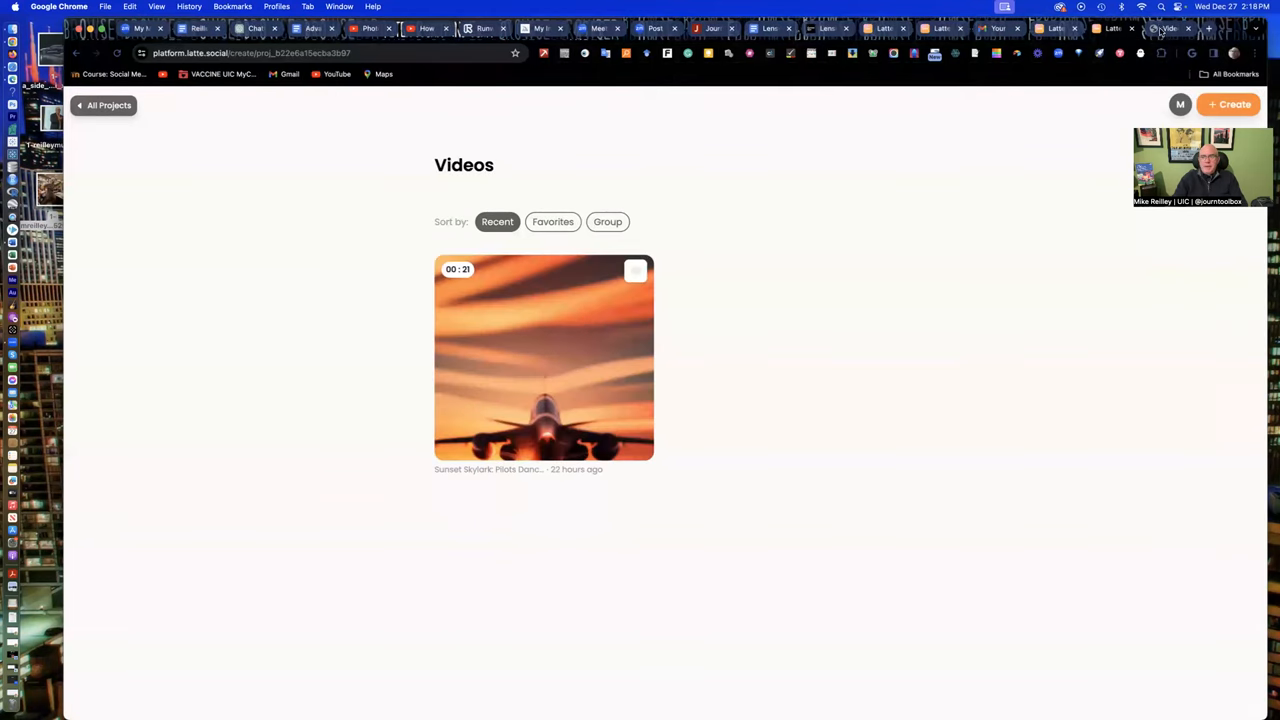
{"action": "mouse_move", "coordinate": [1164, 28]}
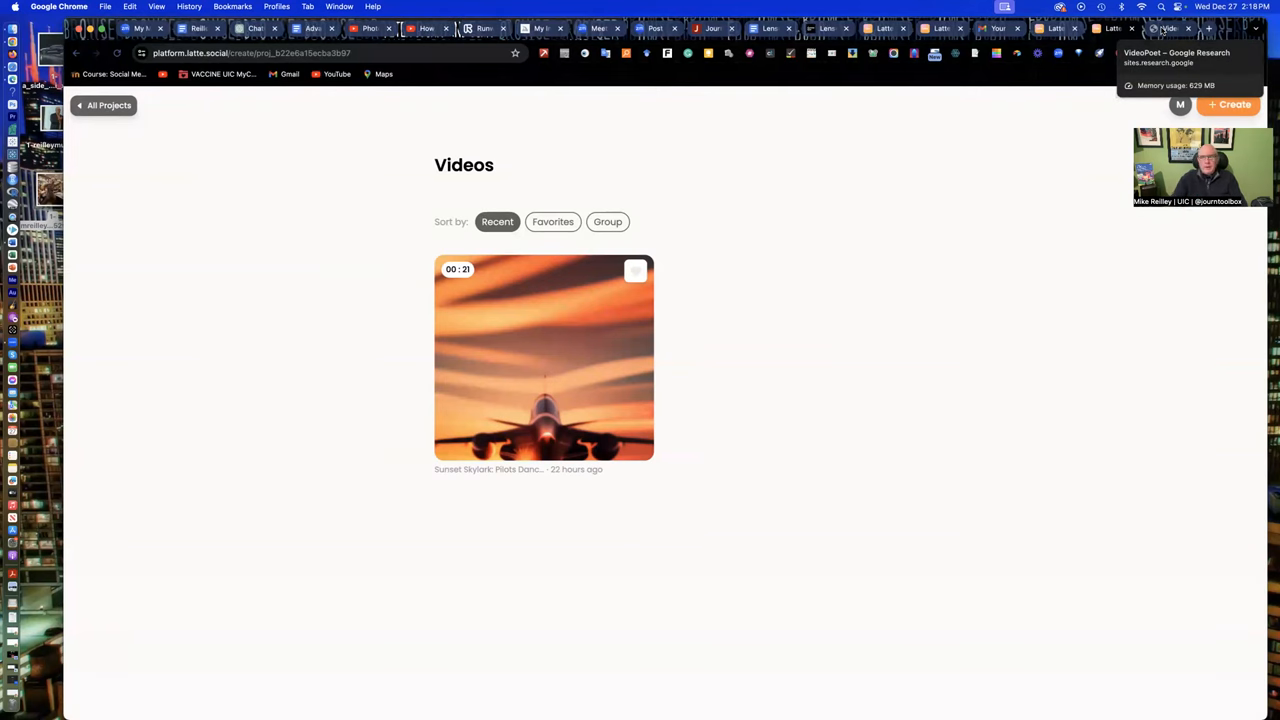
- Switch from the Latte Social Videos list to the VideoPoet – Google Research page
{"action": "left_click", "coordinate": [1168, 28]}
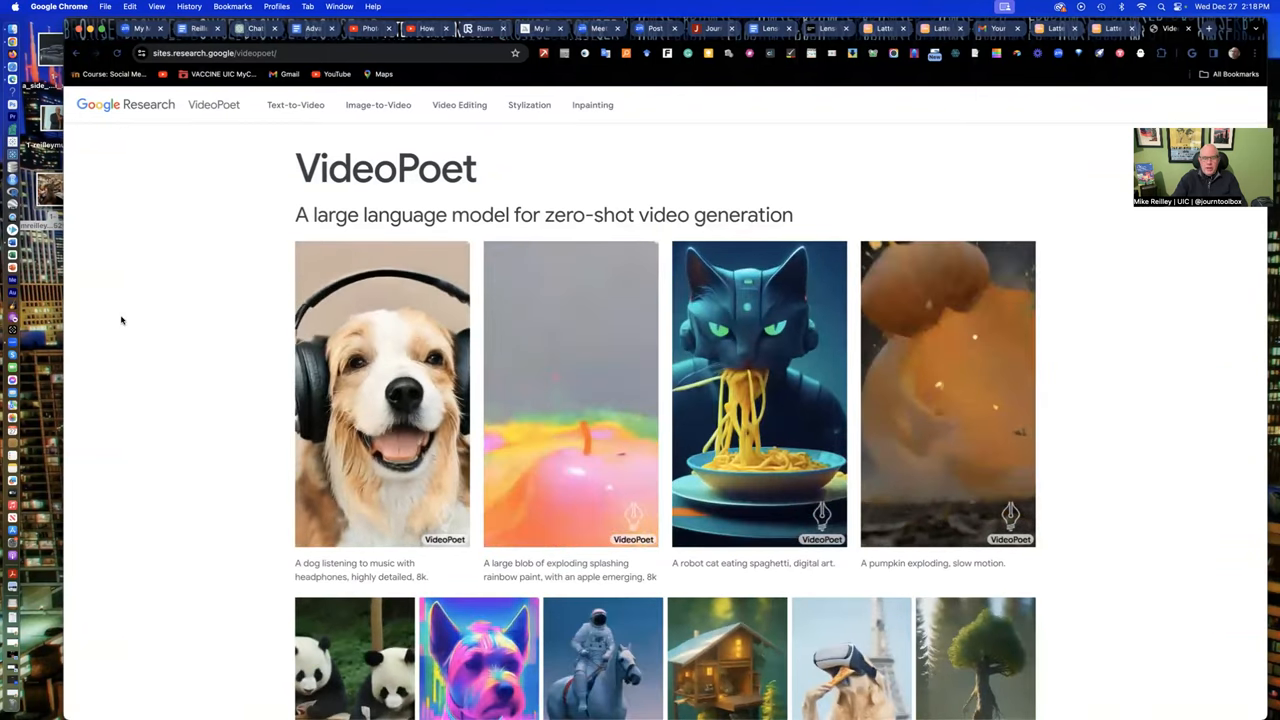
- Scroll through VideoPoet's text-to-video example grid down to the Video-to-audio section
{"action": "scroll", "scroll_direction": "down", "scroll_amount": 3}
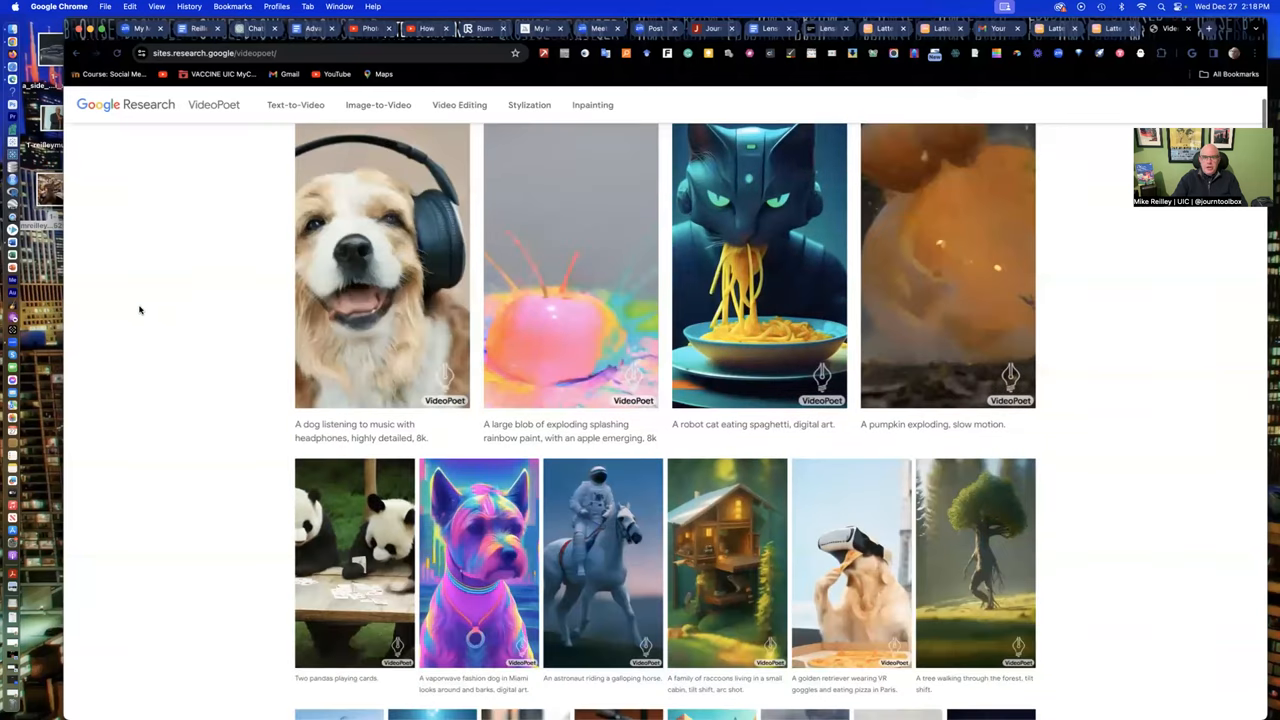
{"action": "scroll", "scroll_direction": "down", "scroll_amount": 3}
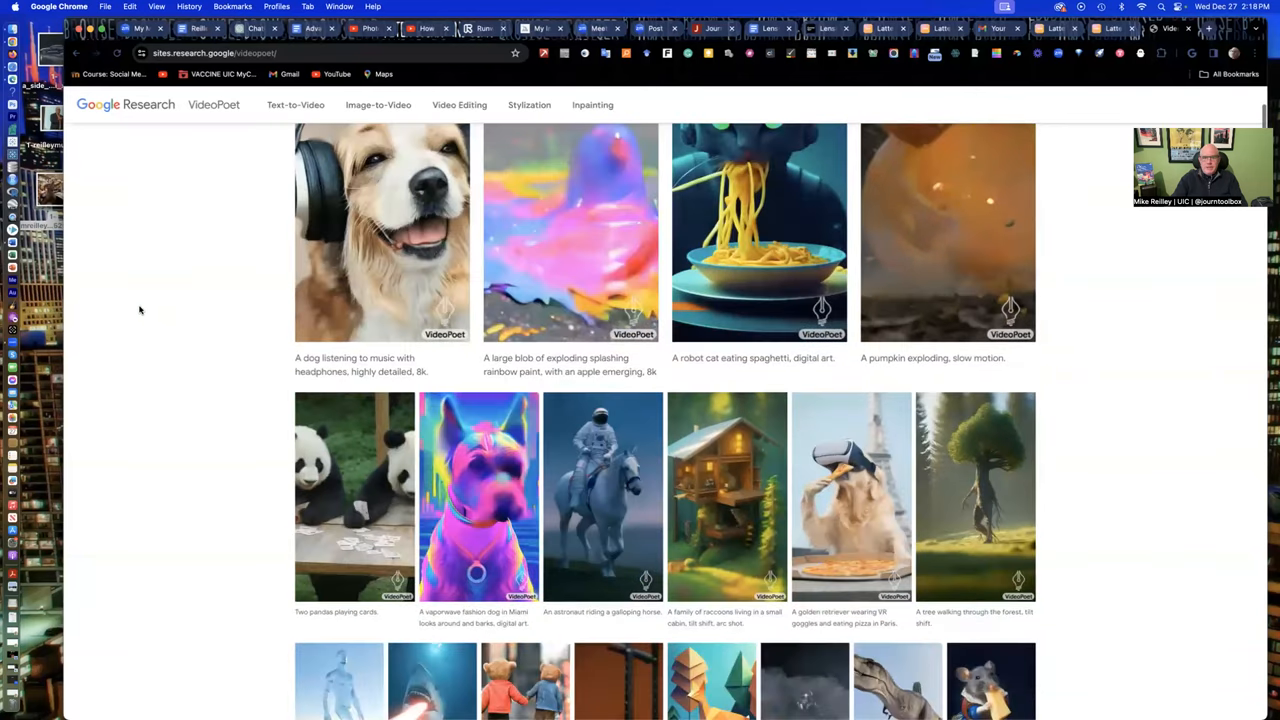
{"action": "scroll", "scroll_direction": "down", "scroll_amount": 3}
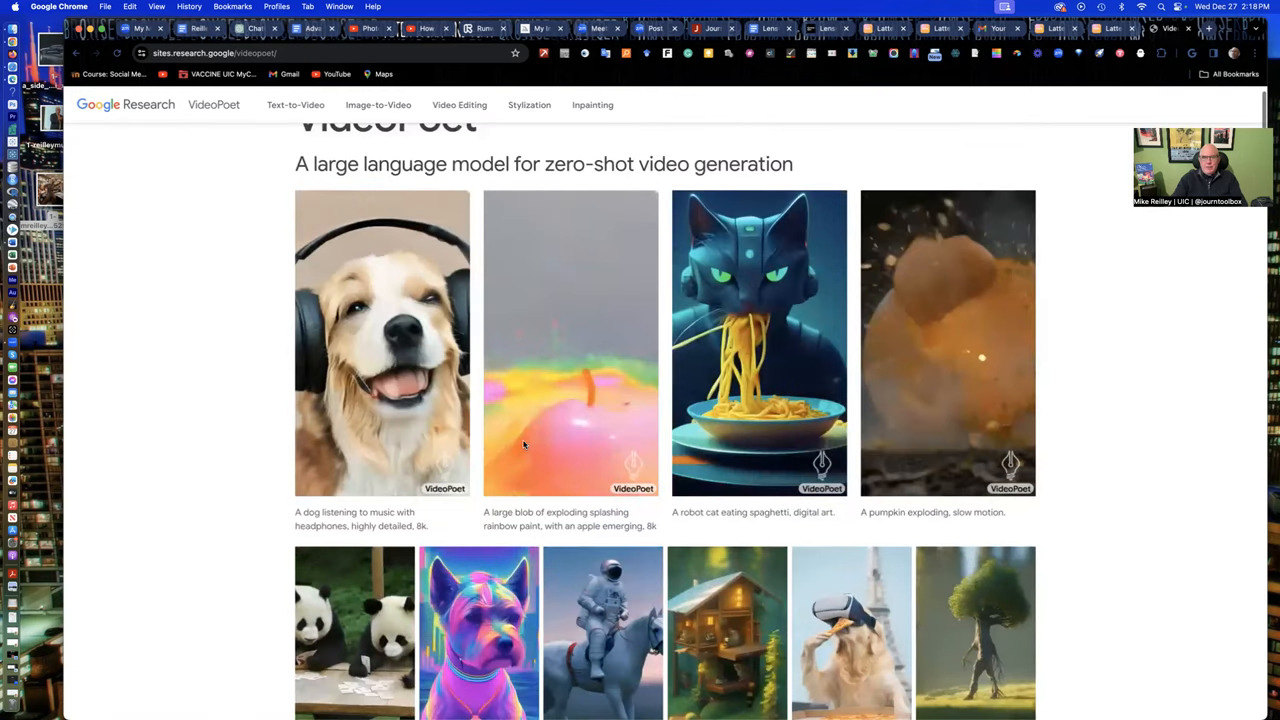
{"action": "scroll", "scroll_direction": "down", "scroll_amount": 3}
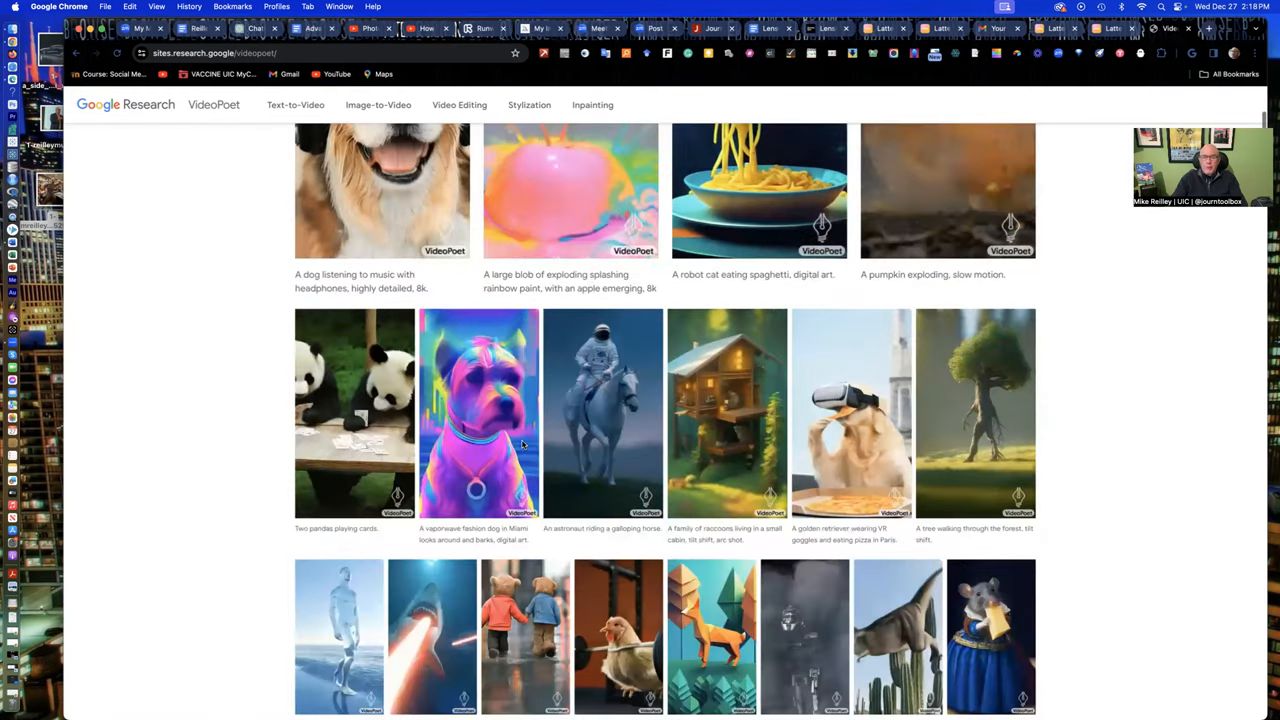
{"action": "scroll", "scroll_direction": "down", "scroll_amount": 3}
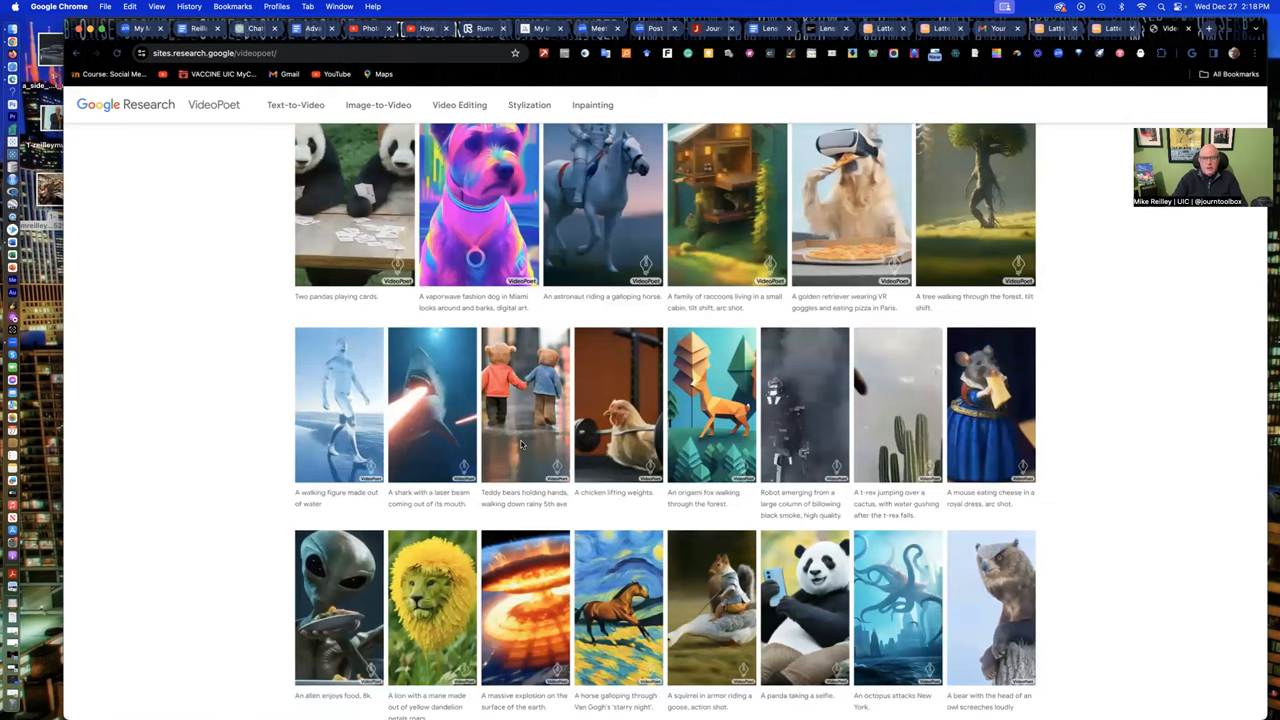
{"action": "scroll", "scroll_direction": "down", "scroll_amount": 3}
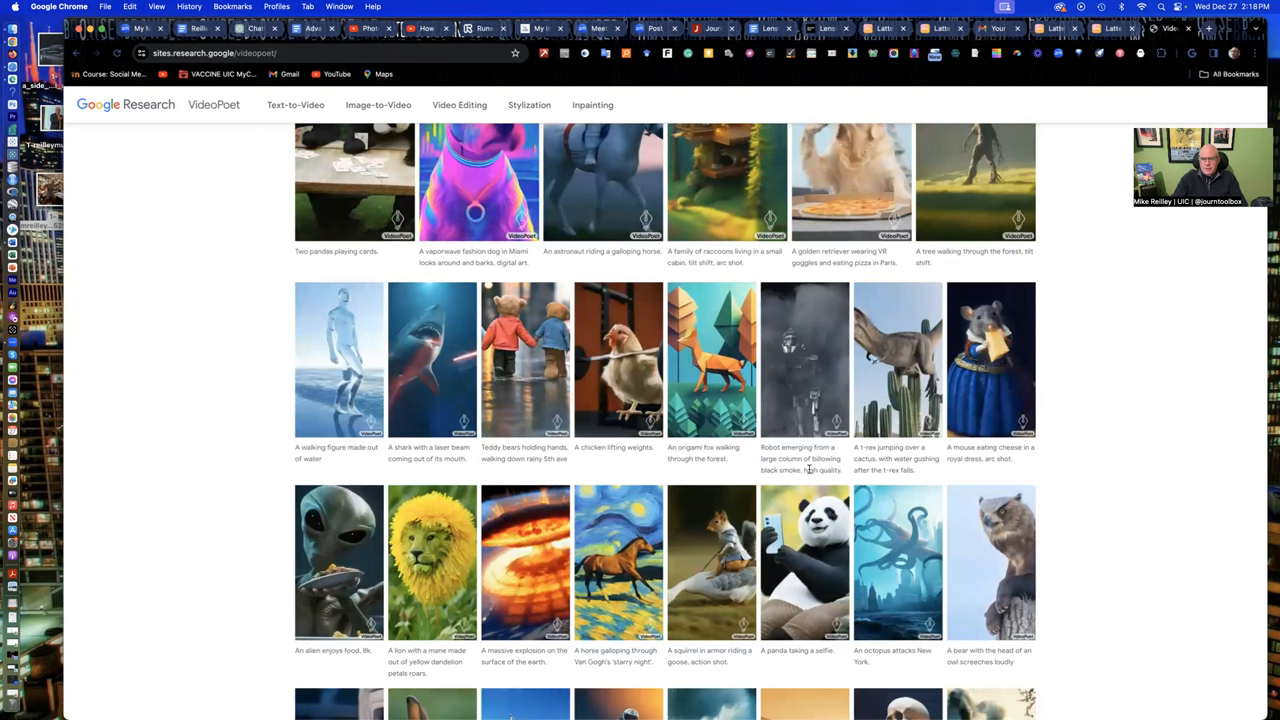
{"action": "scroll", "scroll_direction": "down", "scroll_amount": 3}
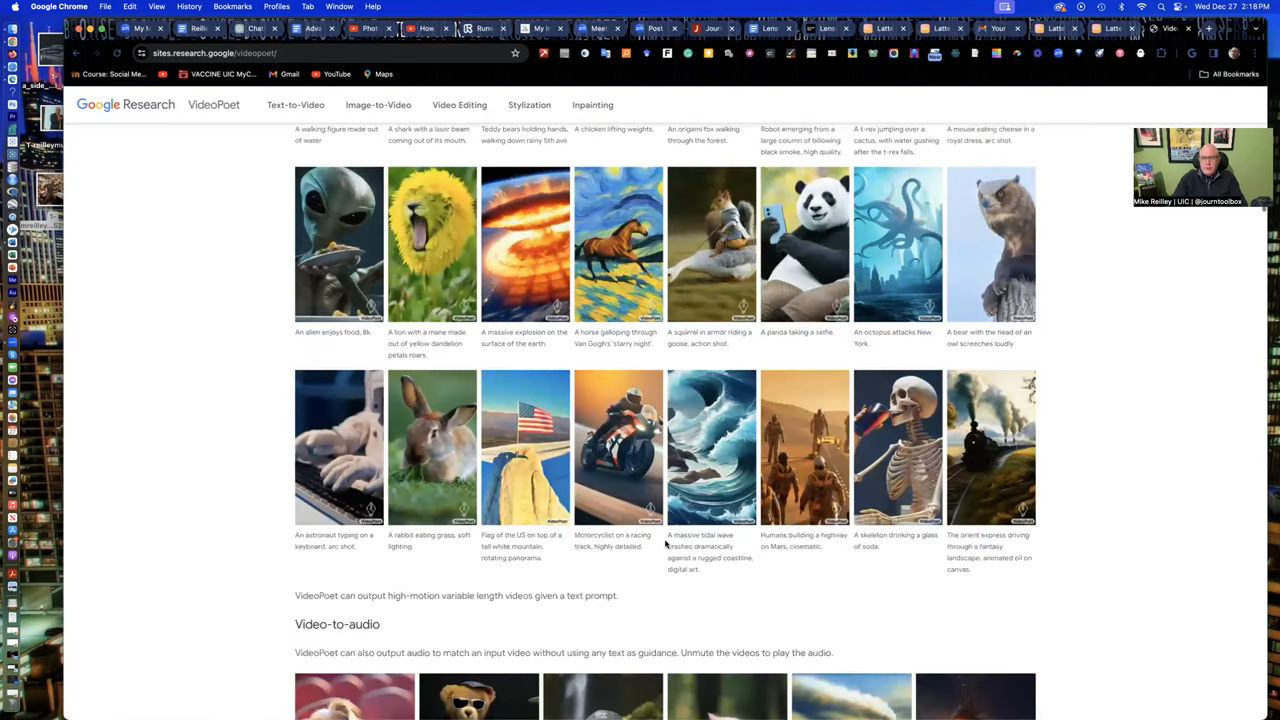
{"action": "scroll", "scroll_direction": "down", "scroll_amount": 3}
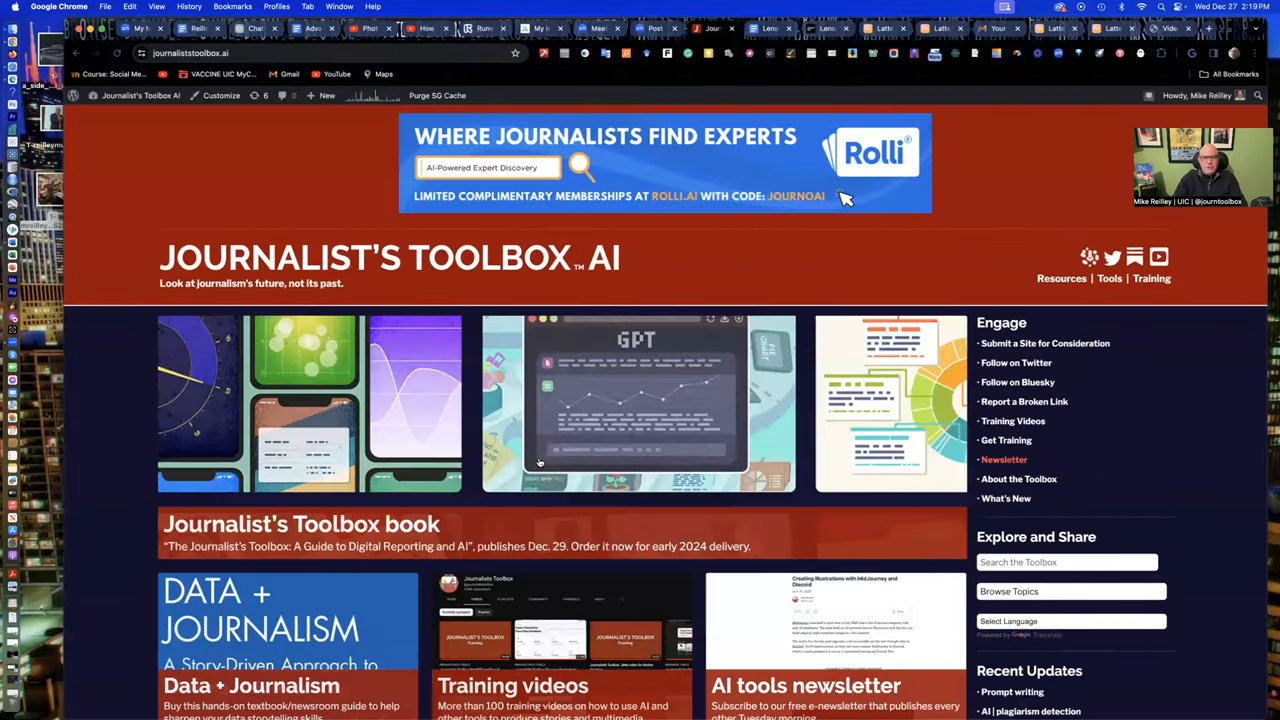
- Scroll the Journalist's Toolbox AI category tiles to the footer, then back up to the AI editing tools row
{"action": "scroll", "scroll_direction": "down", "scroll_amount": 3}
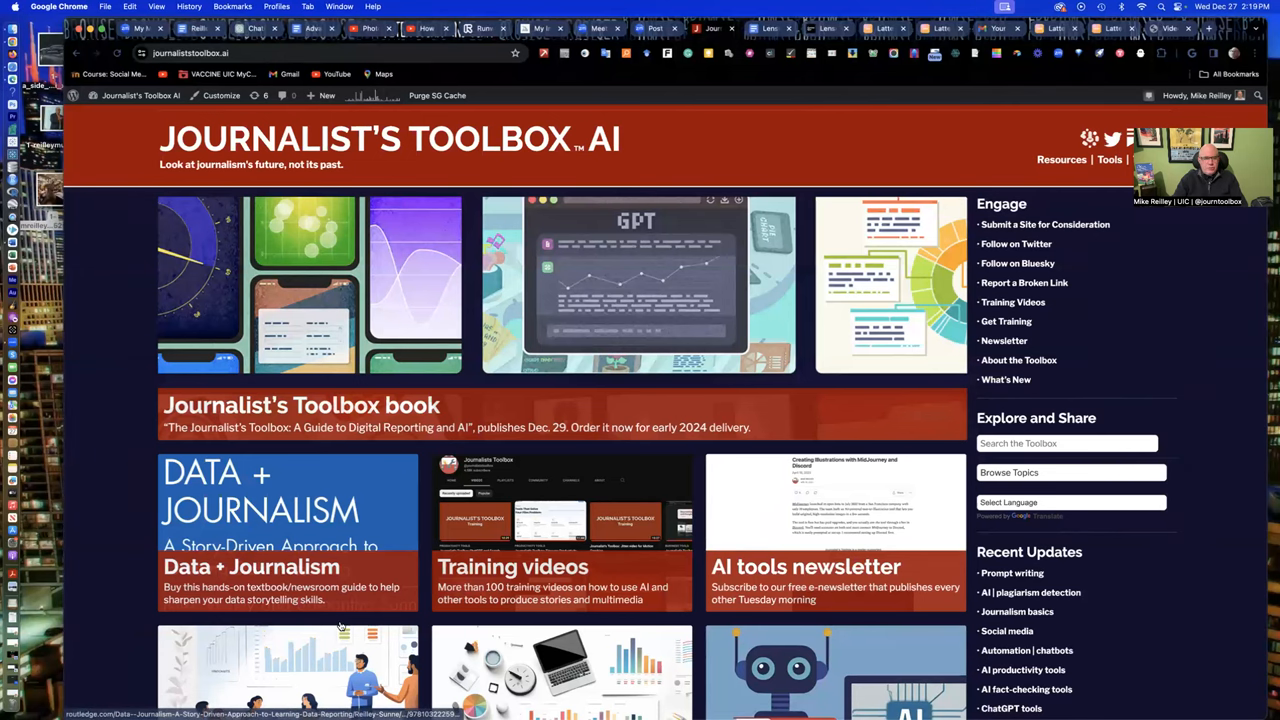
{"action": "scroll", "scroll_direction": "down", "scroll_amount": 3}
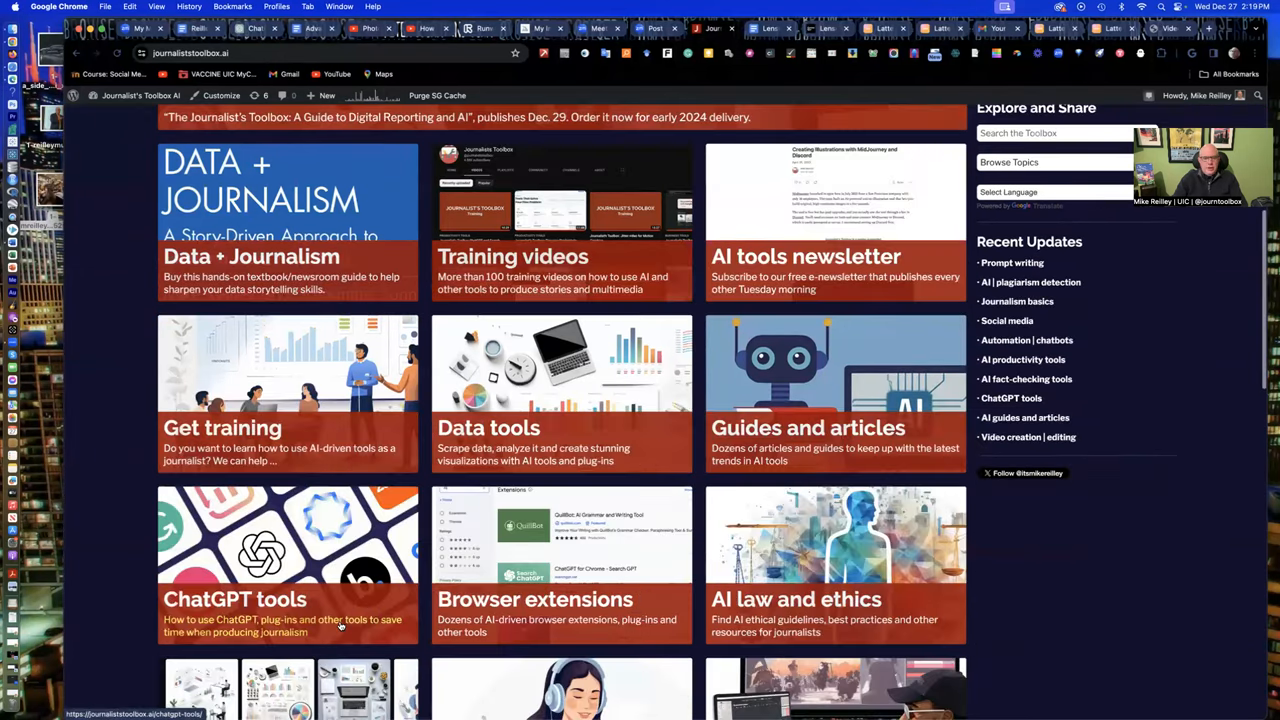
{"action": "scroll", "scroll_direction": "down", "scroll_amount": 3}
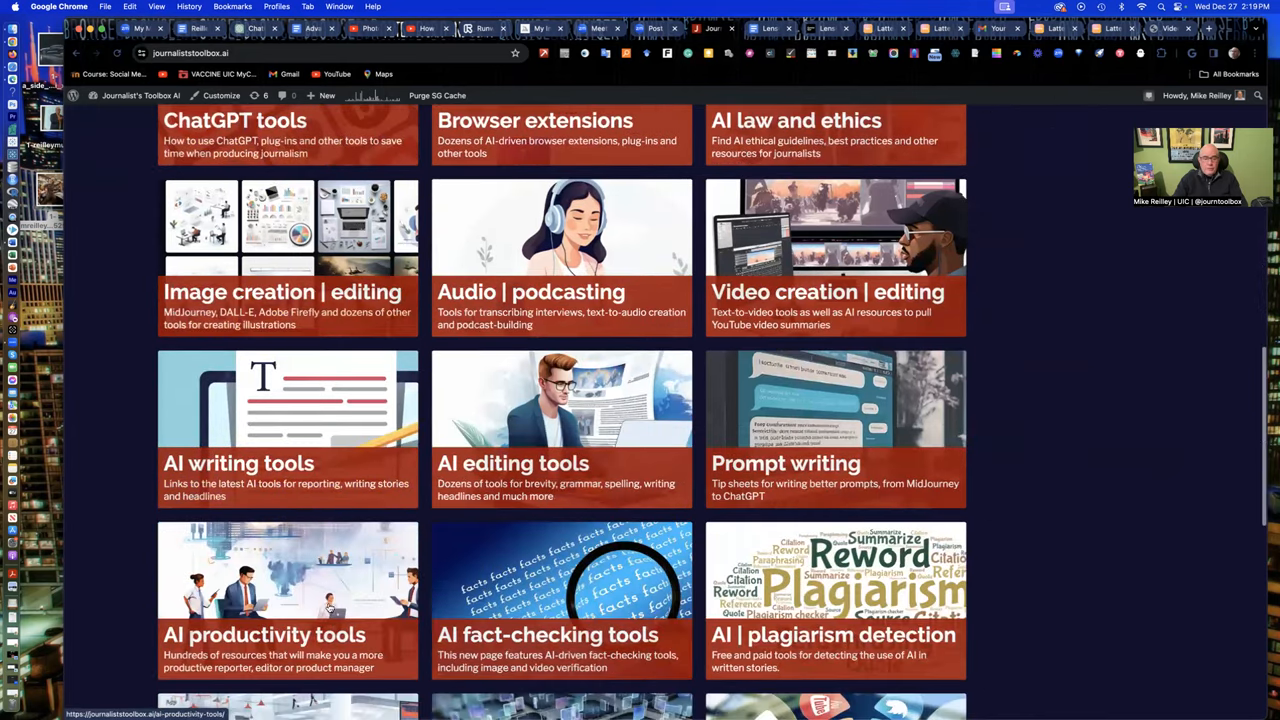
{"action": "scroll", "scroll_direction": "down", "scroll_amount": 3}
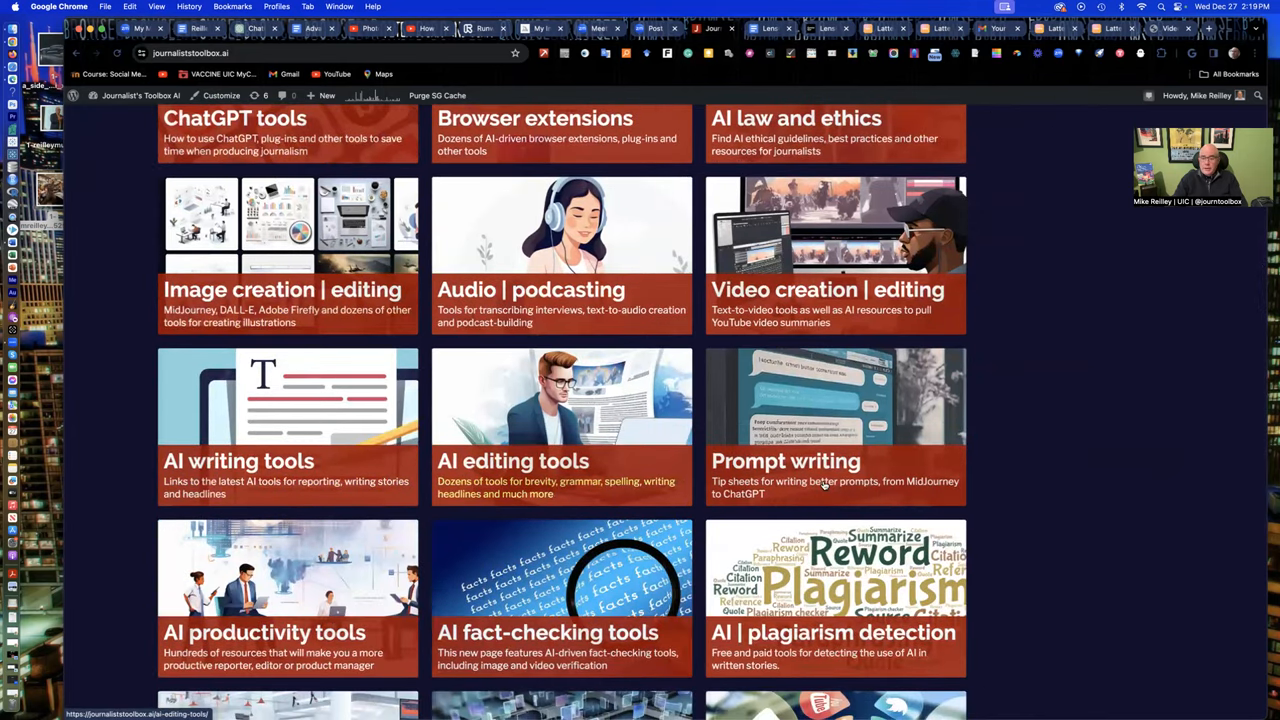
{"action": "scroll", "scroll_direction": "down", "scroll_amount": 3}
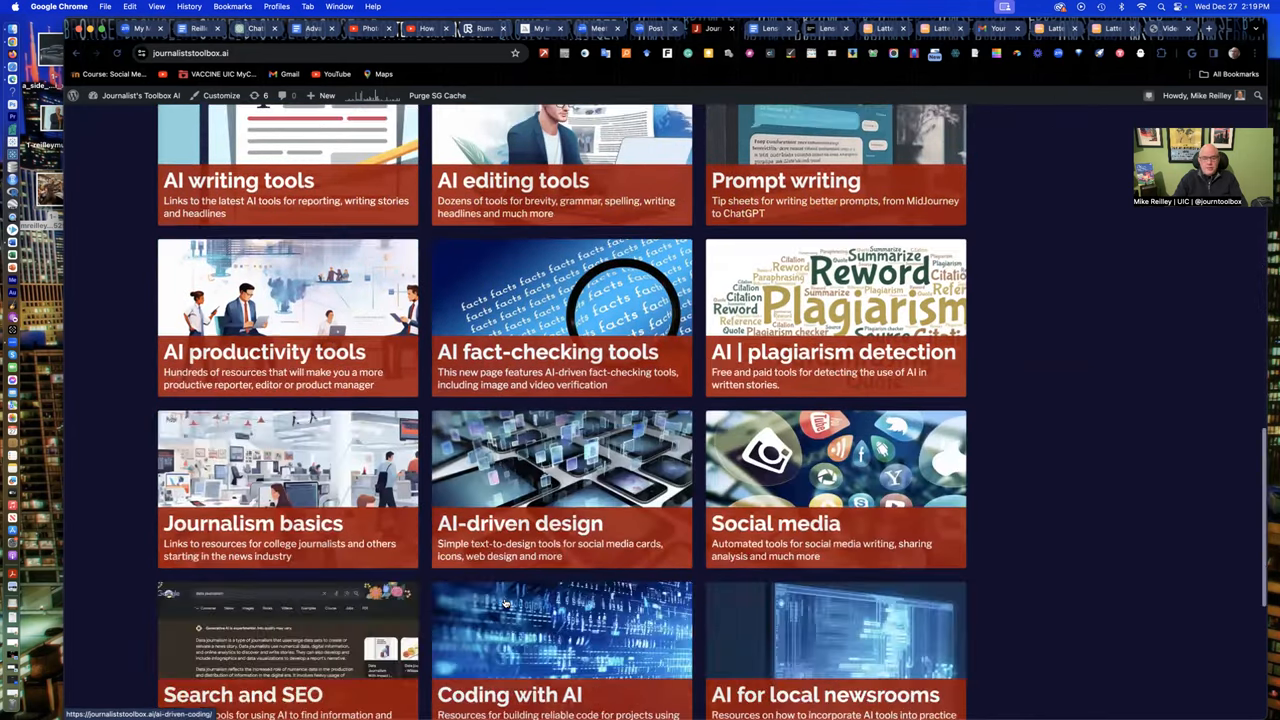
{"action": "scroll", "scroll_direction": "down", "scroll_amount": 3}
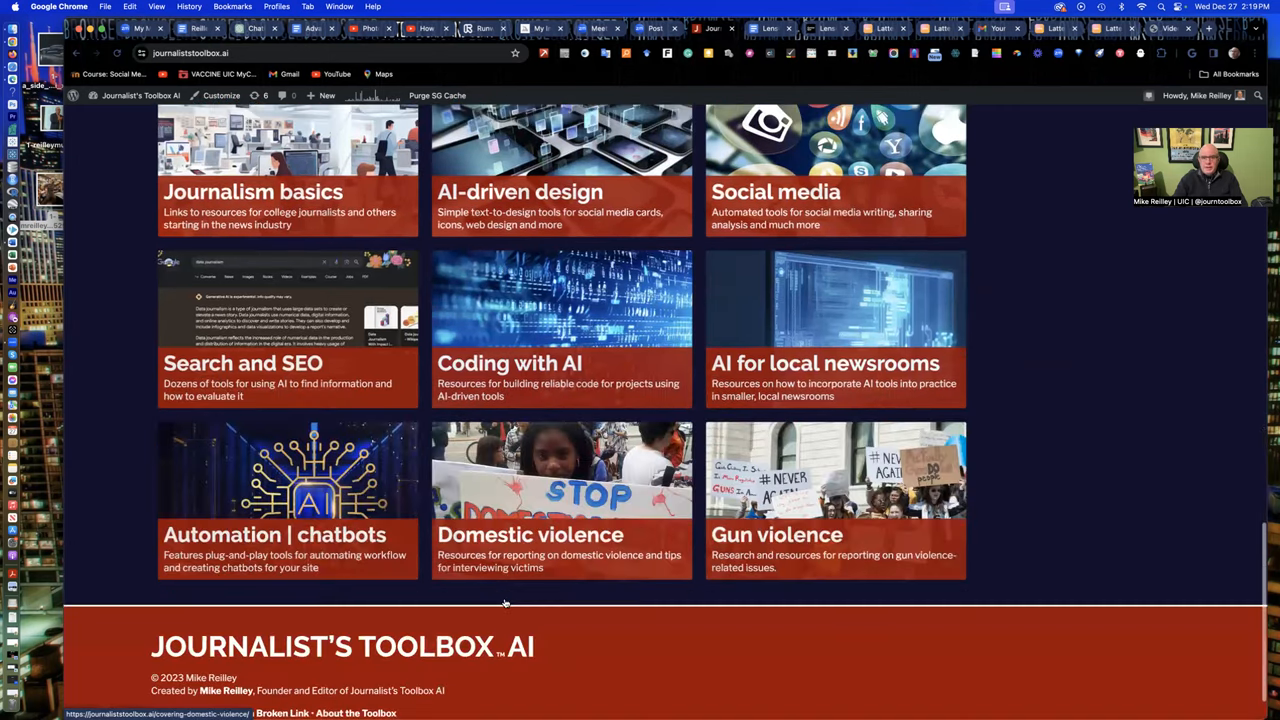
{"action": "scroll", "scroll_direction": "up", "scroll_amount": 3}
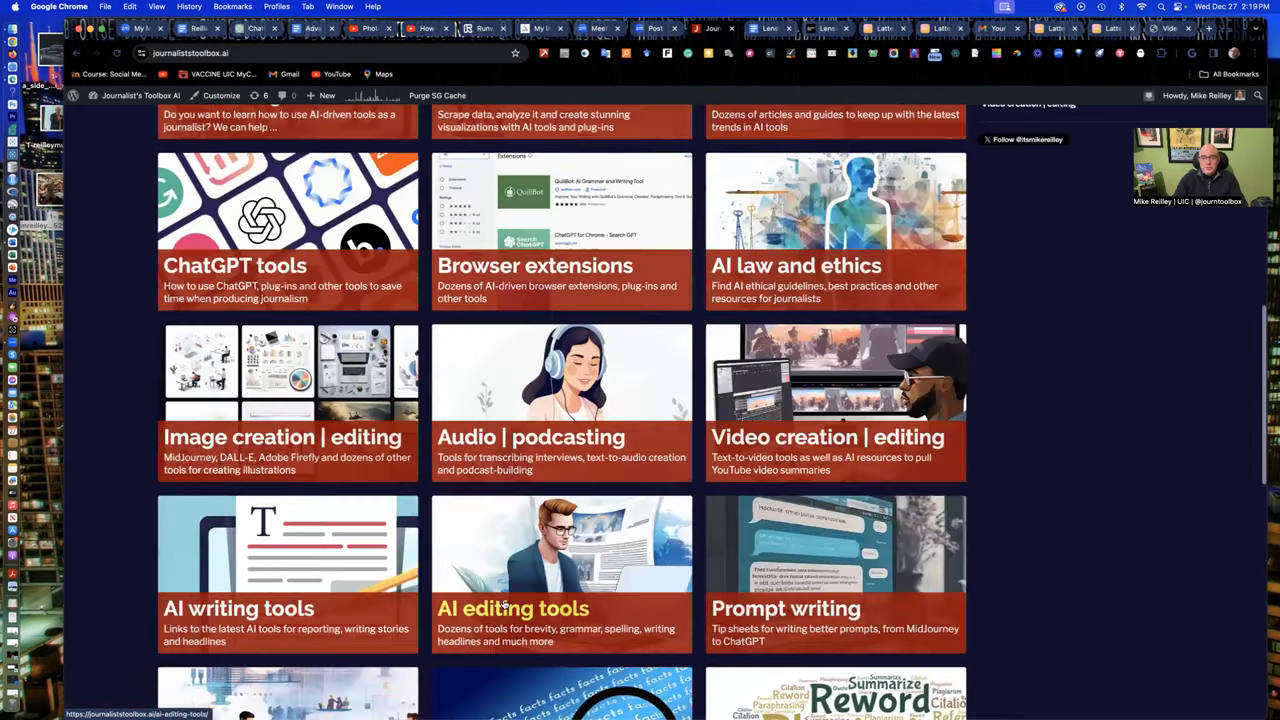